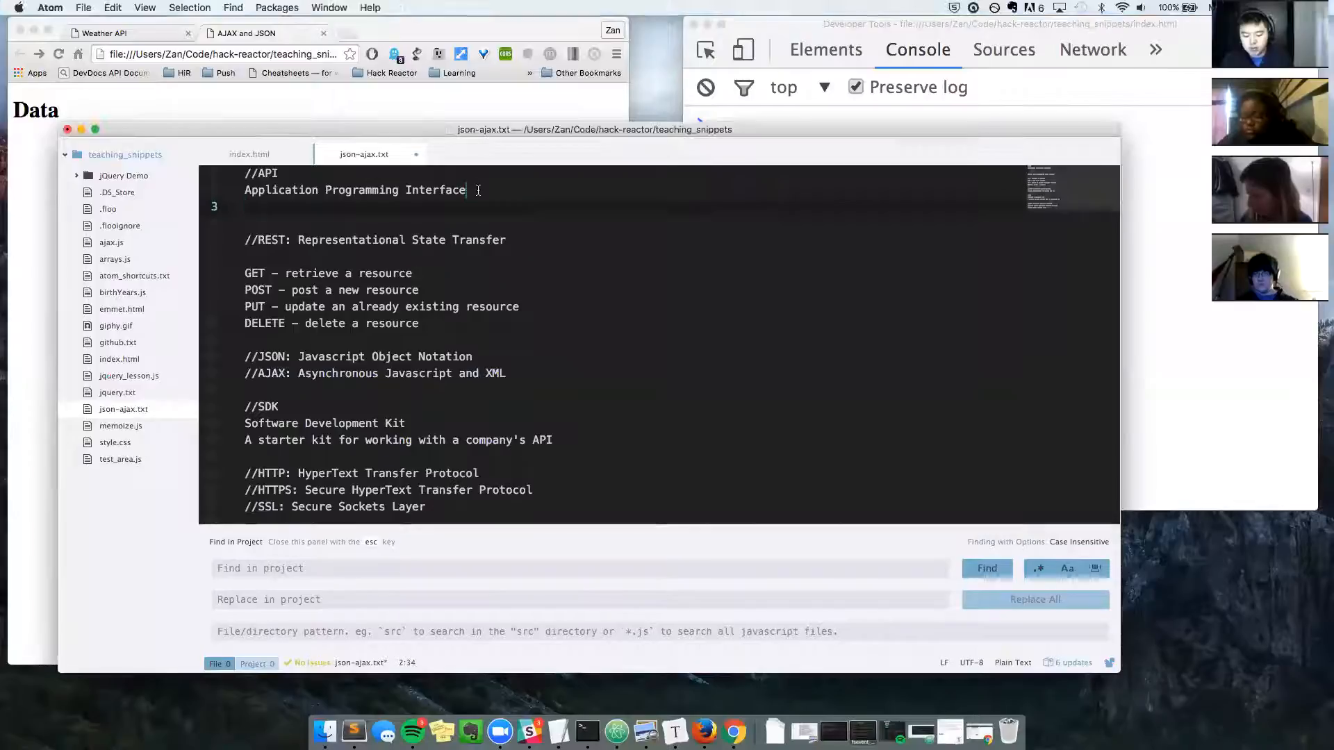
- Review the API, REST and JSON notes, ending at the JSON note's last line
{"action": "left_click", "coordinate": [274, 205]}
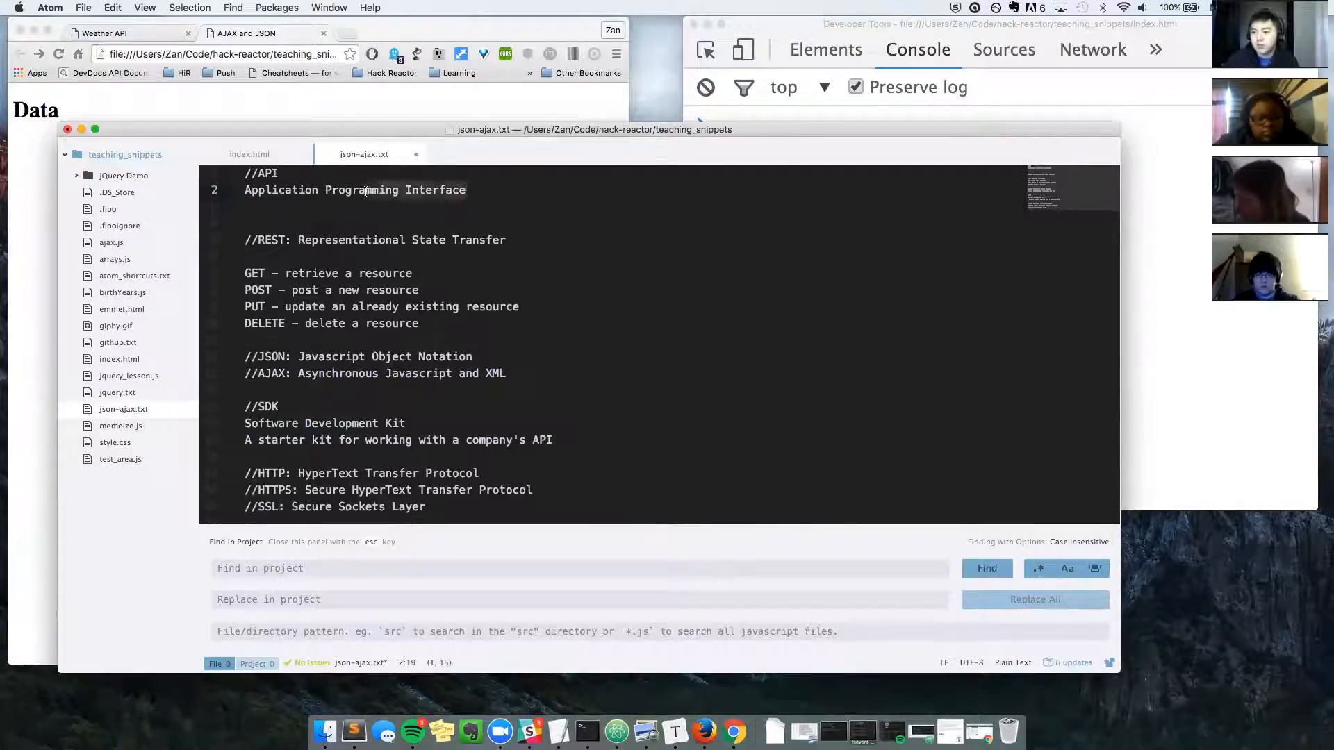
{"action": "left_click", "coordinate": [506, 239]}
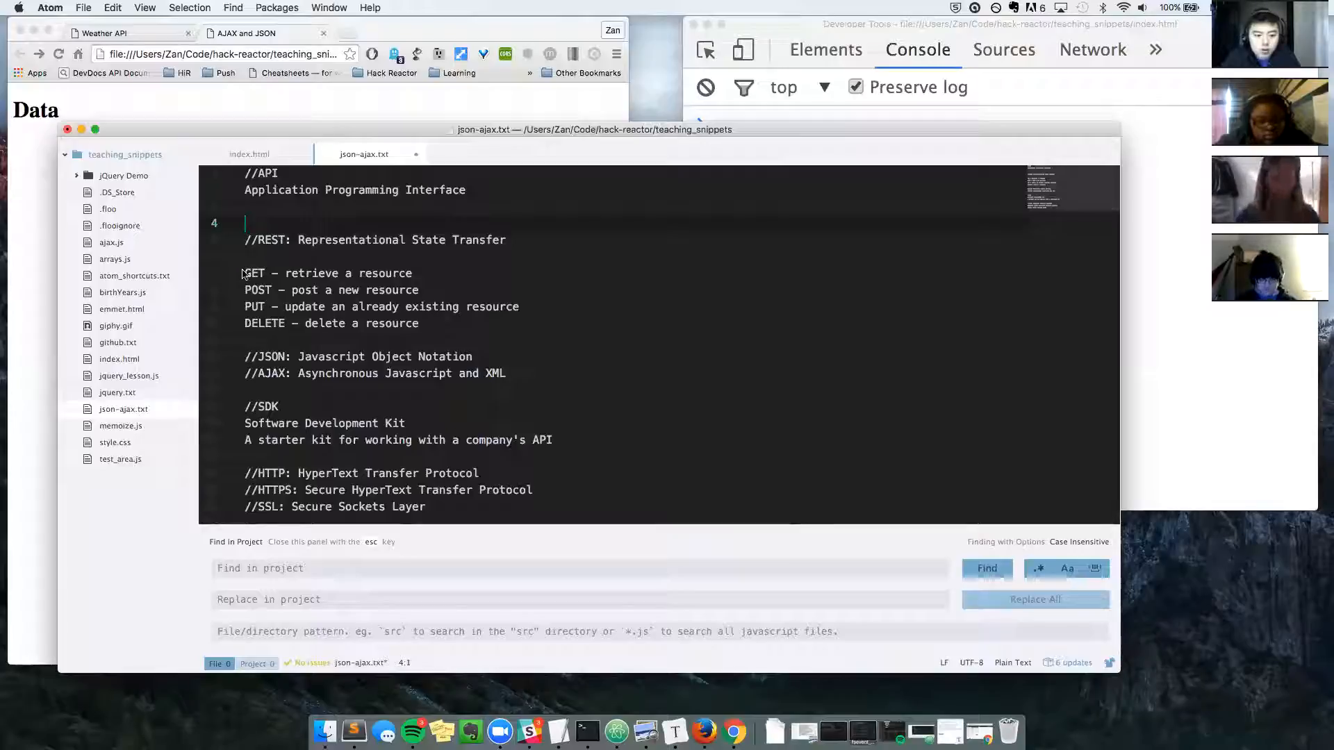
{"action": "left_click", "coordinate": [286, 274]}
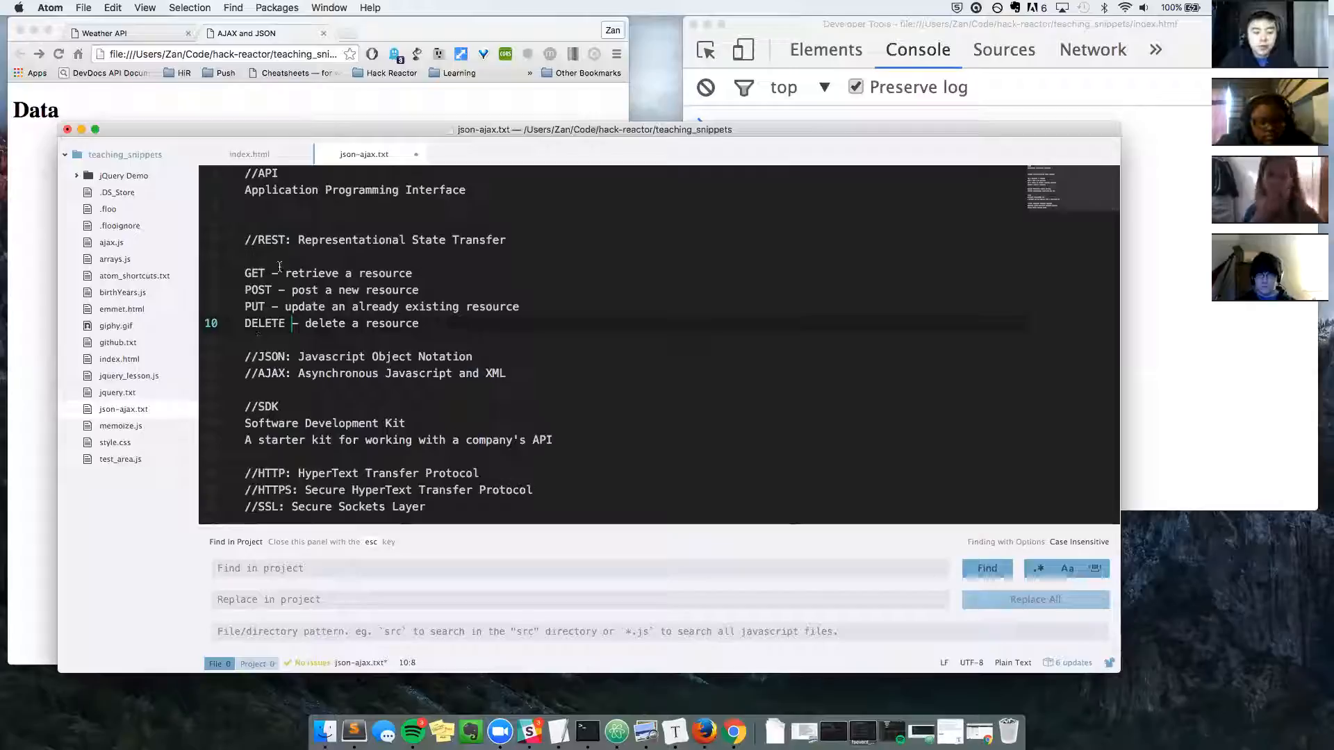
{"action": "left_click", "coordinate": [257, 274]}
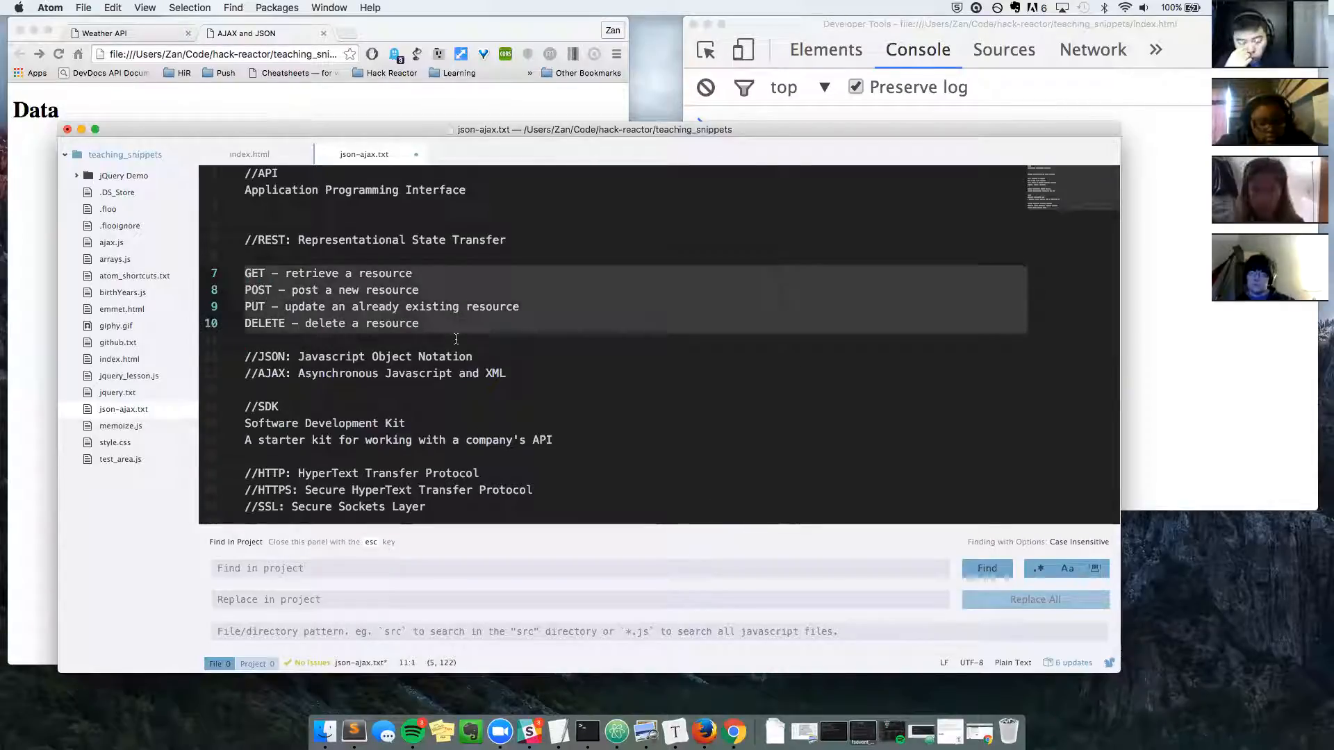
{"action": "left_click", "coordinate": [417, 290]}
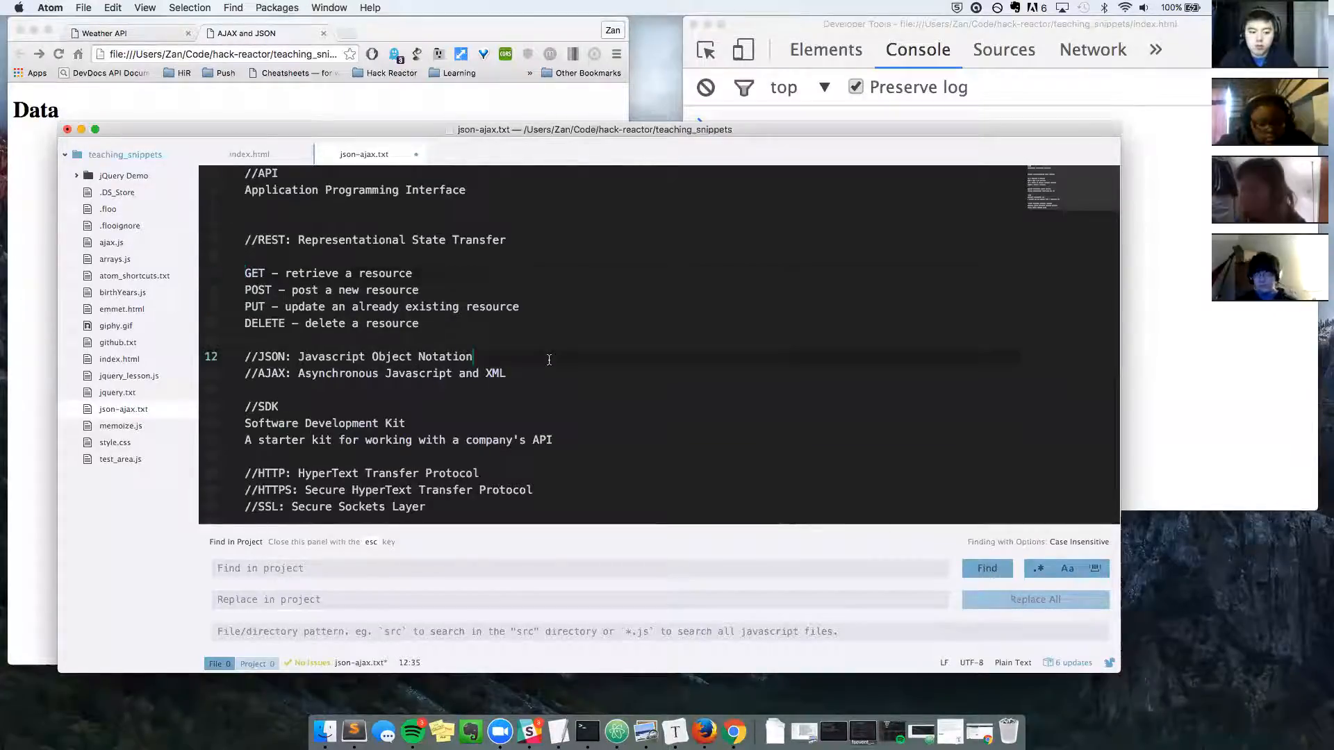
{"action": "mouse_move", "coordinate": [559, 192]}
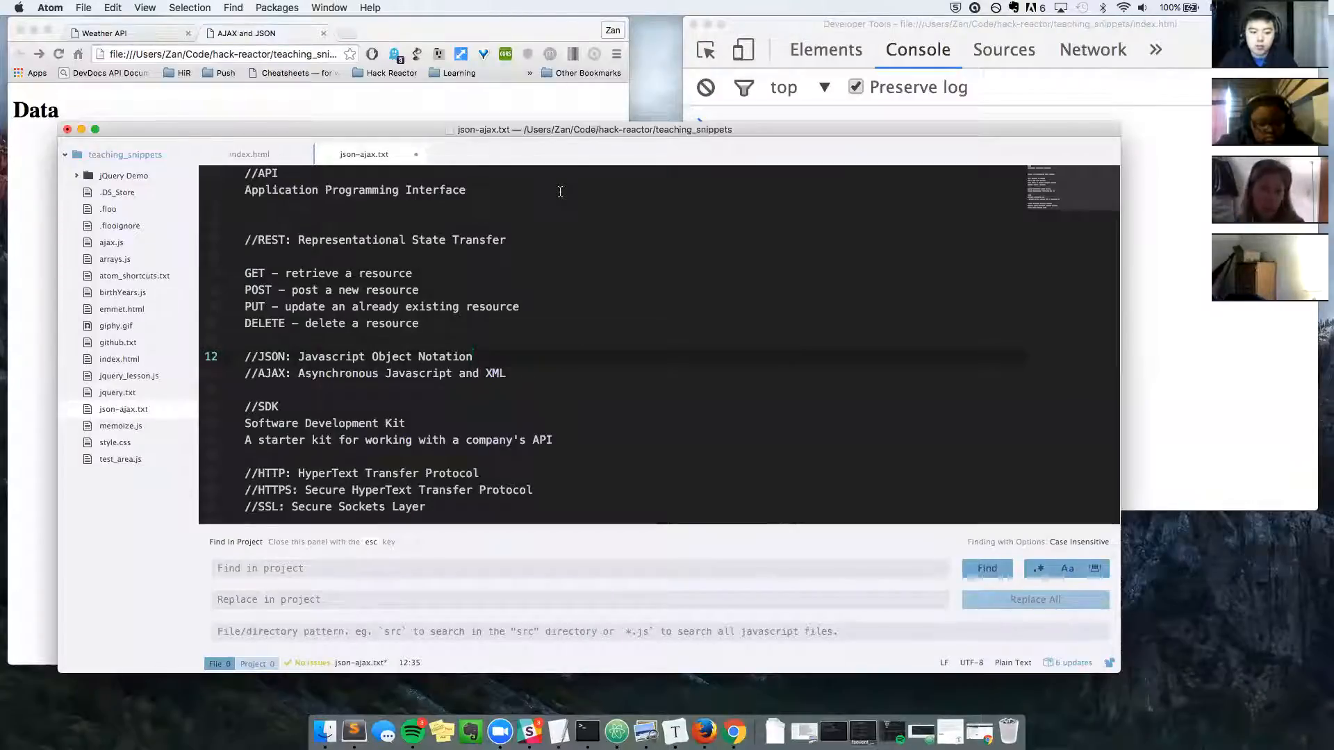
- Add a blank line after the JSON note, select the AJAX note, then move to index.html's ready function
{"action": "left_click", "coordinate": [476, 357]}
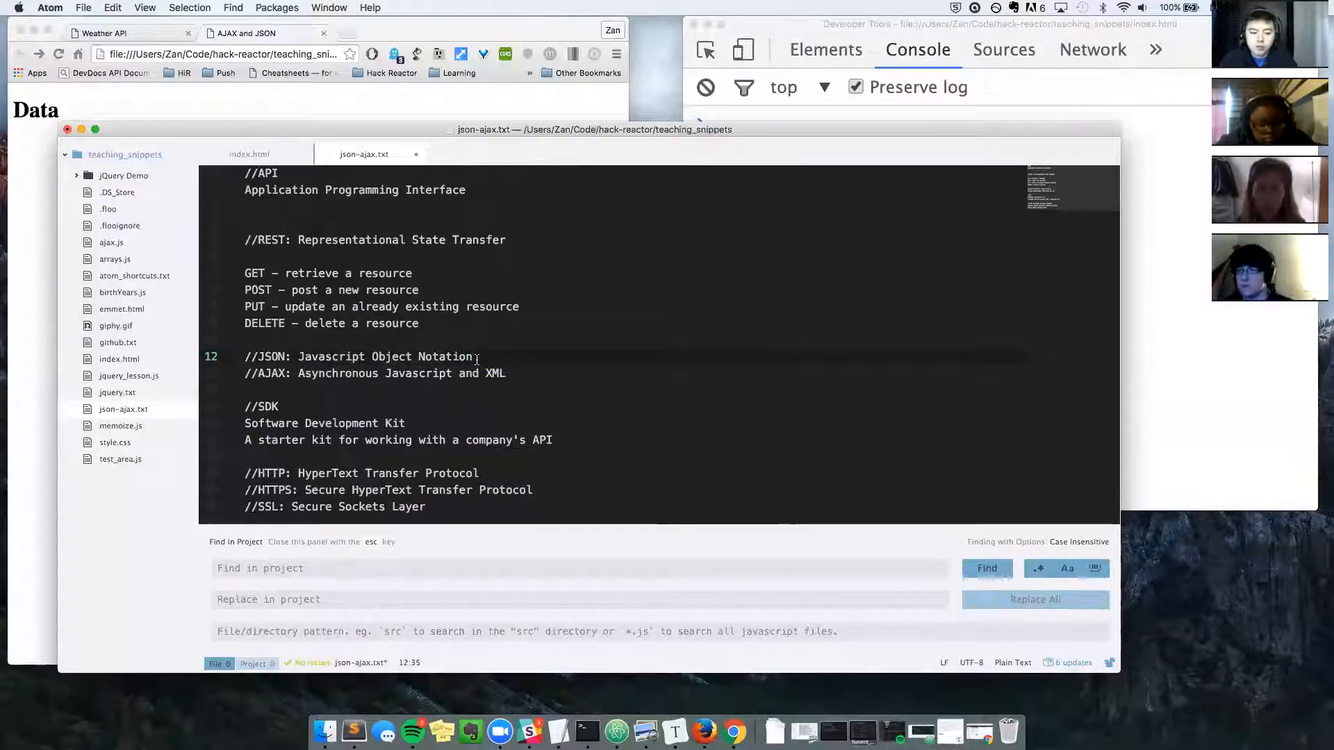
{"action": "key", "text": "Return"}
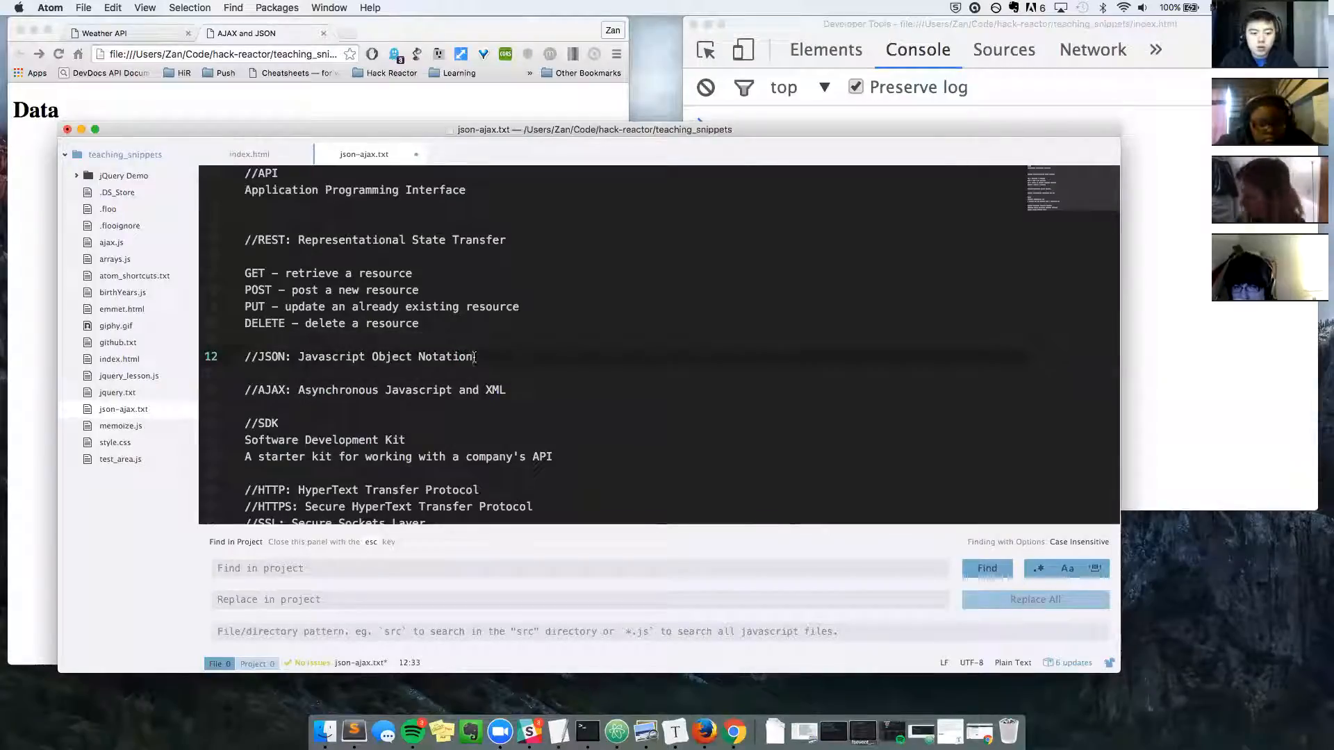
{"action": "left_click", "coordinate": [247, 357]}
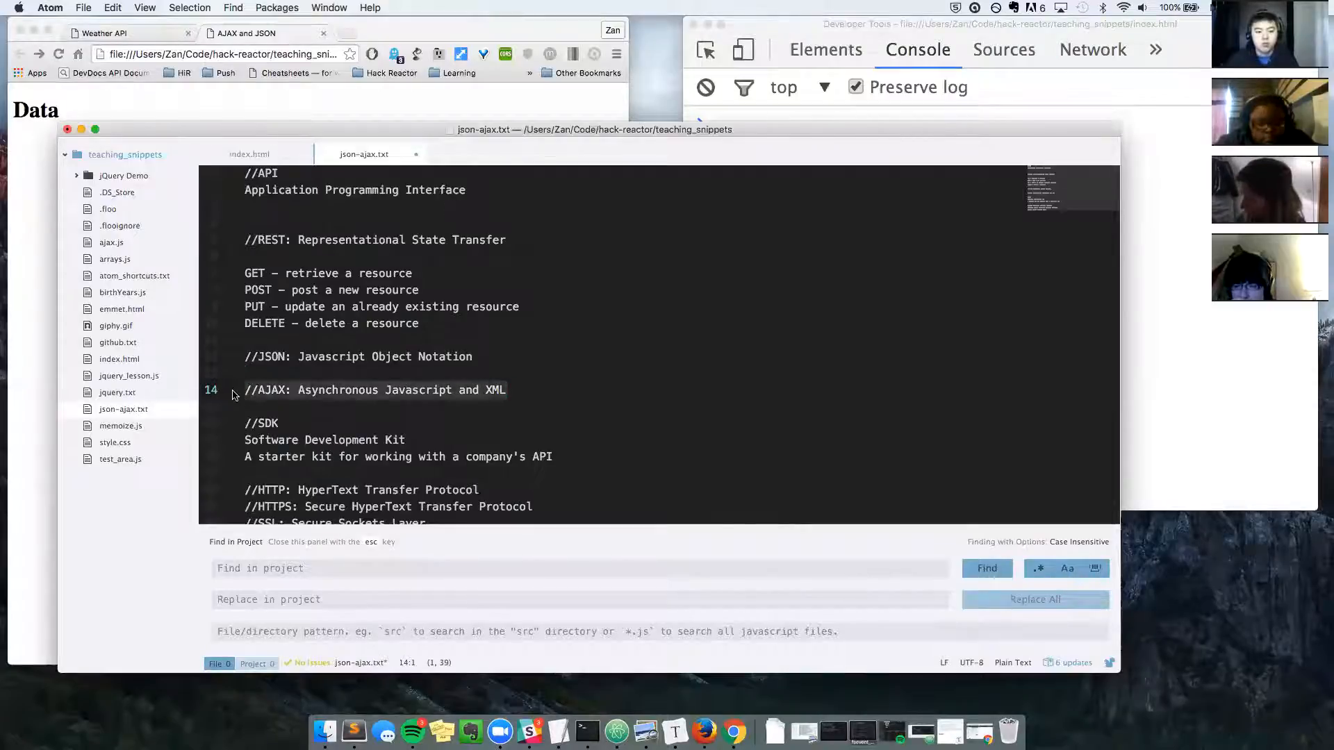
{"action": "left_click", "coordinate": [267, 374]}
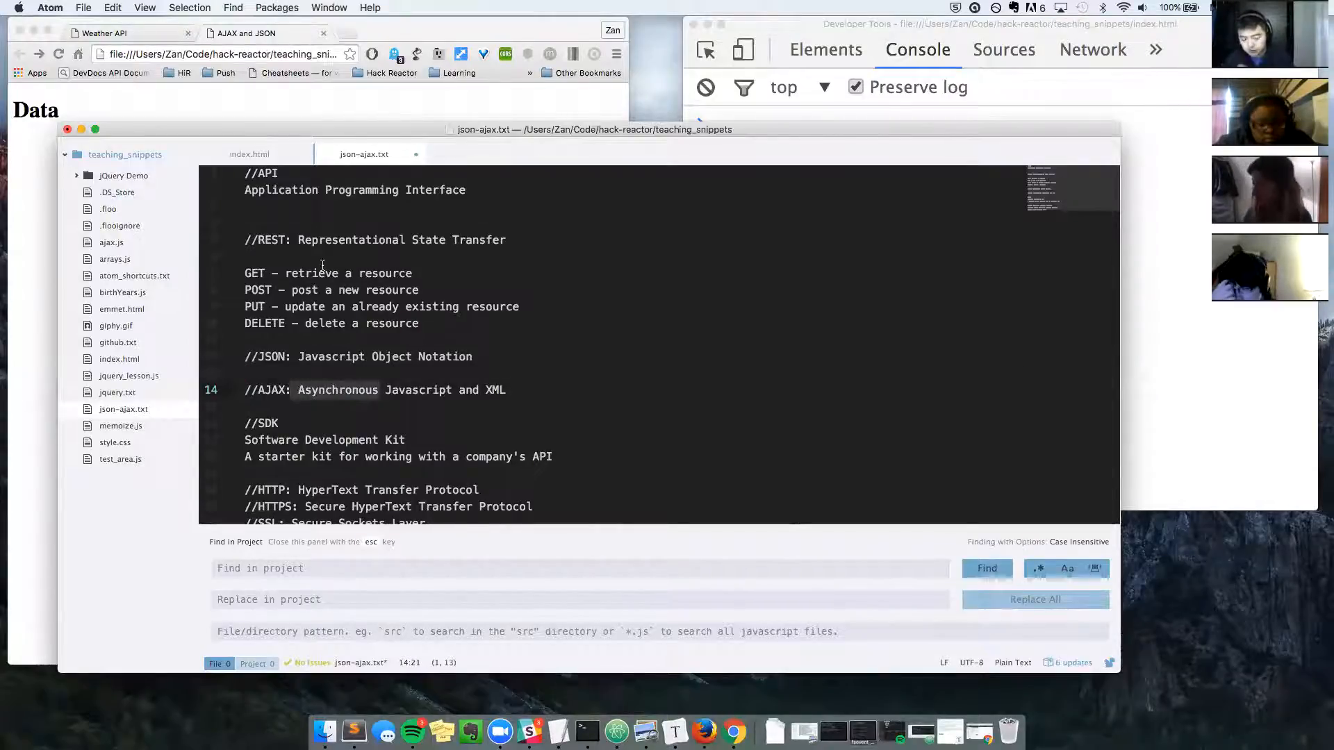
{"action": "left_click", "coordinate": [249, 154]}
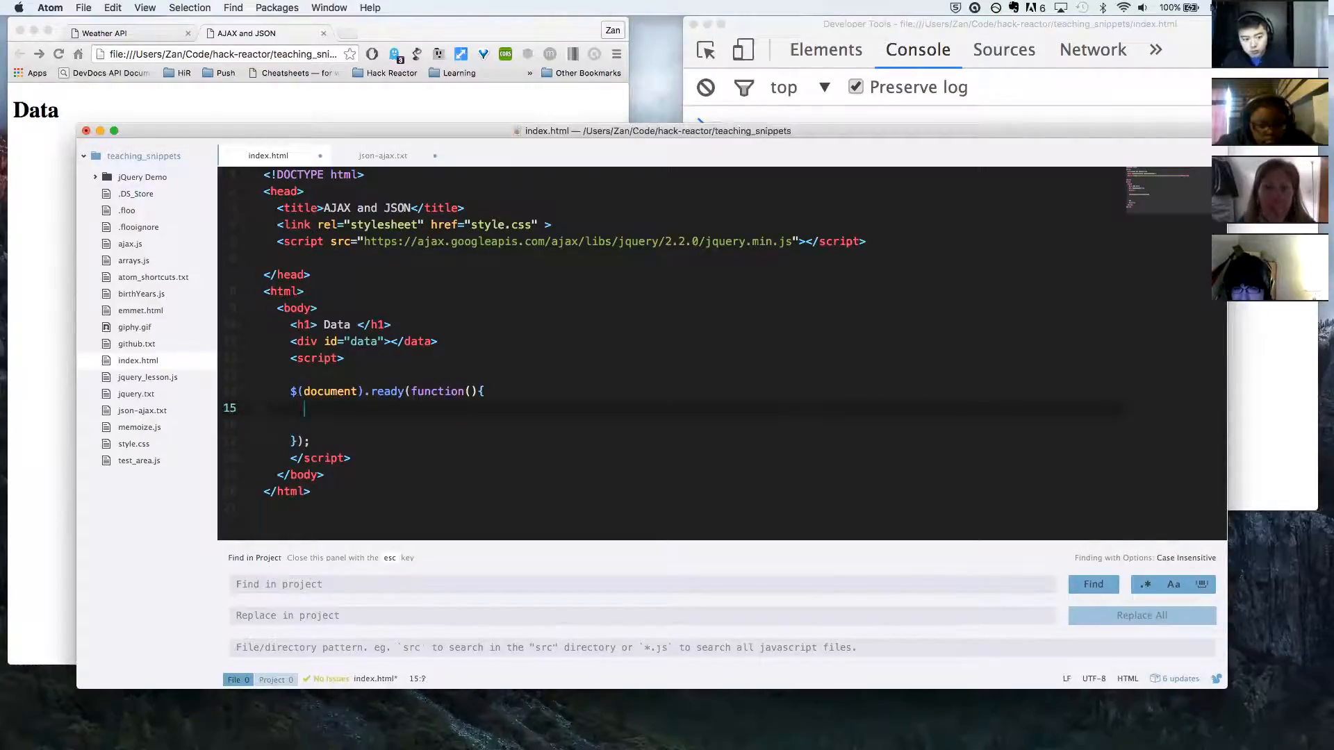
- Write a bare $.ajax line inside the document-ready function
{"action": "type", "text": "$"}
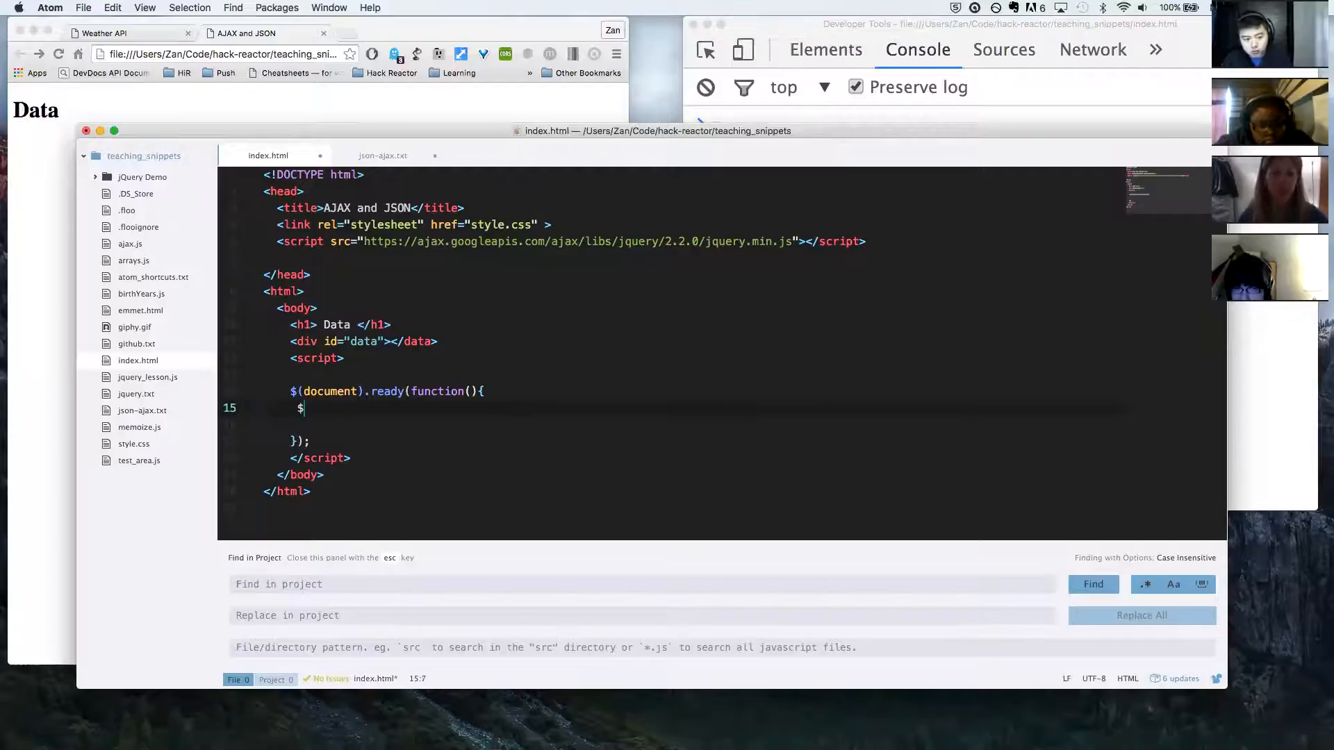
{"action": "type", "text": "."}
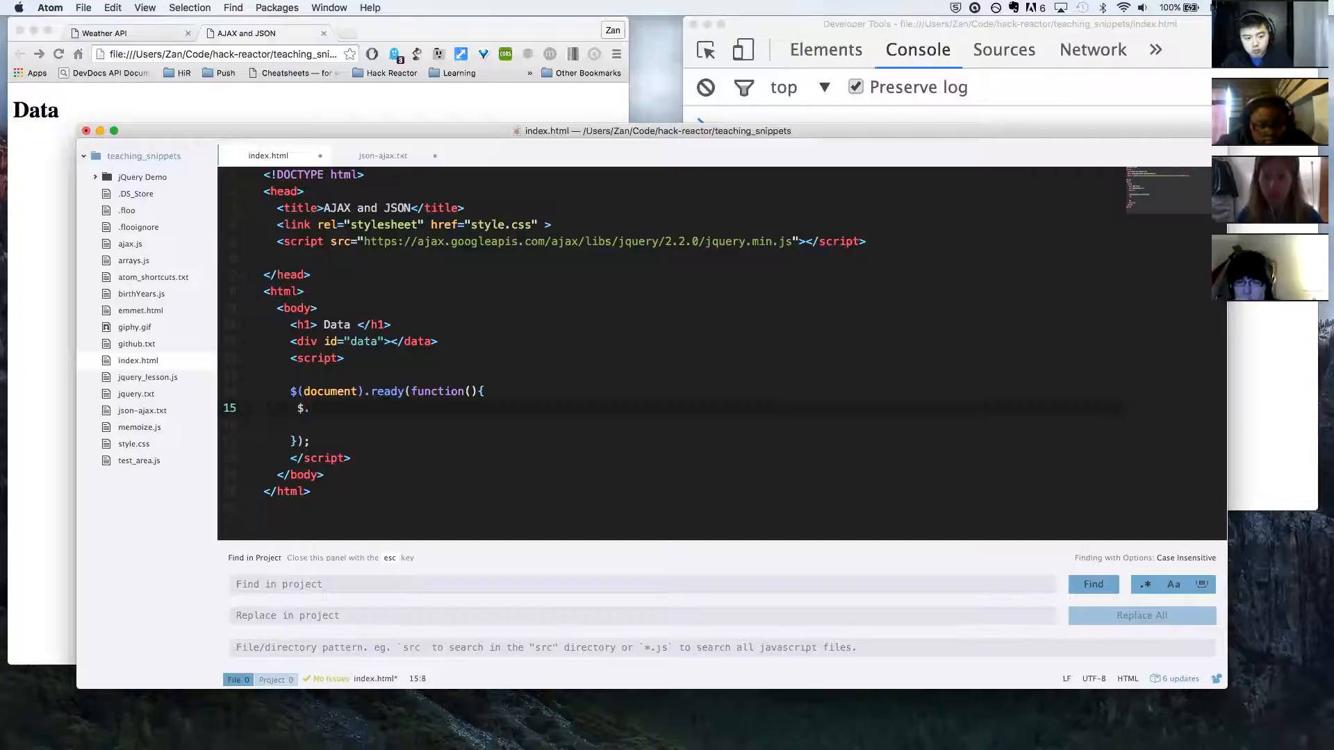
{"action": "type", "text": "a"}
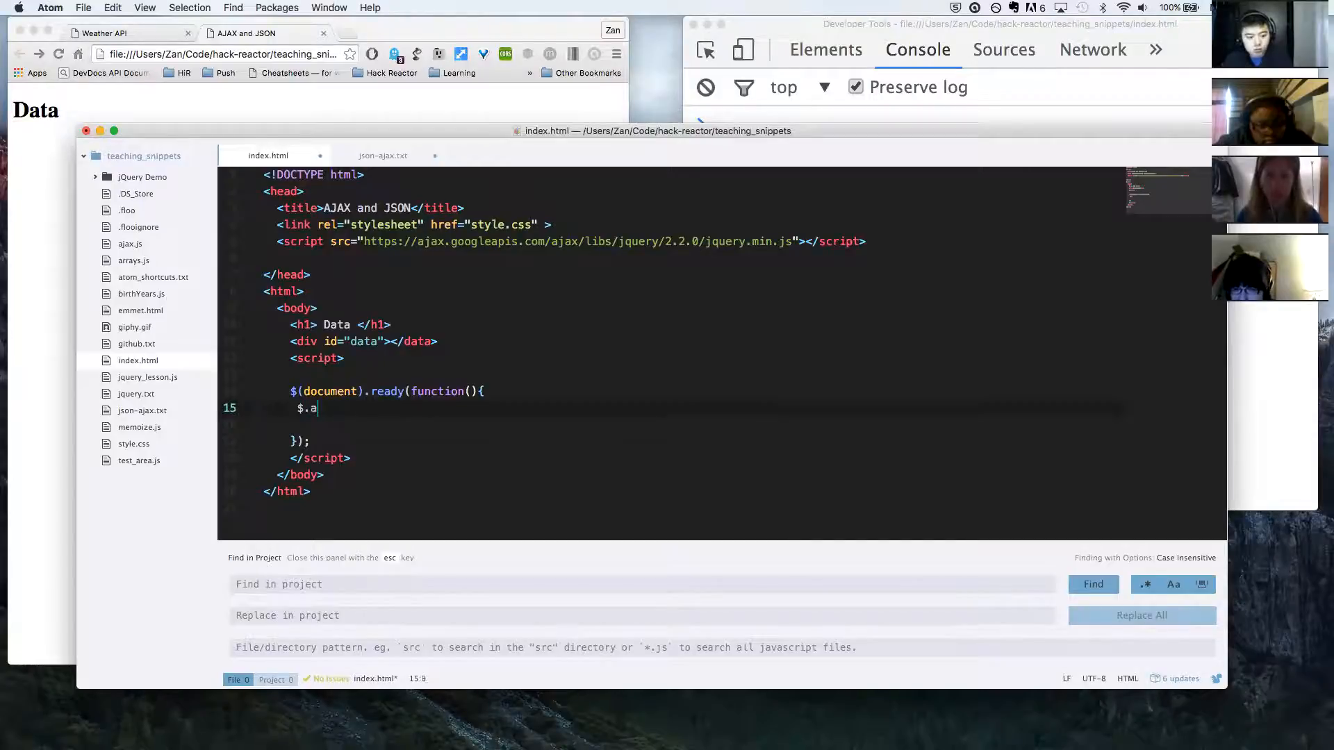
{"action": "type", "text": "jax"}
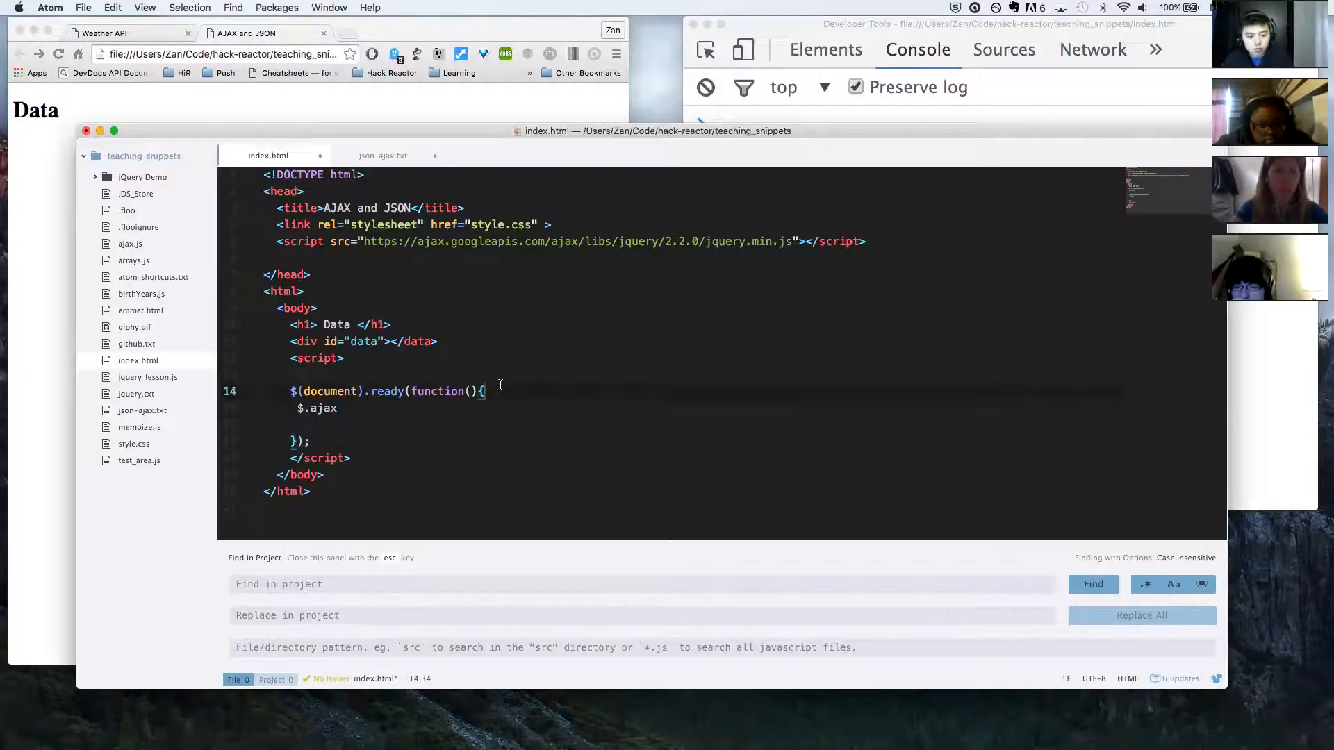
{"action": "key", "text": "enter"}
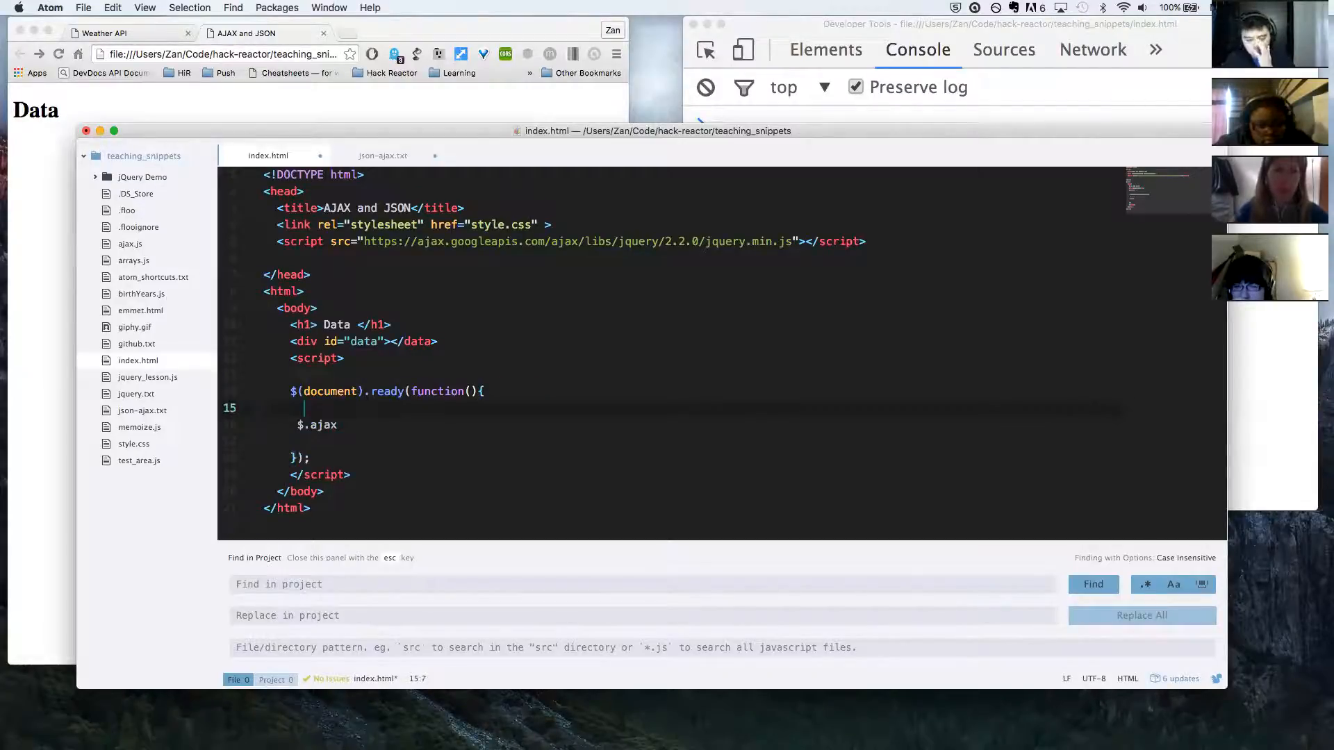
- Add temporary $.get() and $.post() lines for comparison, ready to remove them
{"action": "type", "text": "$"}
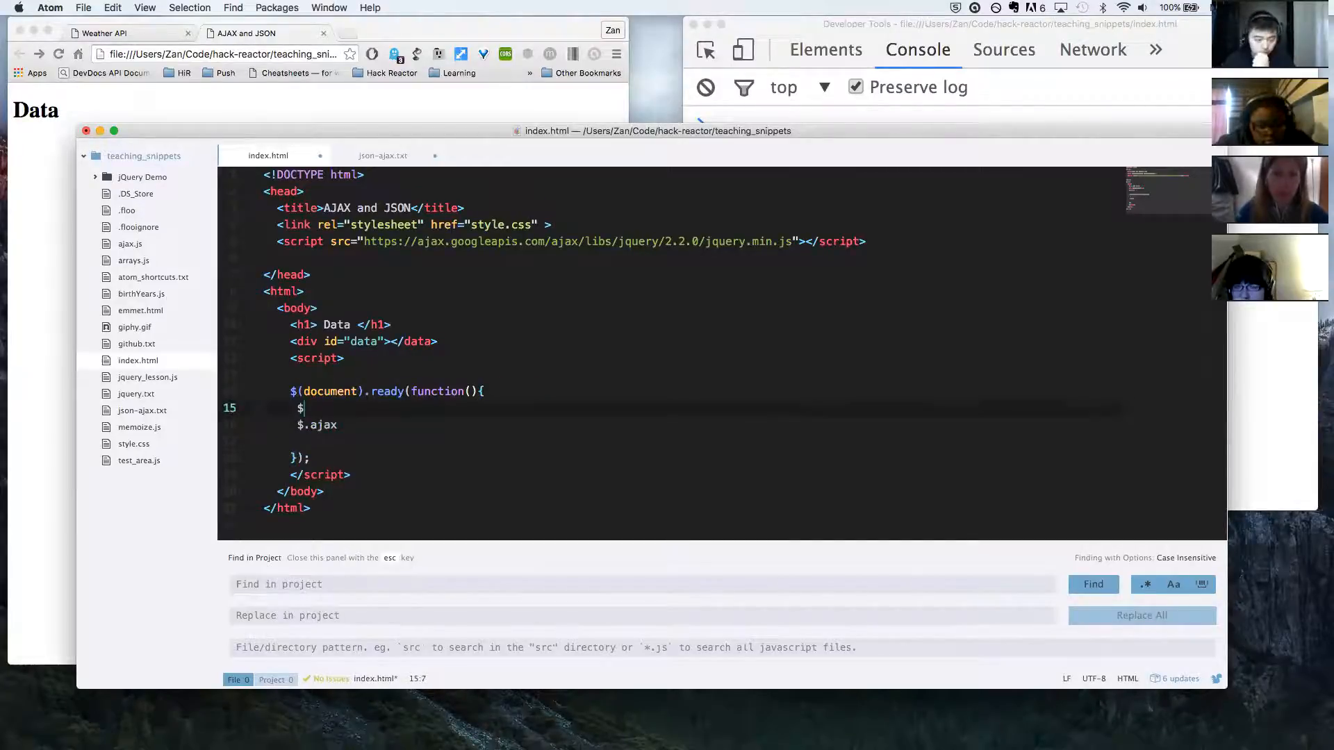
{"action": "type", "text": ".get()"}
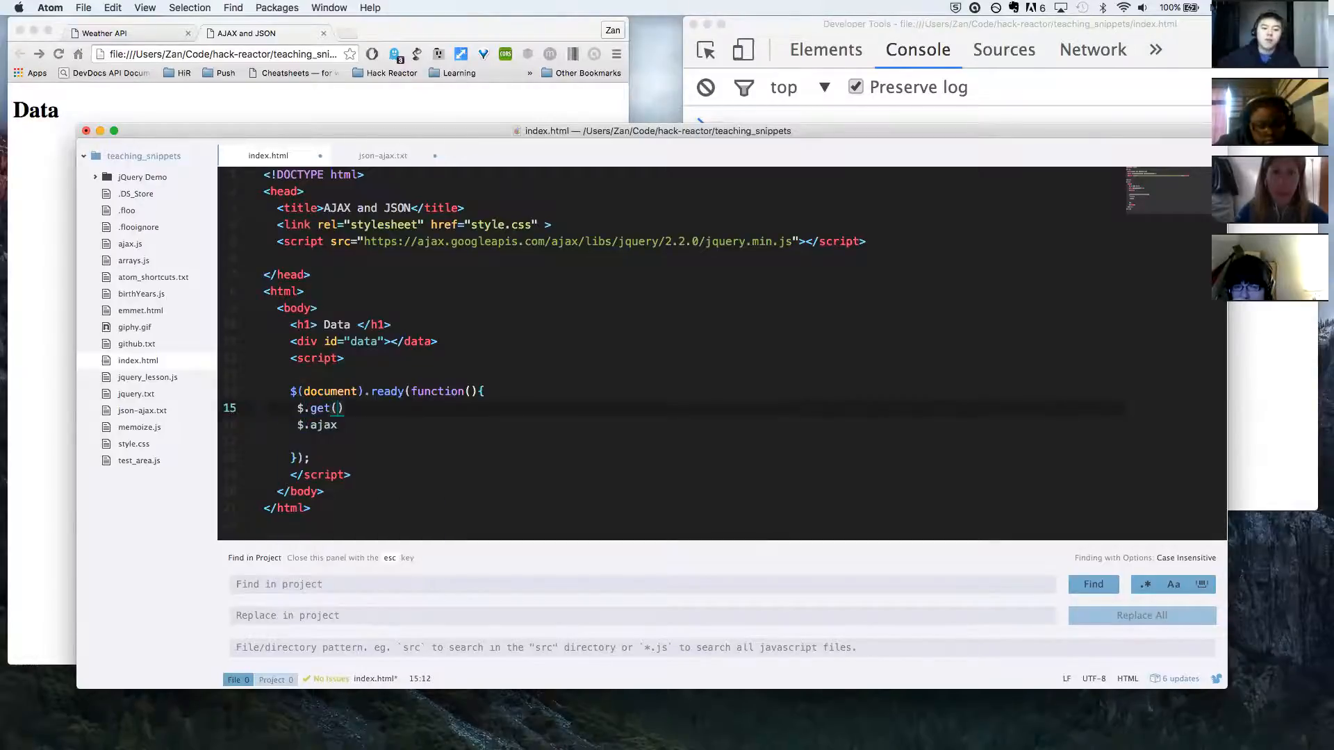
{"action": "key", "text": "enter"}
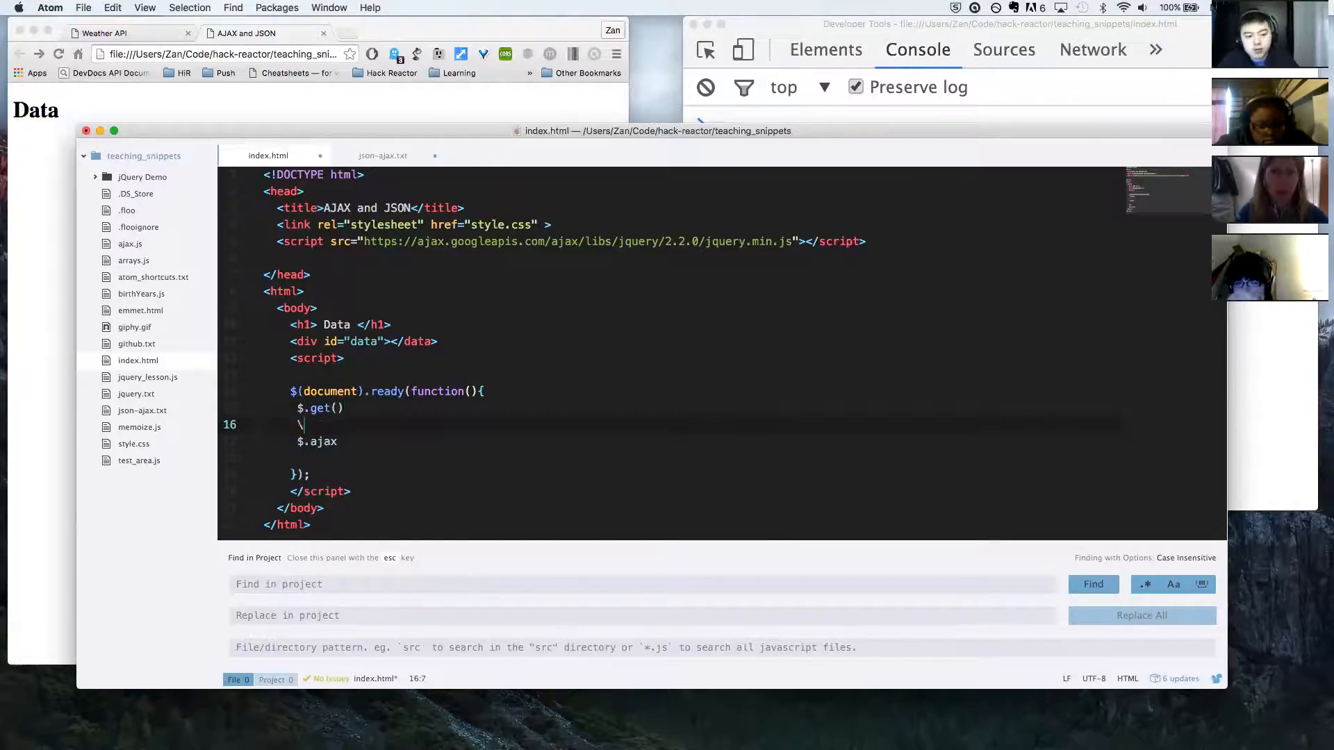
{"action": "type", "text": "$.pos"}
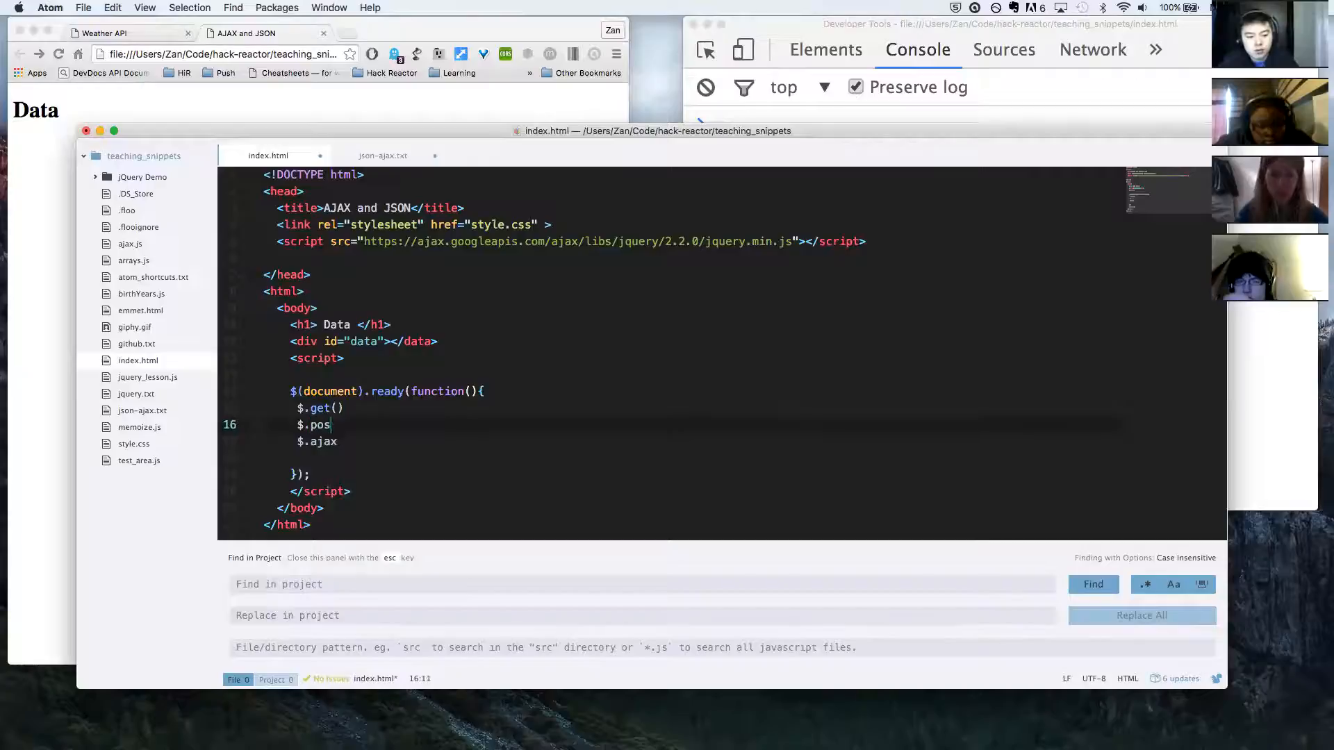
{"action": "type", "text": "t()"}
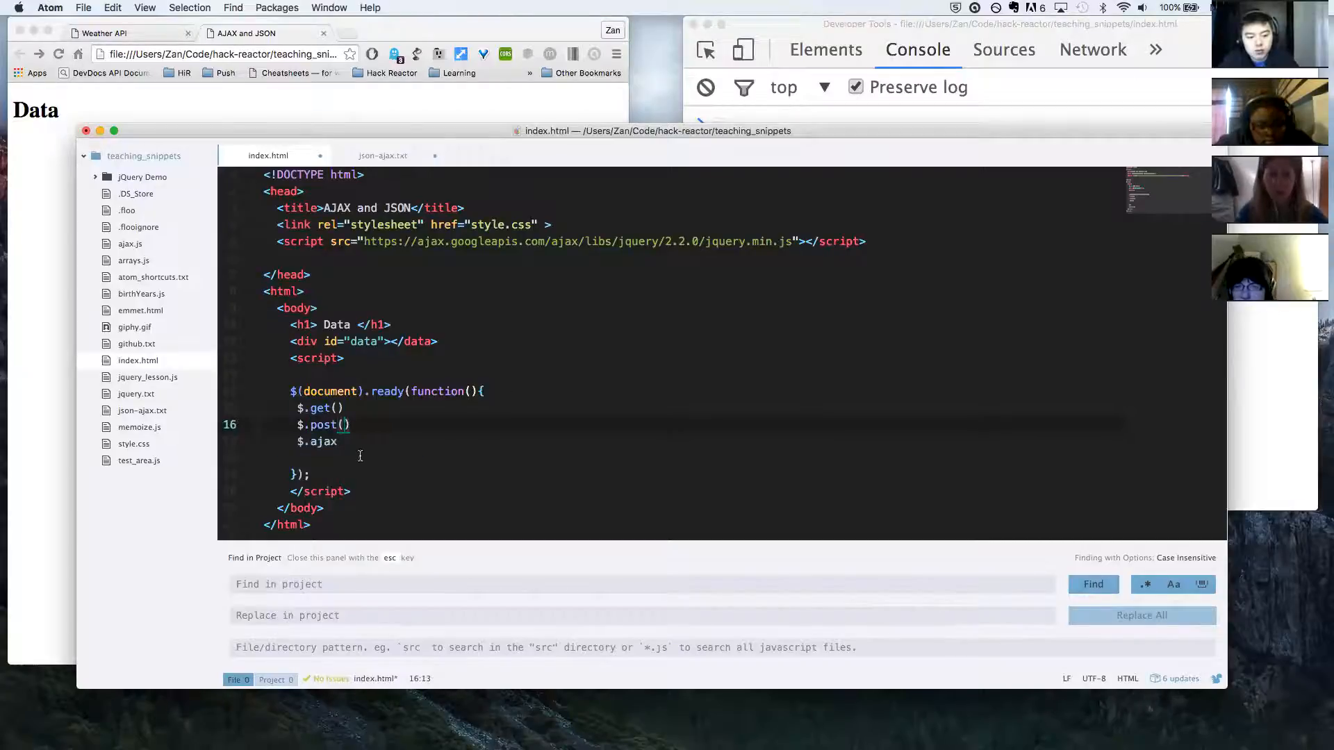
{"action": "left_click", "coordinate": [323, 407]}
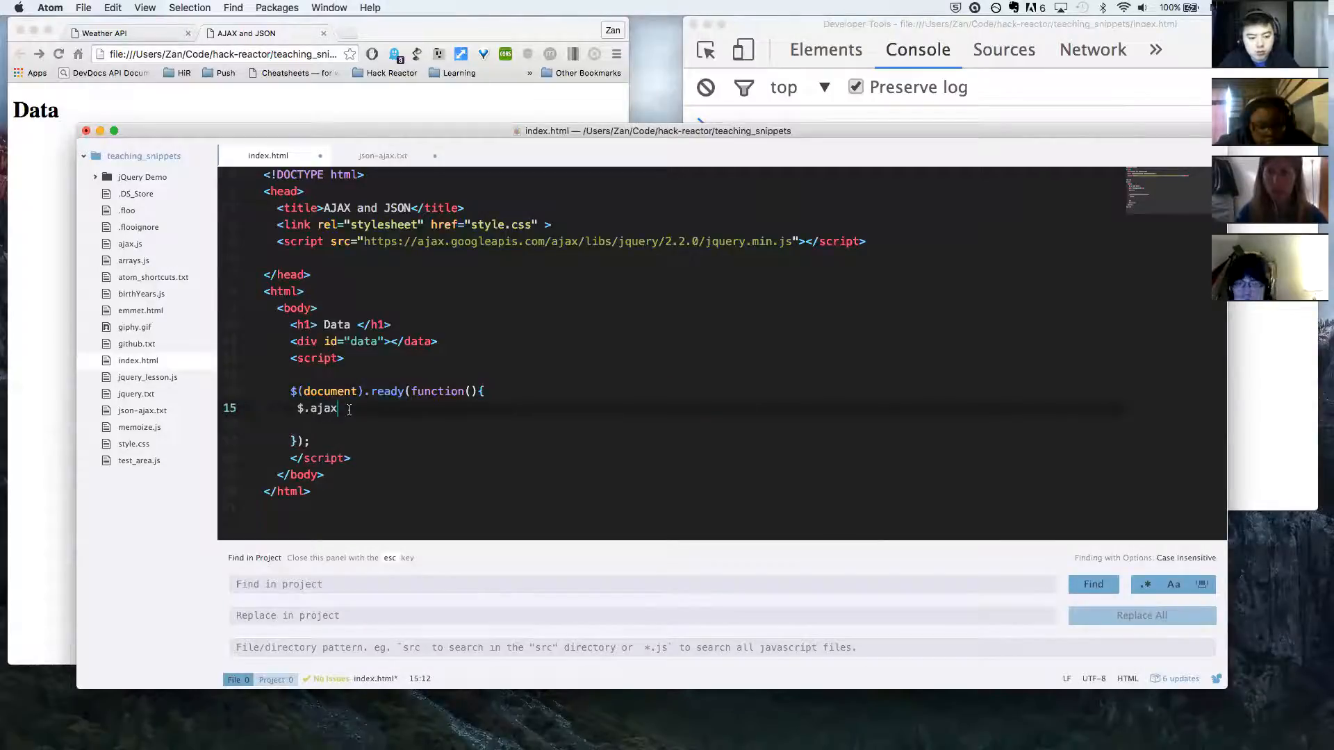
- Give $.ajax an options object containing method: 'GET', then go to the weather API page
{"action": "type", "text": "()"}
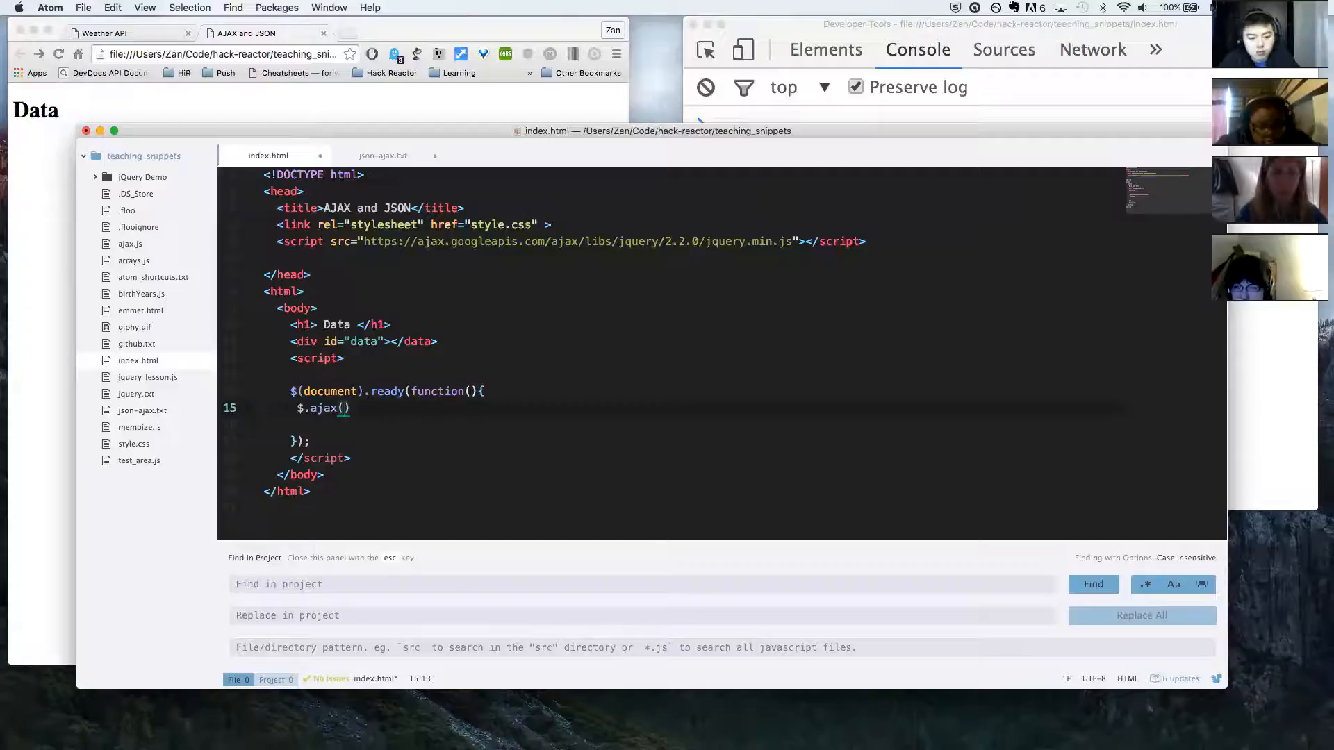
{"action": "type", "text": "{"}
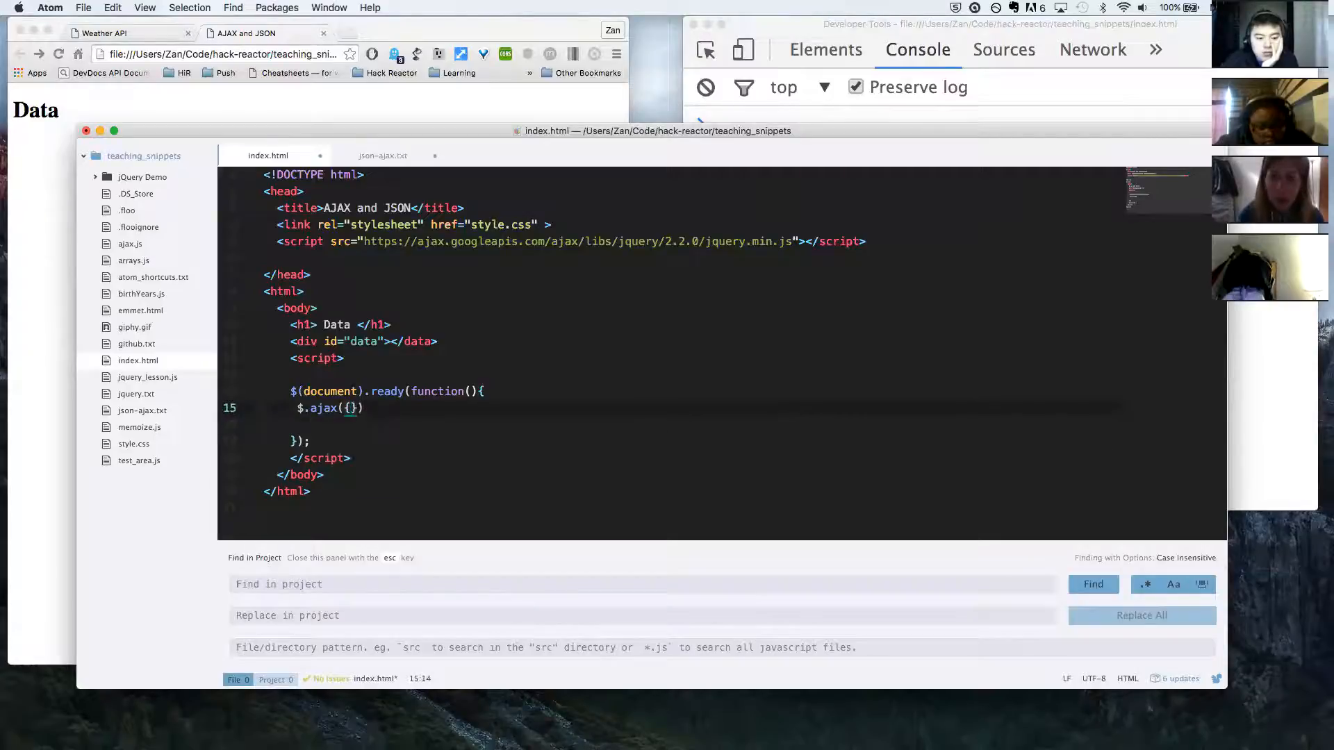
{"action": "key", "text": "enter"}
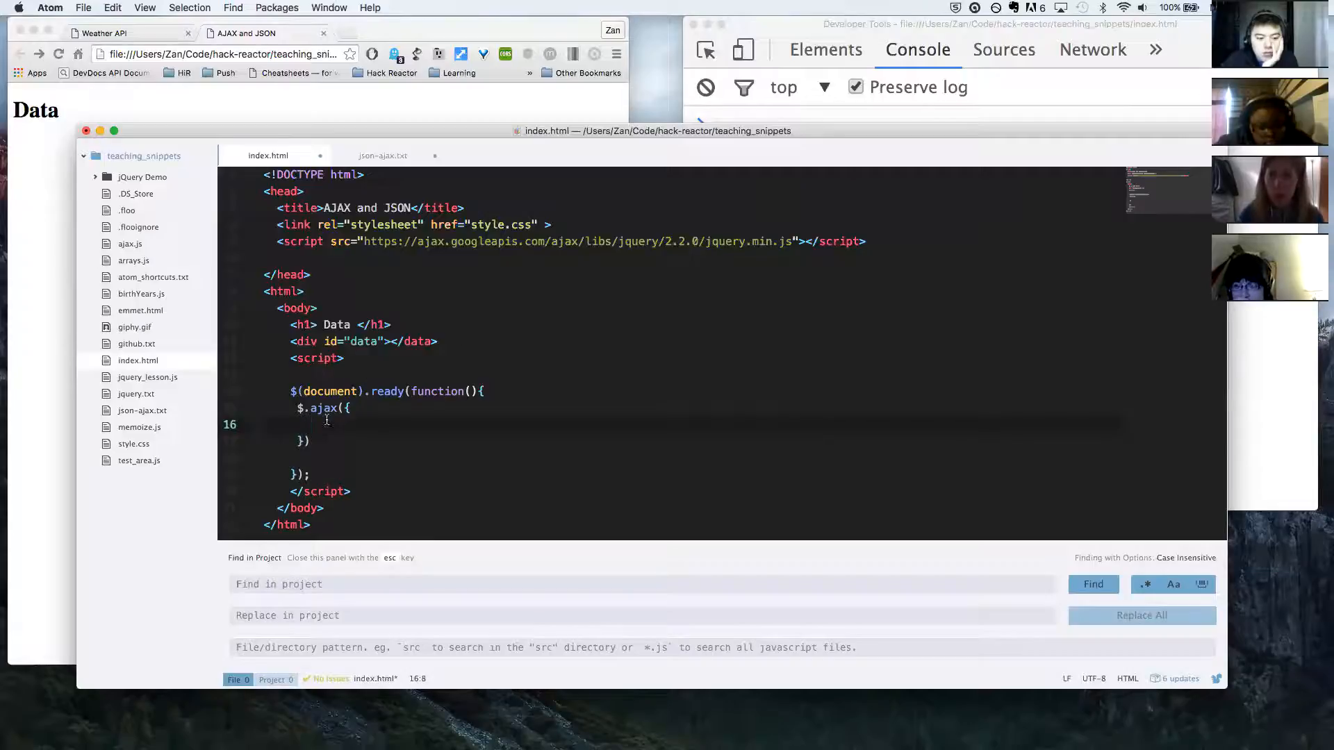
{"action": "type", "text": "method:"}
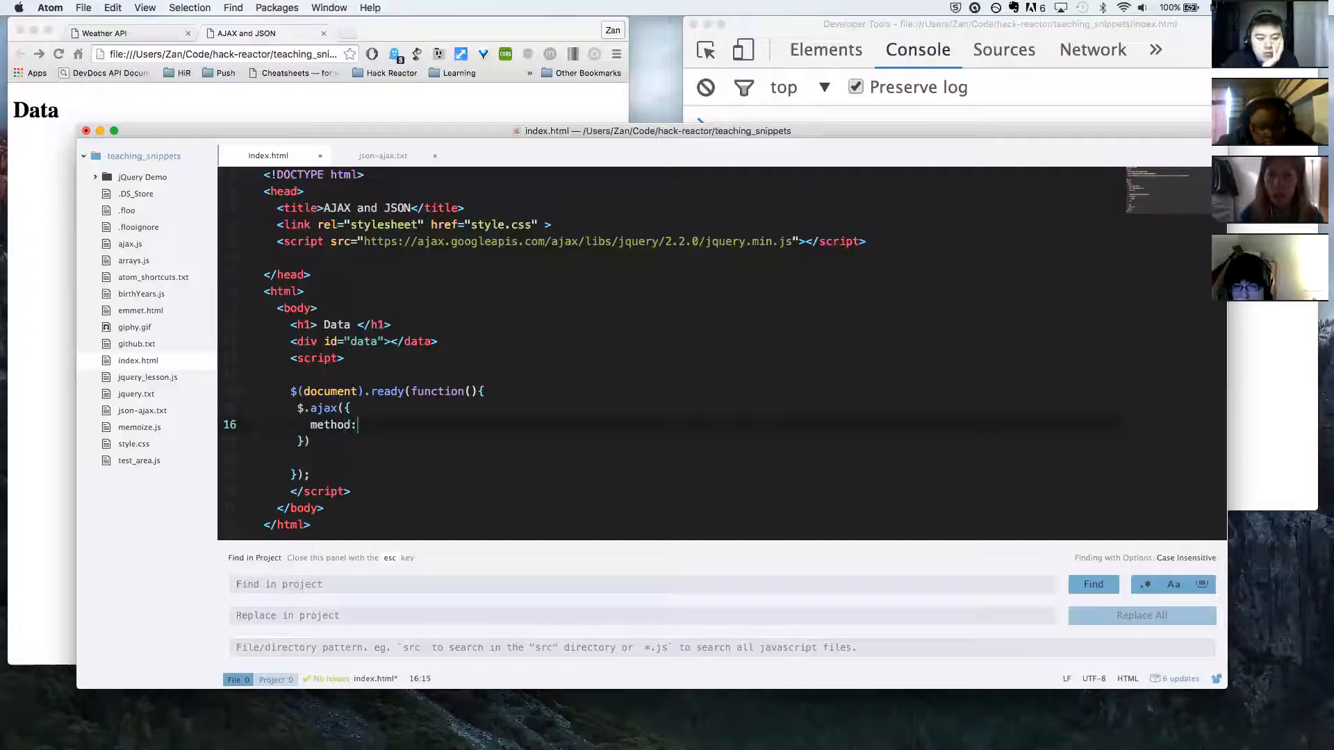
{"action": "type", "text": "'G'"}
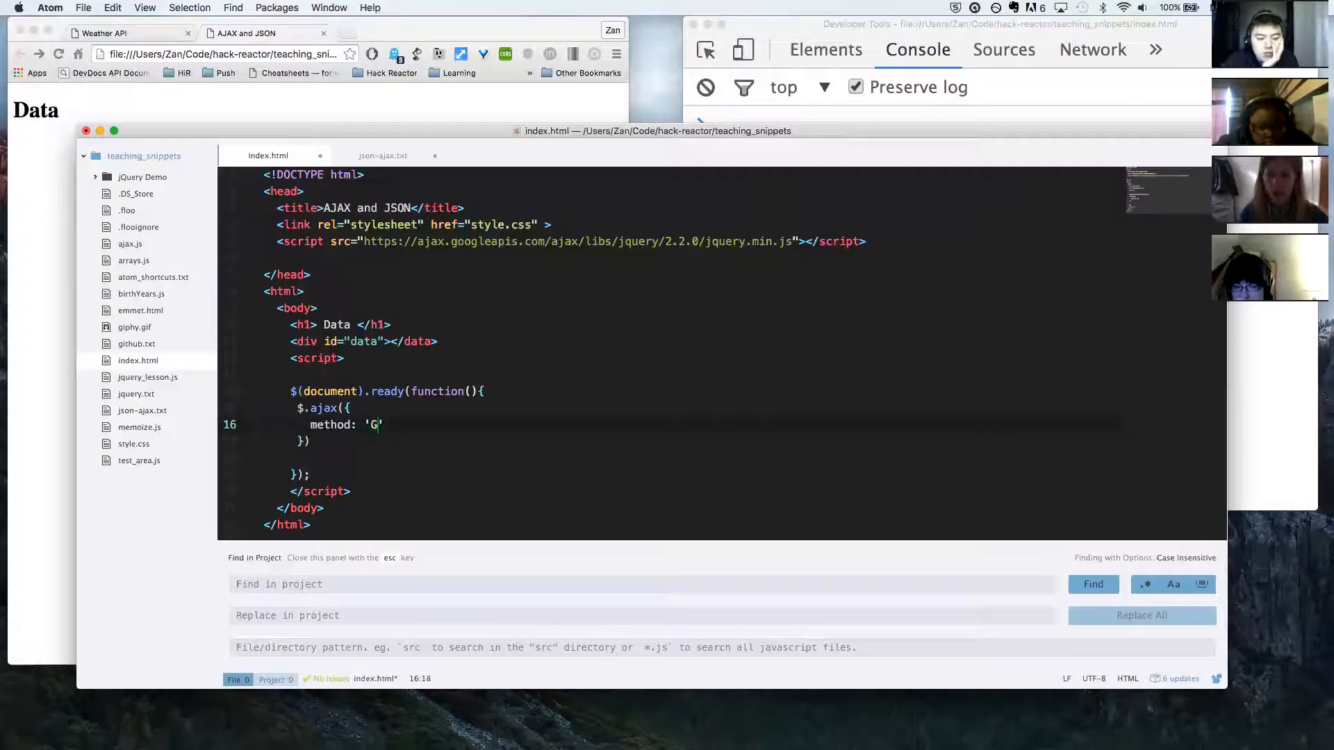
{"action": "type", "text": "ET"}
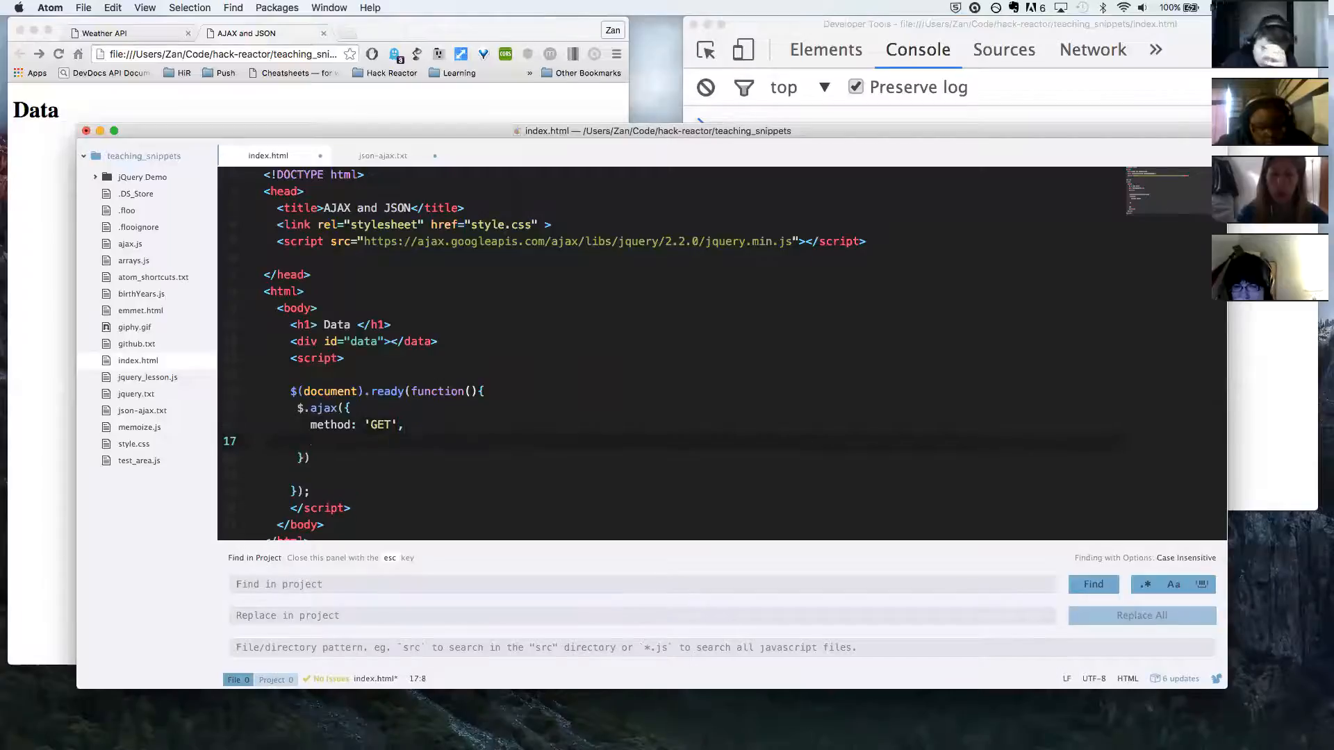
{"action": "left_click", "coordinate": [128, 32]}
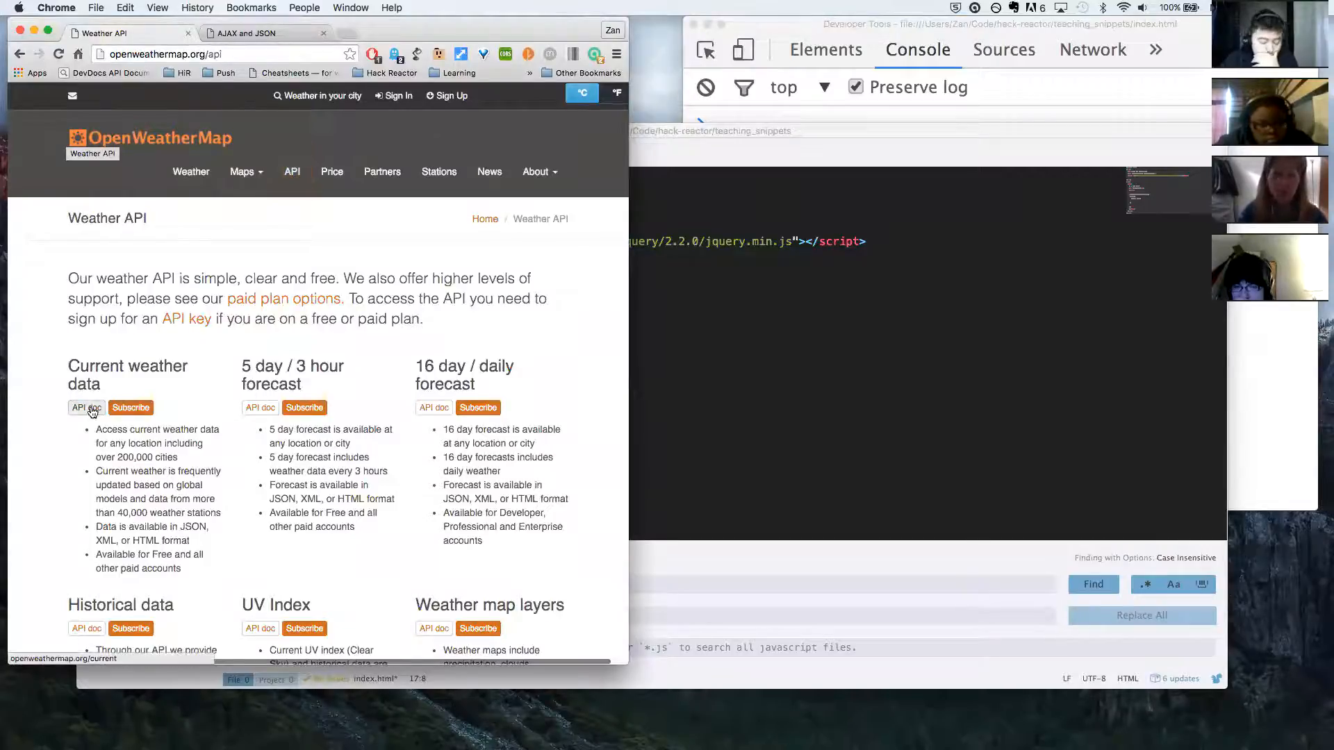
{"action": "mouse_move", "coordinate": [394, 96]}
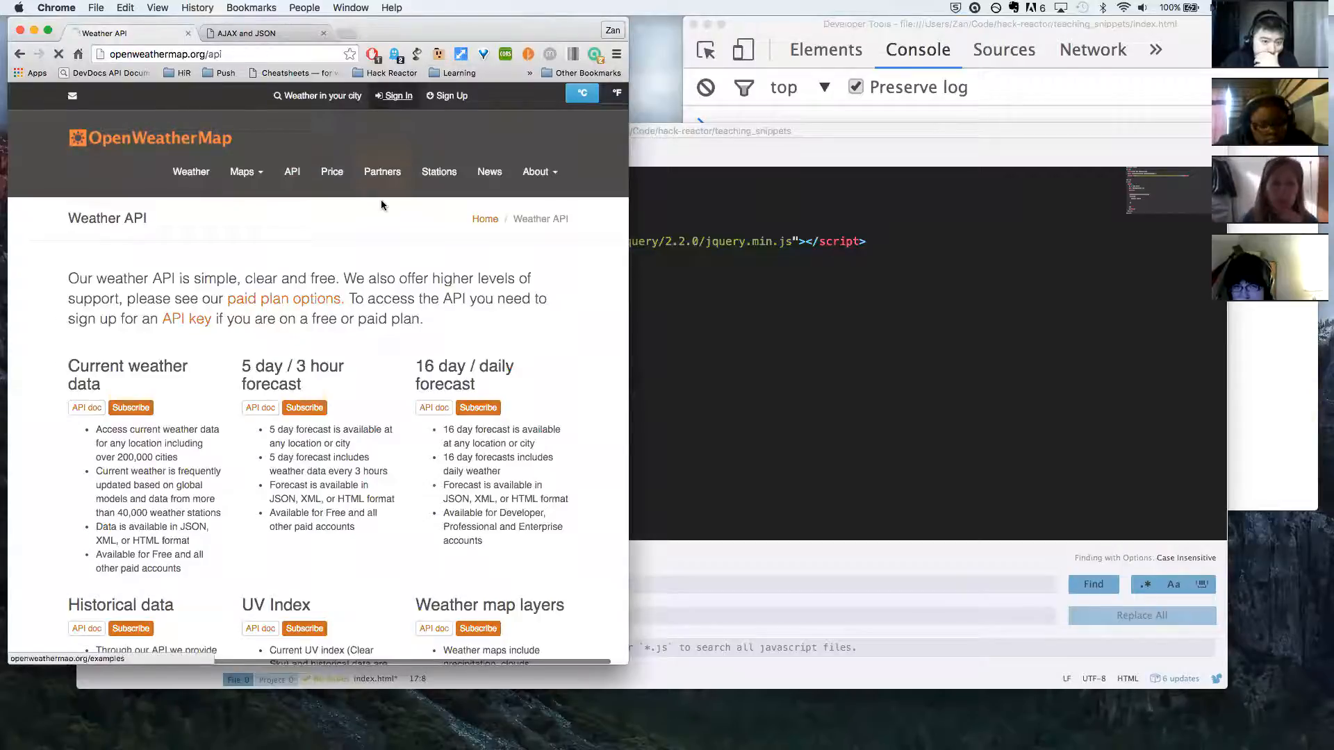
{"action": "left_click", "coordinate": [392, 96]}
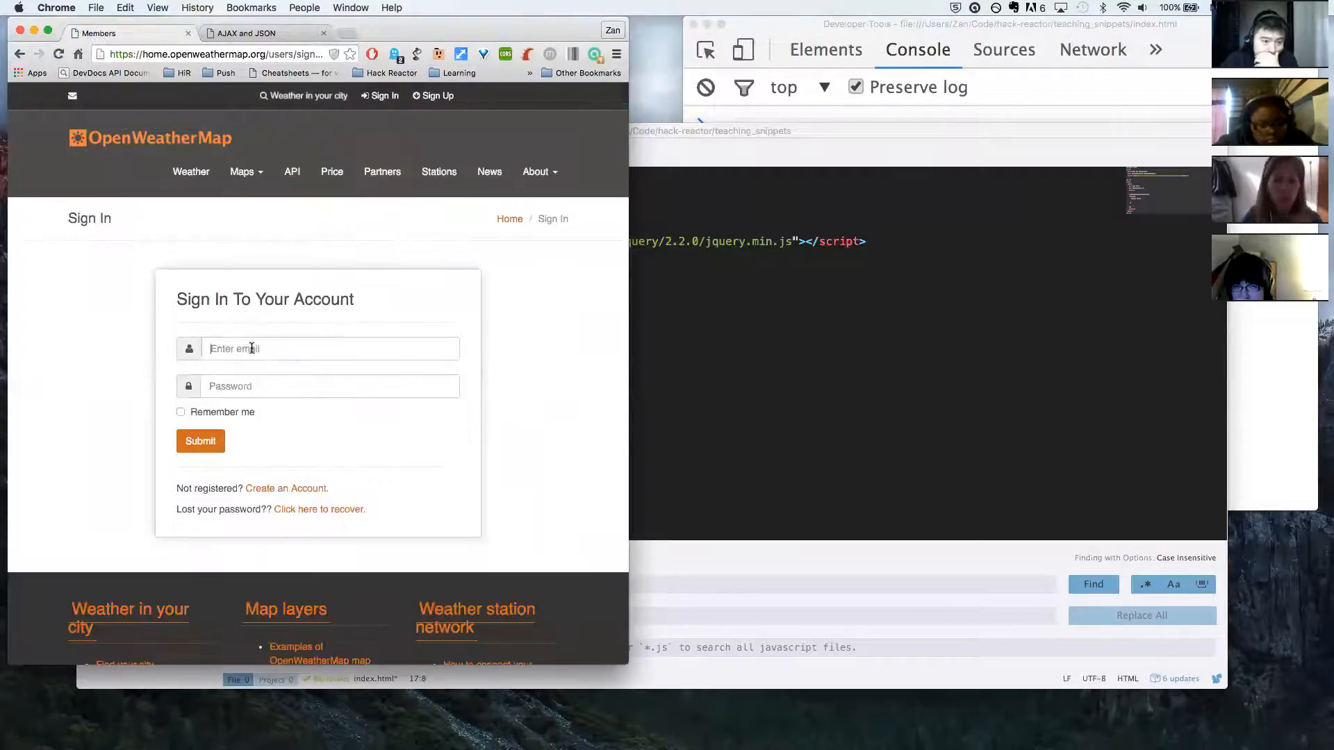
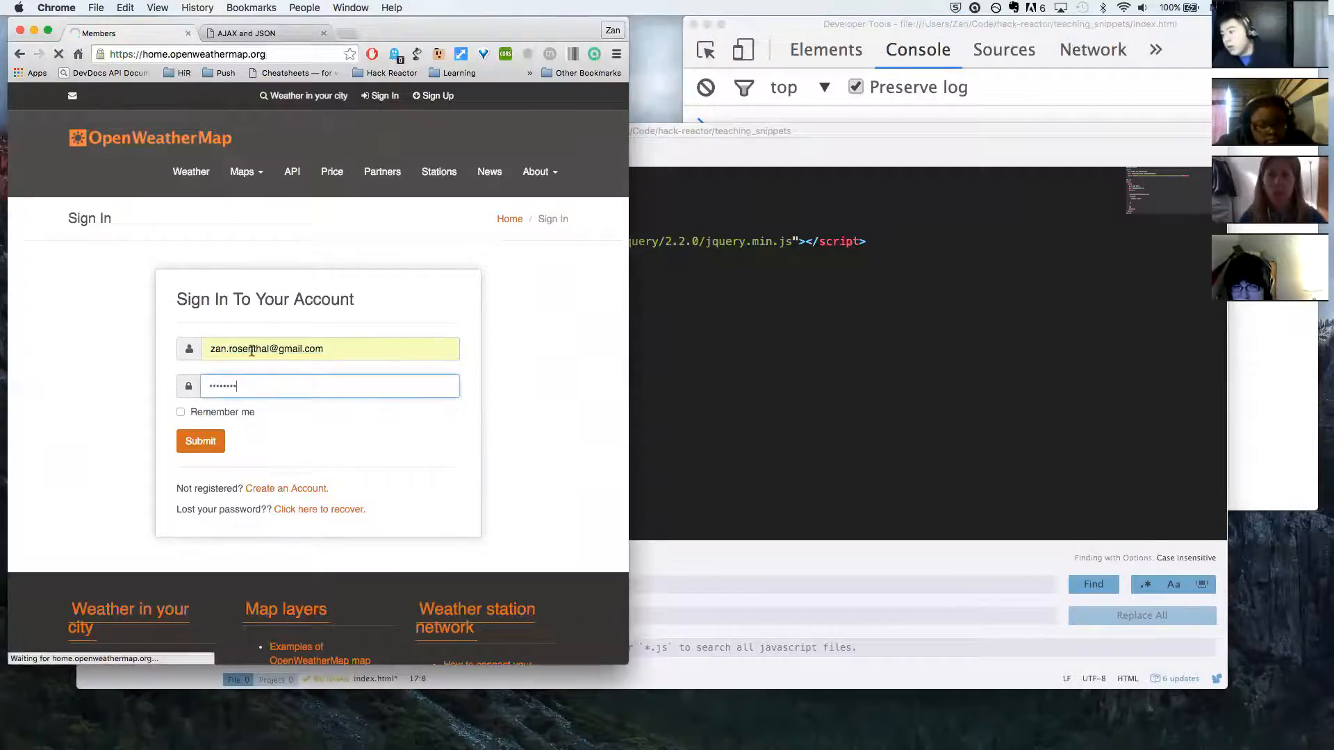
{"action": "left_click", "coordinate": [200, 441]}
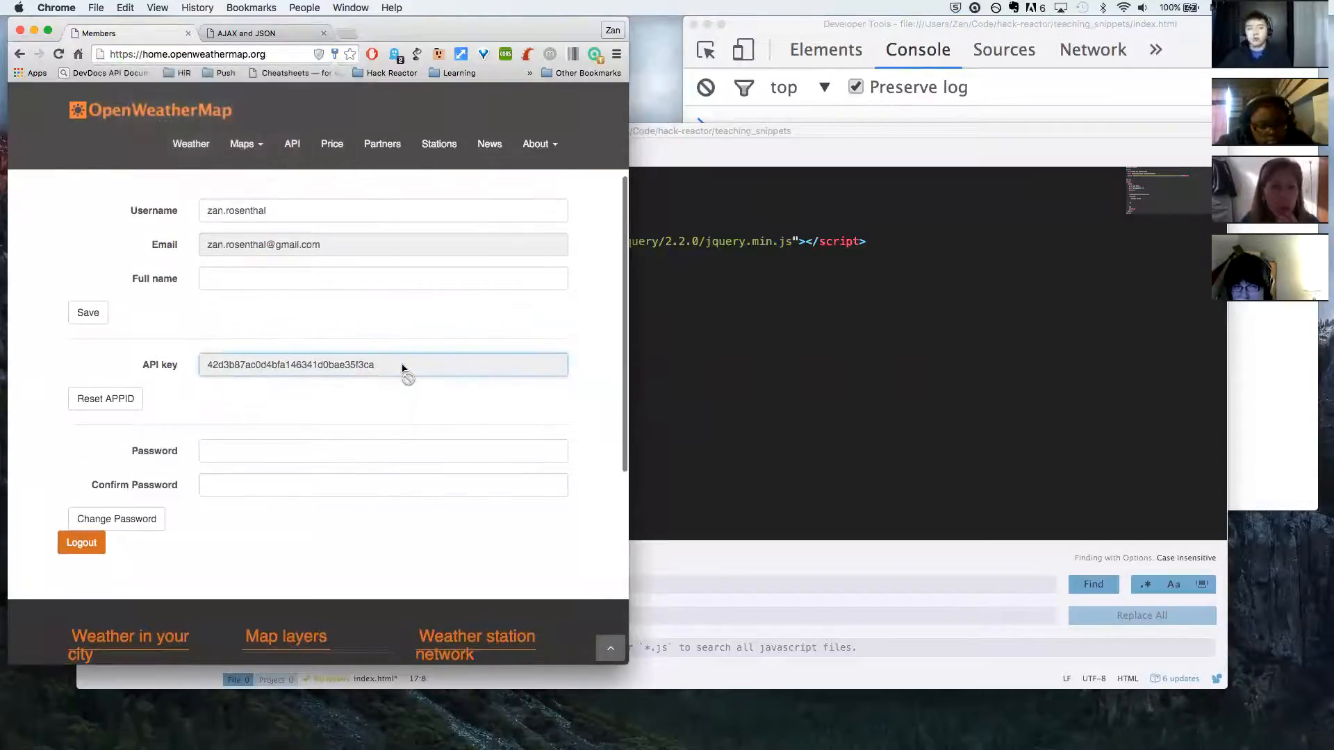
{"action": "scroll", "scroll_direction": "up", "scroll_amount": 3}
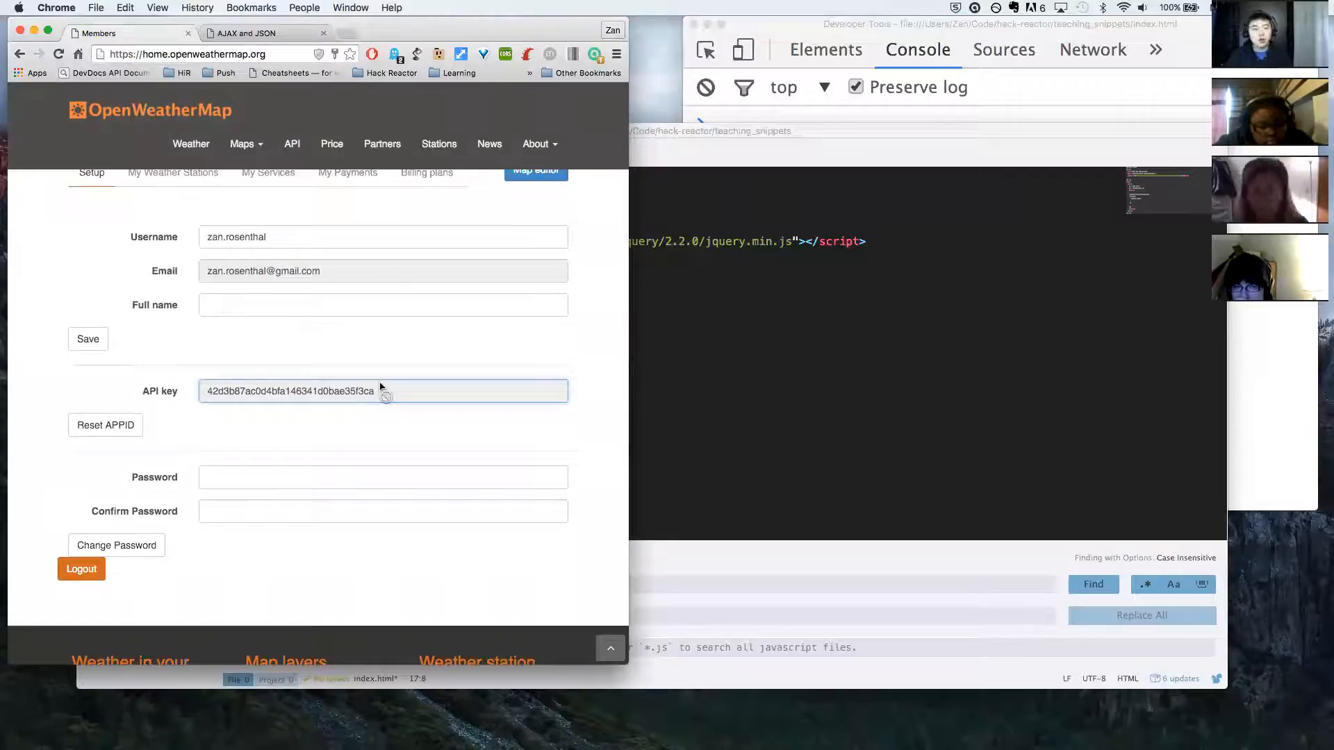
{"action": "scroll", "scroll_direction": "up", "scroll_amount": 3}
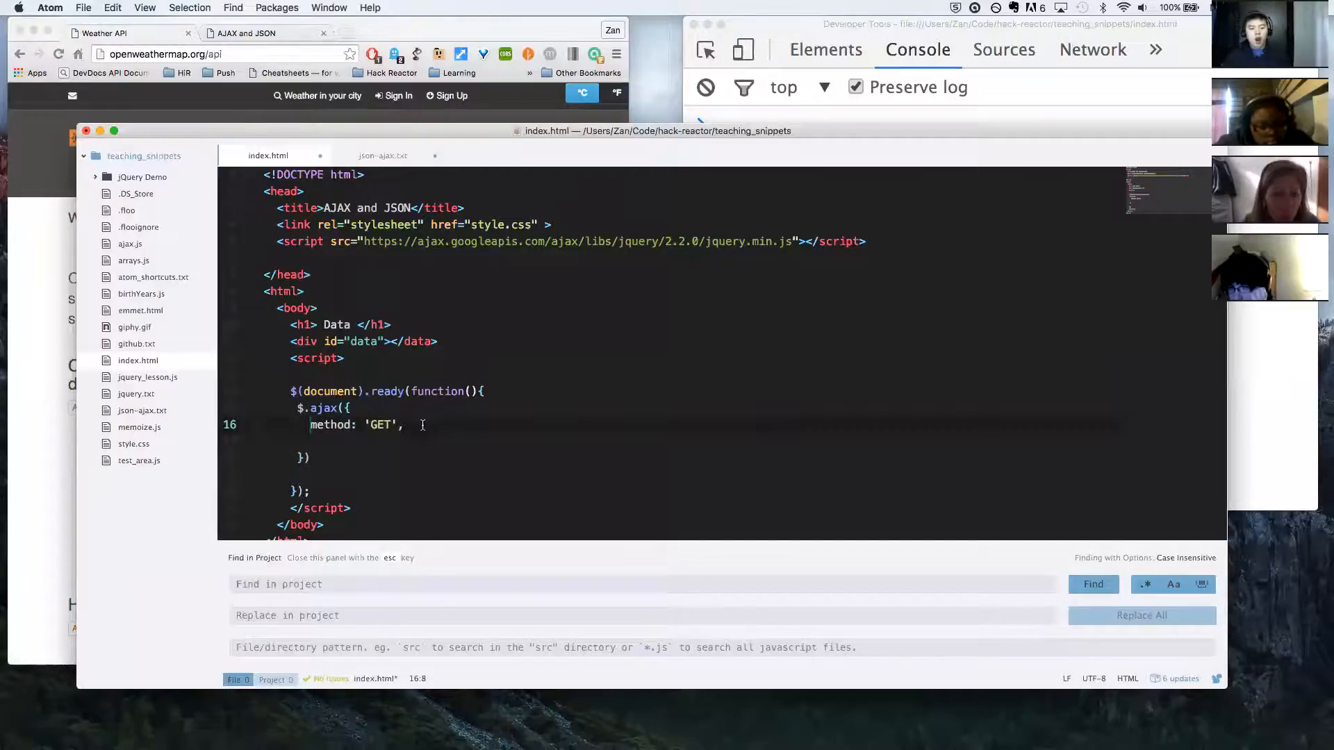
- Add an empty url: property under method in the ajax options
{"action": "key", "text": "Return"}
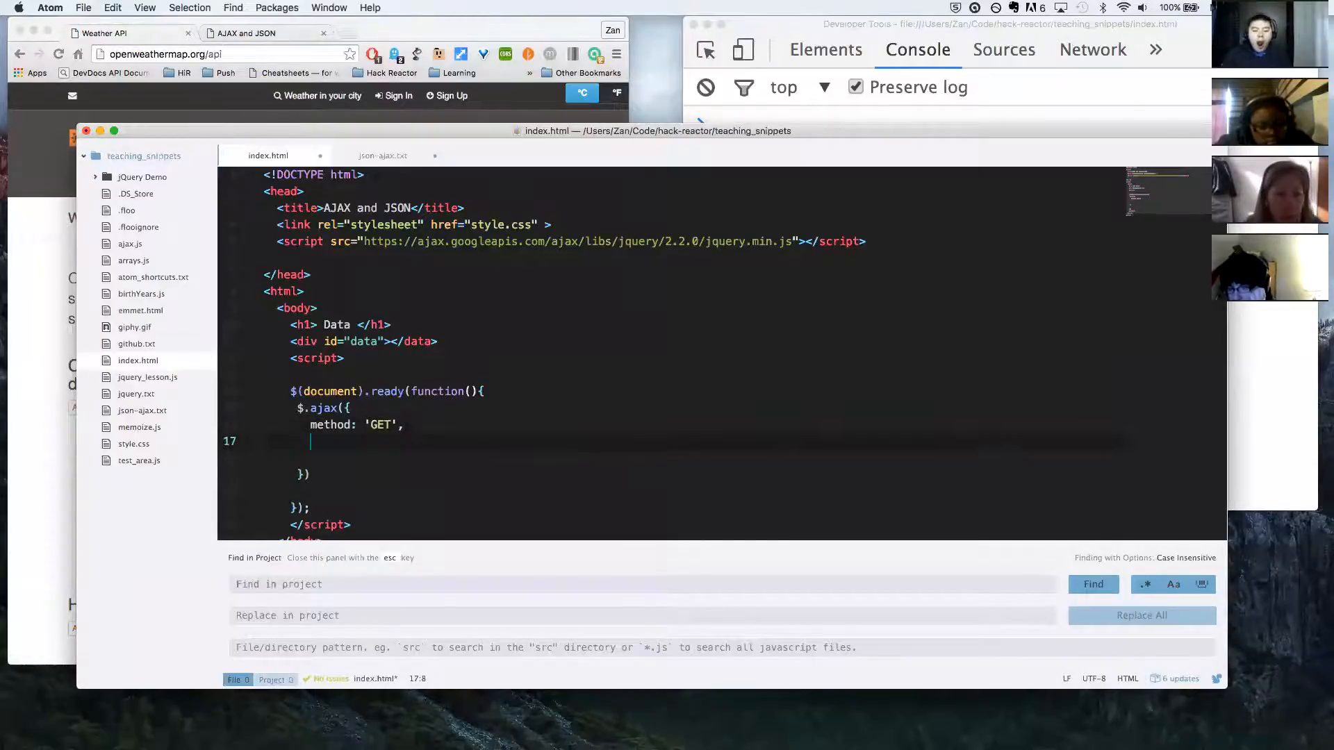
{"action": "type", "text": "url:"}
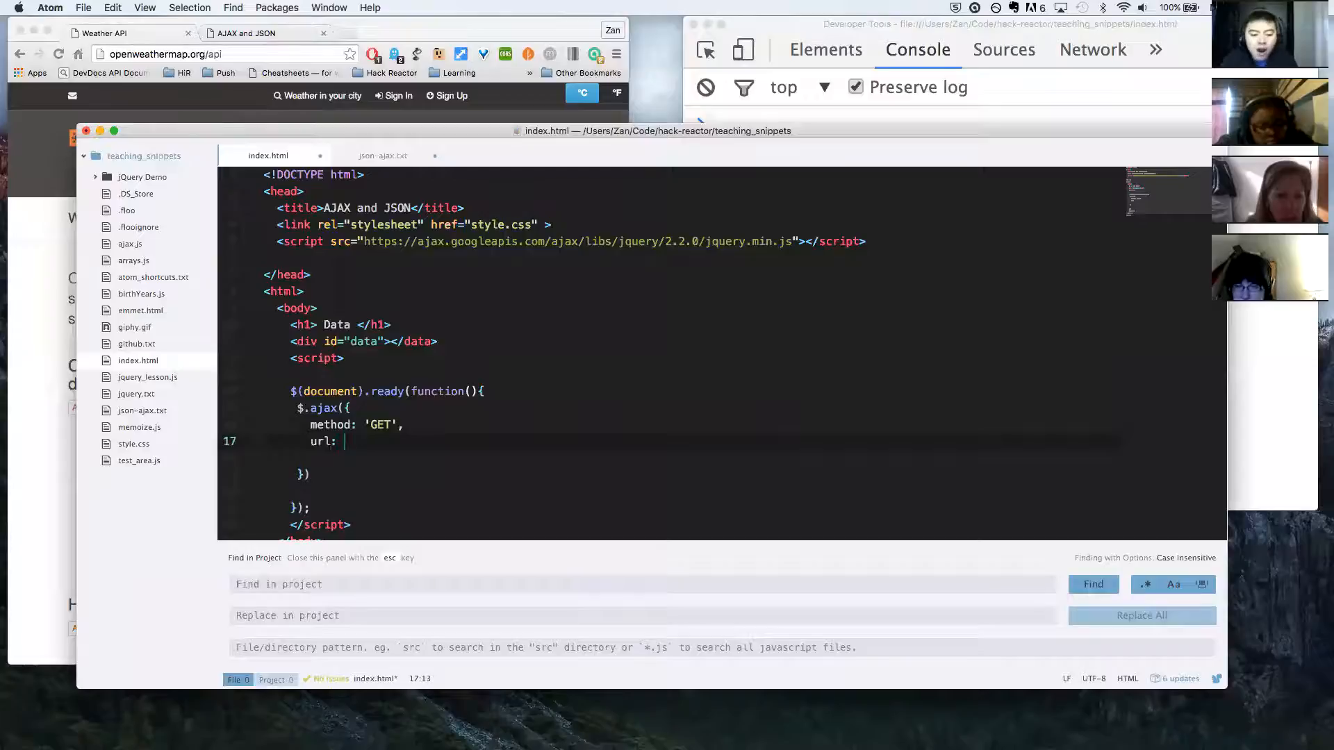
{"action": "left_click", "coordinate": [483, 392]}
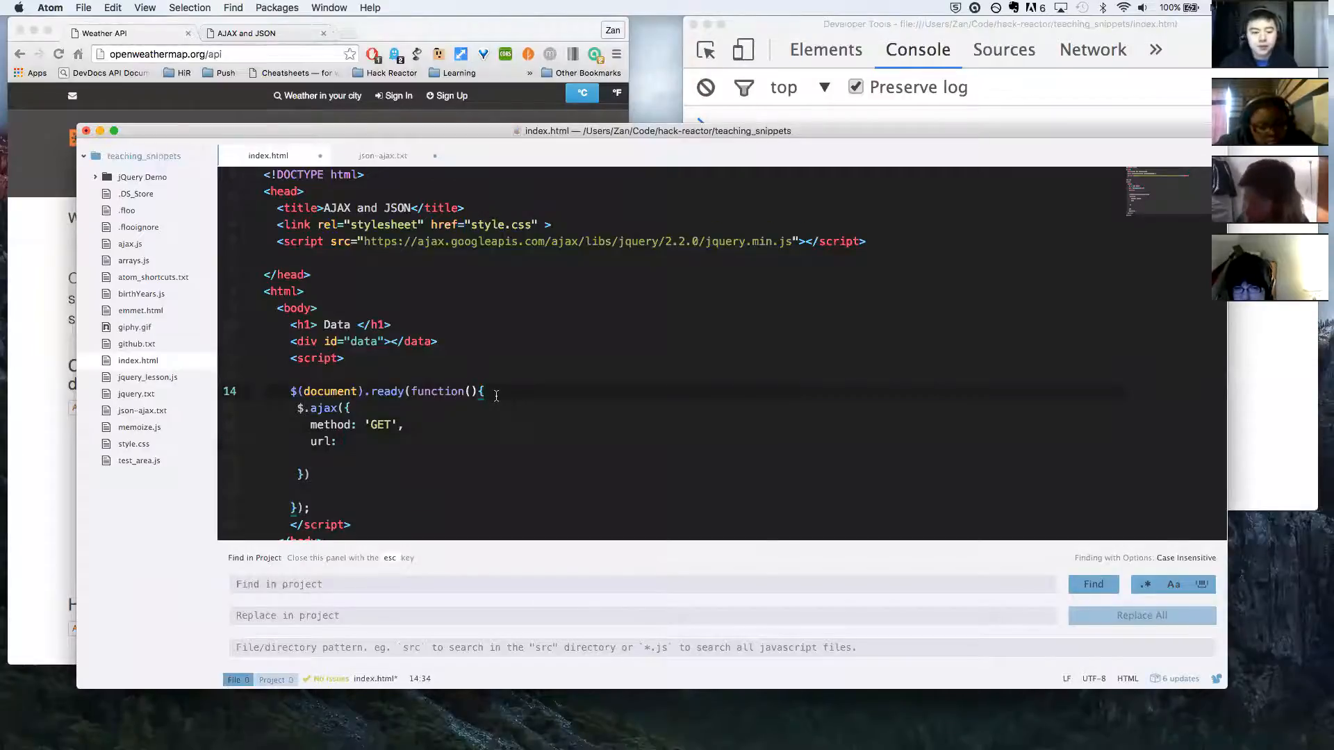
- Declare var cityName = 'San Francisco'; ahead of the $.ajax call
{"action": "type", "text": "var"}
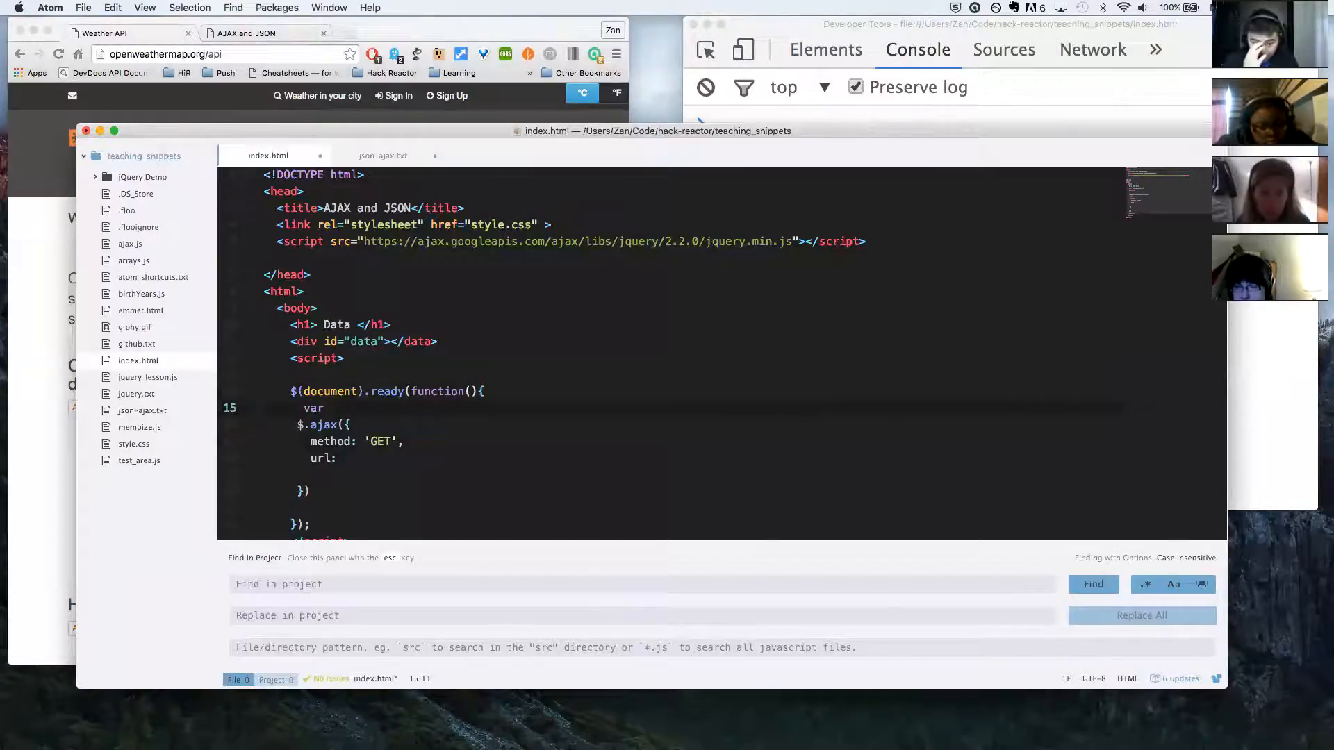
{"action": "type", "text": "cityName ="}
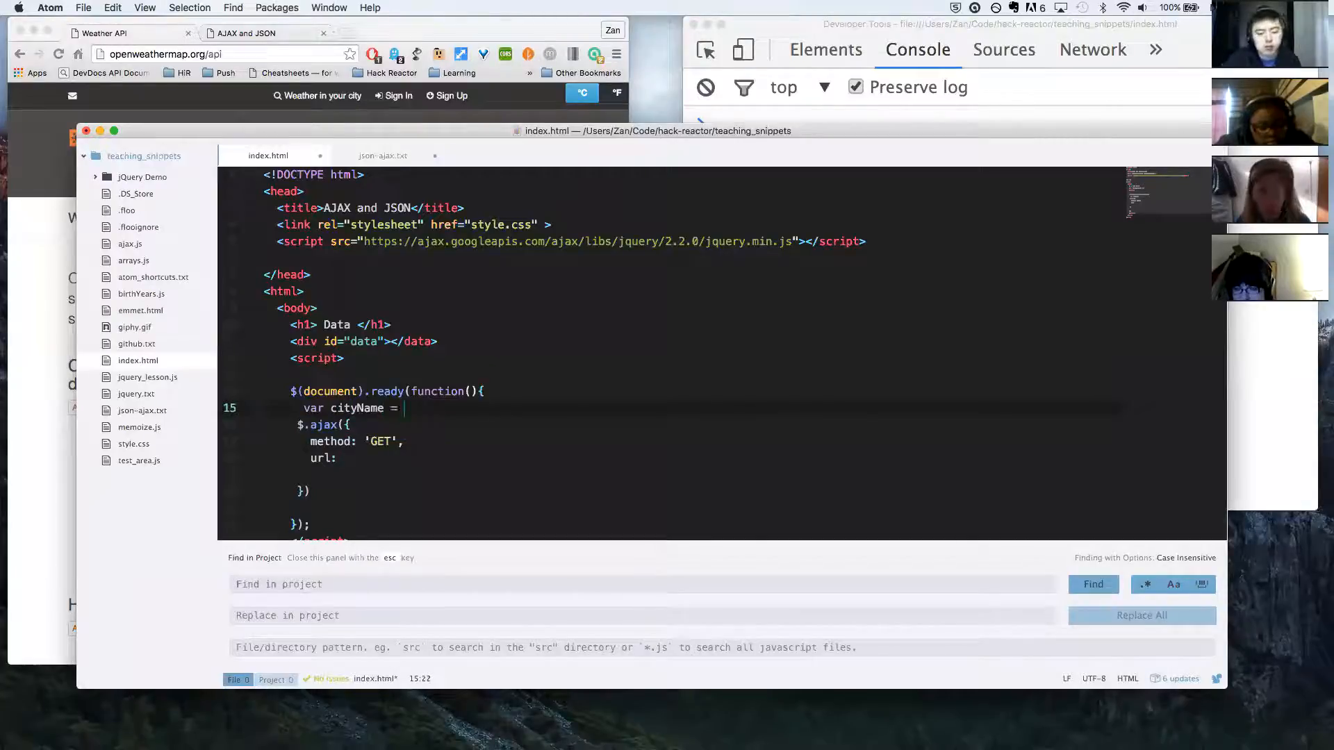
{"action": "type", "text": "'San Fran"}
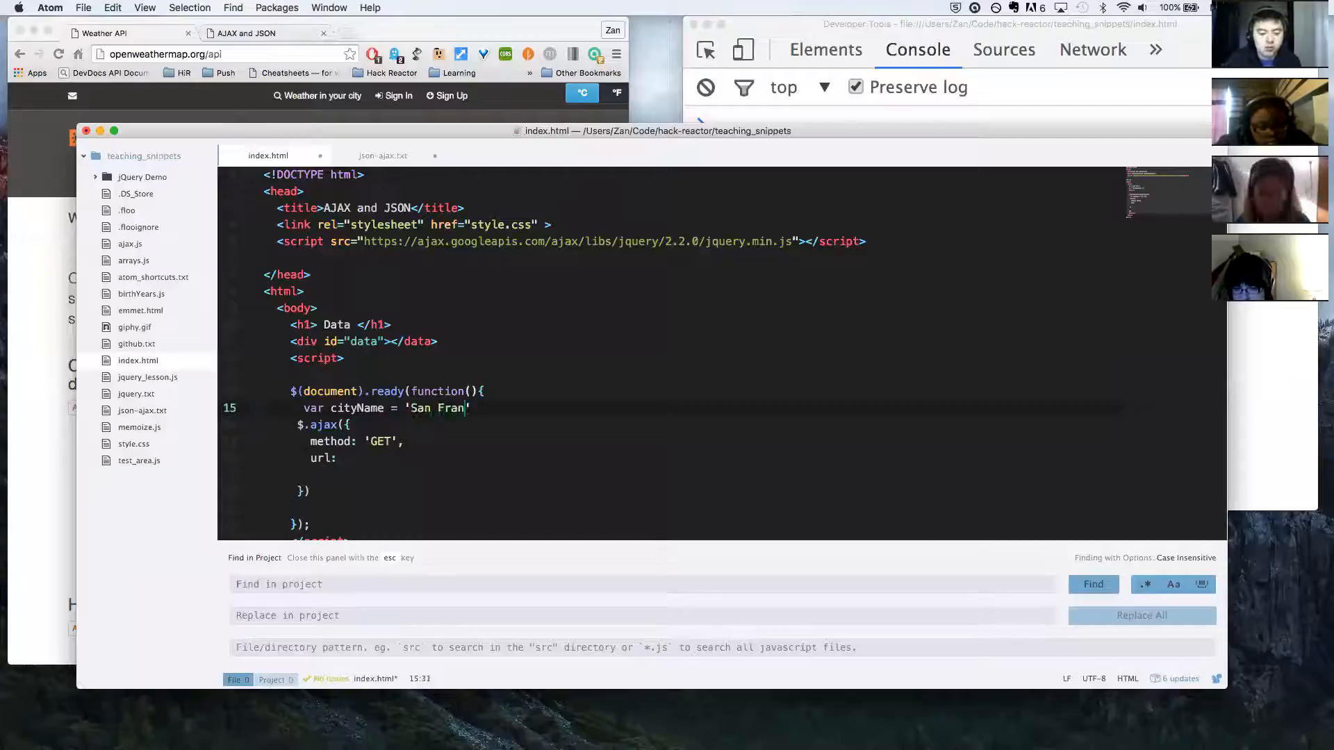
{"action": "type", "text": "cisco"}
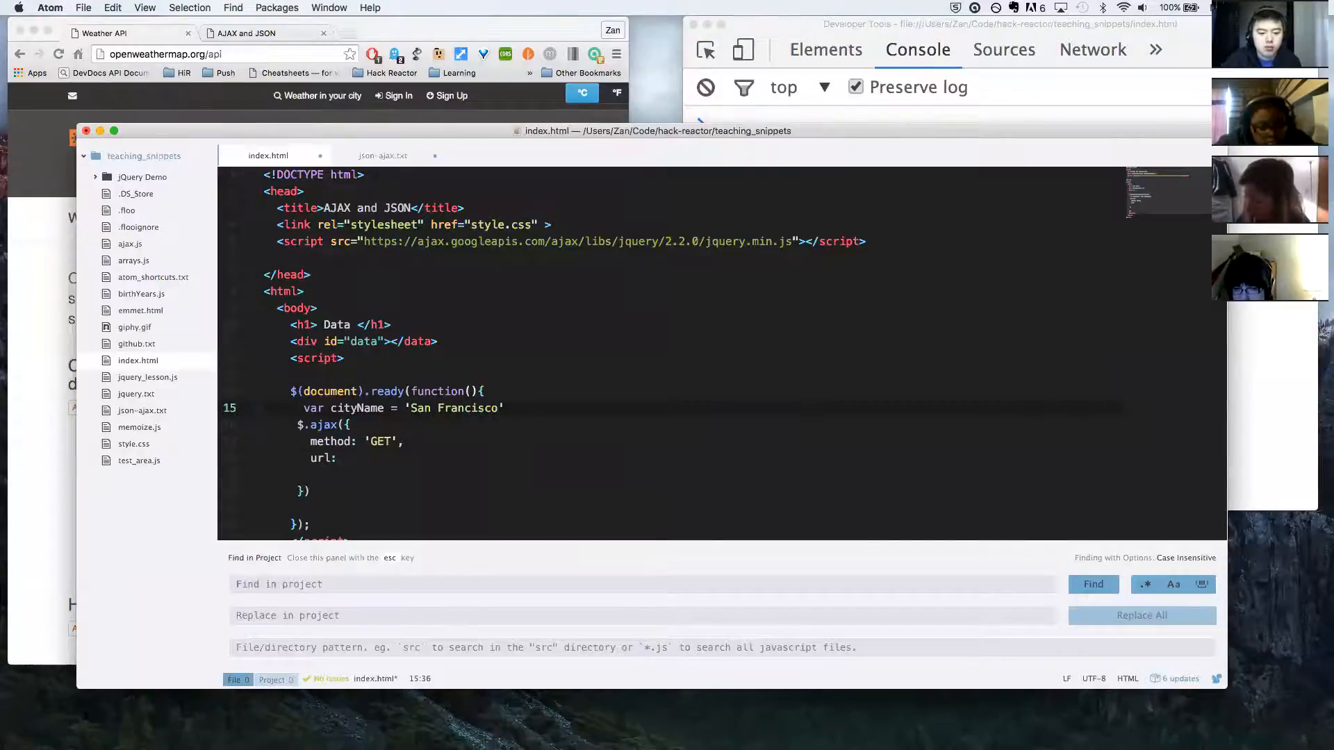
{"action": "type", "text": ";"}
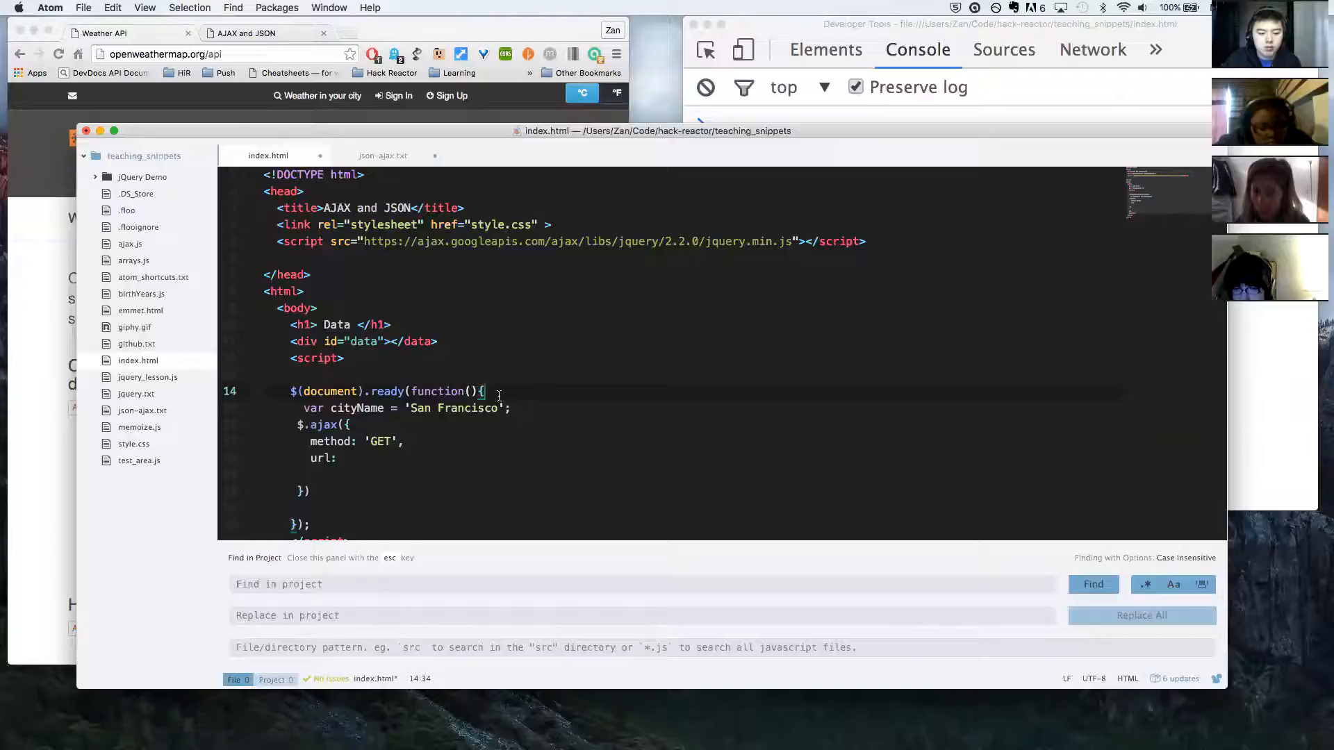
{"action": "type", "text": "functio"}
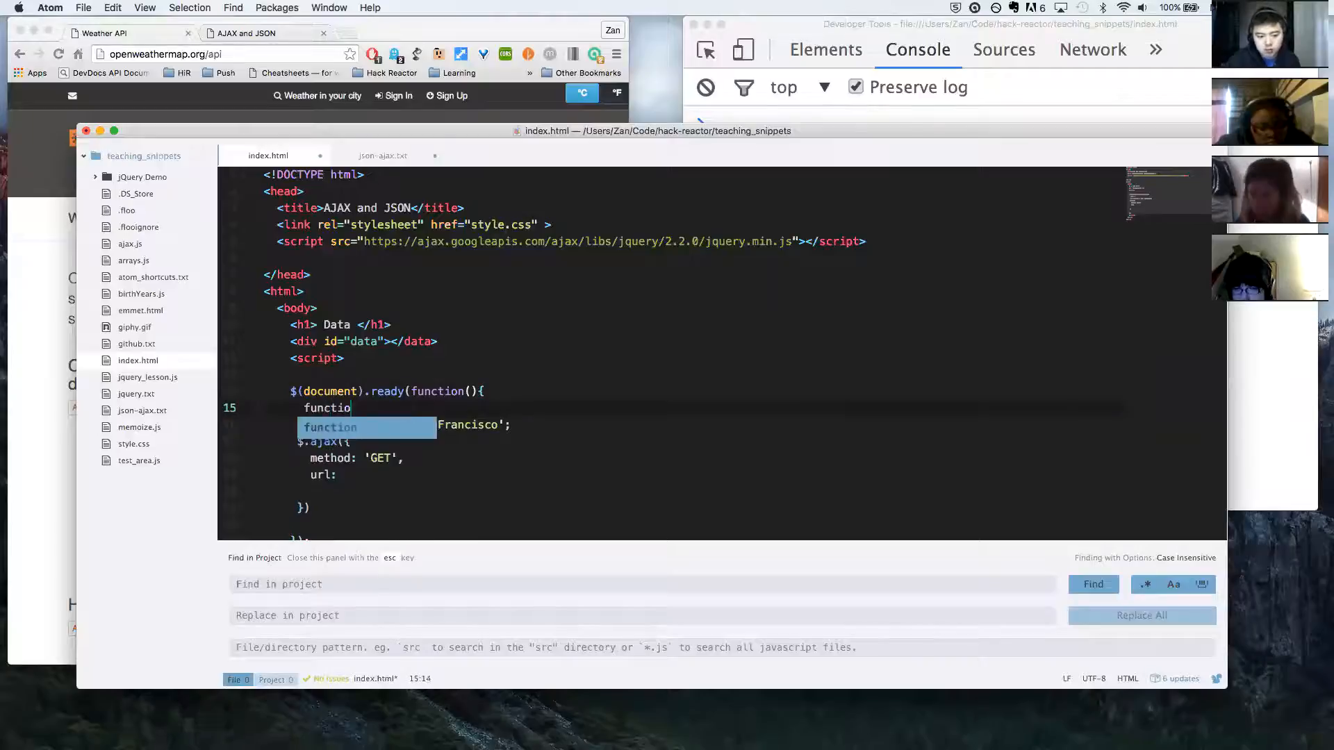
{"action": "type", "text": "(cityName = 'San Fra"}
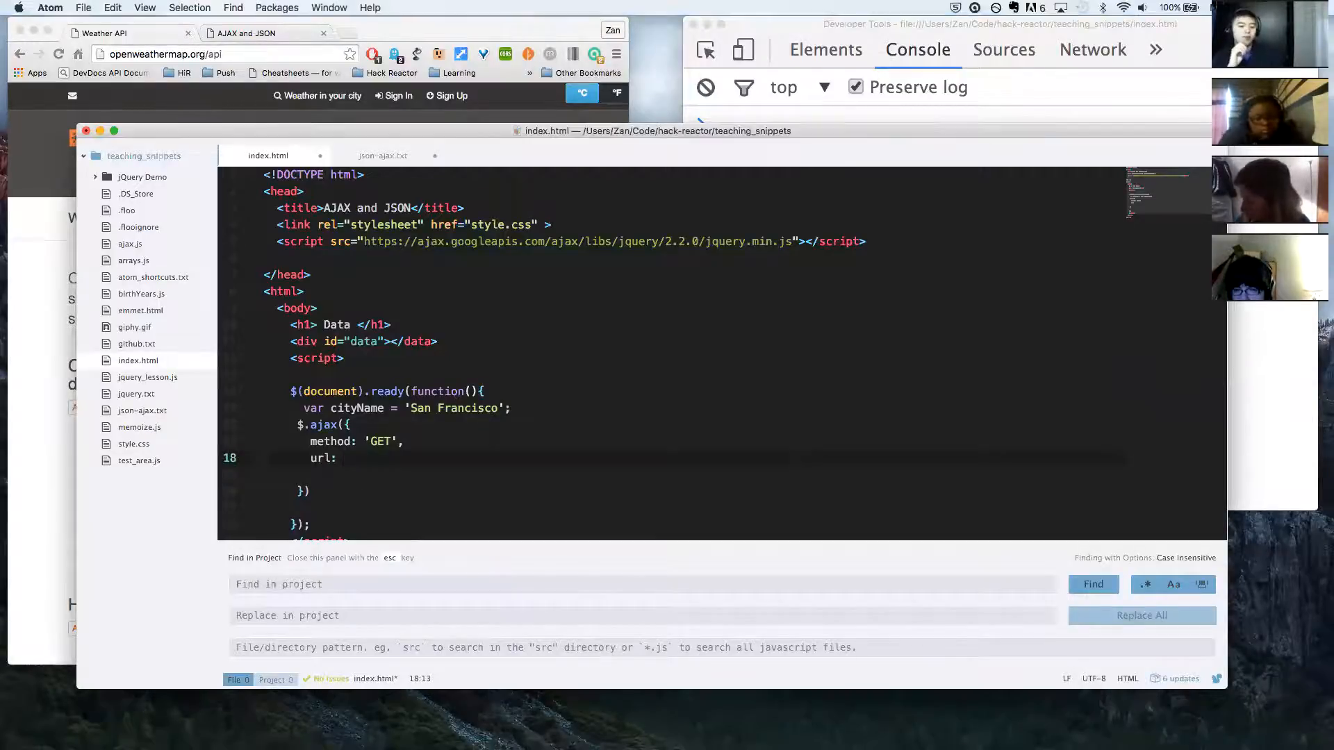
{"action": "left_click", "coordinate": [128, 32]}
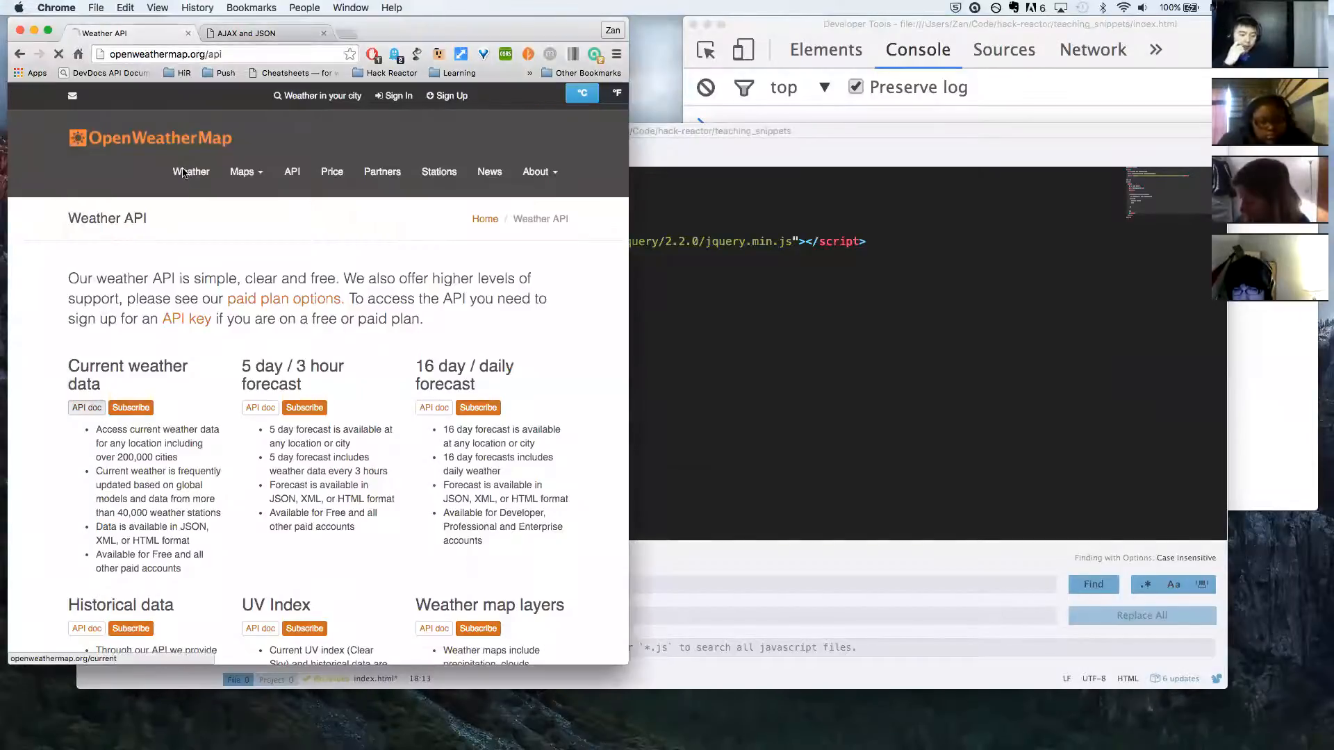
{"action": "left_click", "coordinate": [86, 407]}
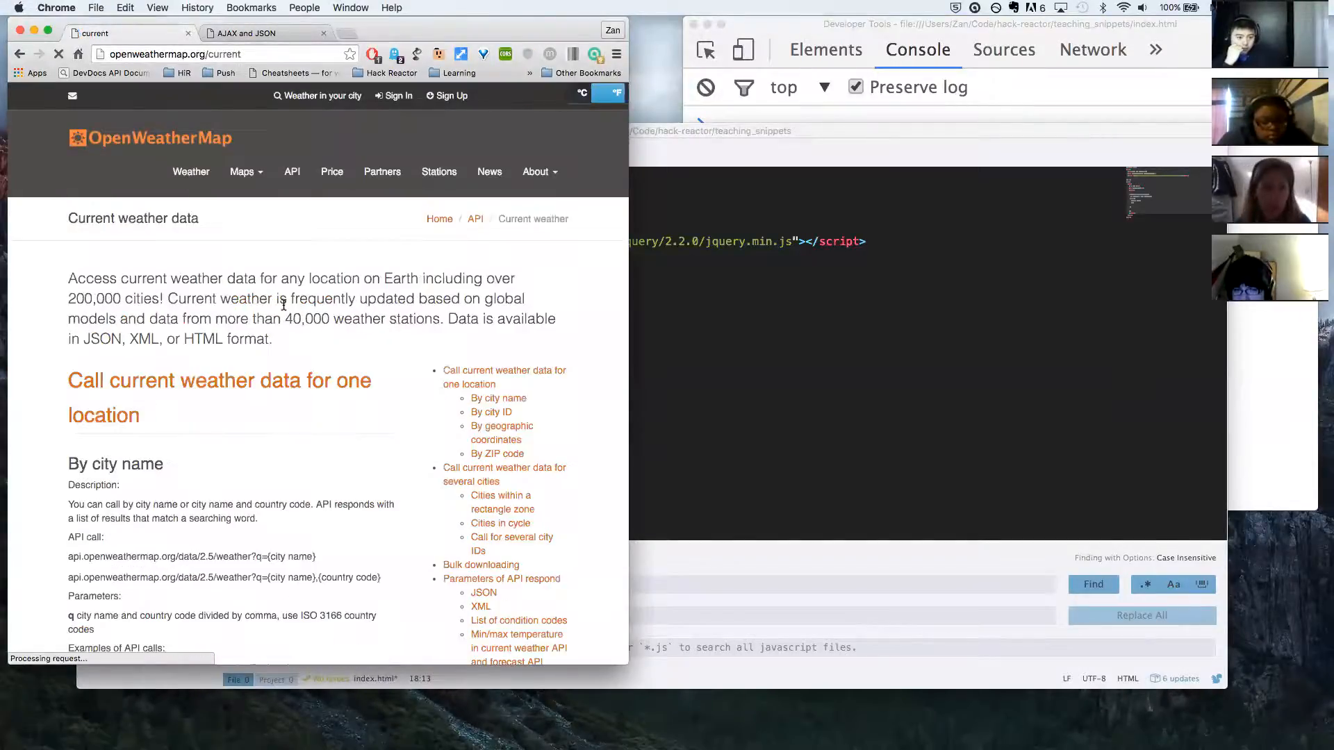
{"action": "scroll", "scroll_direction": "down", "scroll_amount": 3}
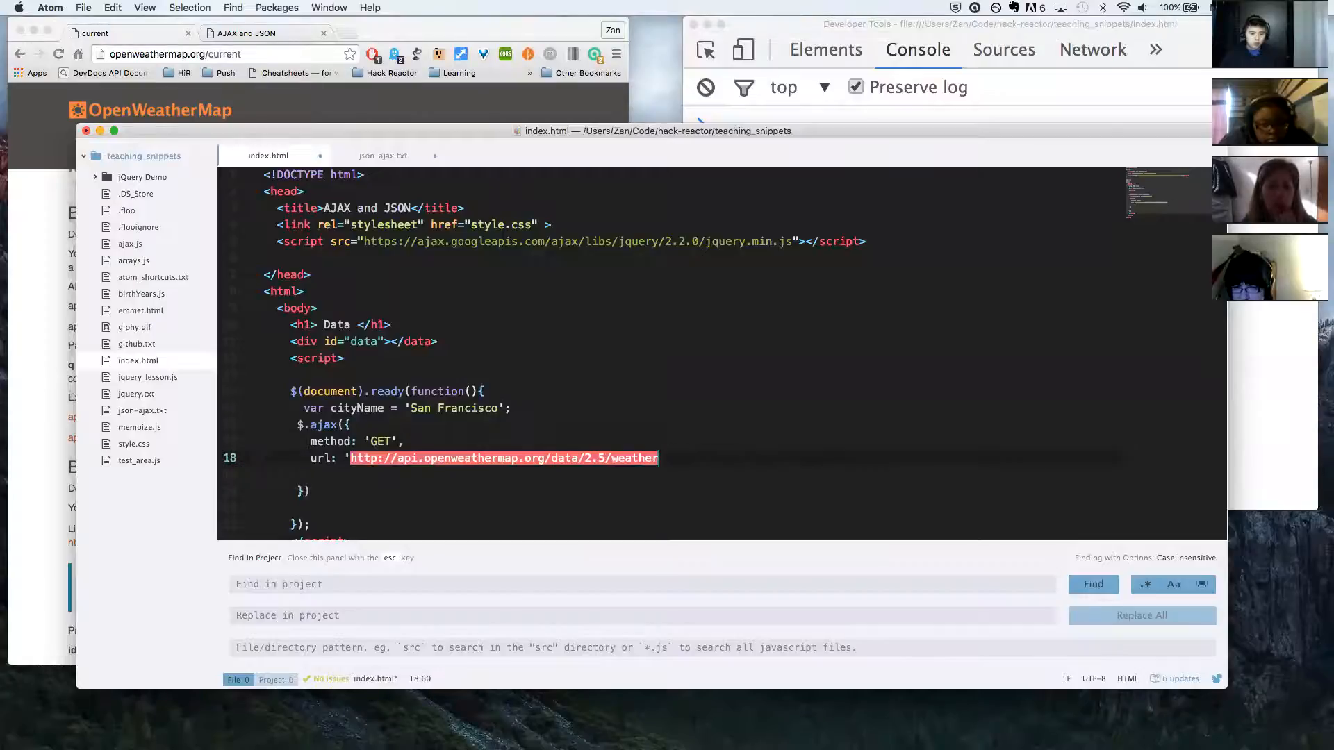
- Close the url string's quote, glance at the 5 day forecast docs, and return to index.html
{"action": "left_click", "coordinate": [664, 457]}
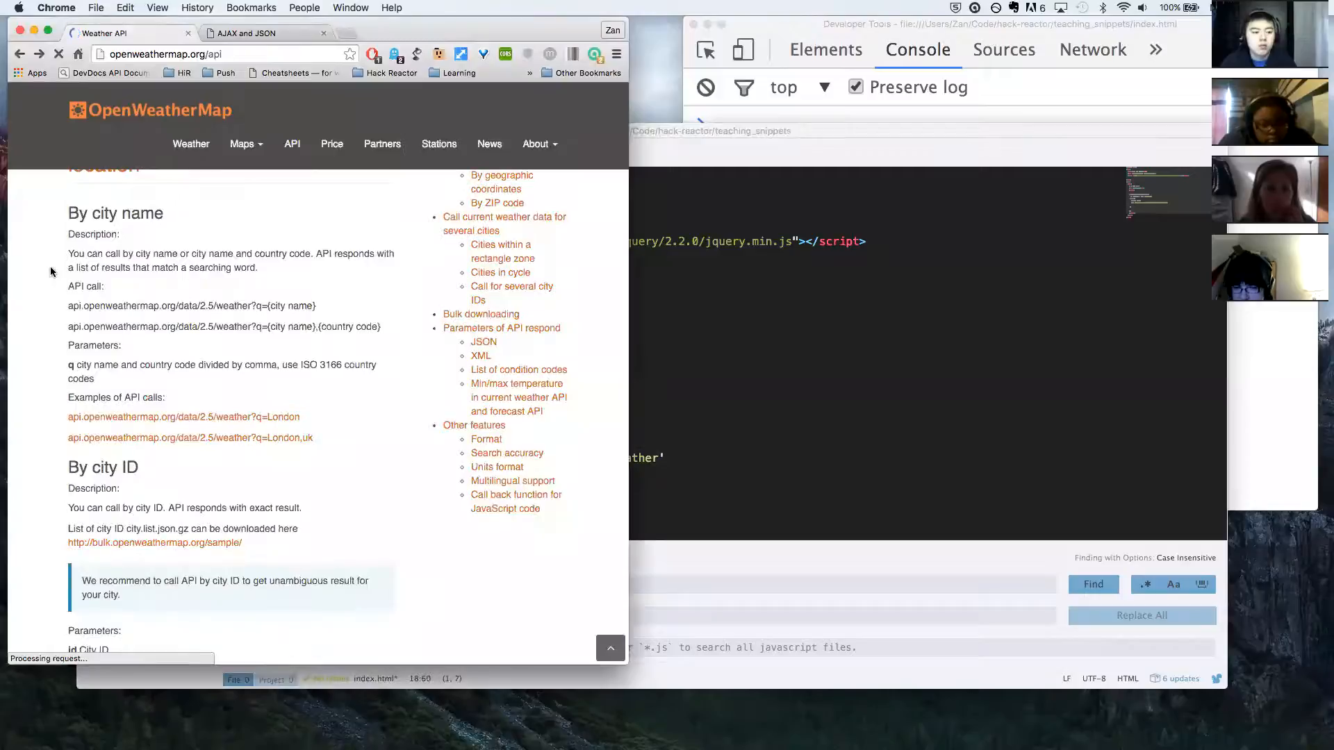
{"action": "scroll", "scroll_direction": "up", "scroll_amount": 3}
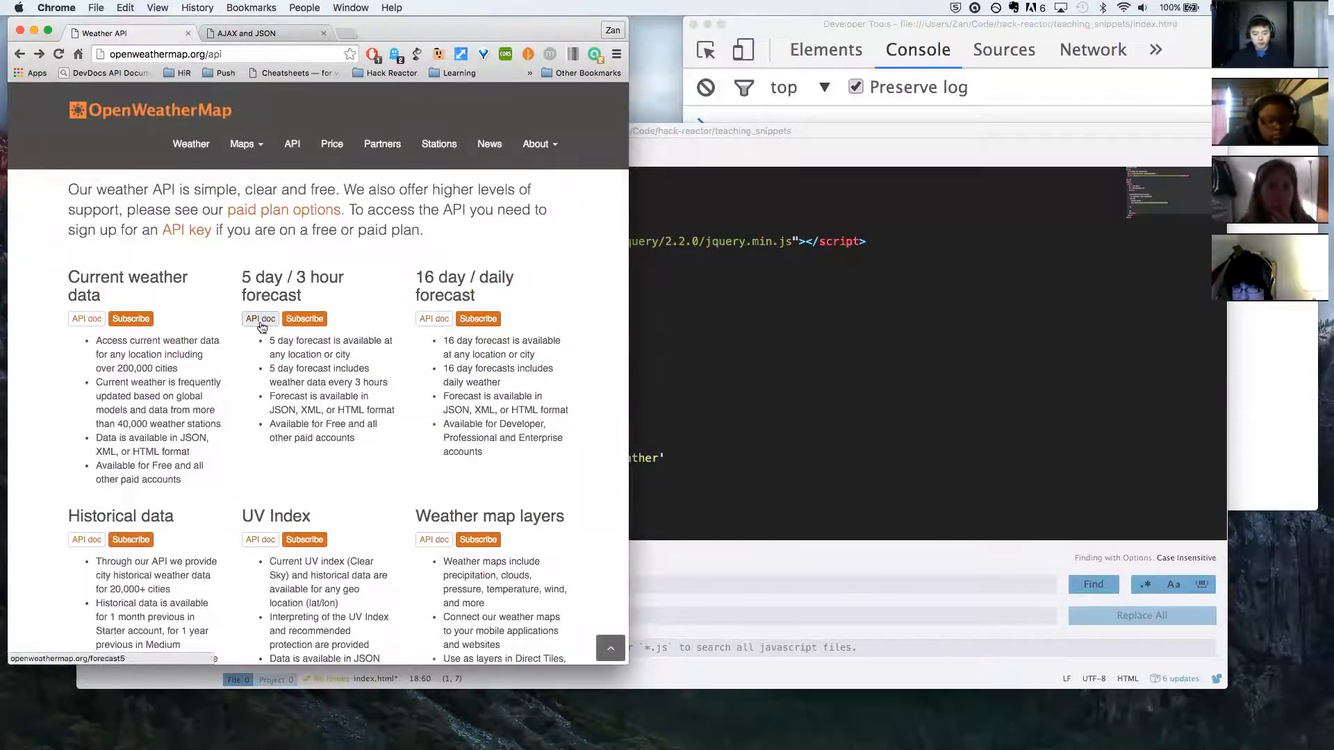
{"action": "left_click", "coordinate": [260, 318]}
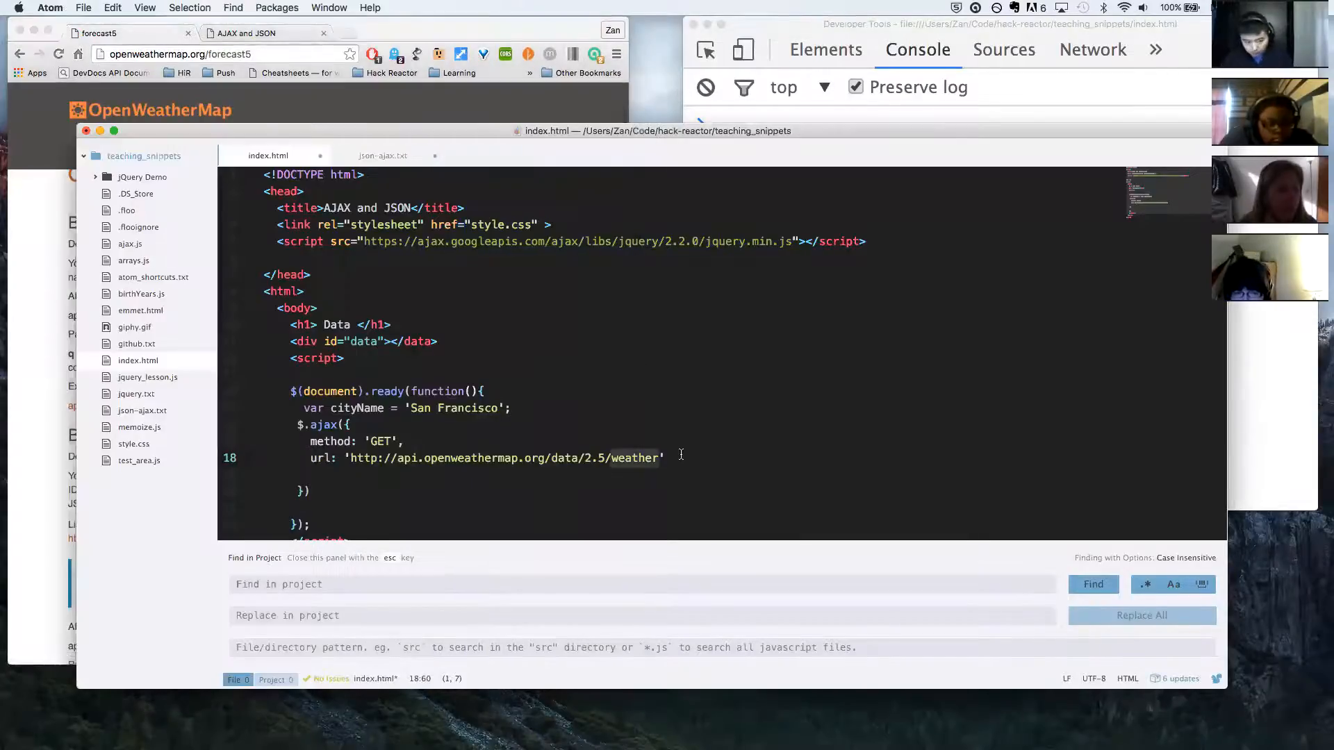
{"action": "type", "text": "forecast"}
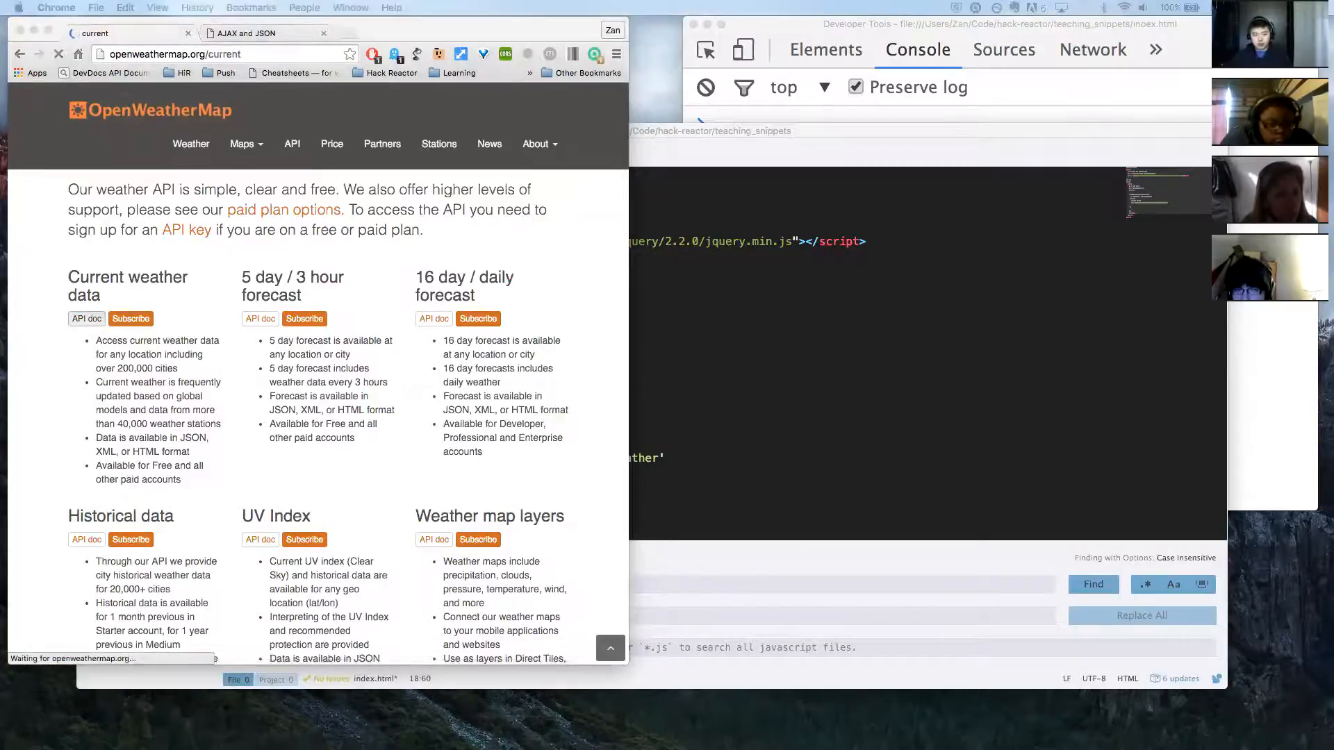
{"action": "left_click", "coordinate": [86, 318]}
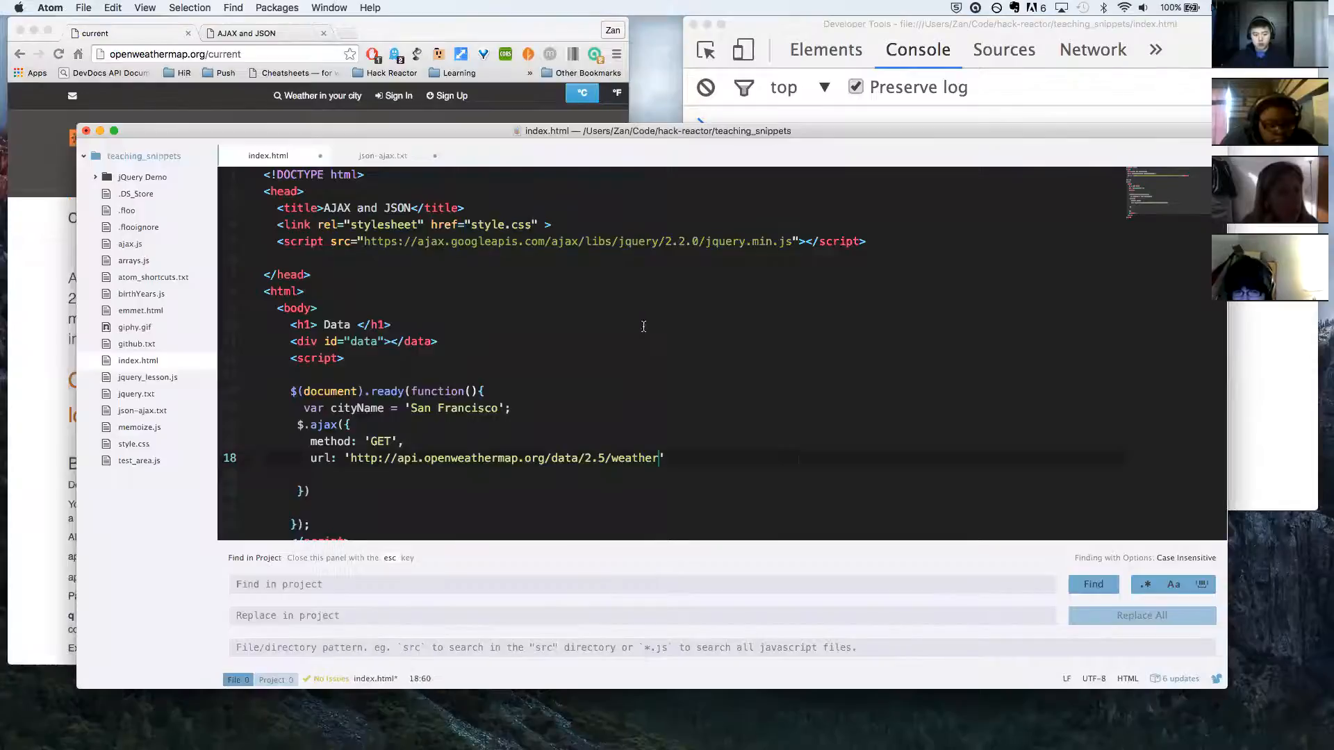
- Append ?q='+cityName to the weather url and end the line with a comma
{"action": "type", "text": "?q='+cityName"}
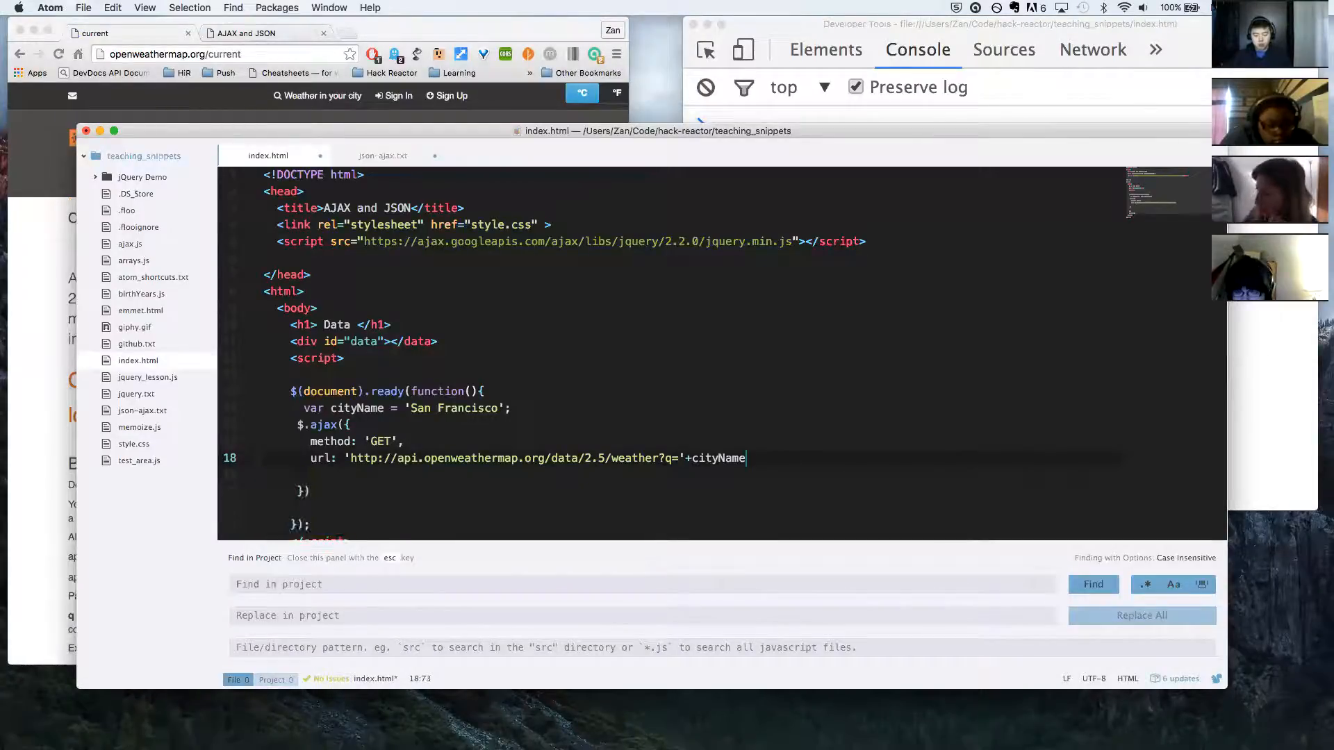
{"action": "type", "text": ";"}
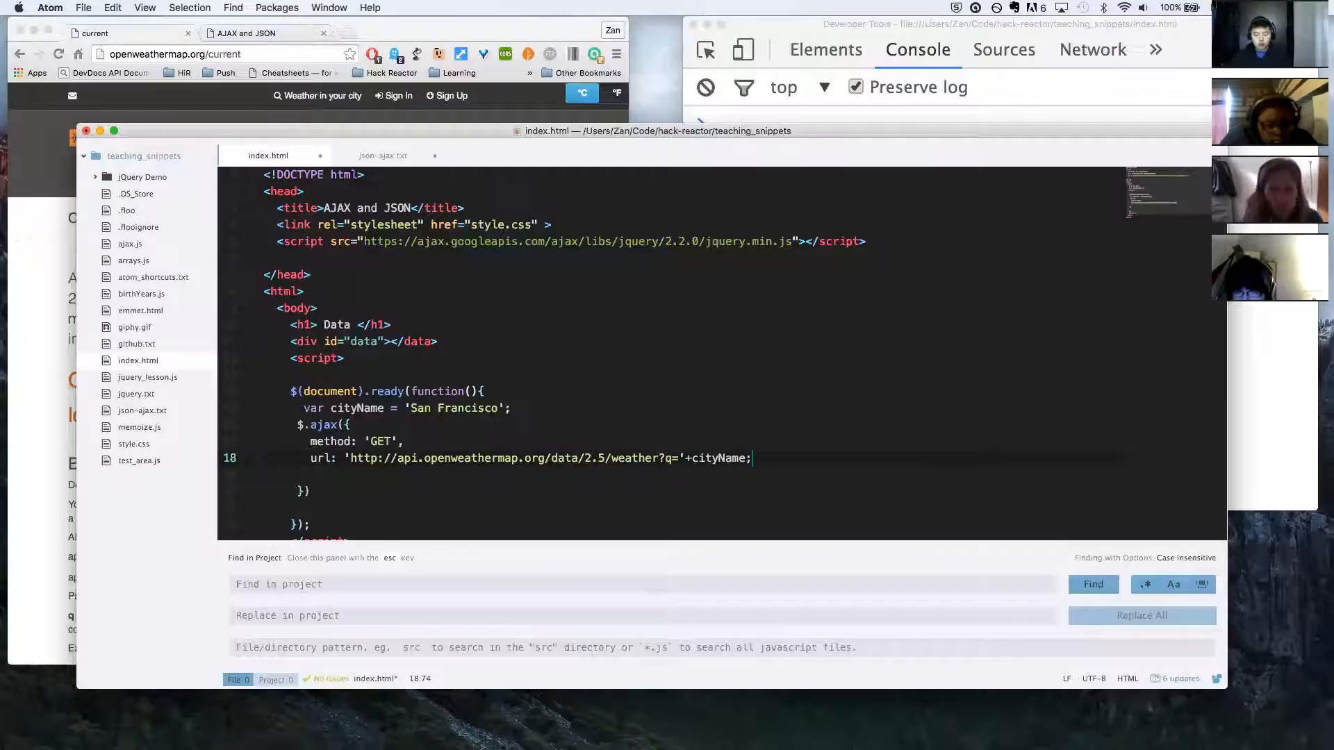
{"action": "left_click", "coordinate": [658, 458]}
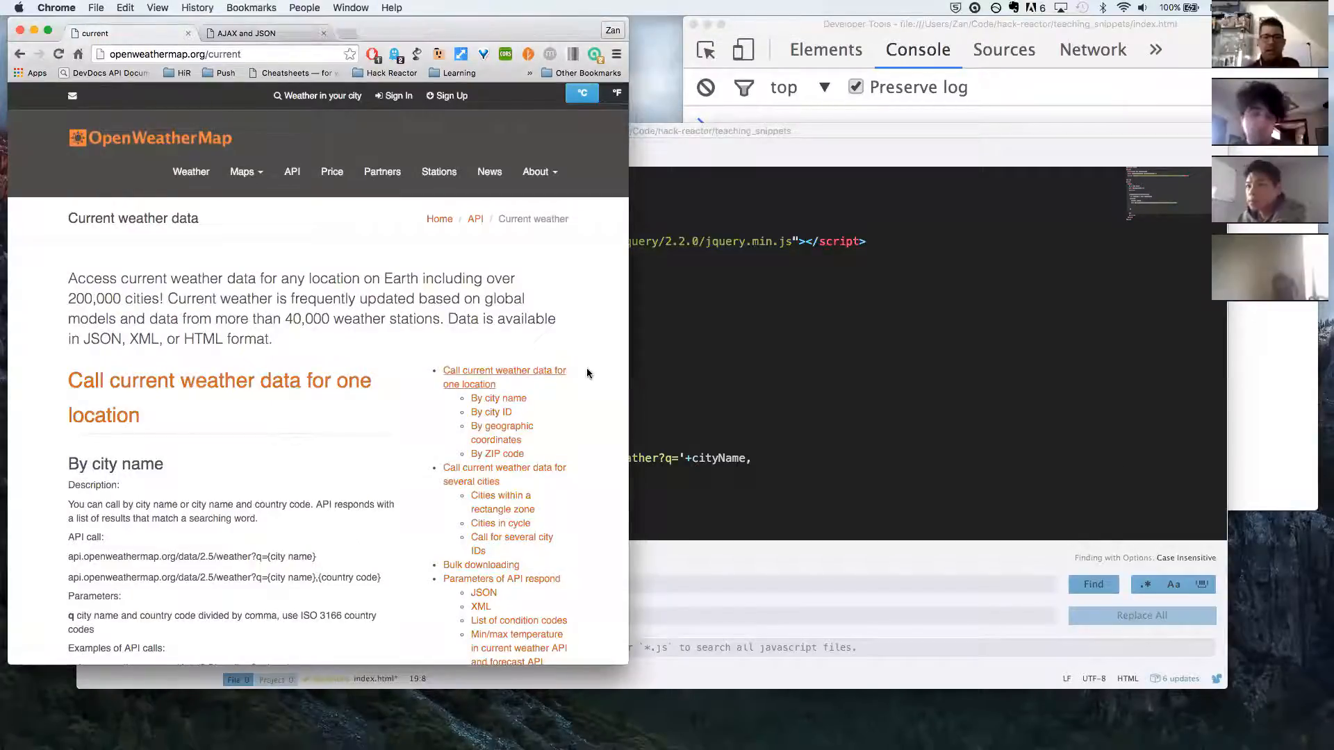
- Check the By city name examples, then add an empty line after the url in index.html
{"action": "scroll", "scroll_direction": "down", "scroll_amount": 3}
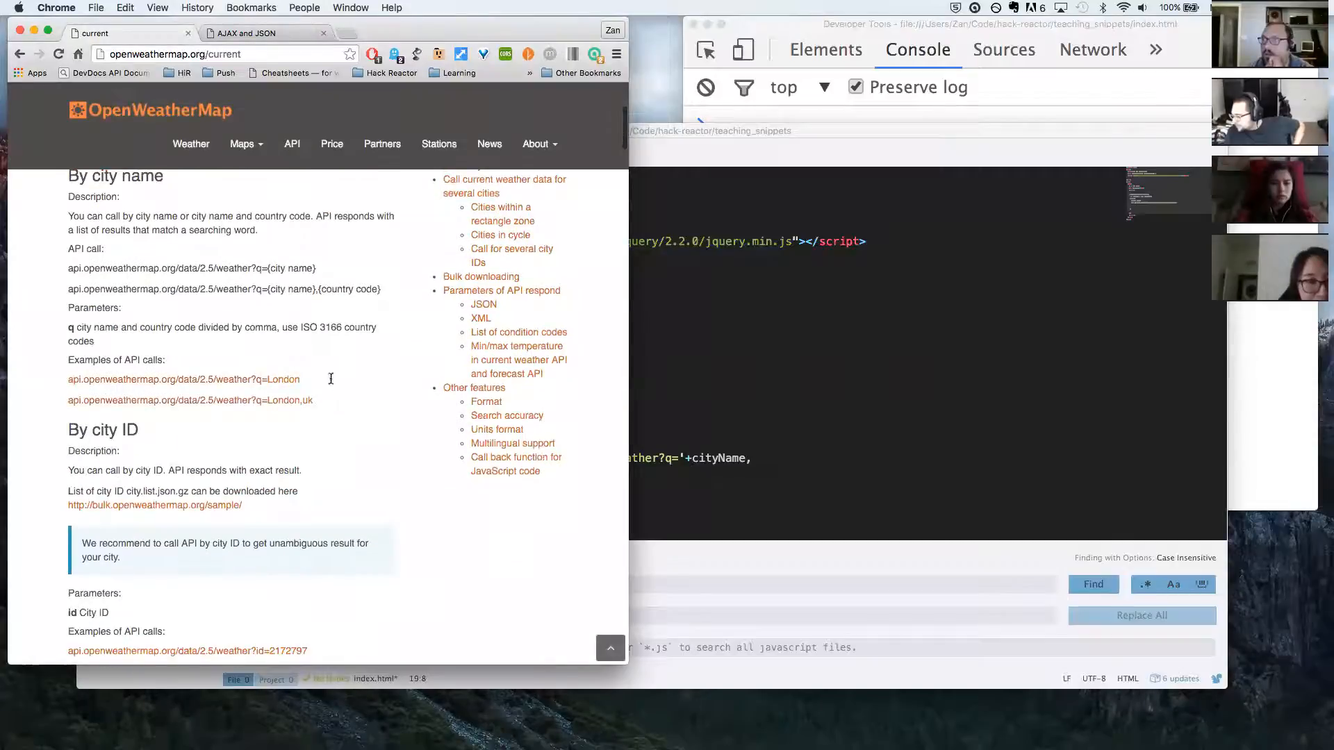
{"action": "double_click", "coordinate": [184, 378]}
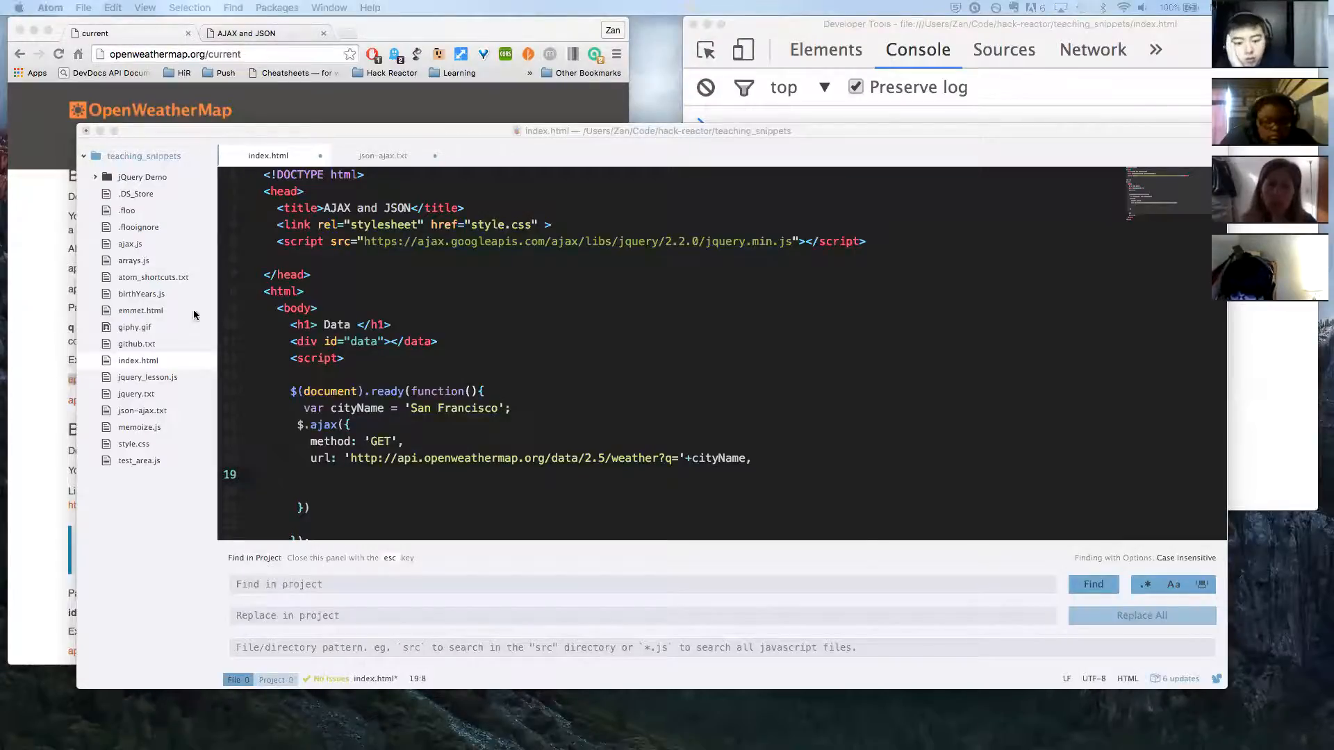
{"action": "left_click", "coordinate": [748, 458]}
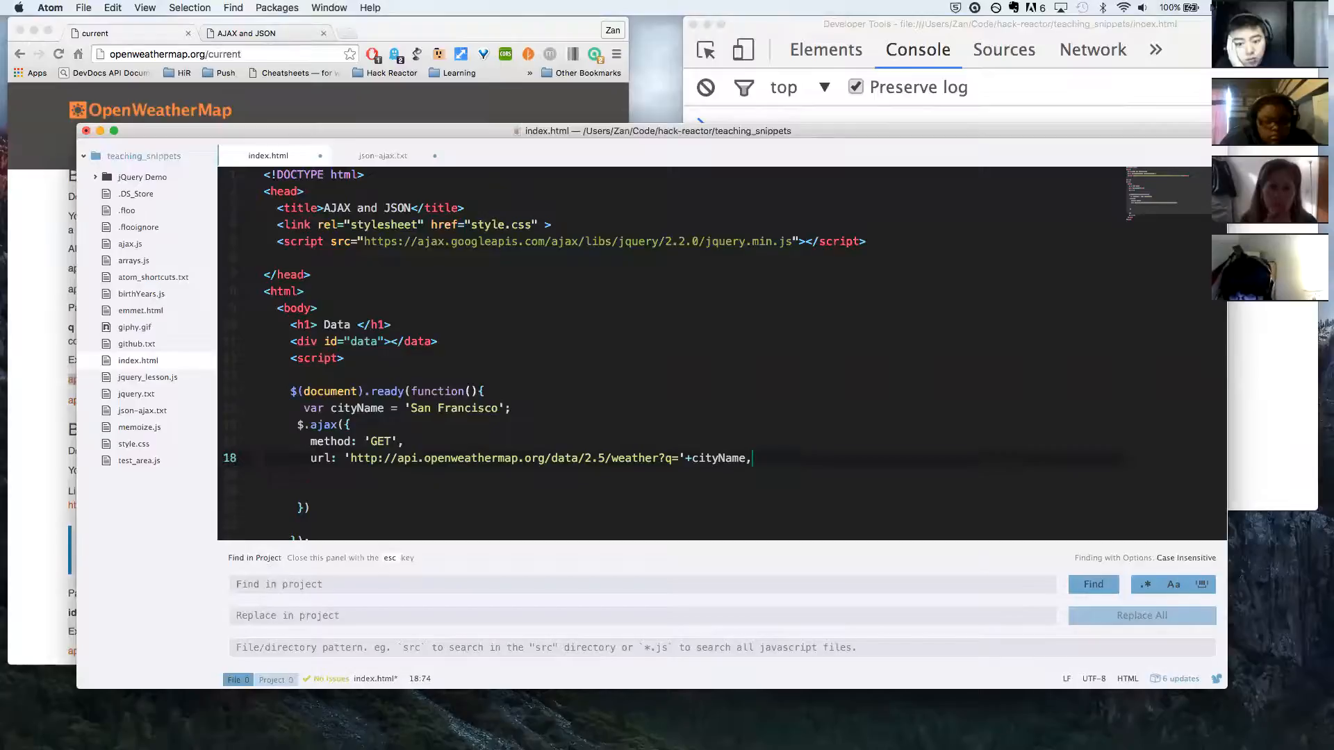
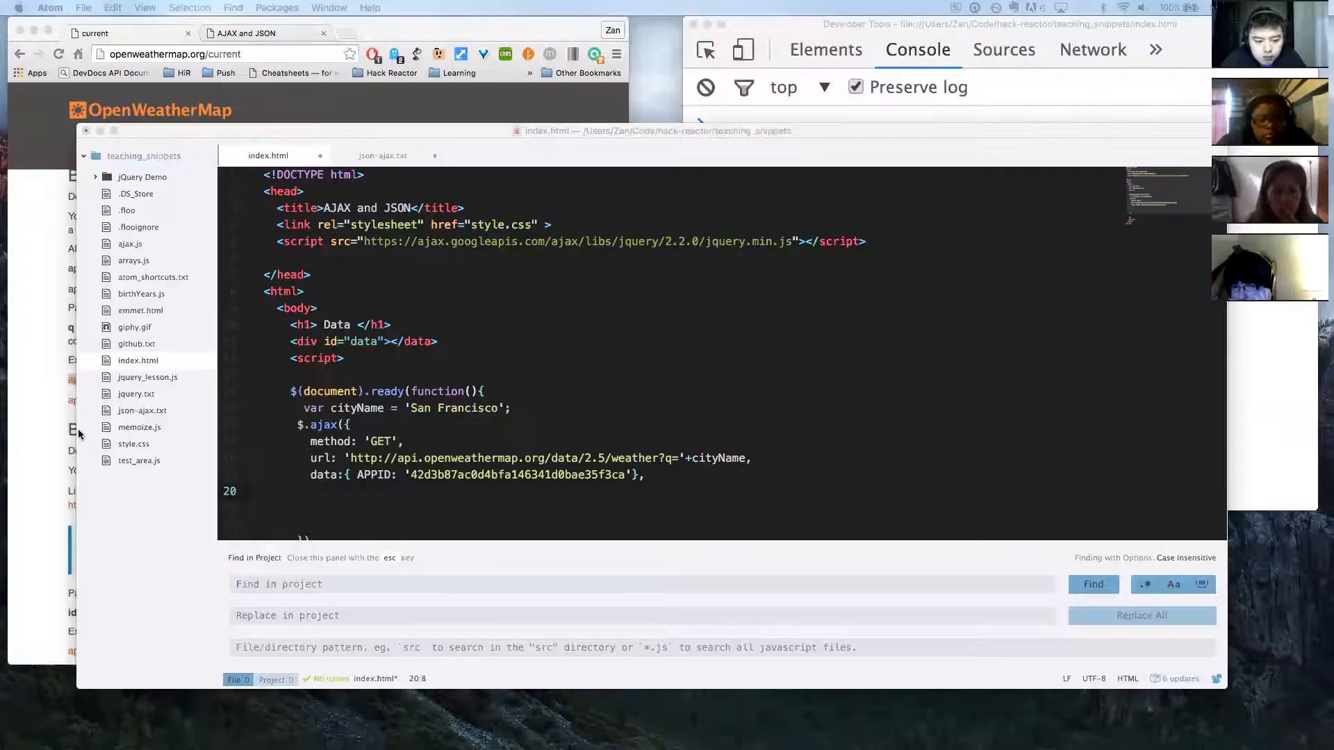
{"action": "left_click", "coordinate": [681, 473]}
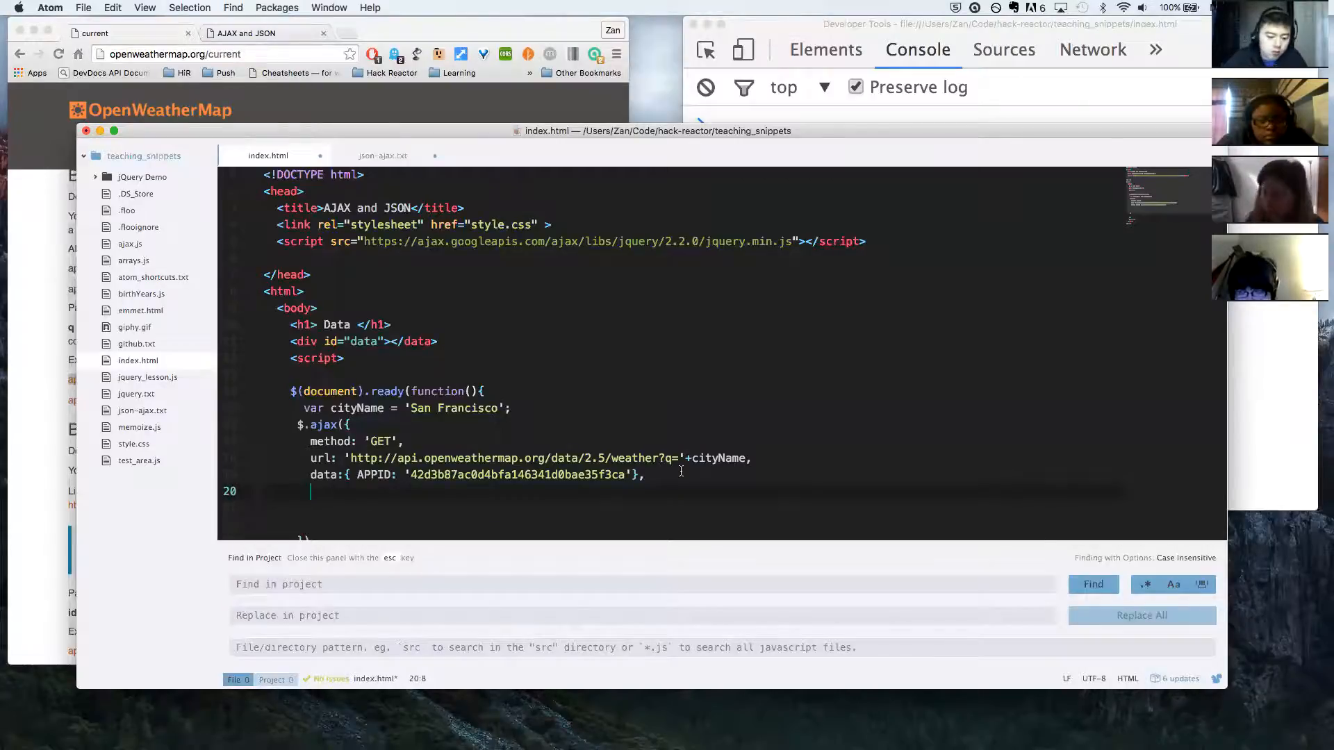
- Add success: function(data) running console.log(data) to the $.ajax options, then begin the error key
{"action": "type", "text": "success: {"}
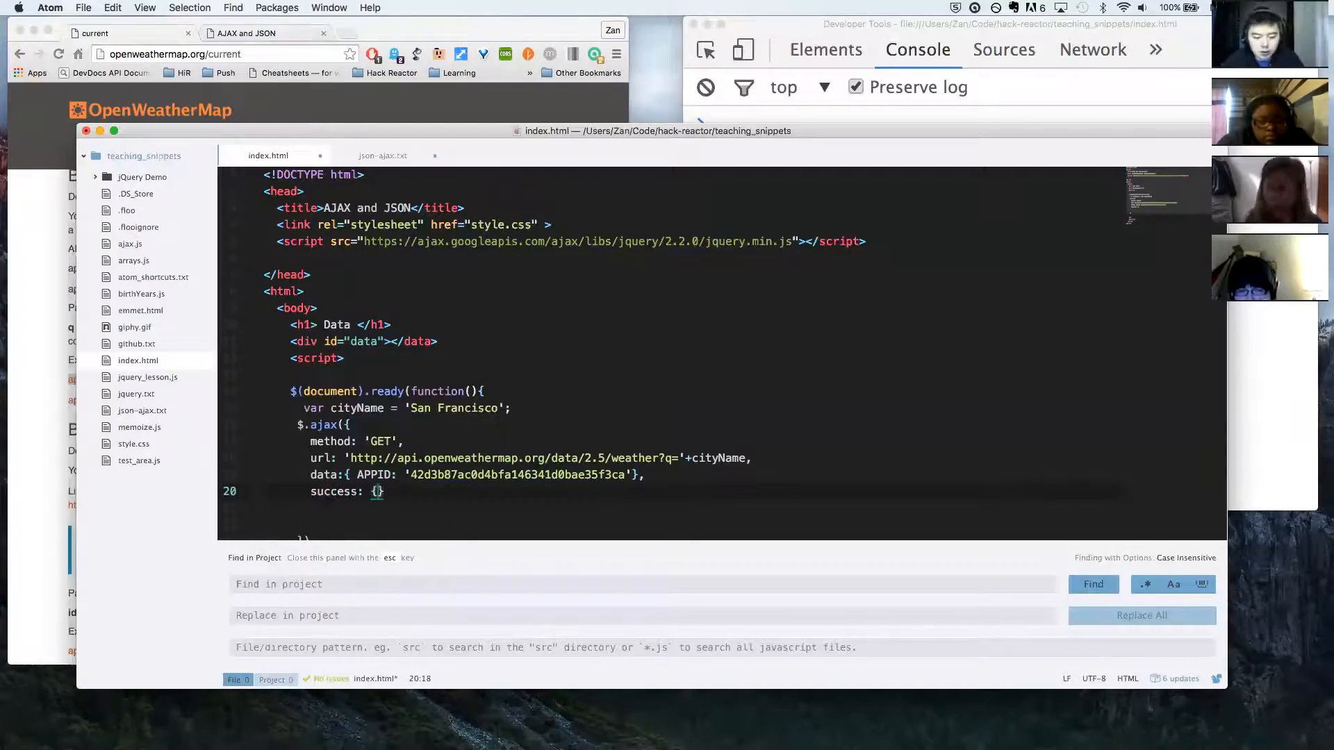
{"action": "type", "text": "fucnti"}
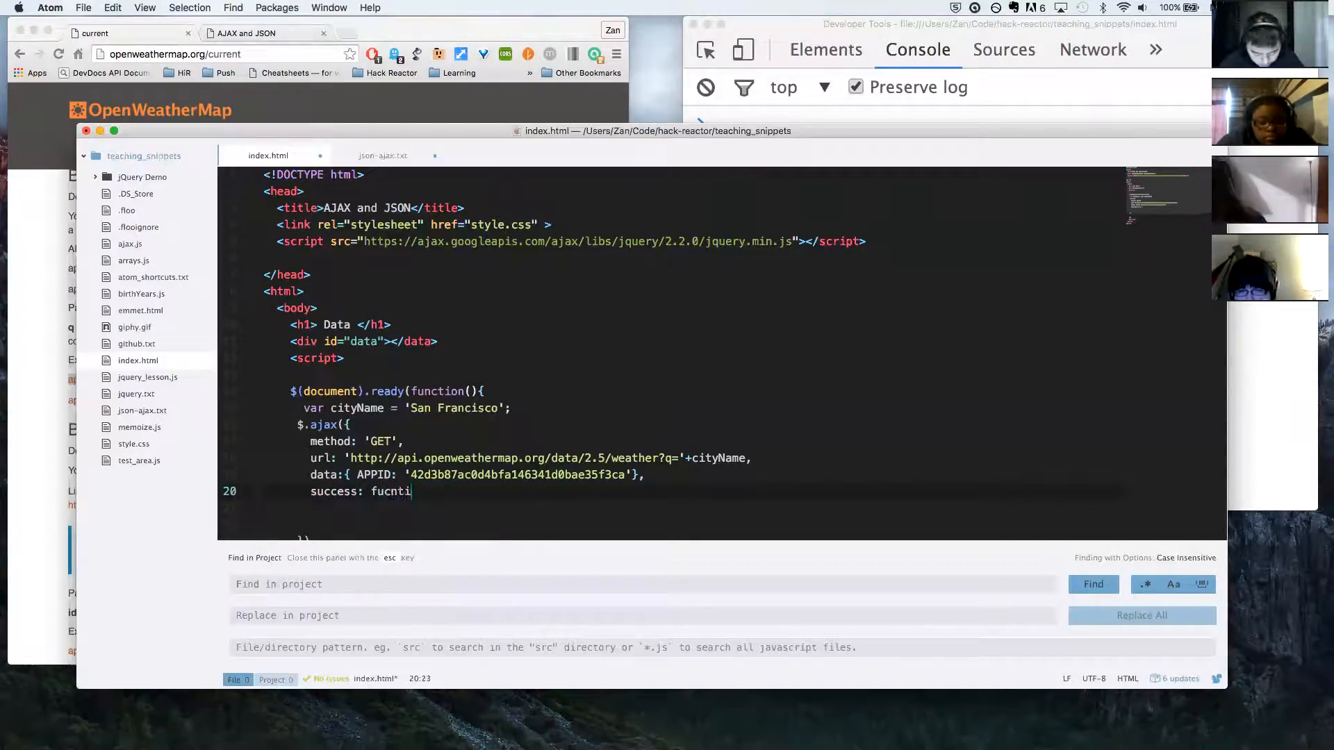
{"action": "key", "text": "backspace"}
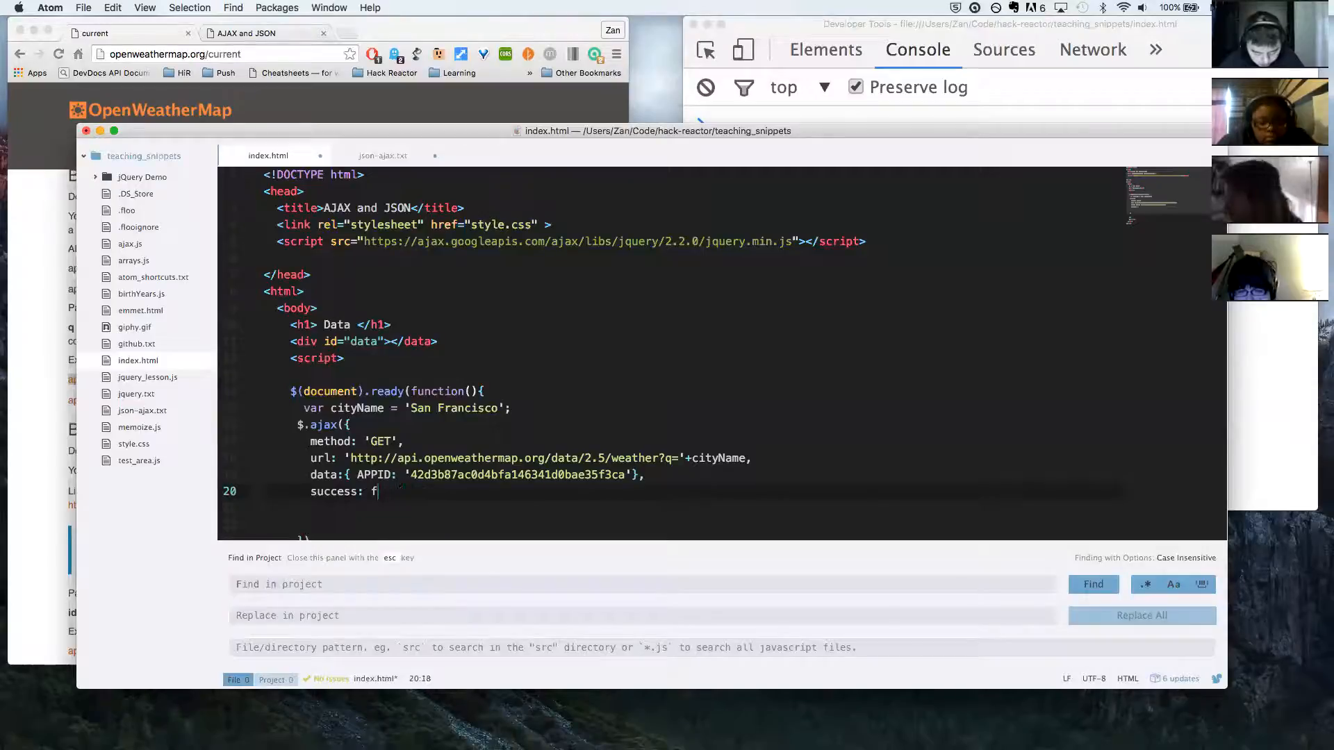
{"action": "type", "text": "unction("}
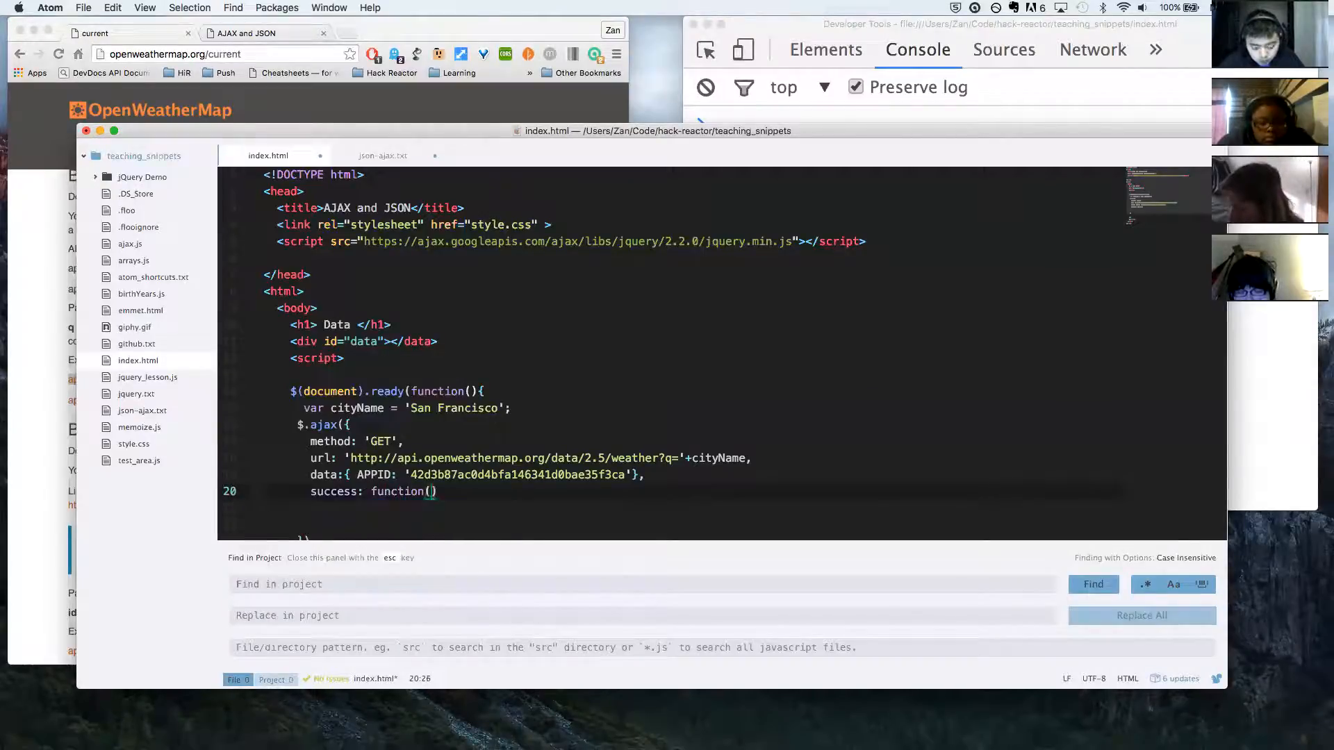
{"action": "type", "text": "data"}
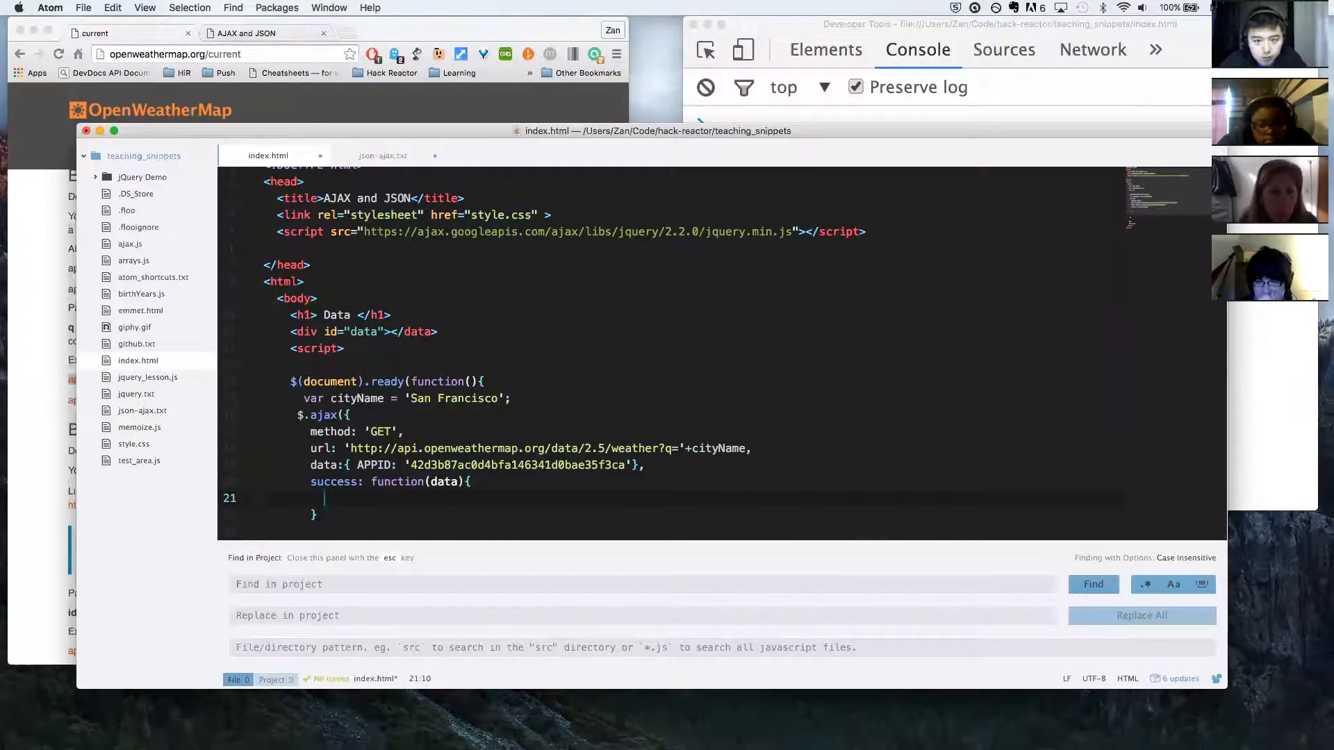
{"action": "type", "text": "console.log"}
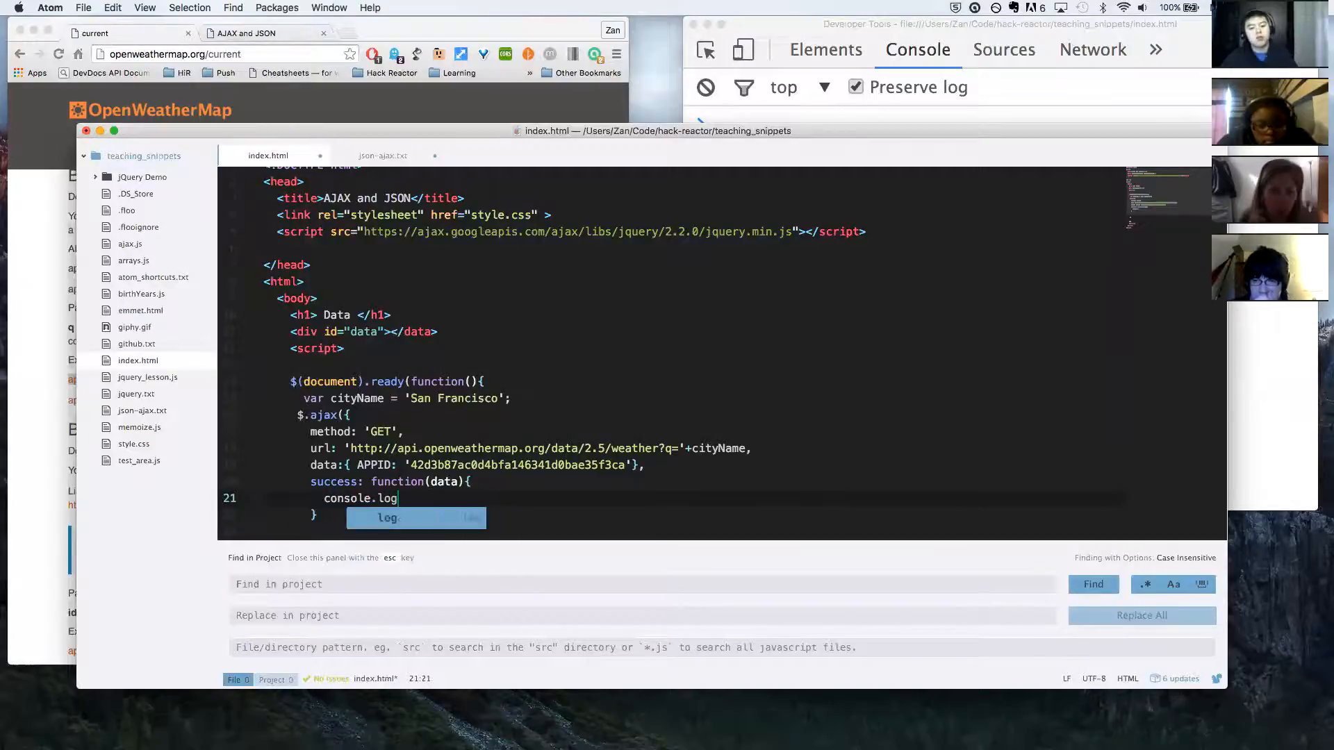
{"action": "type", "text": "(data);"}
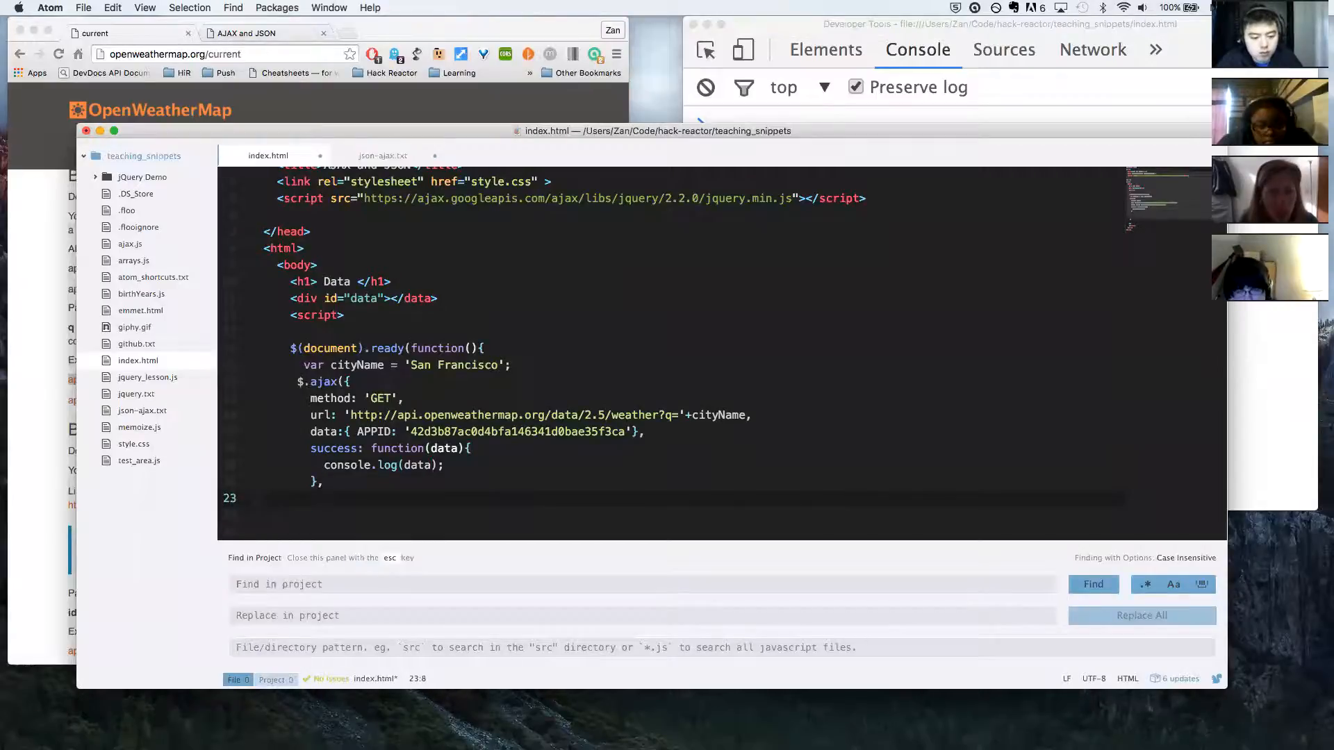
{"action": "type", "text": "error:"}
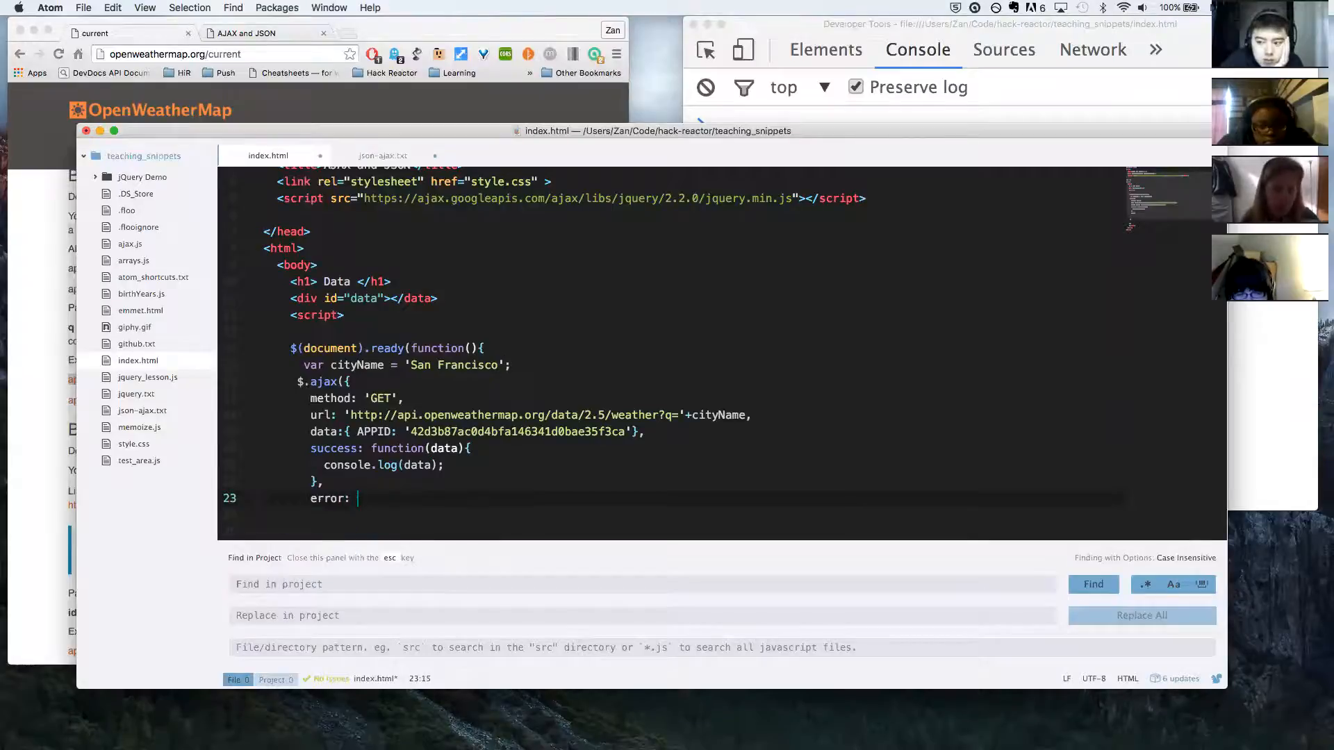
- Write error: function(error) calling console.log(error) to finish the $.ajax call
{"action": "type", "text": "function"}
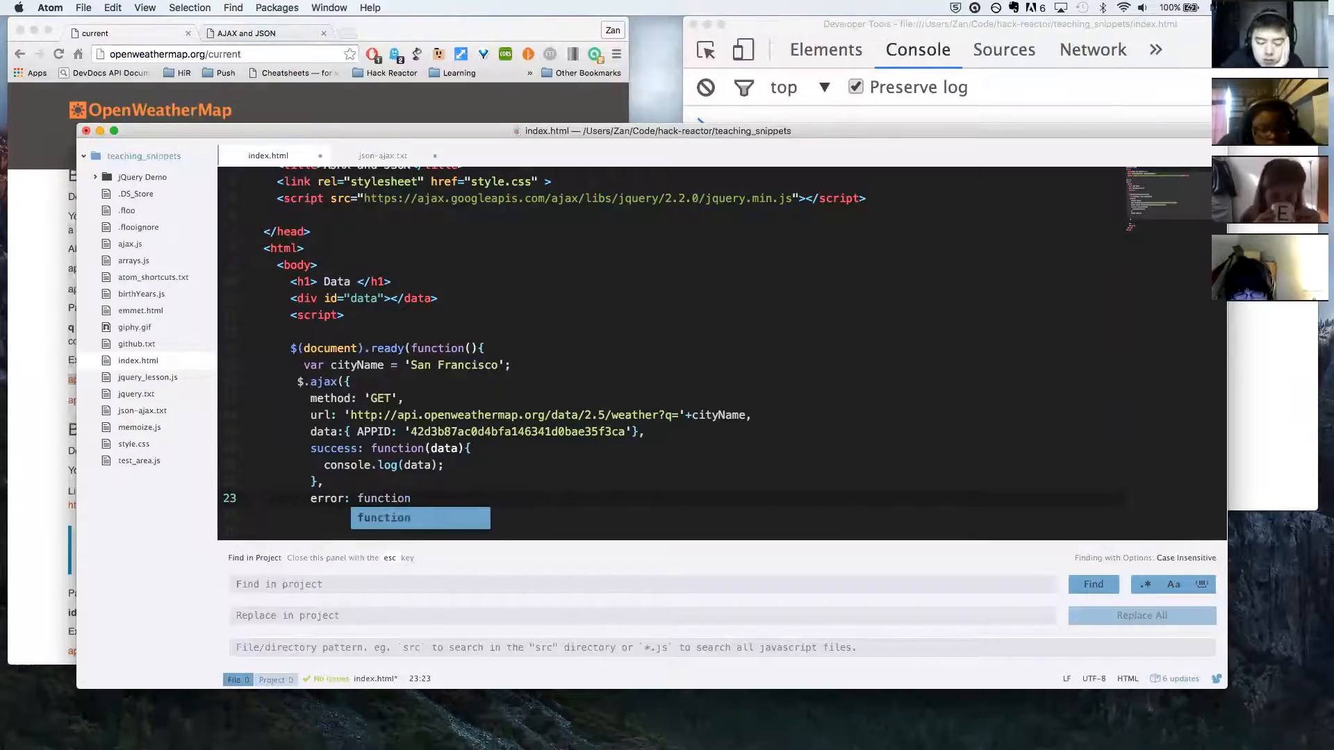
{"action": "type", "text": "(error){"}
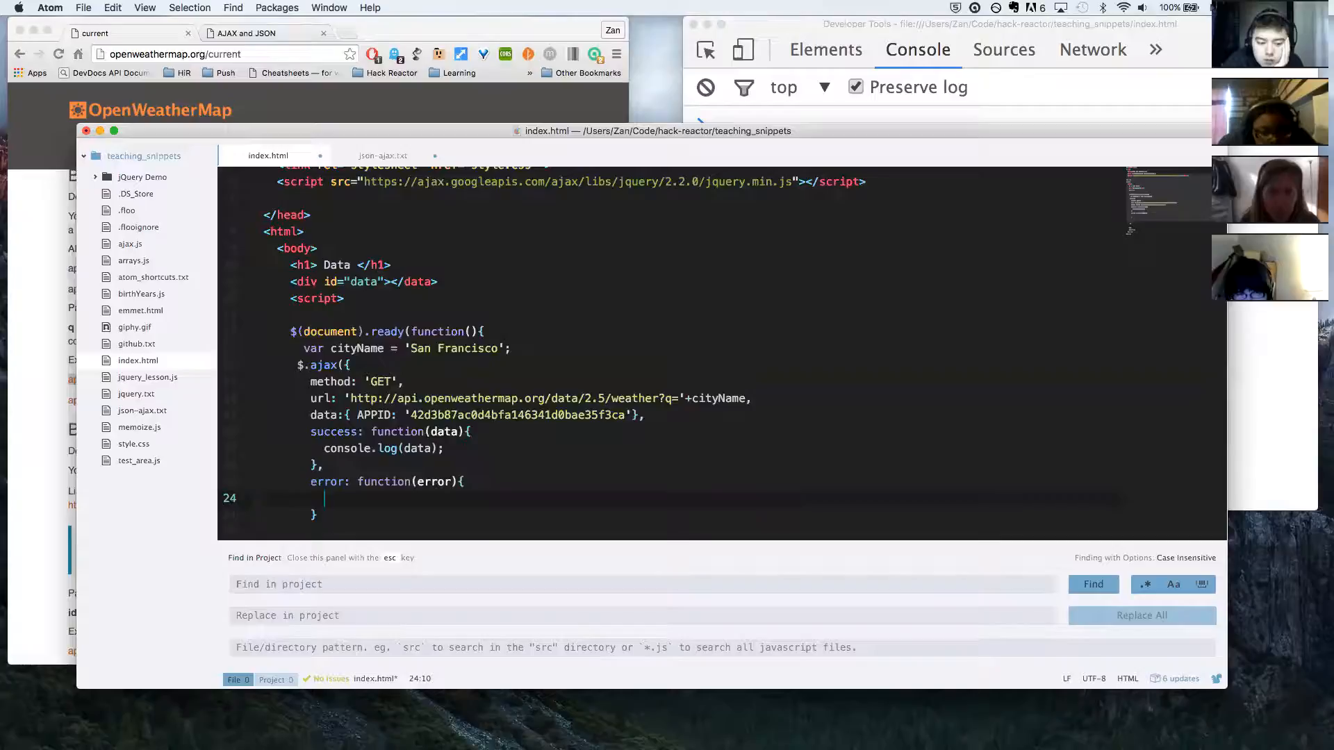
{"action": "type", "text": "console.log()"}
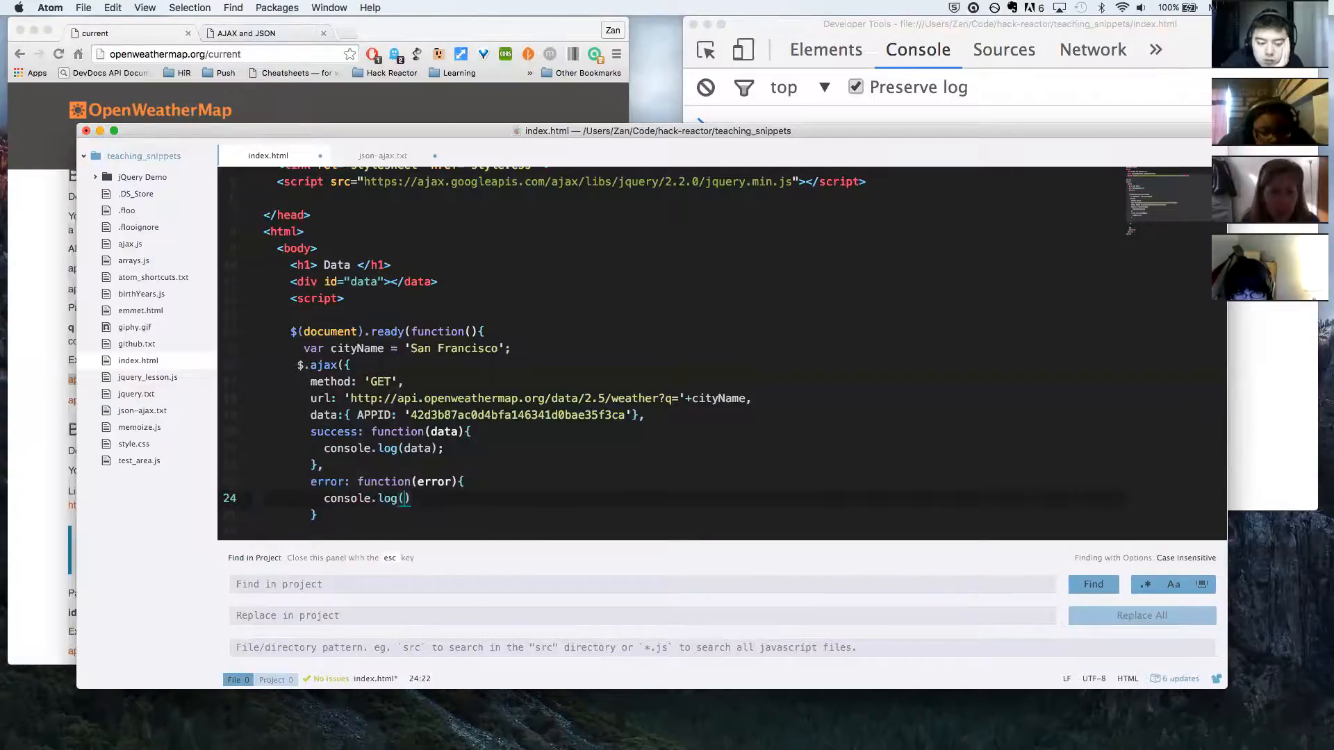
{"action": "type", "text": "eror"}
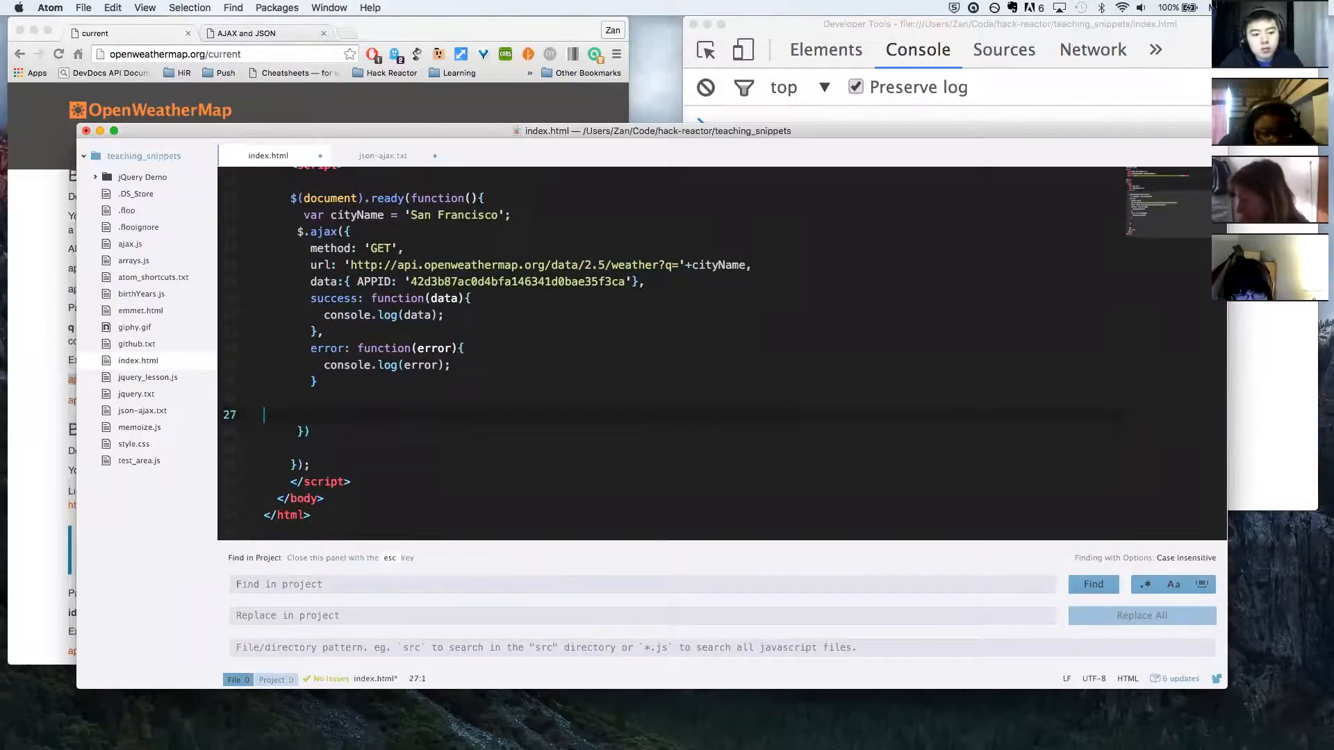
{"action": "scroll", "scroll_direction": "up", "scroll_amount": 3}
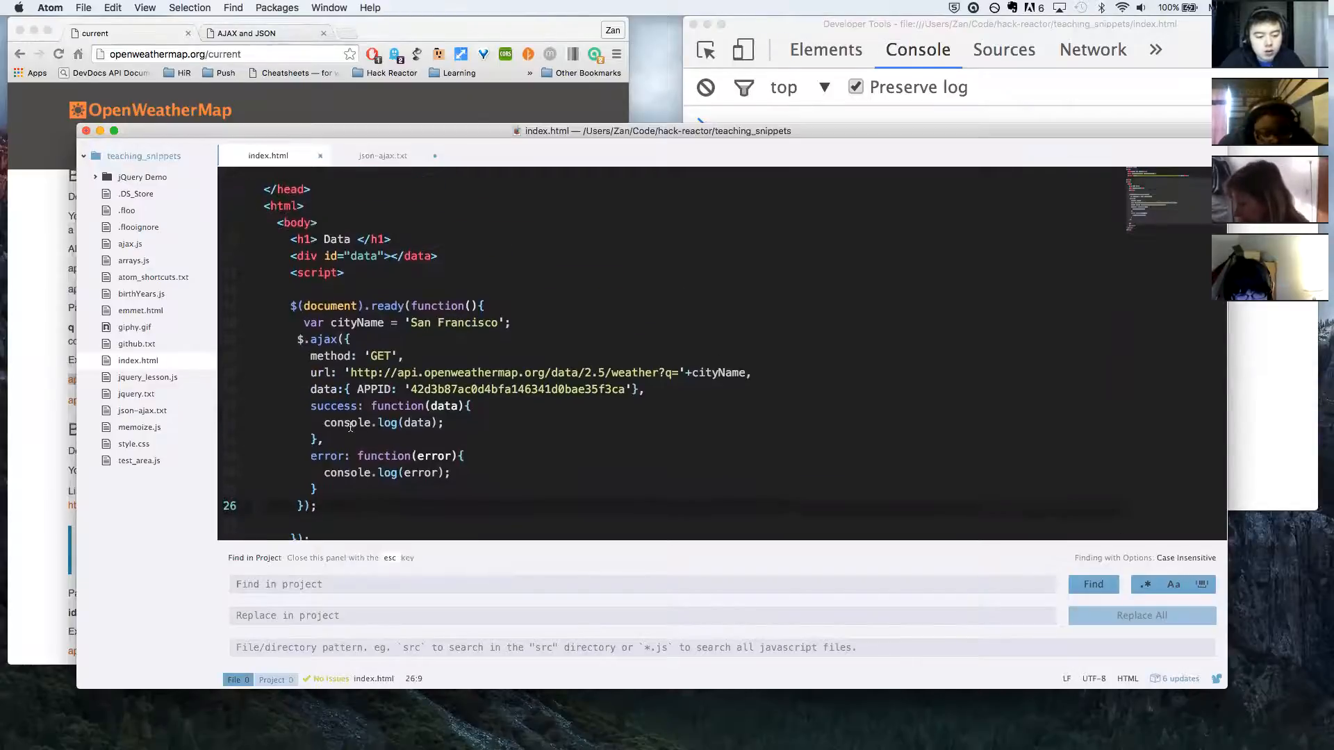
{"action": "scroll", "scroll_direction": "up", "scroll_amount": 3}
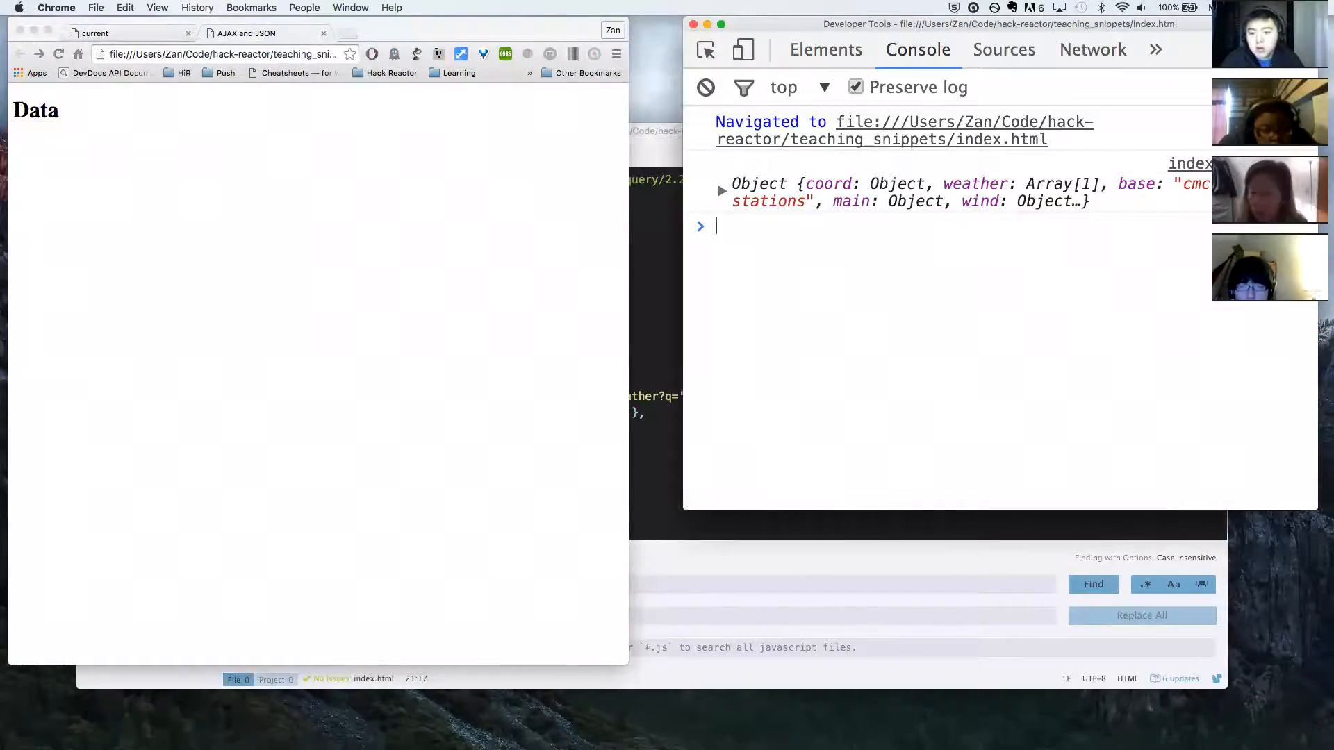
- Expand the logged weather Object, its first weather entry and the main temperature readings in the console
{"action": "left_click", "coordinate": [722, 190]}
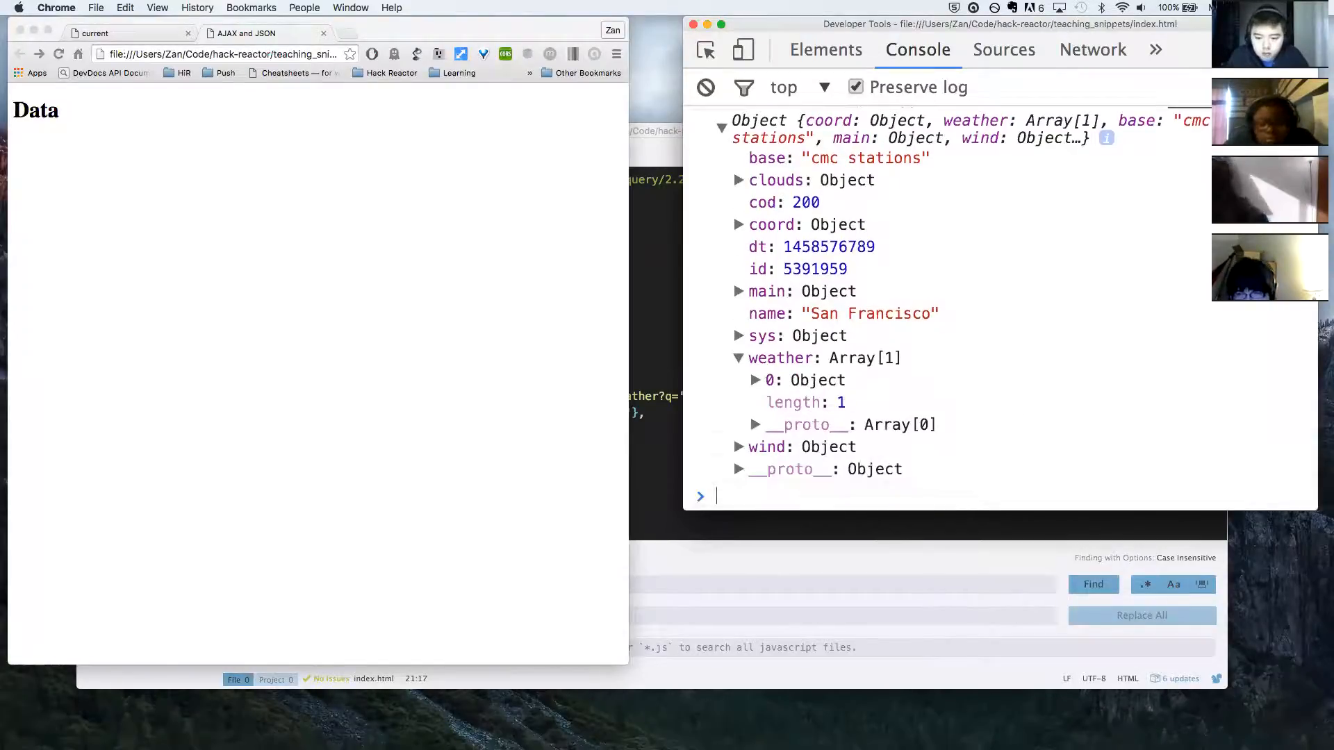
{"action": "left_click", "coordinate": [756, 379]}
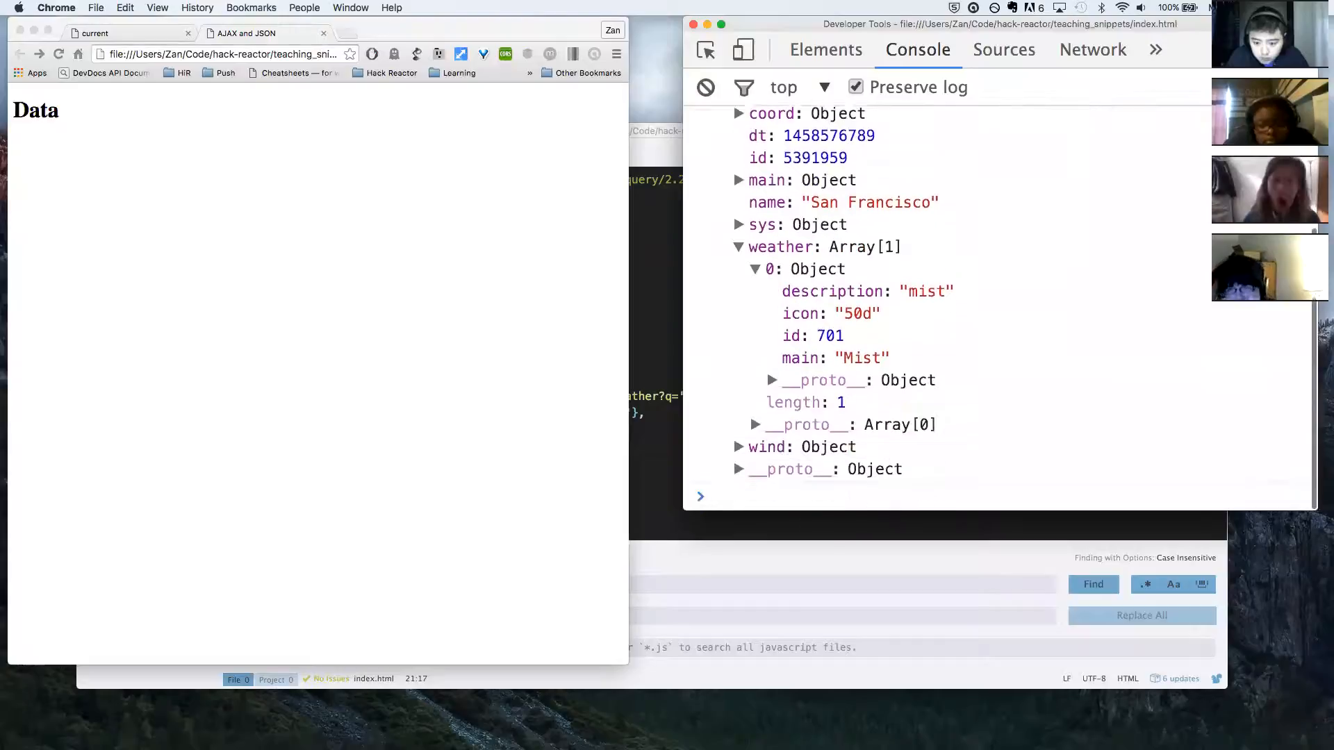
{"action": "scroll", "scroll_direction": "up", "scroll_amount": 3}
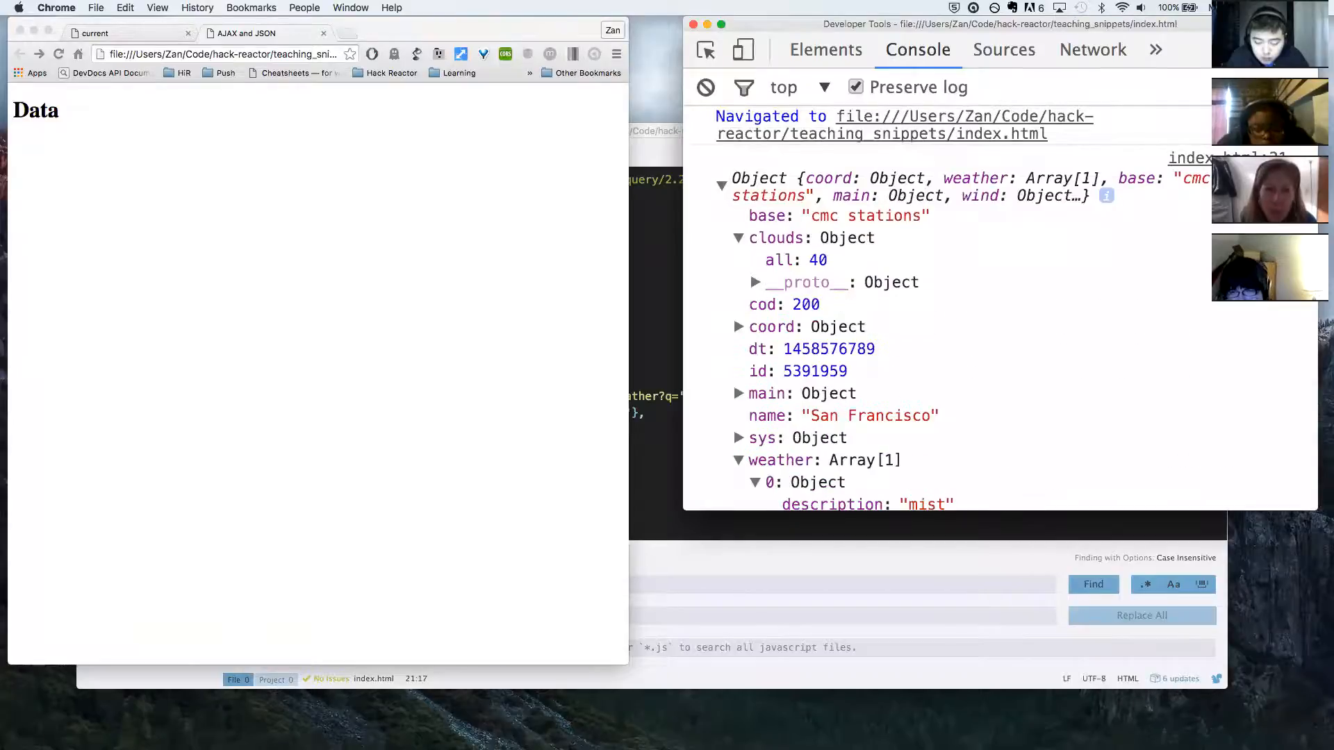
{"action": "scroll", "scroll_direction": "down", "scroll_amount": 3}
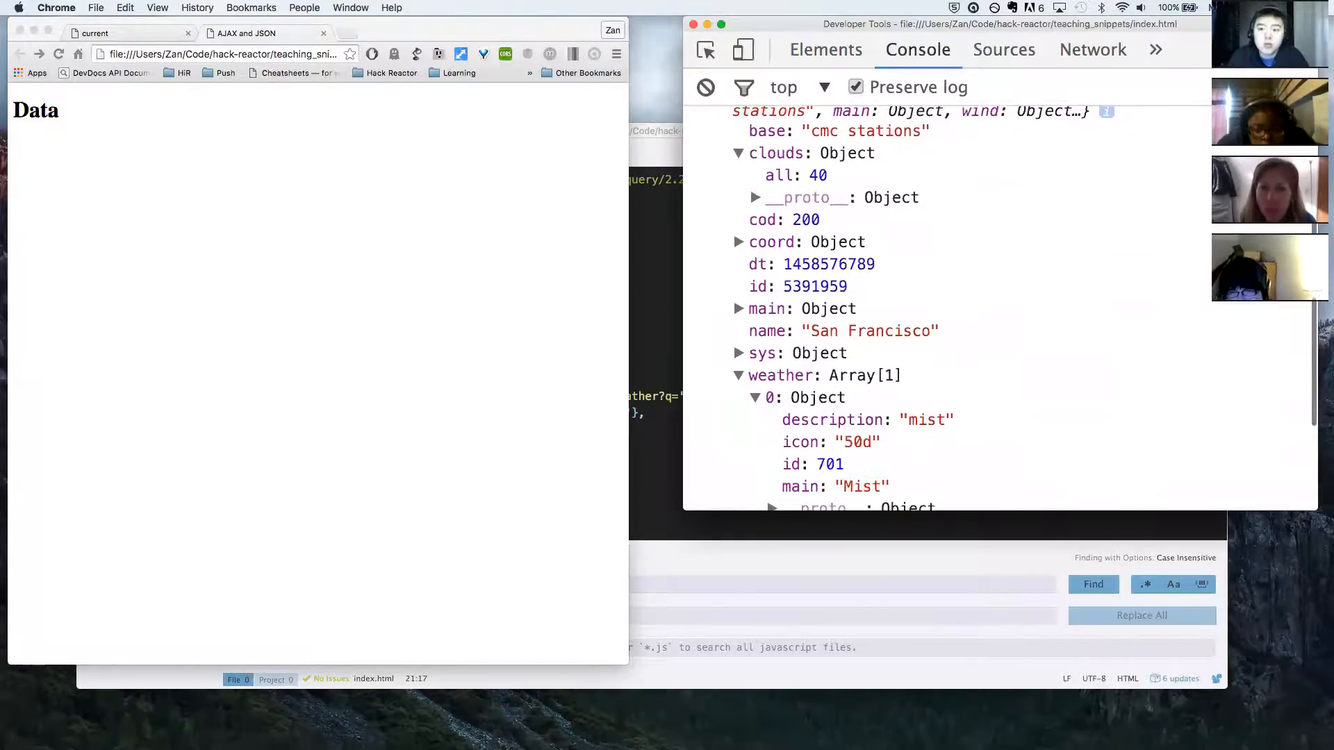
{"action": "left_click", "coordinate": [739, 309]}
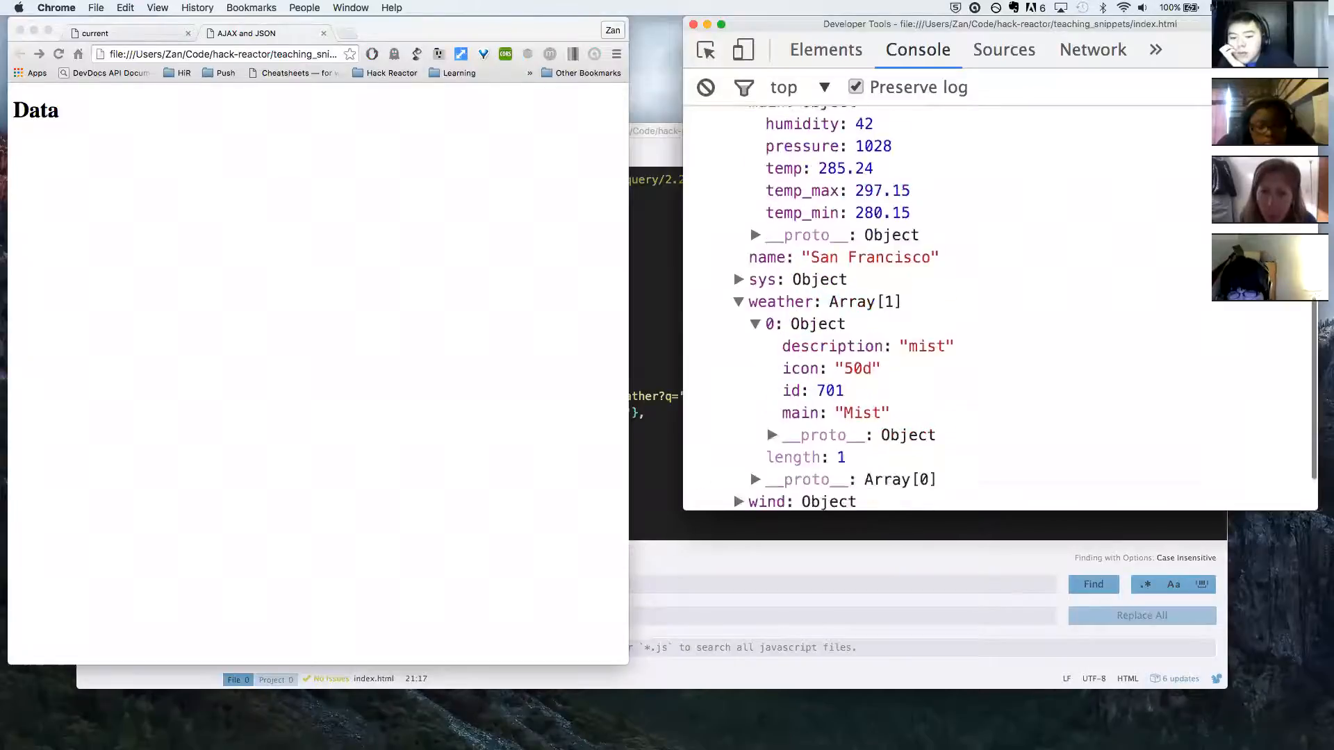
{"action": "scroll", "scroll_direction": "down", "scroll_amount": 3}
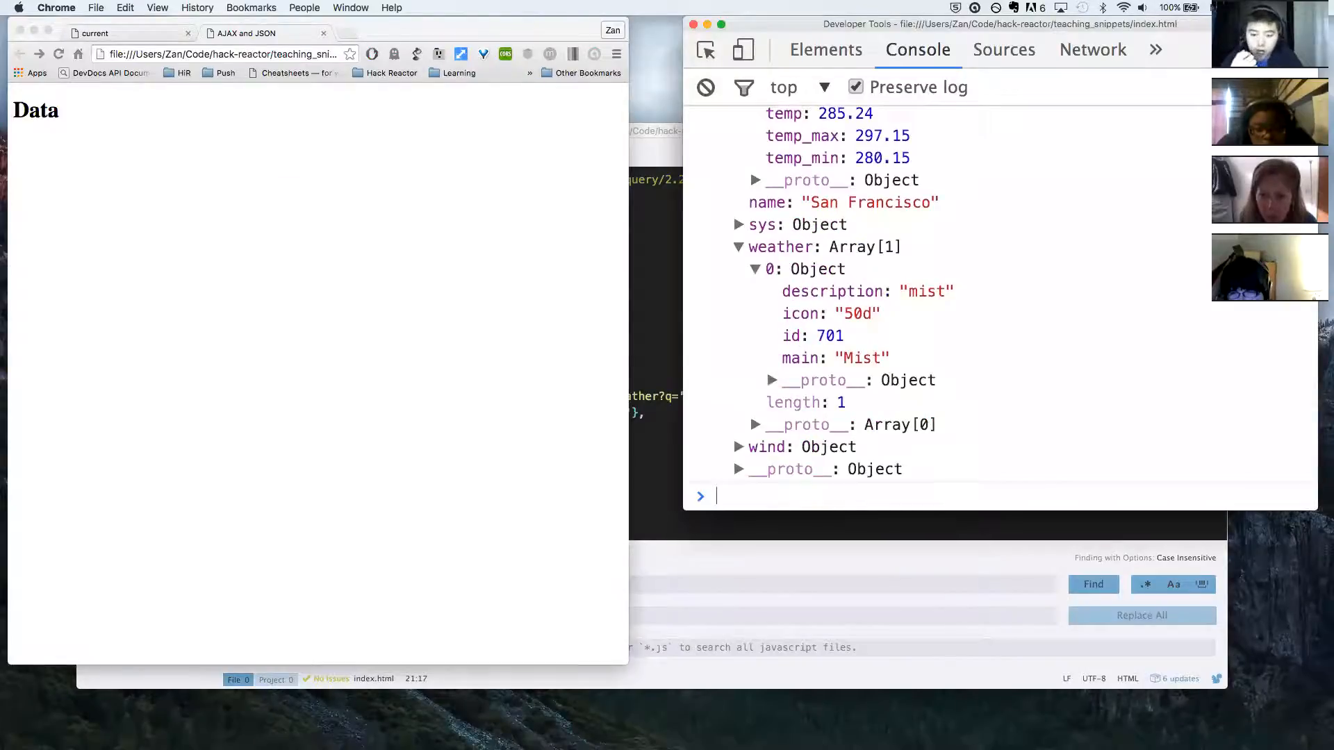
{"action": "scroll", "scroll_direction": "up", "scroll_amount": 3}
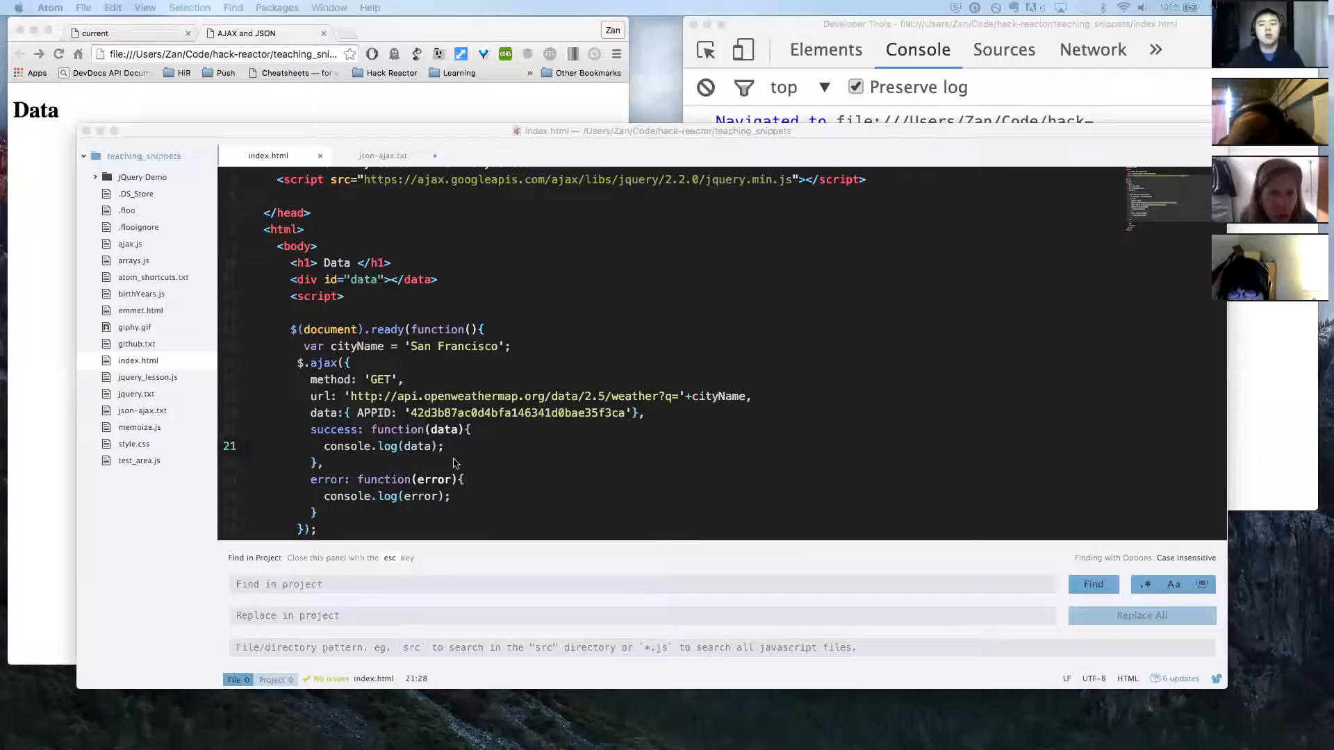
- Start a JSON. line inside the success callback, then remove it again
{"action": "key", "text": "enter"}
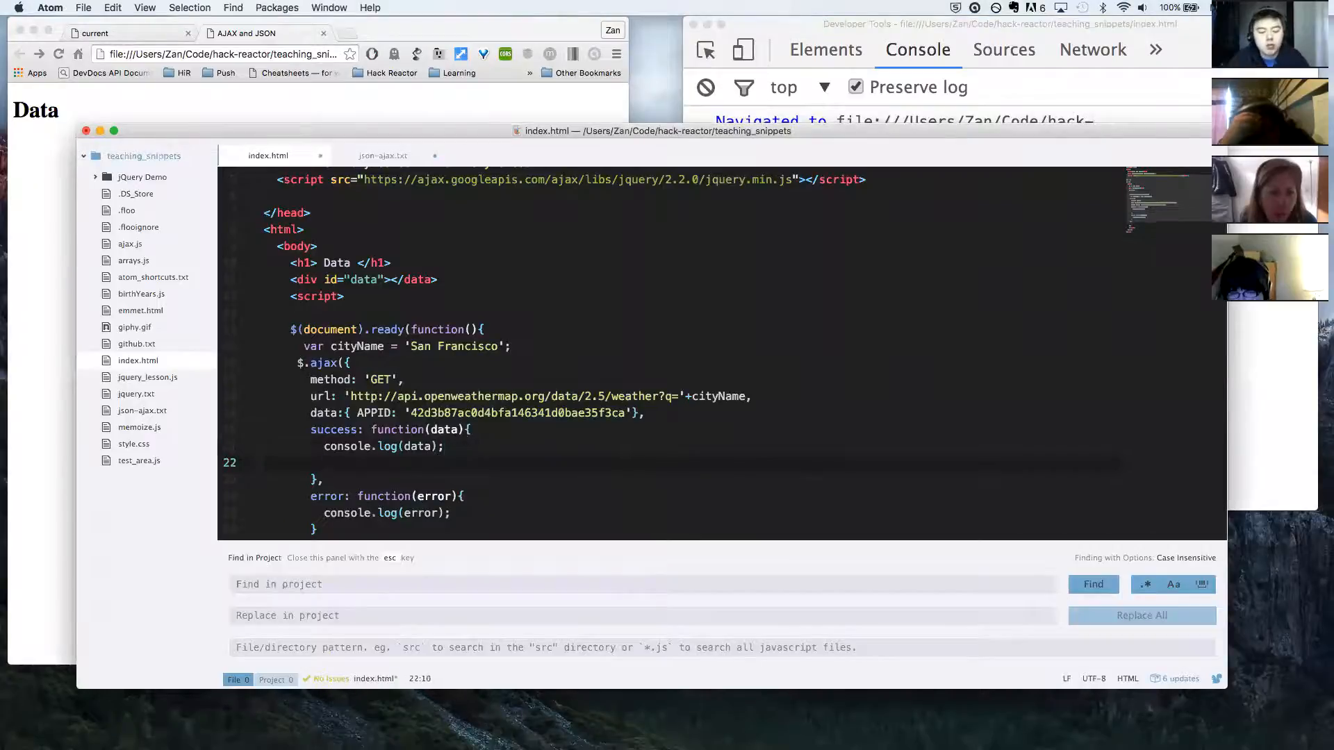
{"action": "type", "text": "J"}
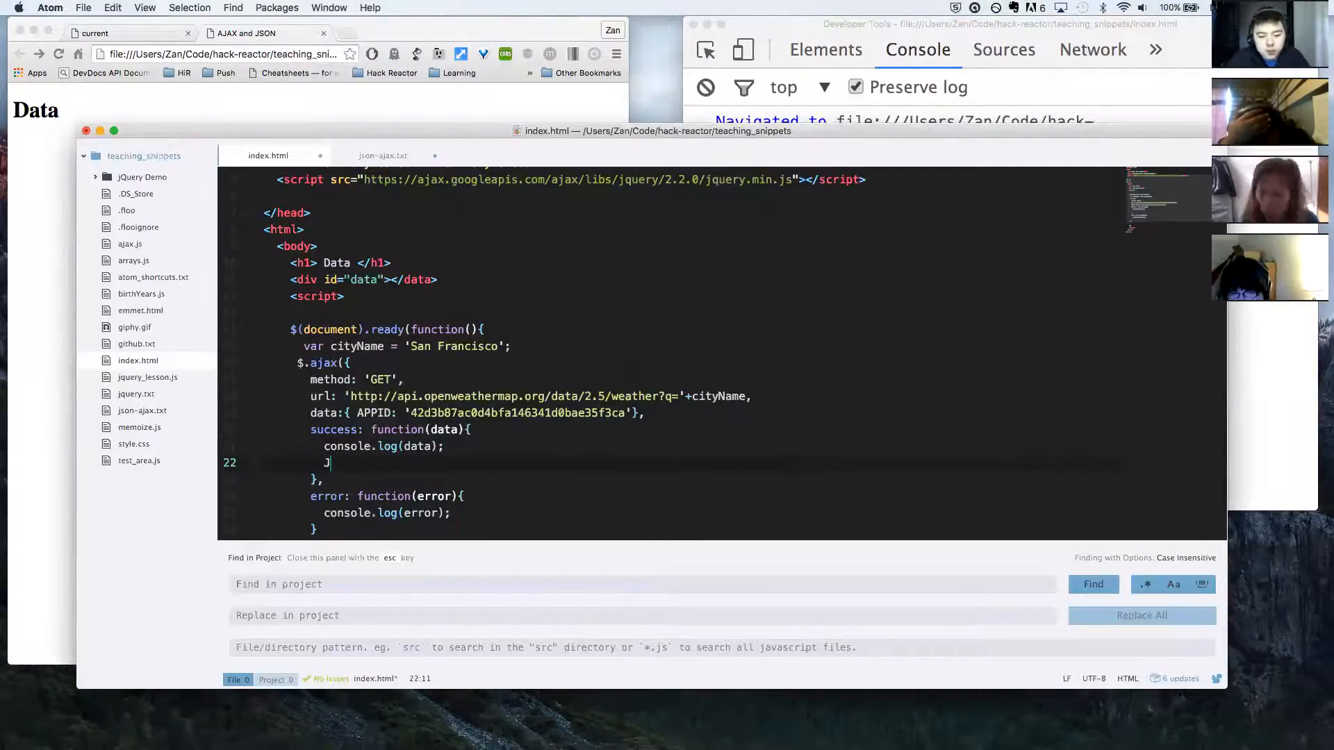
{"action": "type", "text": "SON."}
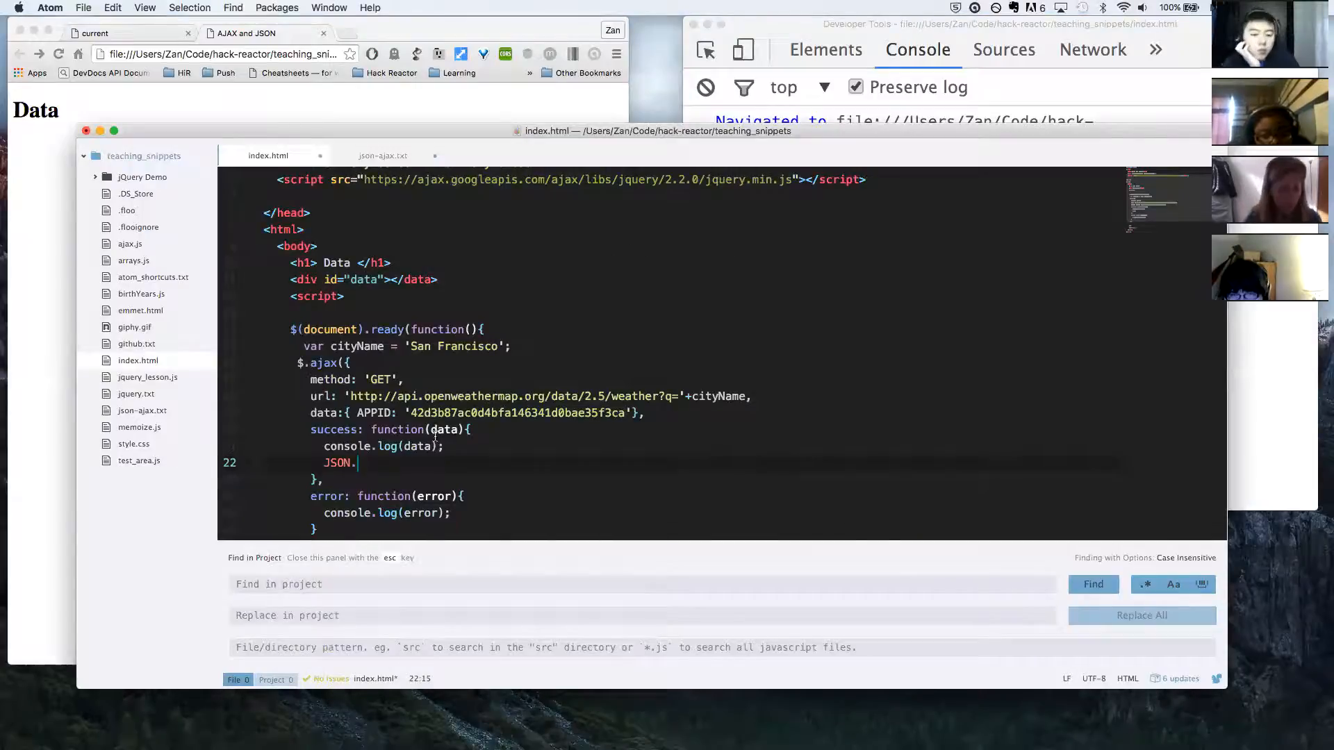
{"action": "key", "text": "backspace"}
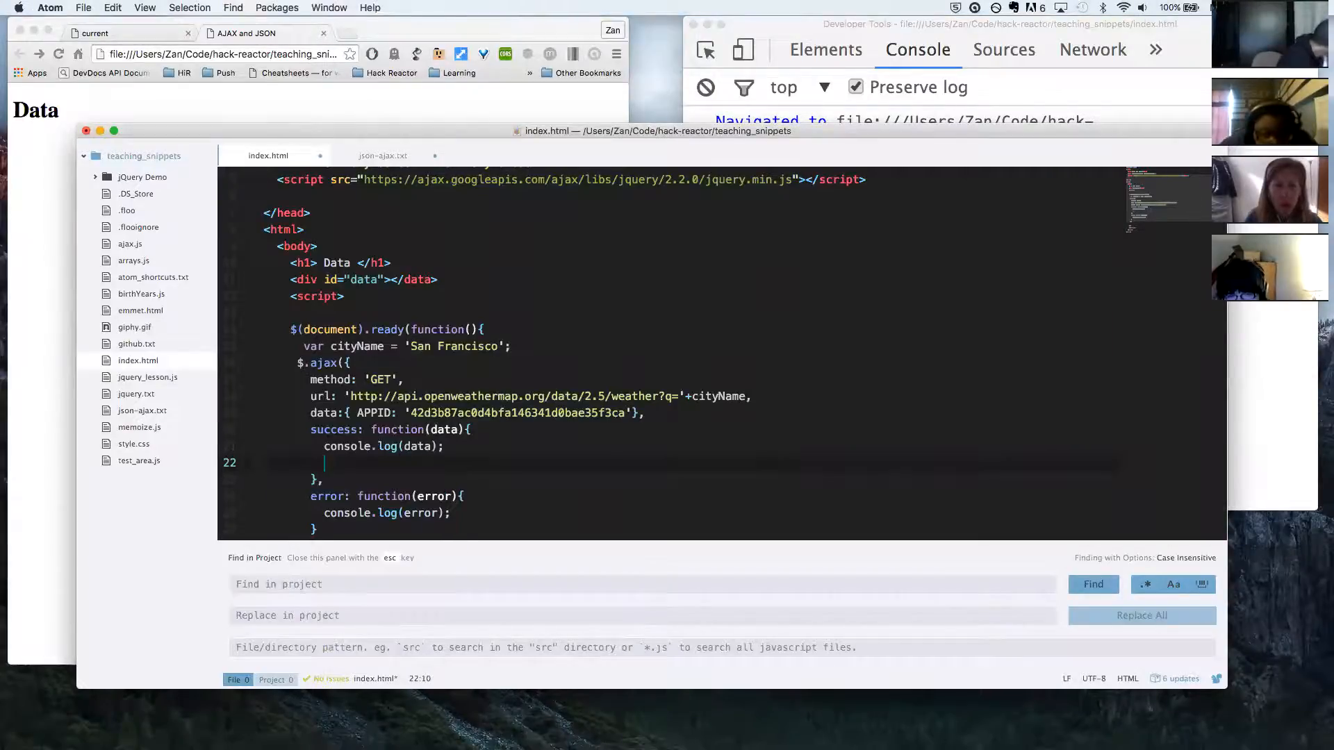
- Write $('#data').append('<div>'+data+'</div>') in the success callback and open a line above it
{"action": "type", "text": "$('')"}
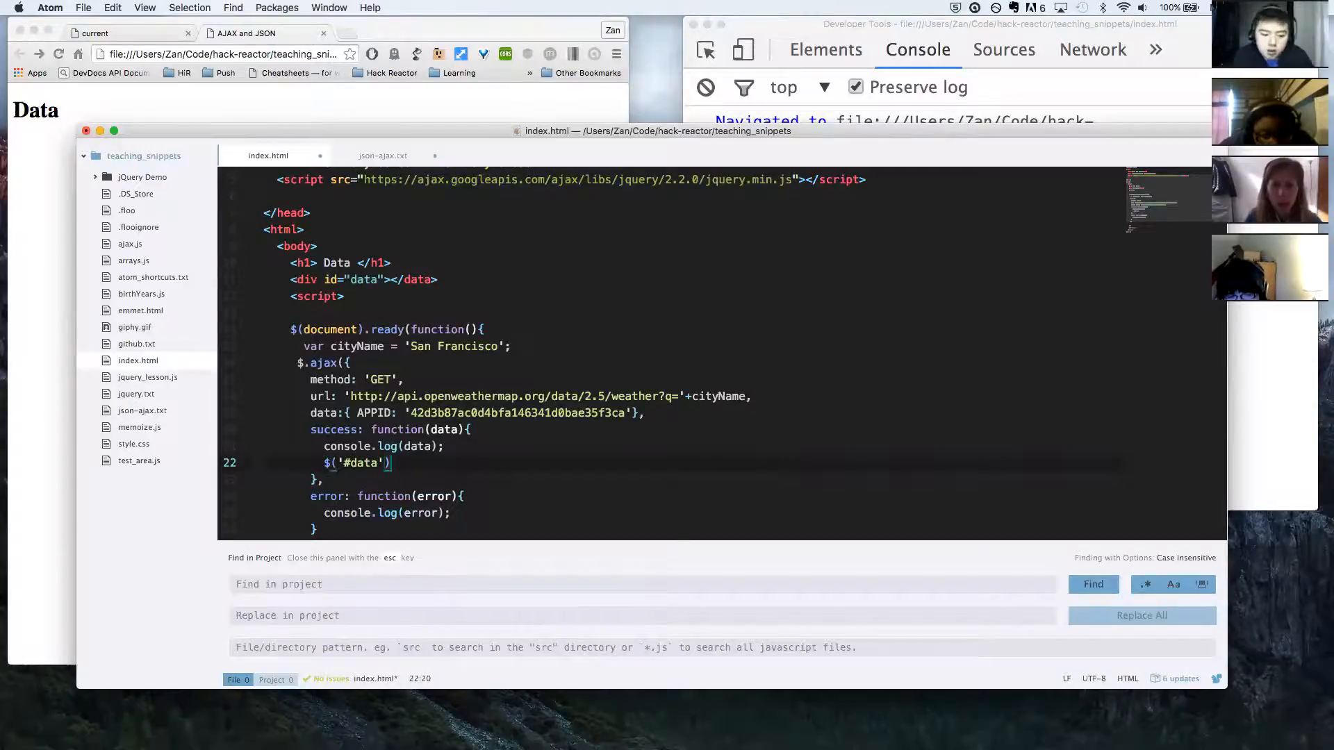
{"action": "type", "text": ".append("}
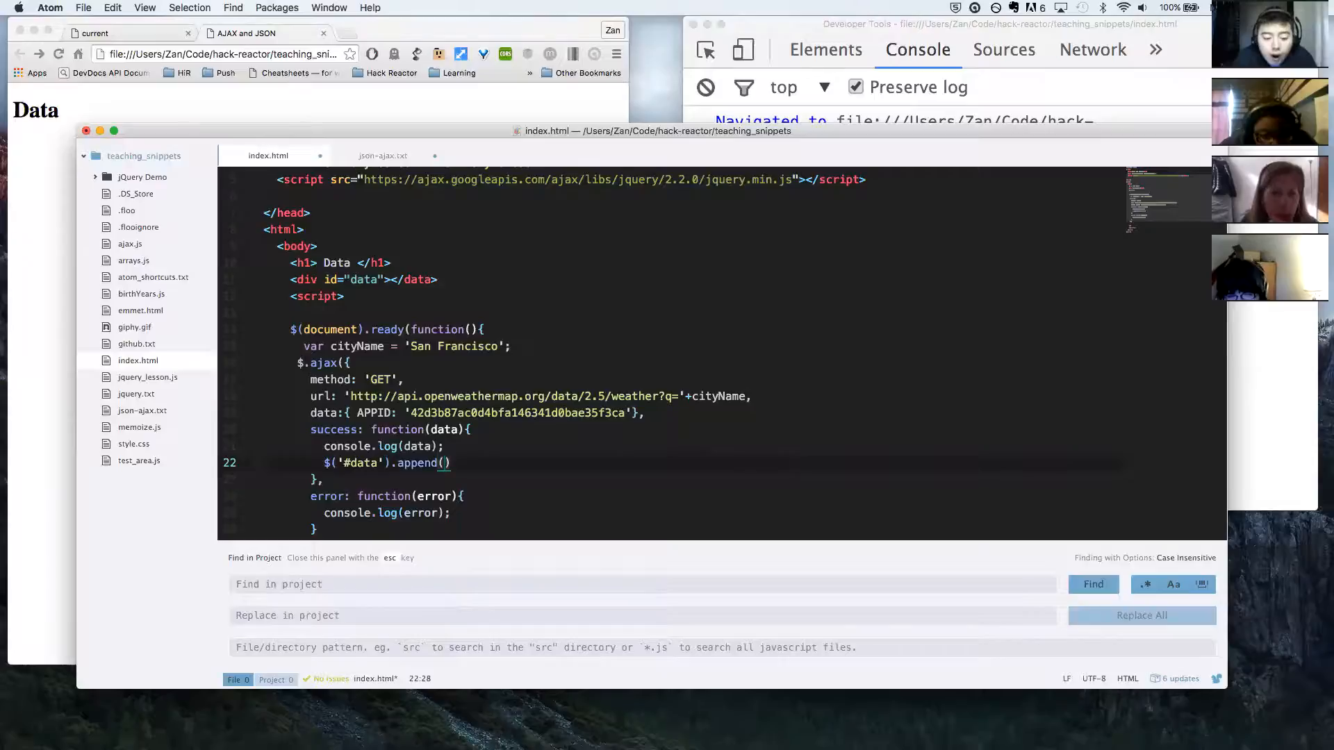
{"action": "type", "text": "'<div>"}
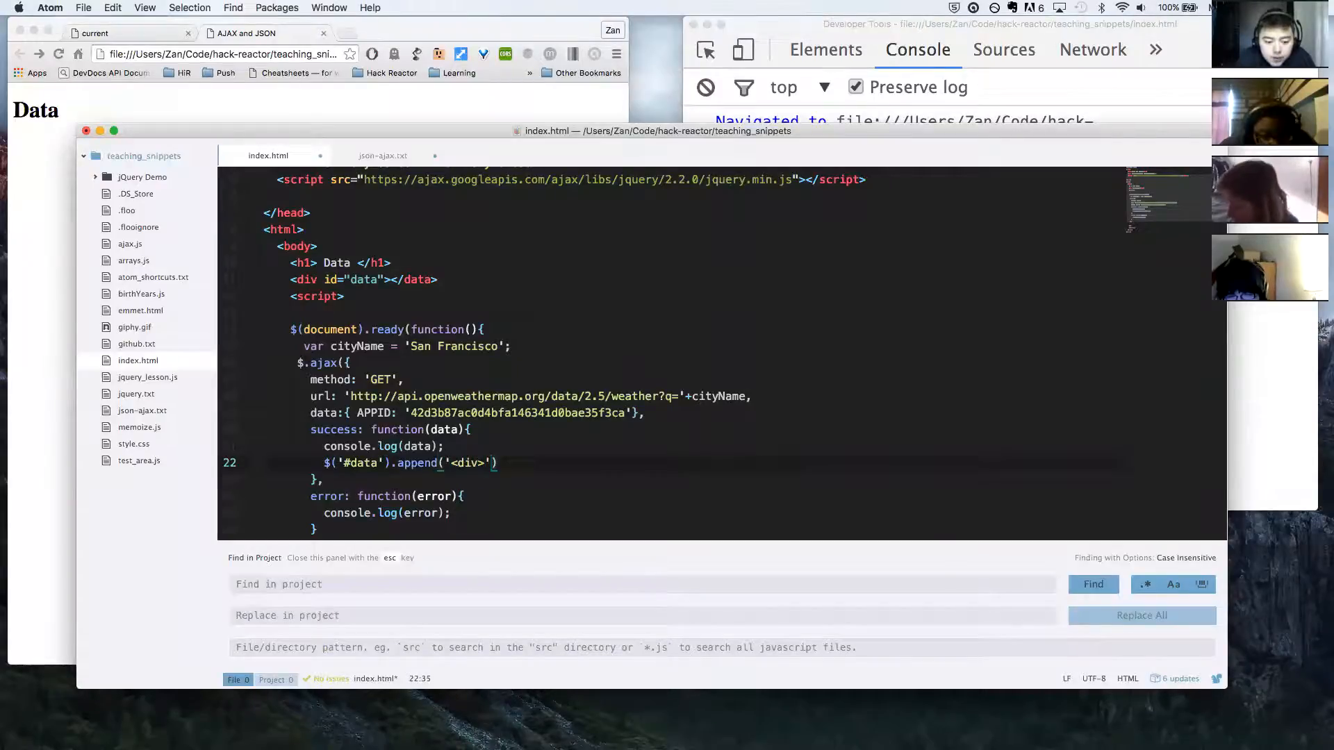
{"action": "type", "text": "+"}
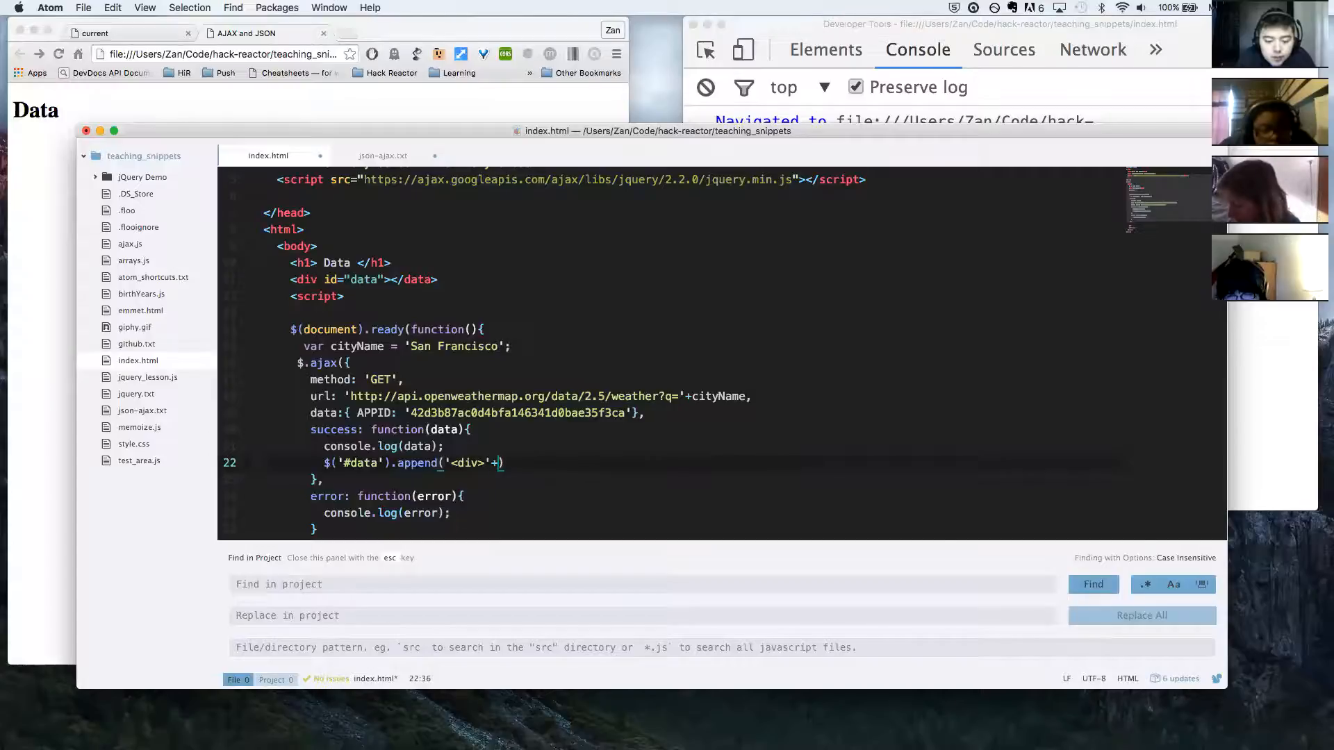
{"action": "type", "text": "data+''"}
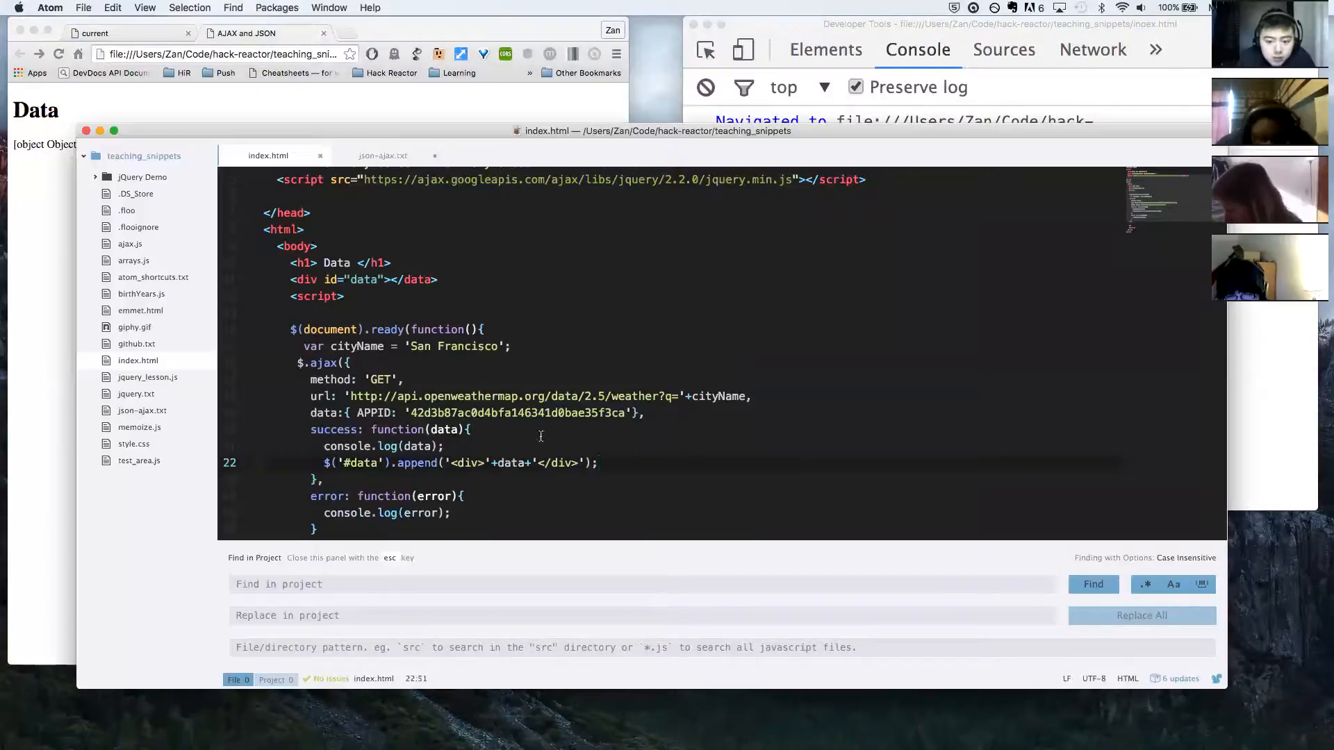
{"action": "key", "text": "Enter"}
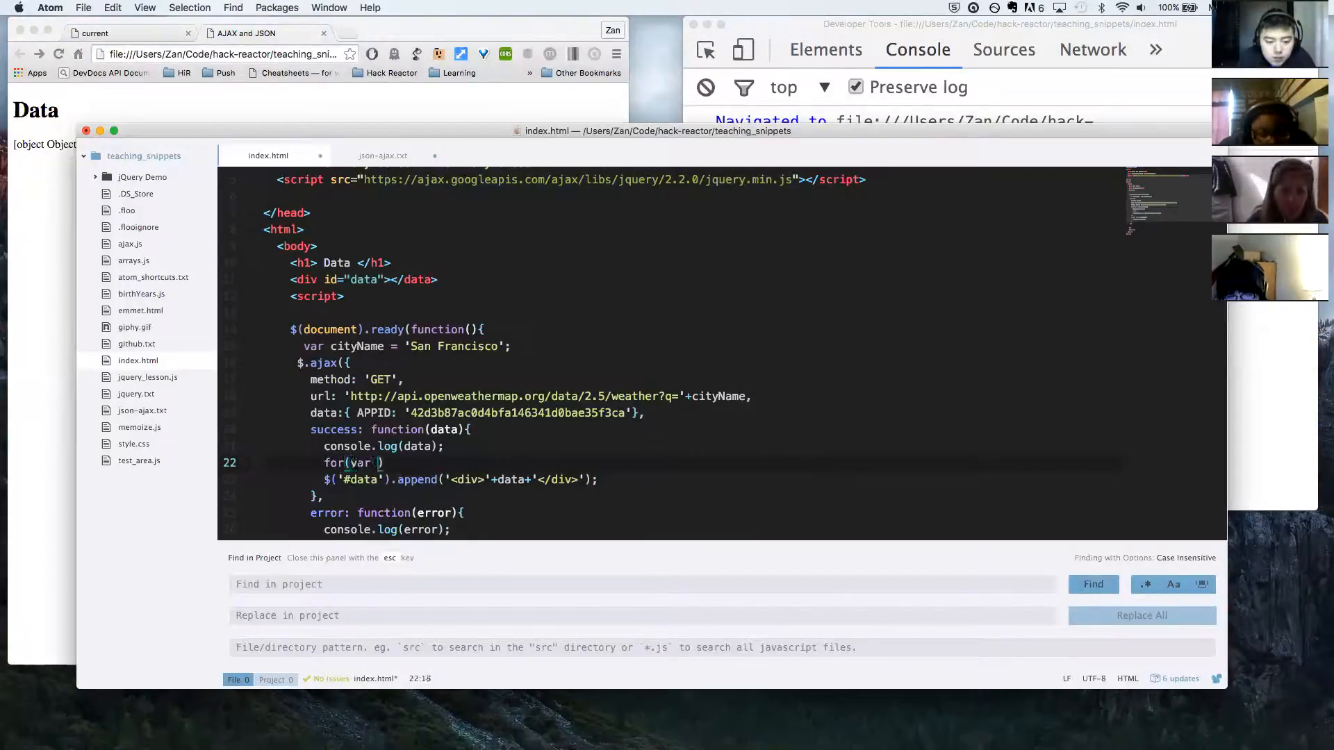
- Try a for(var key in data) loop appending data[key], then delete the loop and append lines
{"action": "type", "text": "key in d"}
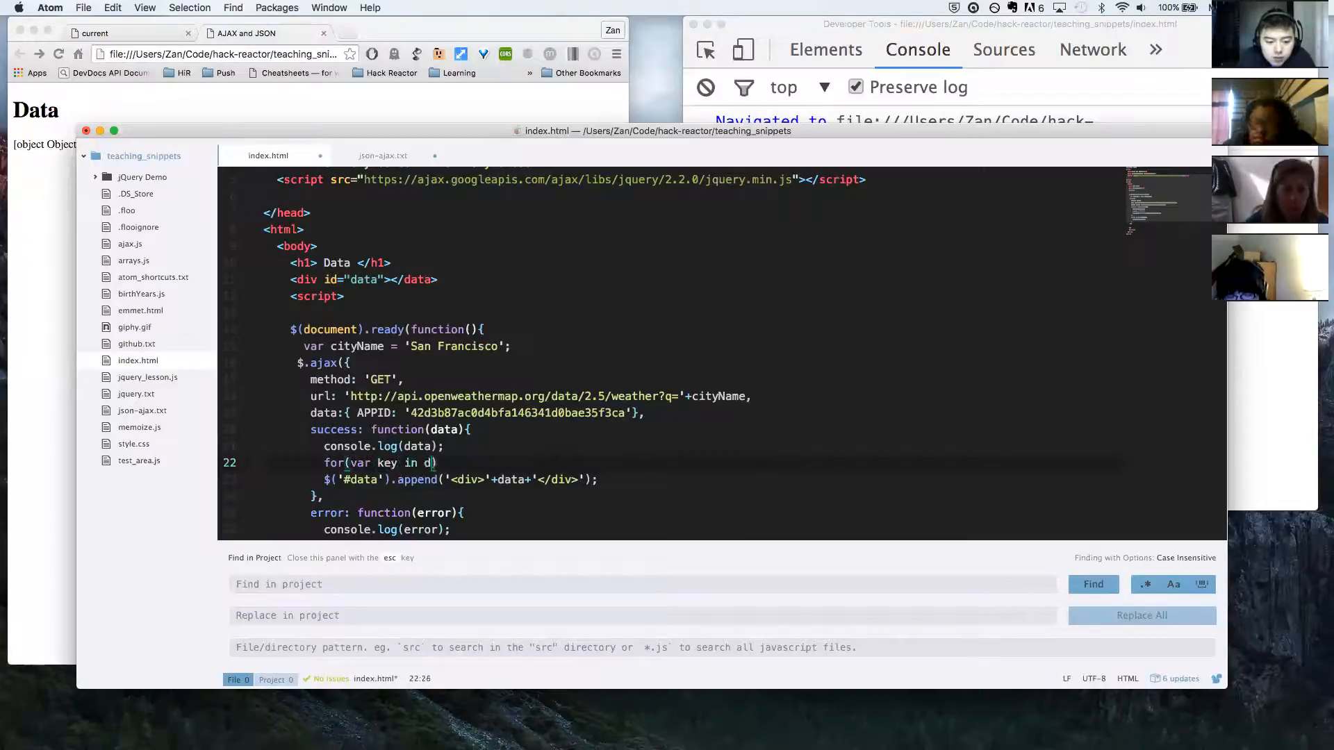
{"action": "type", "text": "ata"}
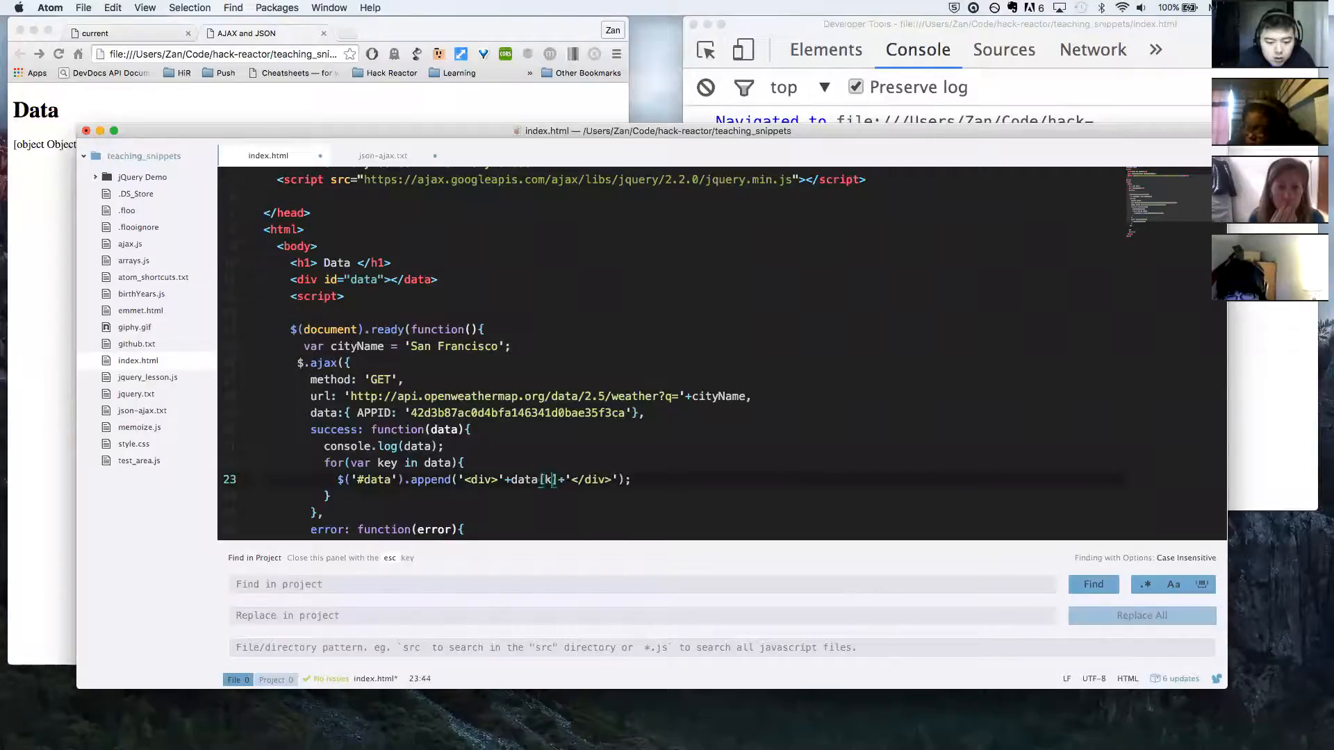
{"action": "type", "text": "ey"}
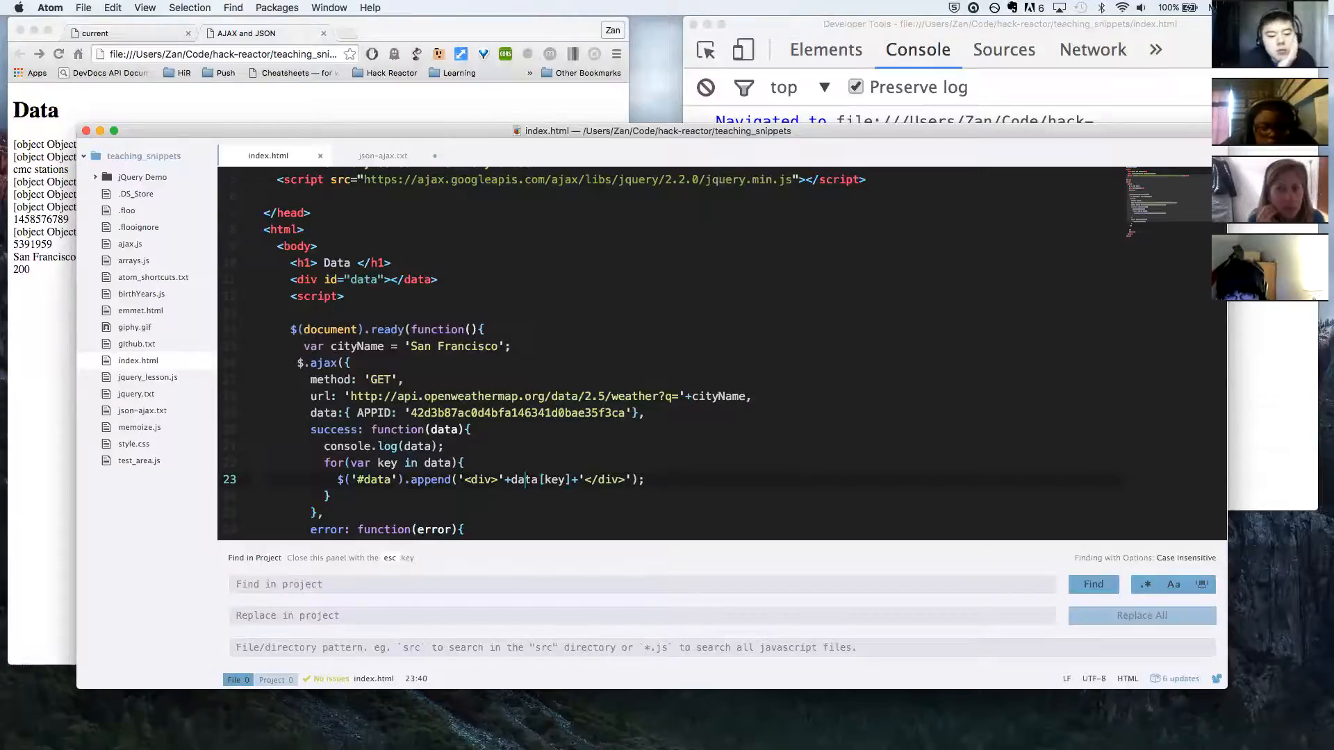
{"action": "left_click", "coordinate": [732, 183]}
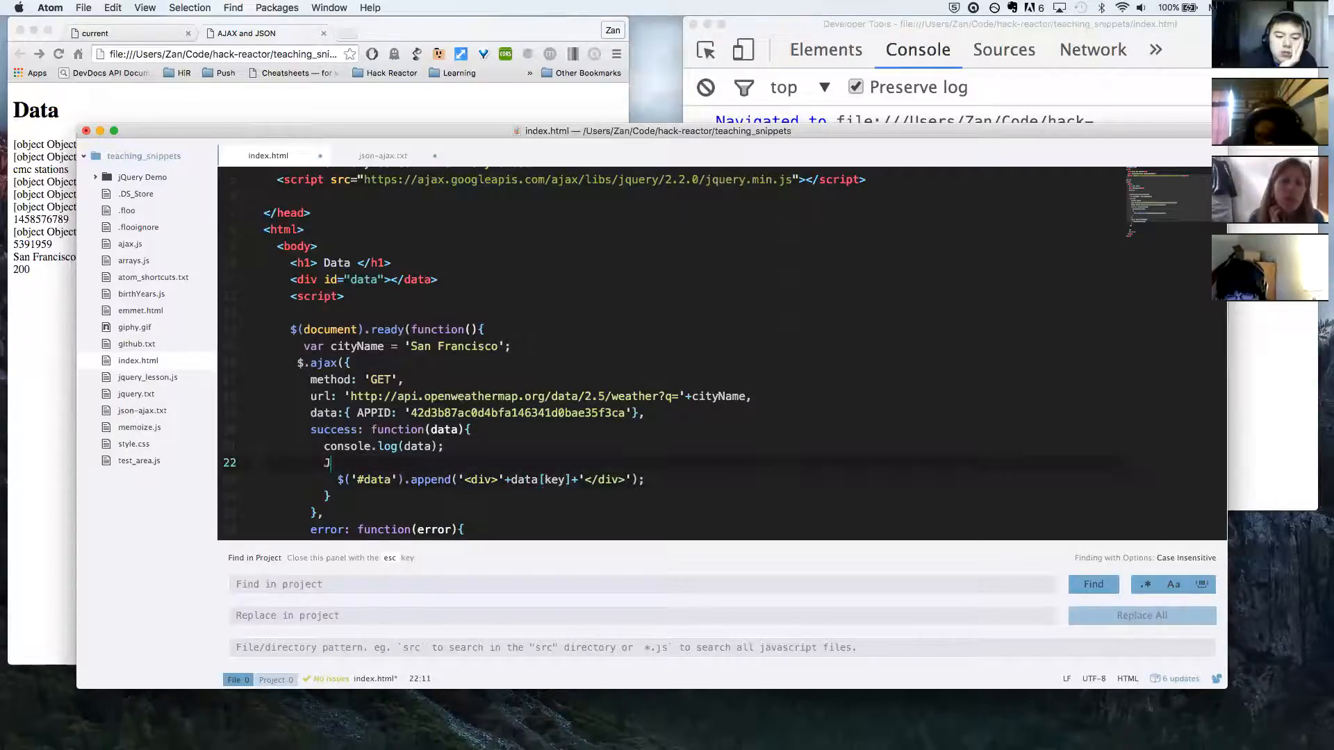
{"action": "type", "text": "for(var key in data){"}
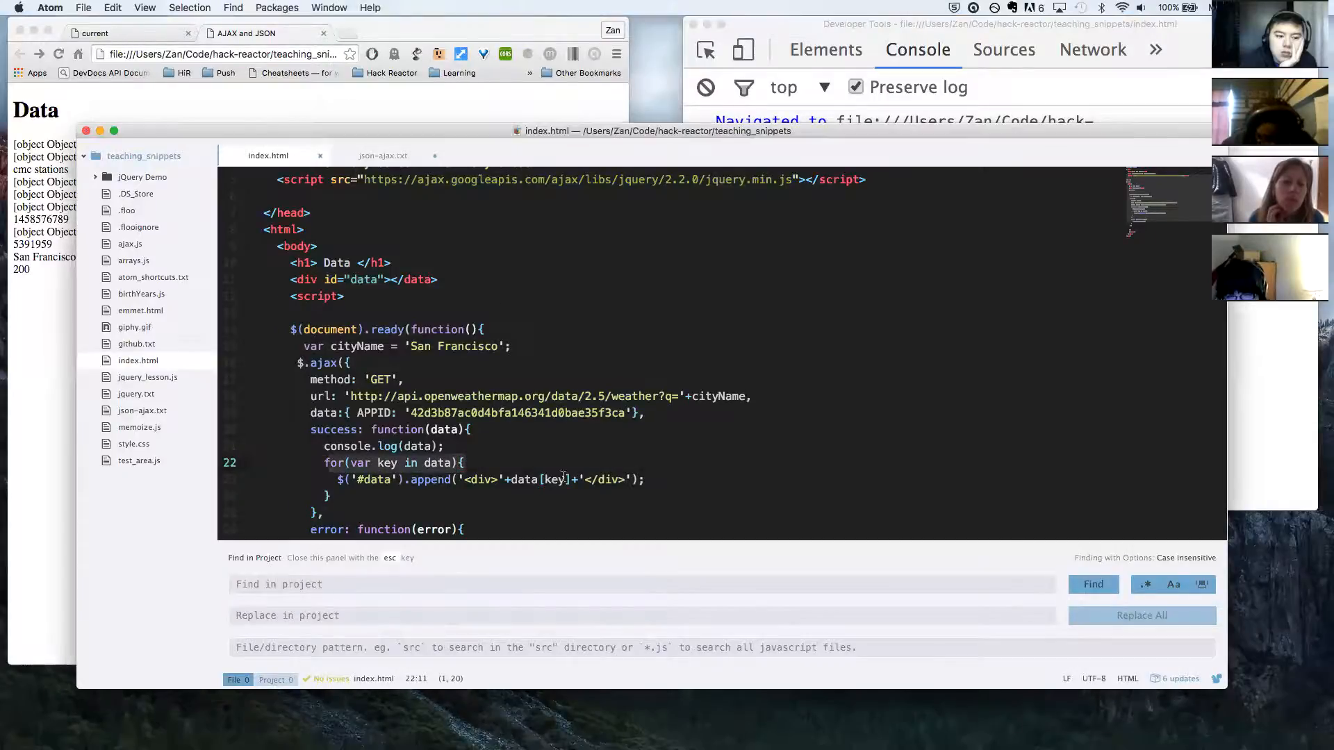
{"action": "type", "text": "JSON.parase("}
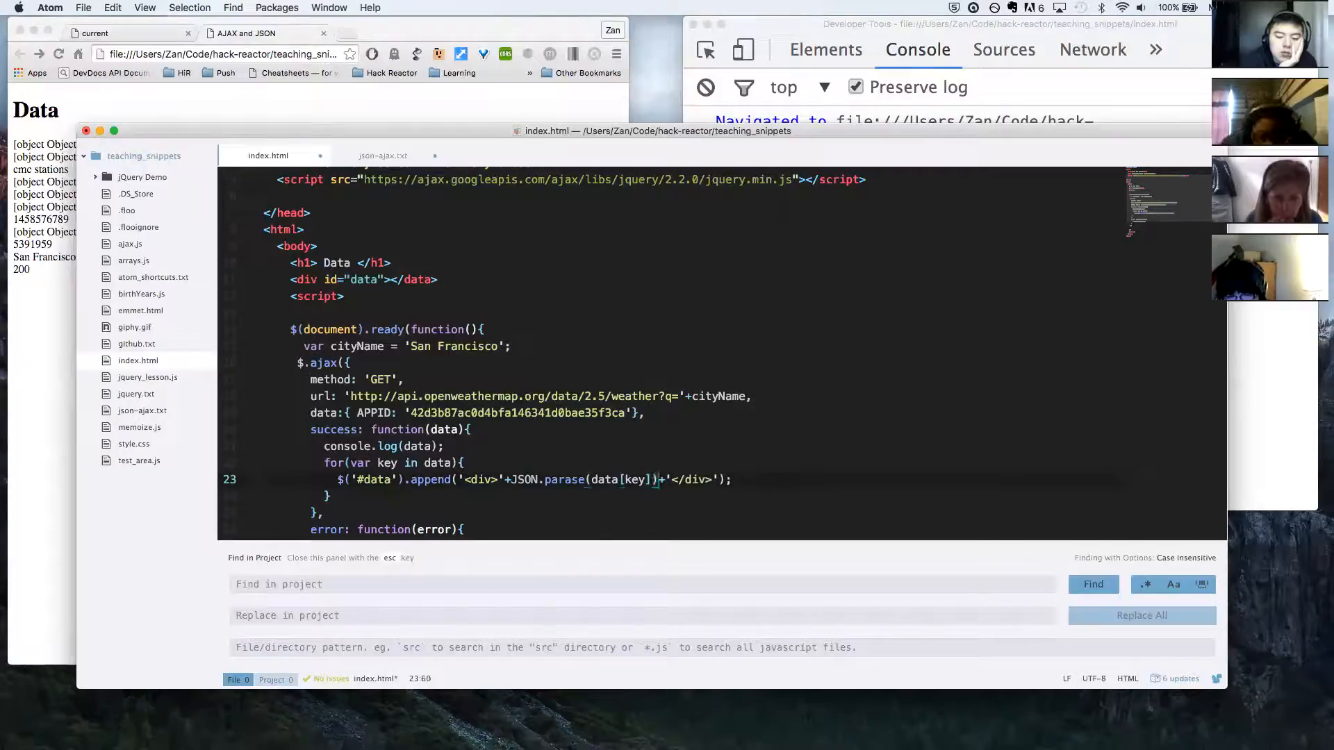
{"action": "key", "text": "backspace"}
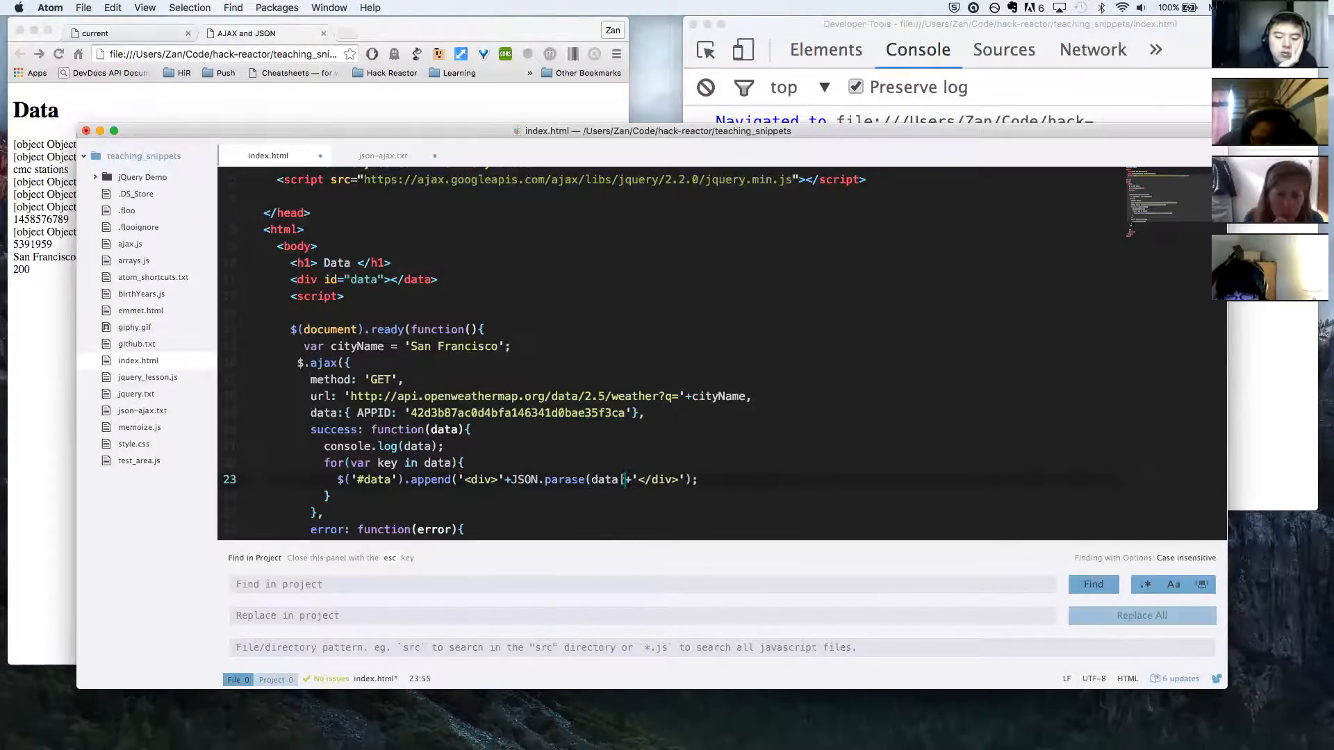
{"action": "left_click", "coordinate": [467, 462]}
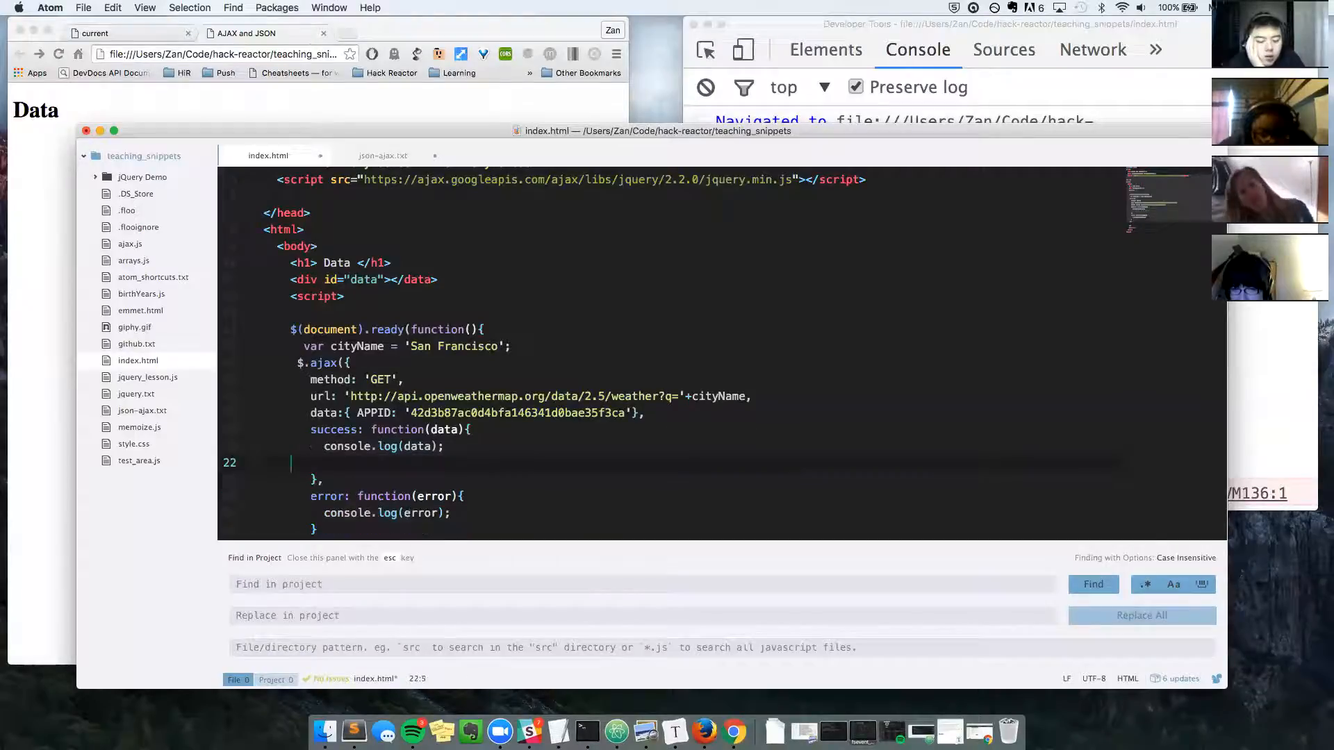
- Write console.log(data.main.temp) on the empty line in the success callback
{"action": "left_click", "coordinate": [266, 462]}
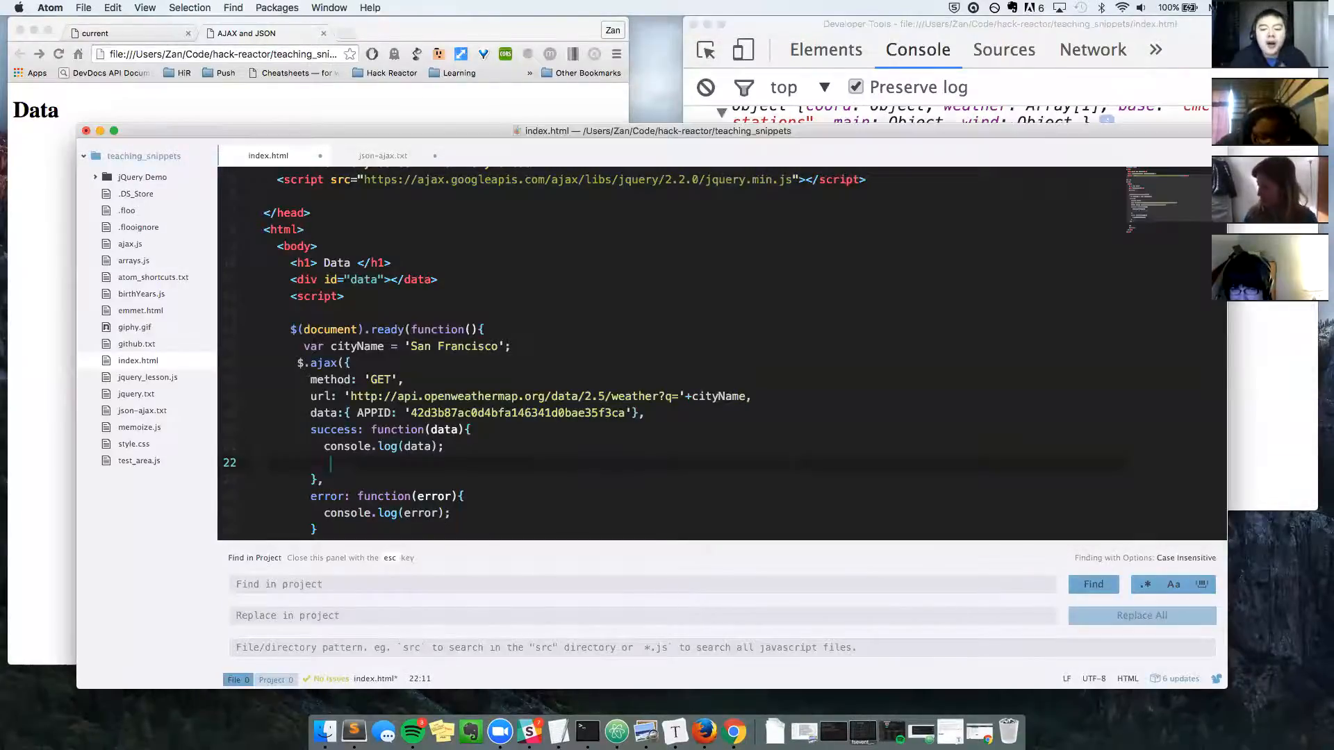
{"action": "type", "text": "data.amain."}
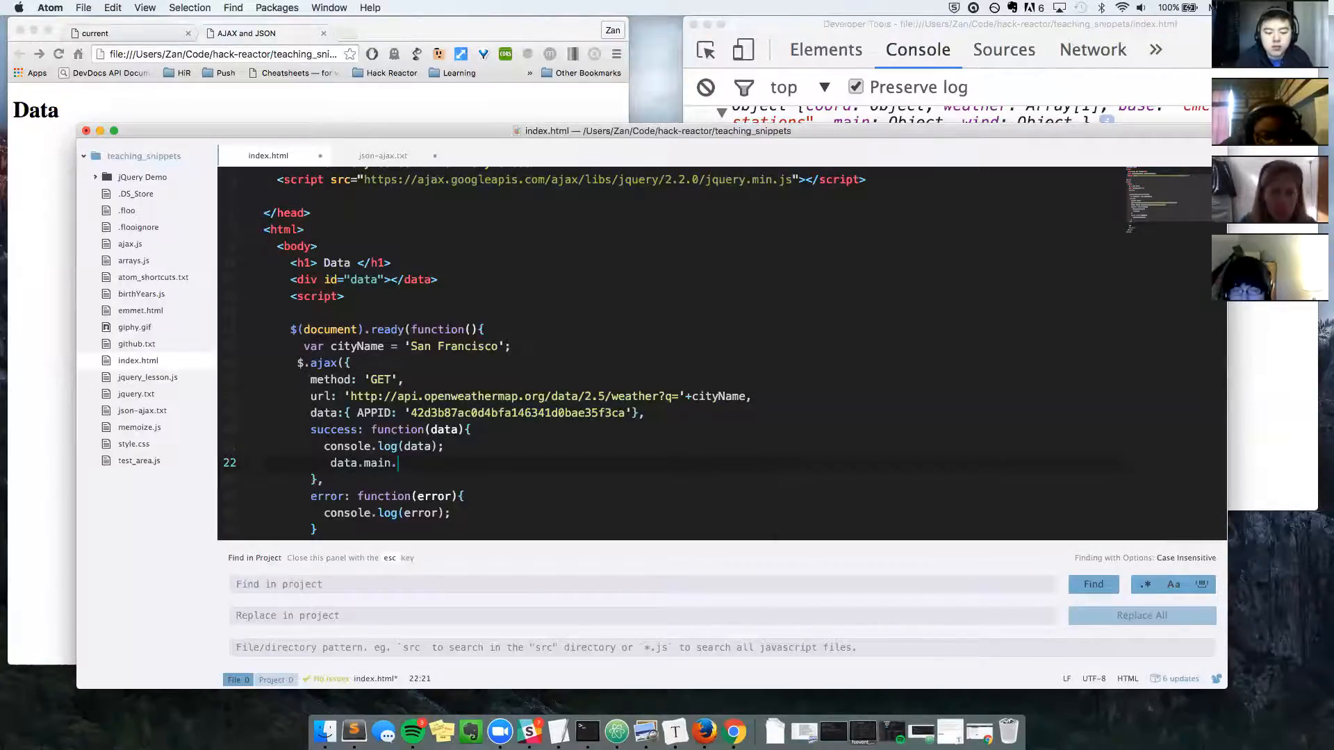
{"action": "type", "text": "temp"}
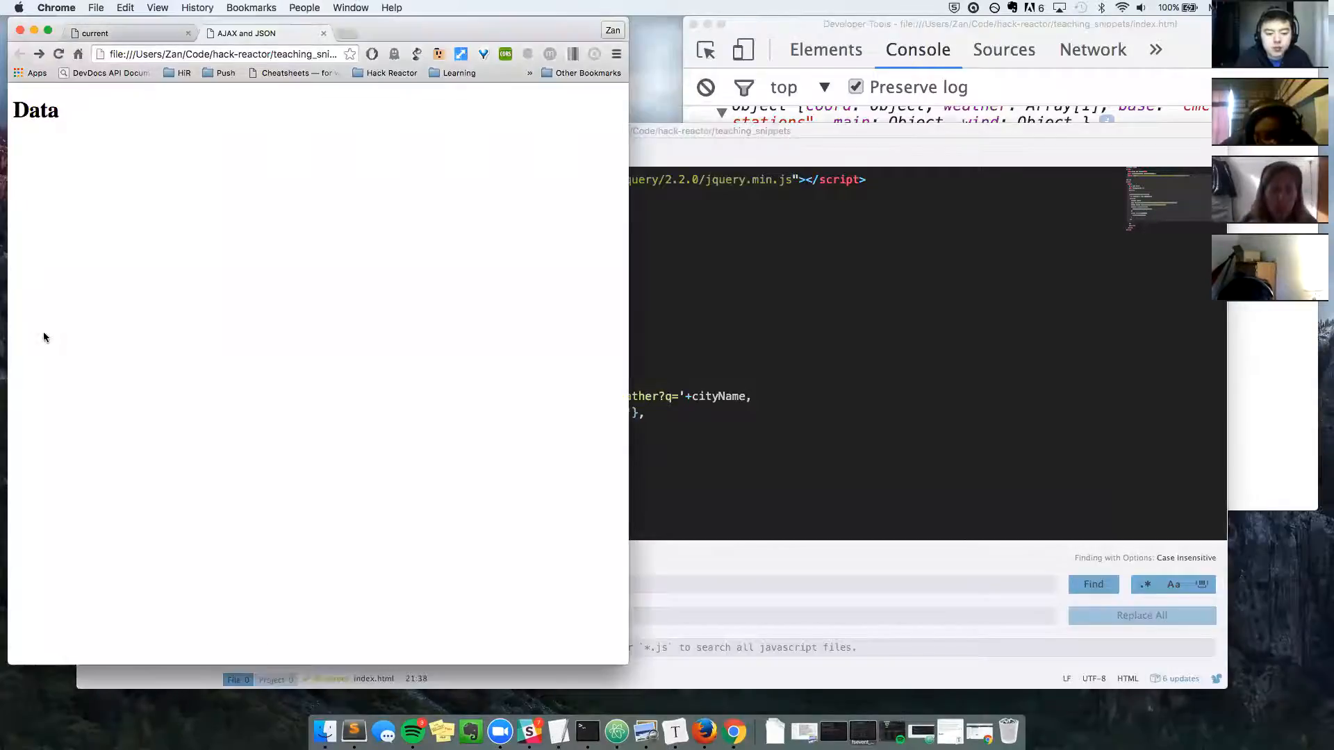
{"action": "left_click", "coordinate": [721, 112]}
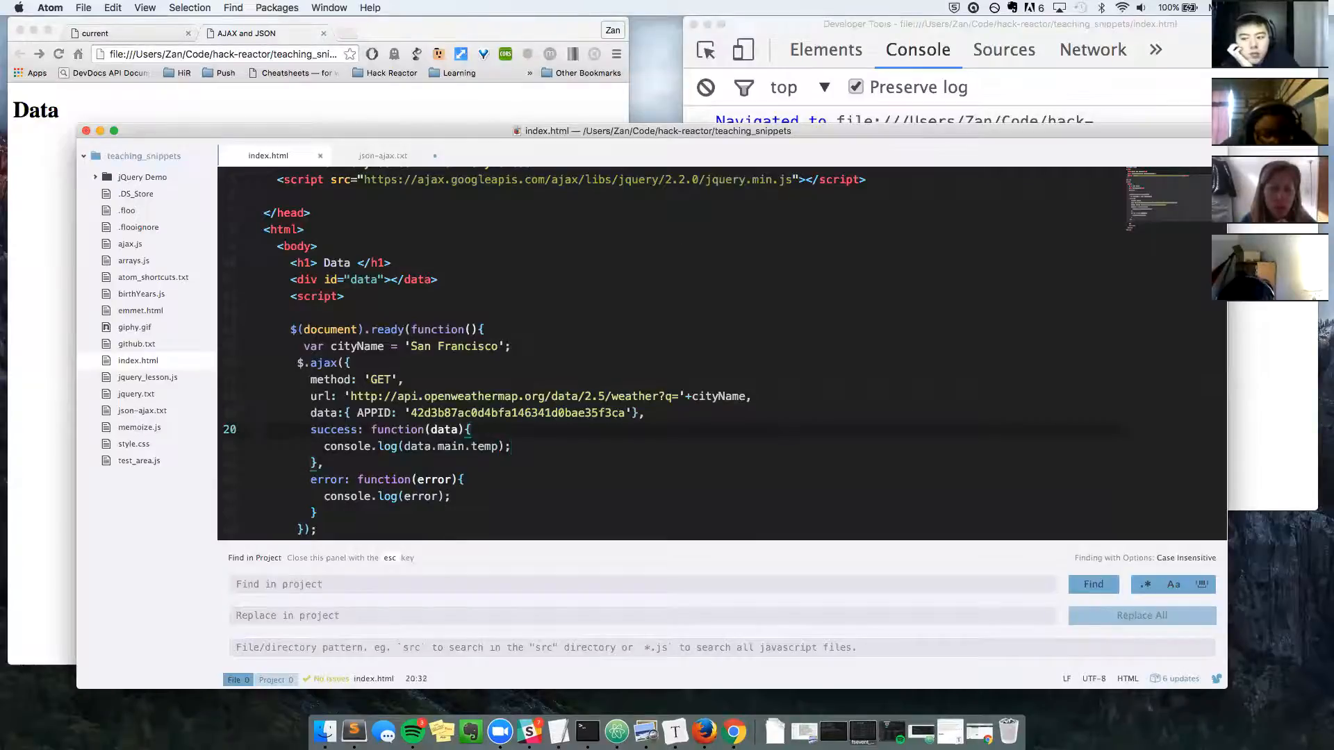
- Check the JSON/AJAX notes, then start a $('#data') selector line after the ajax call
{"action": "left_click", "coordinate": [383, 156]}
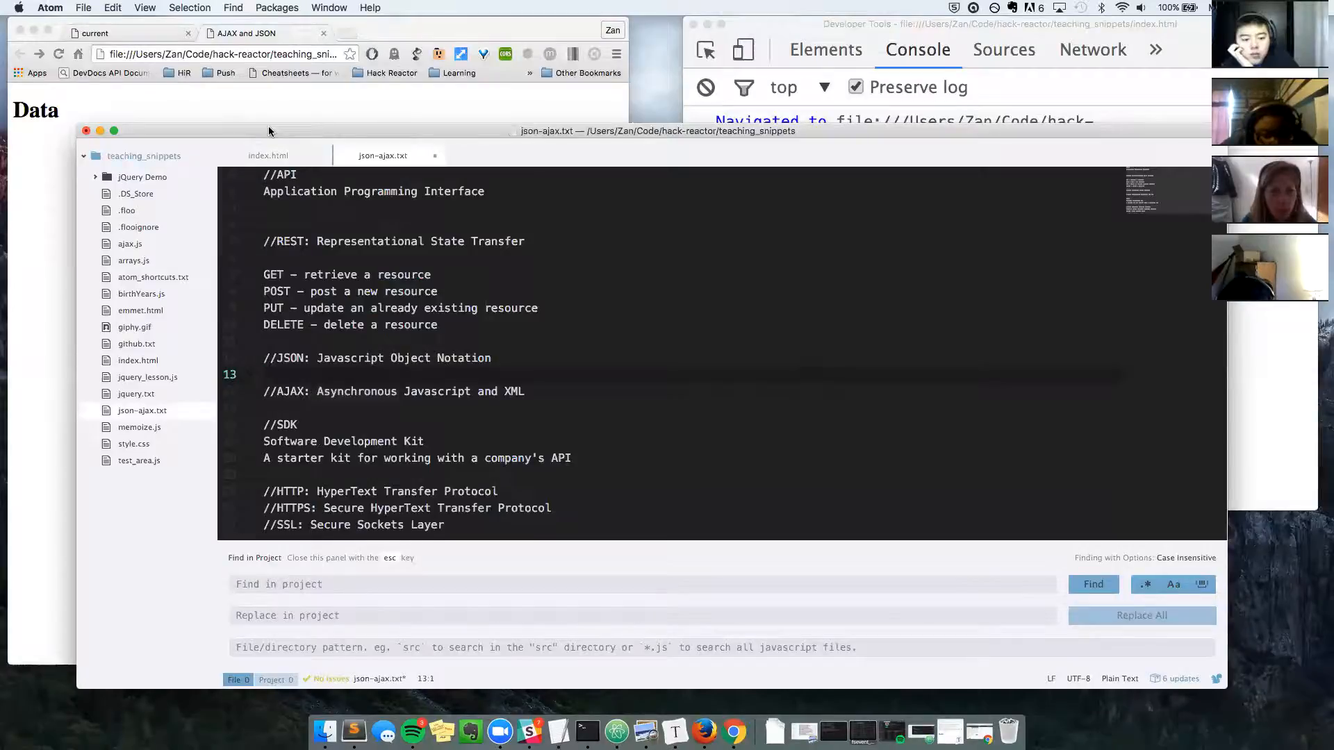
{"action": "left_click", "coordinate": [268, 156]}
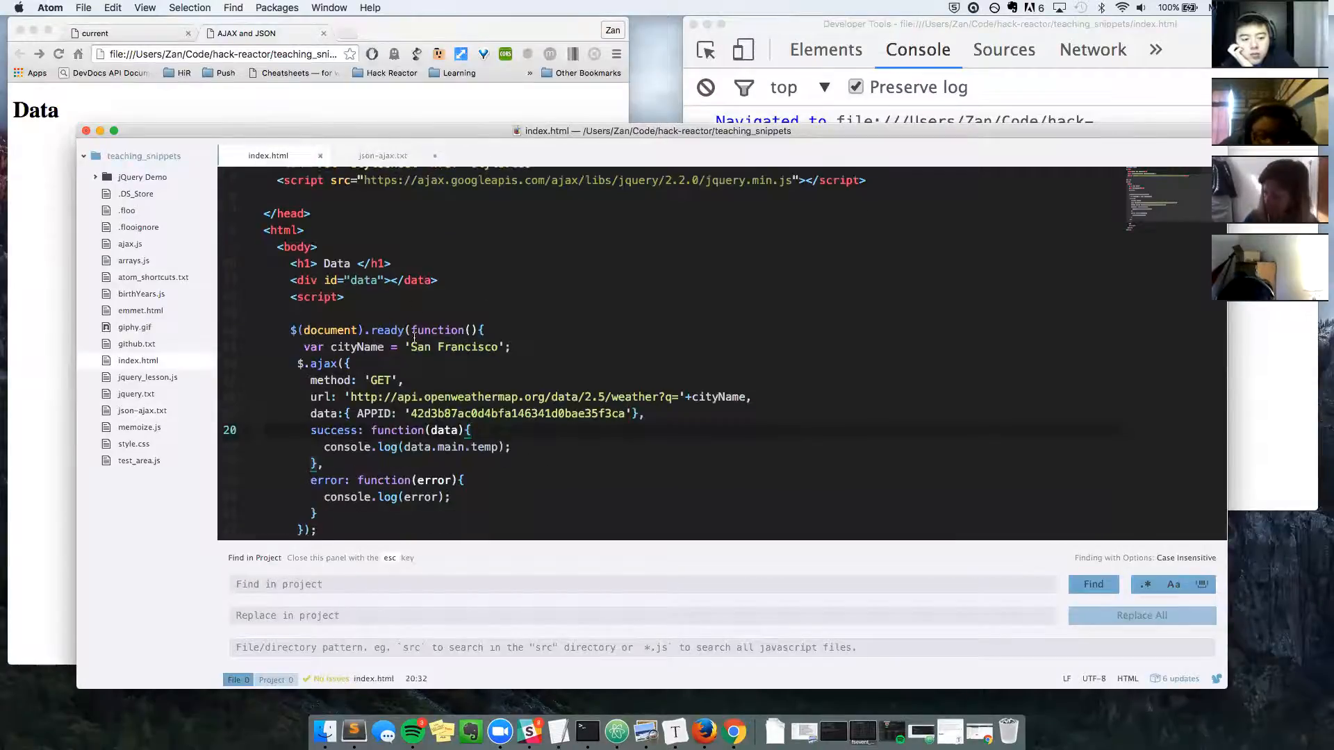
{"action": "scroll", "scroll_direction": "down", "scroll_amount": 3}
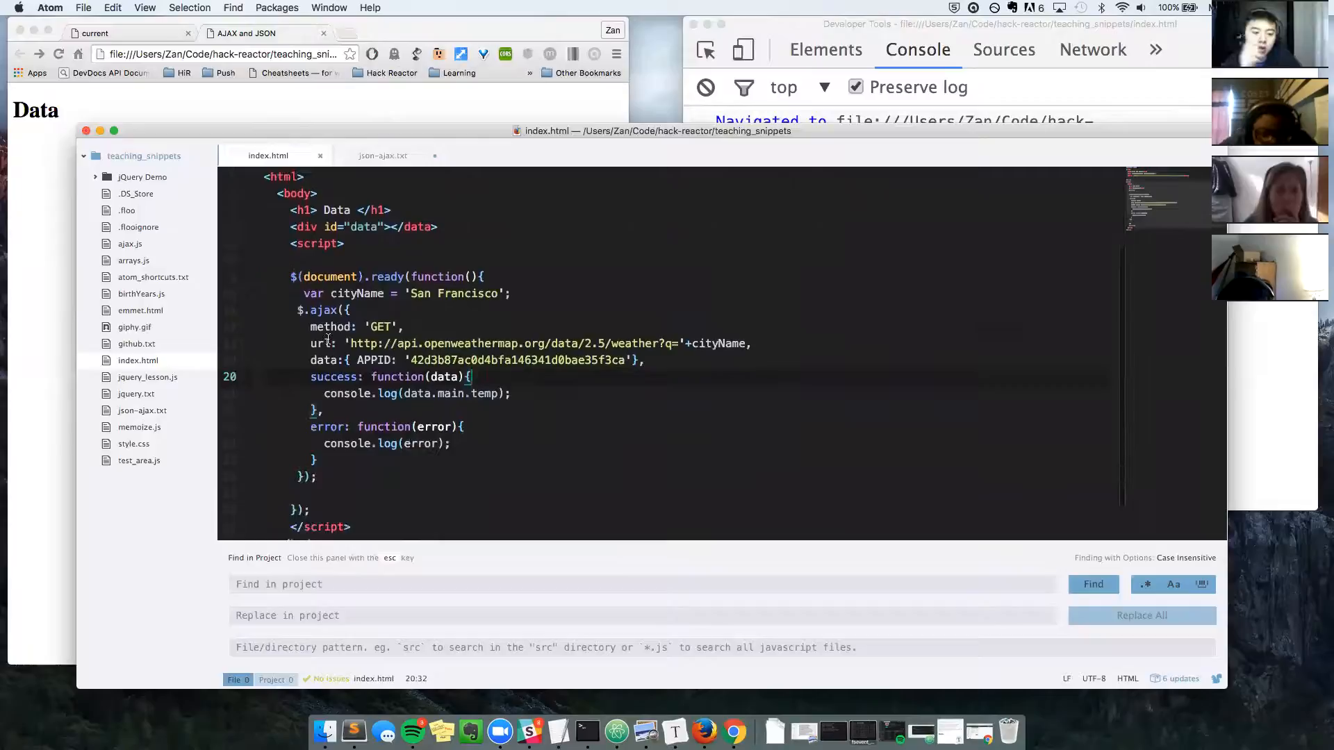
{"action": "scroll", "scroll_direction": "up", "scroll_amount": 3}
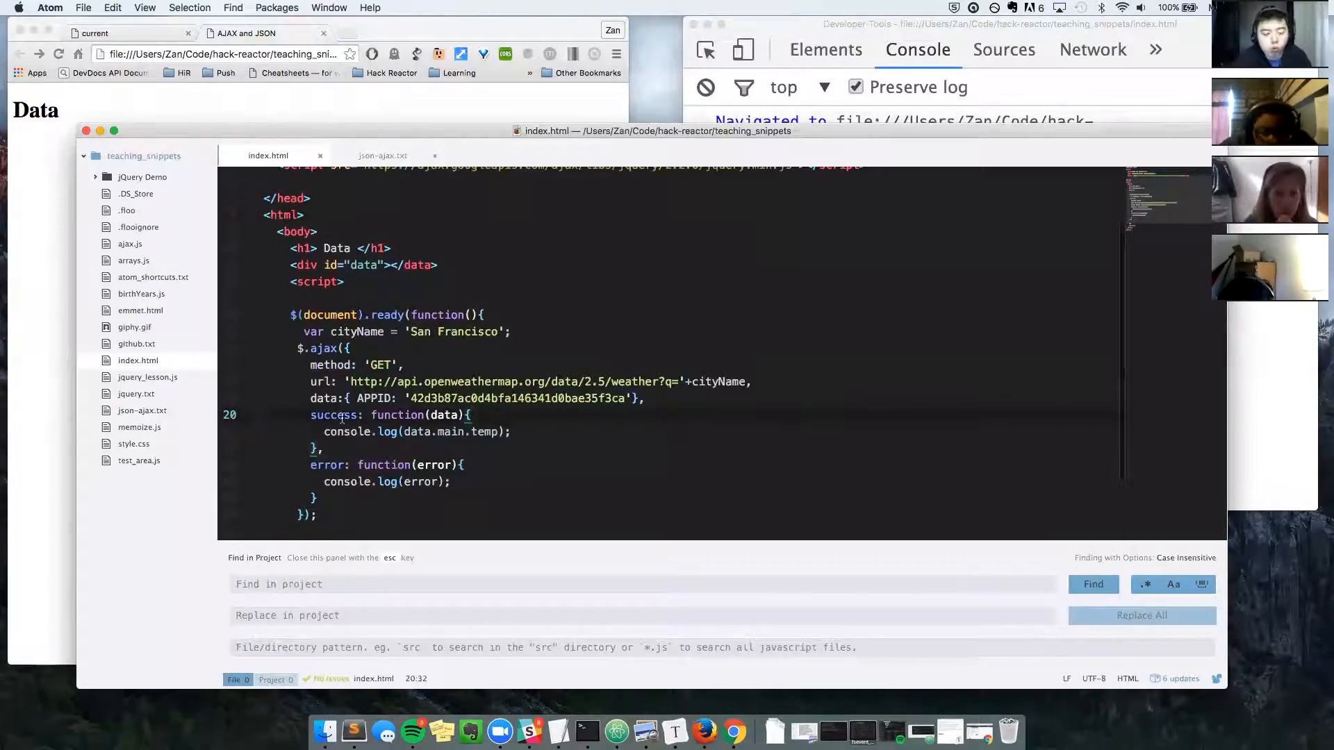
{"action": "scroll", "scroll_direction": "down", "scroll_amount": 3}
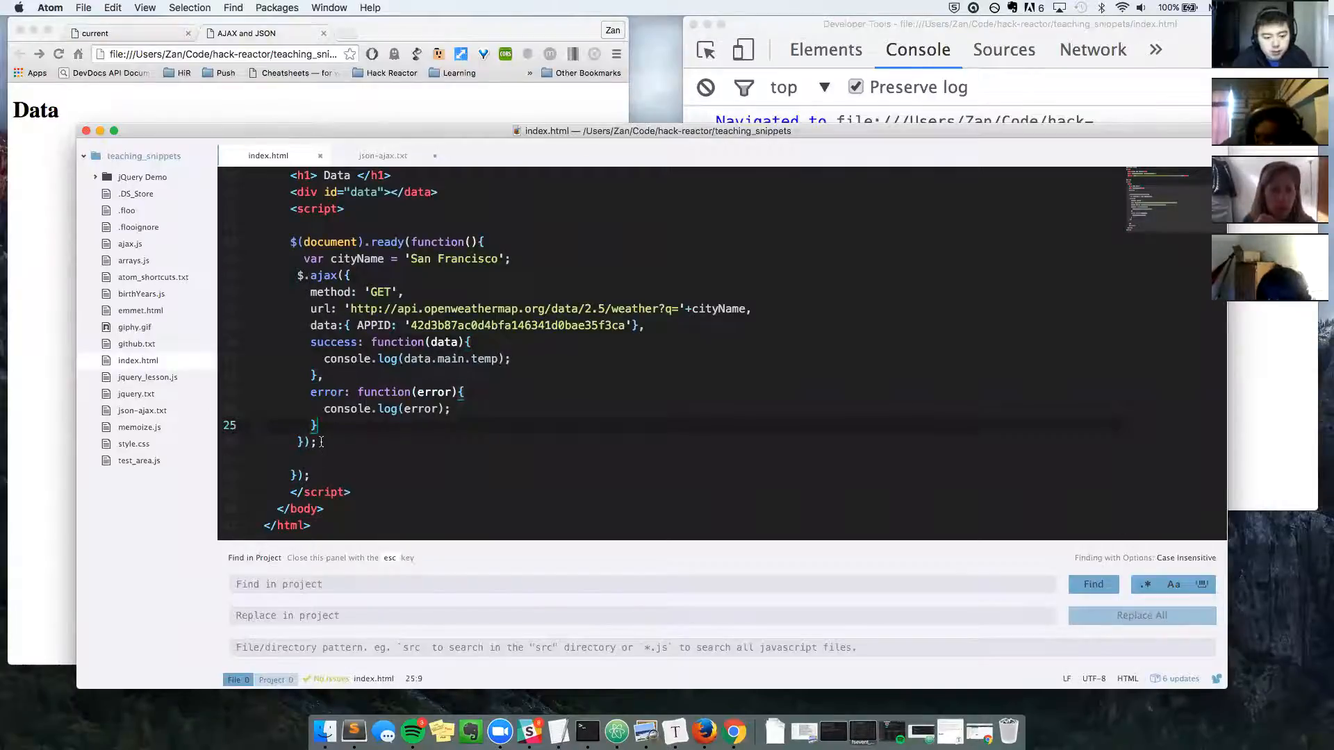
{"action": "type", "text": "$"}
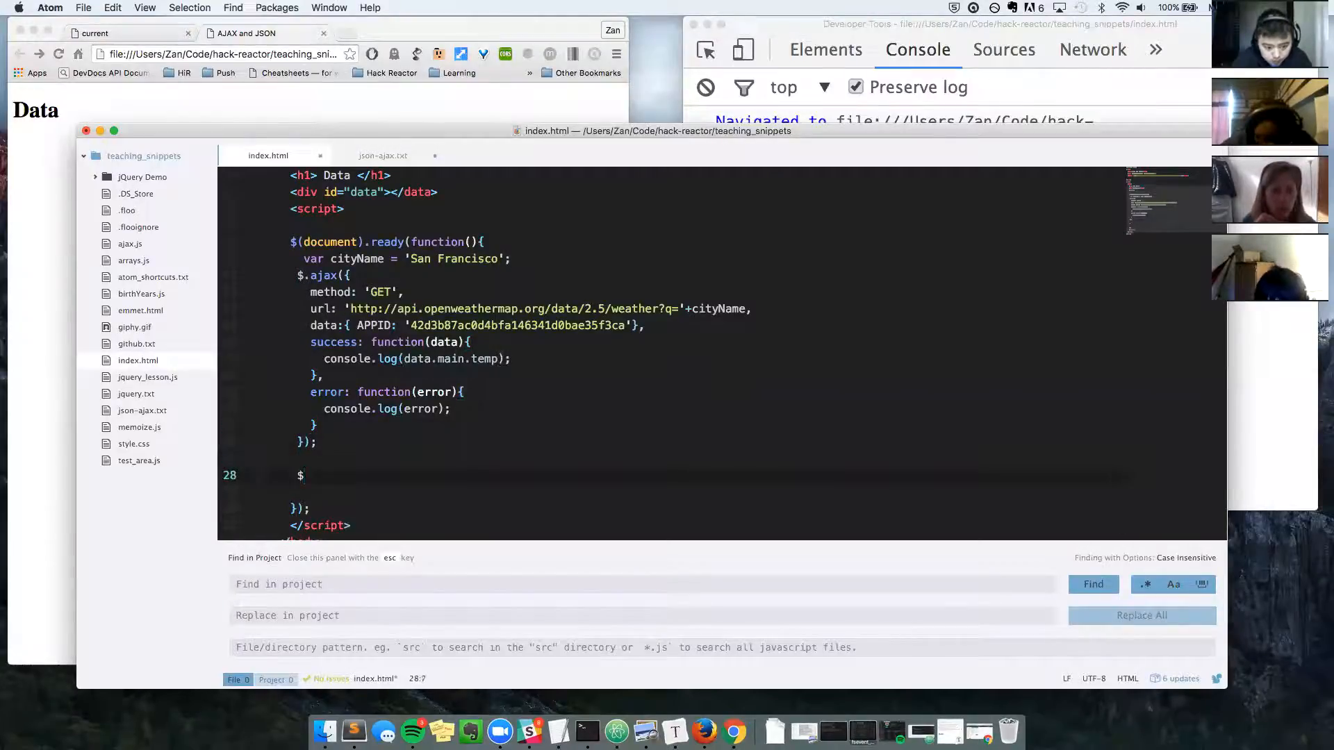
{"action": "type", "text": "('')"}
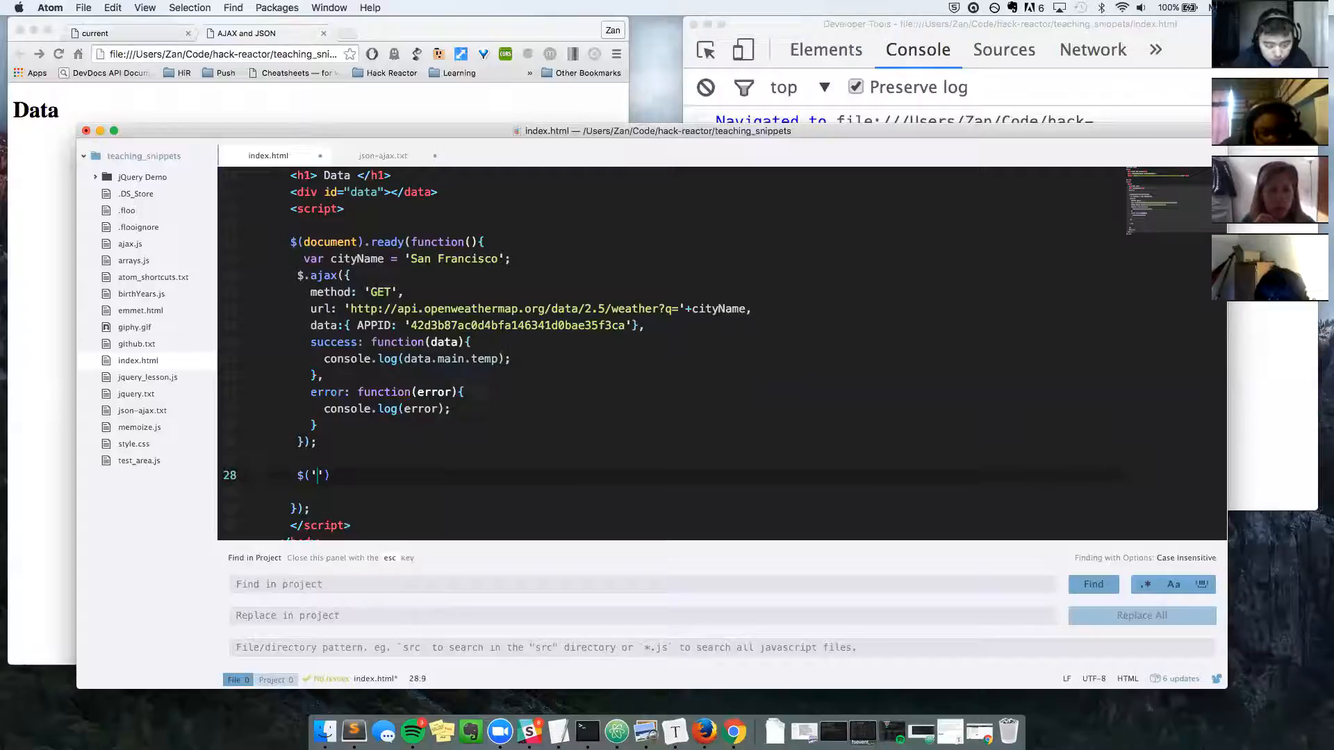
{"action": "type", "text": "#data"}
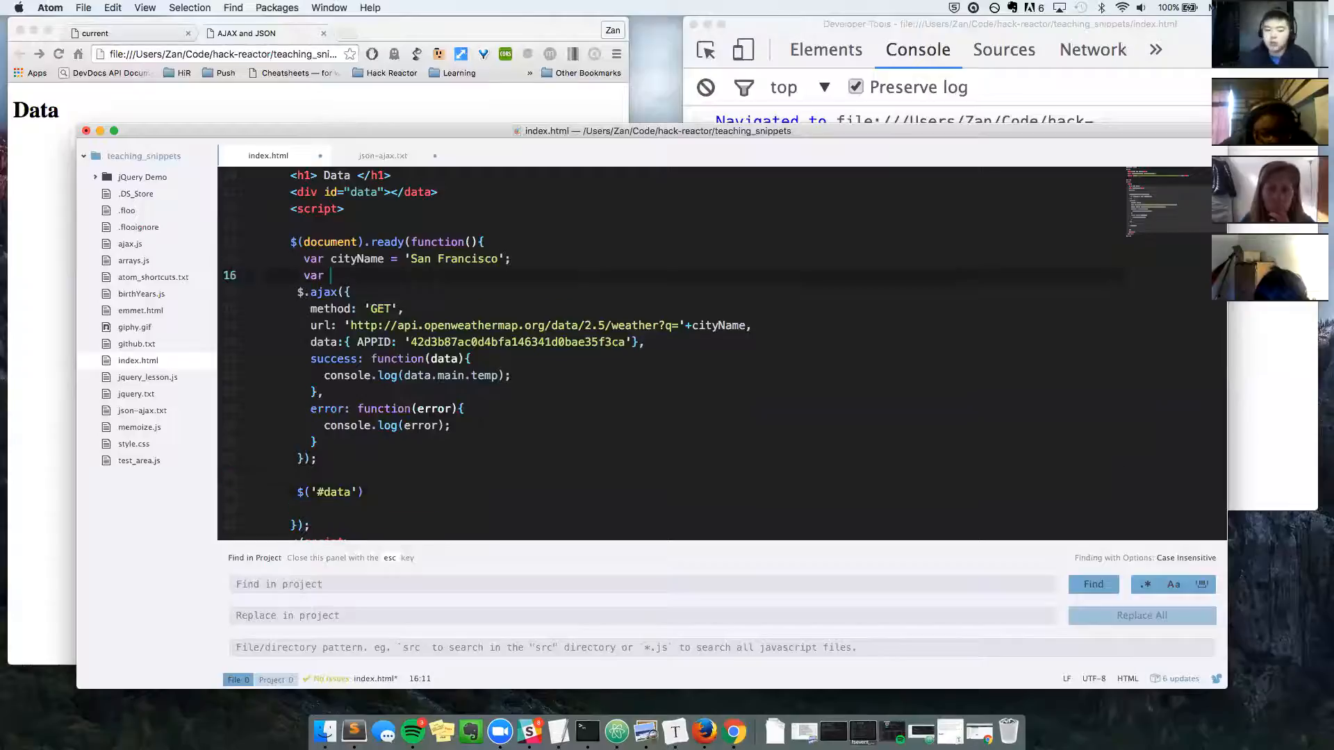
- Declare a weather_data variable and assign weather_data = data in the success callback
{"action": "type", "text": "weather"}
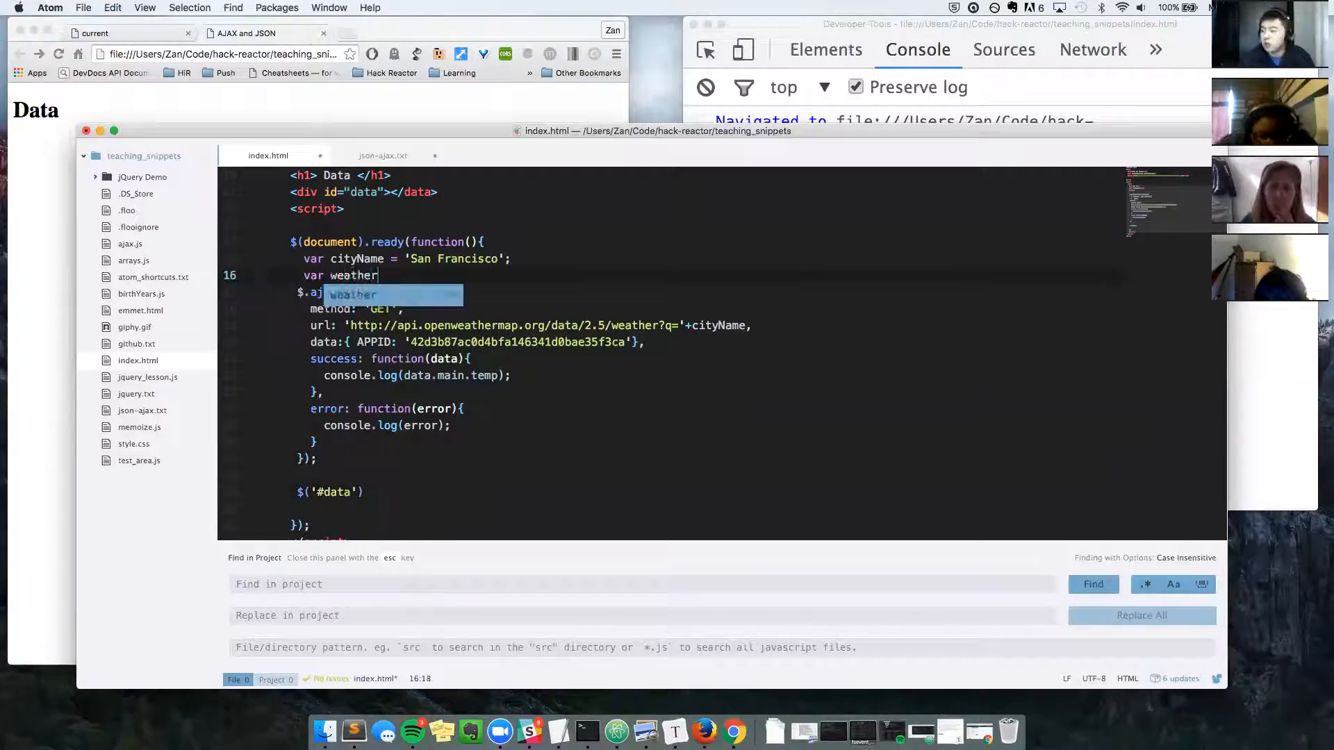
{"action": "type", "text": "_data;"}
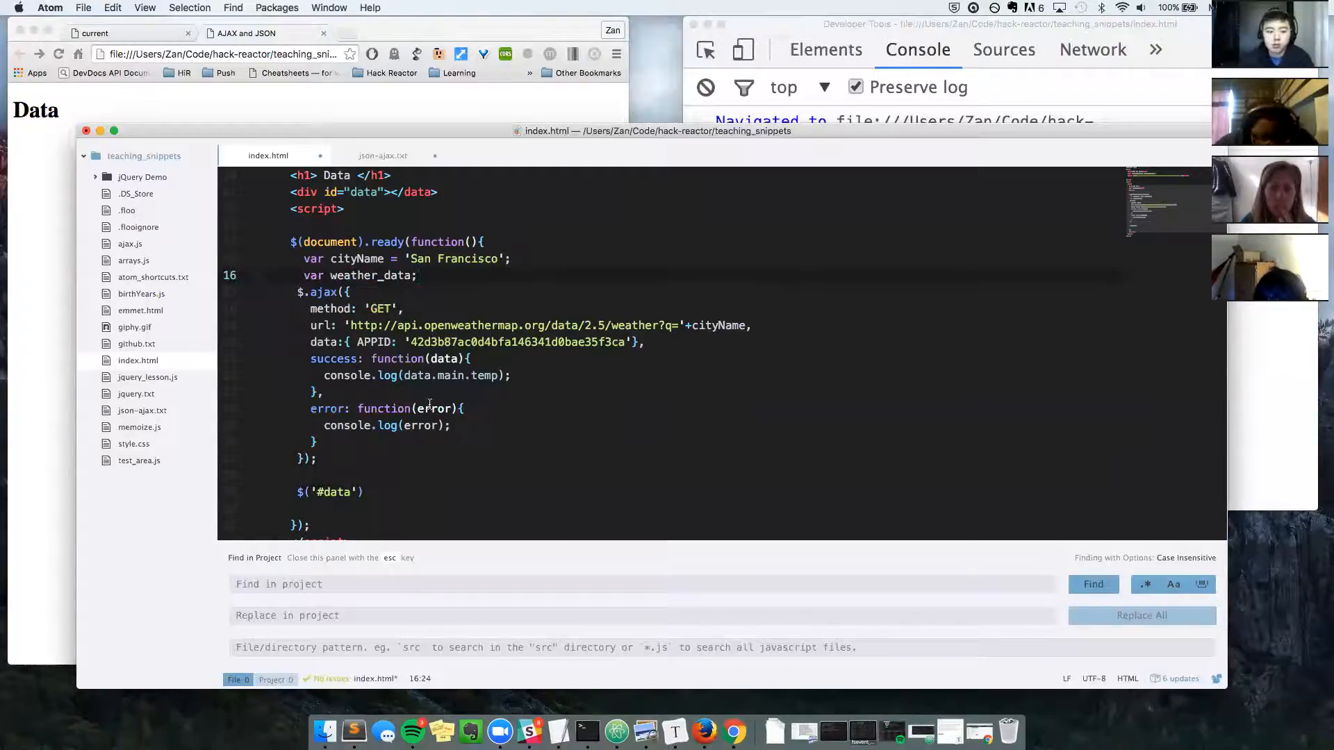
{"action": "left_click", "coordinate": [362, 492]}
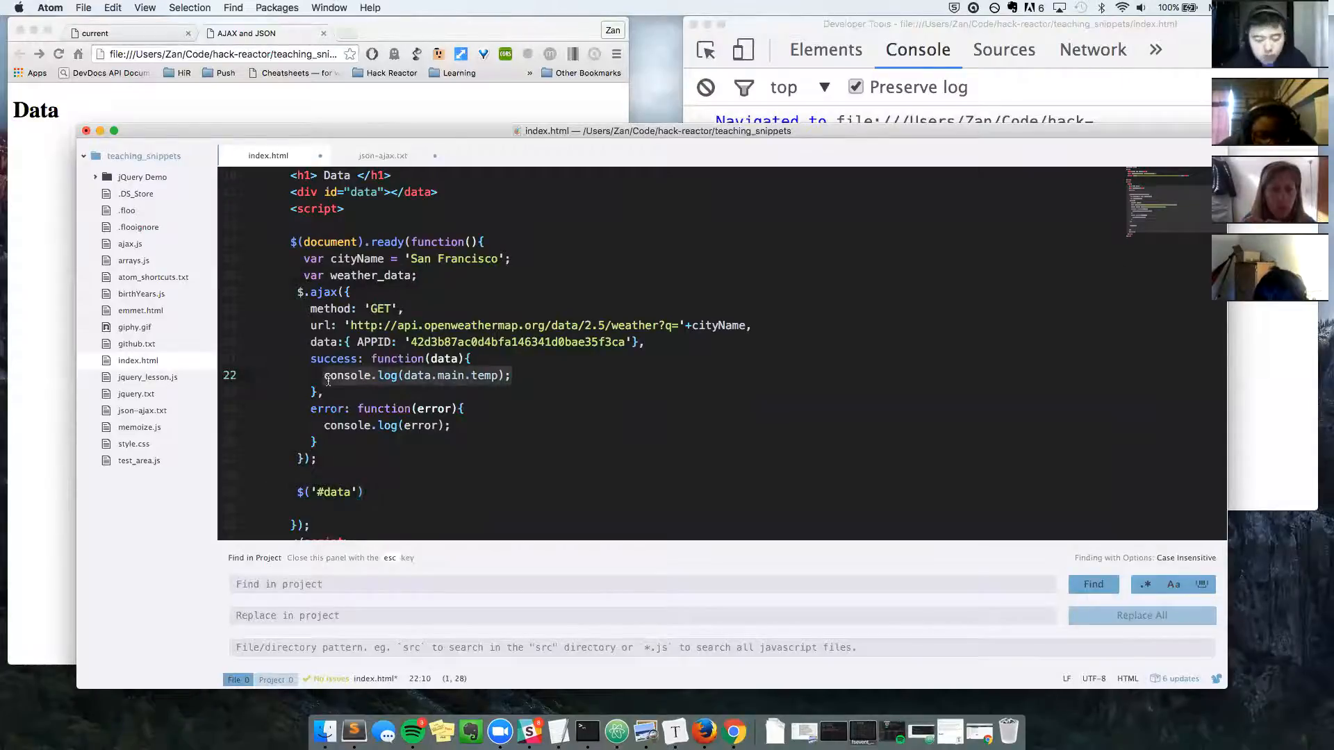
{"action": "type", "text": "weather_data ="}
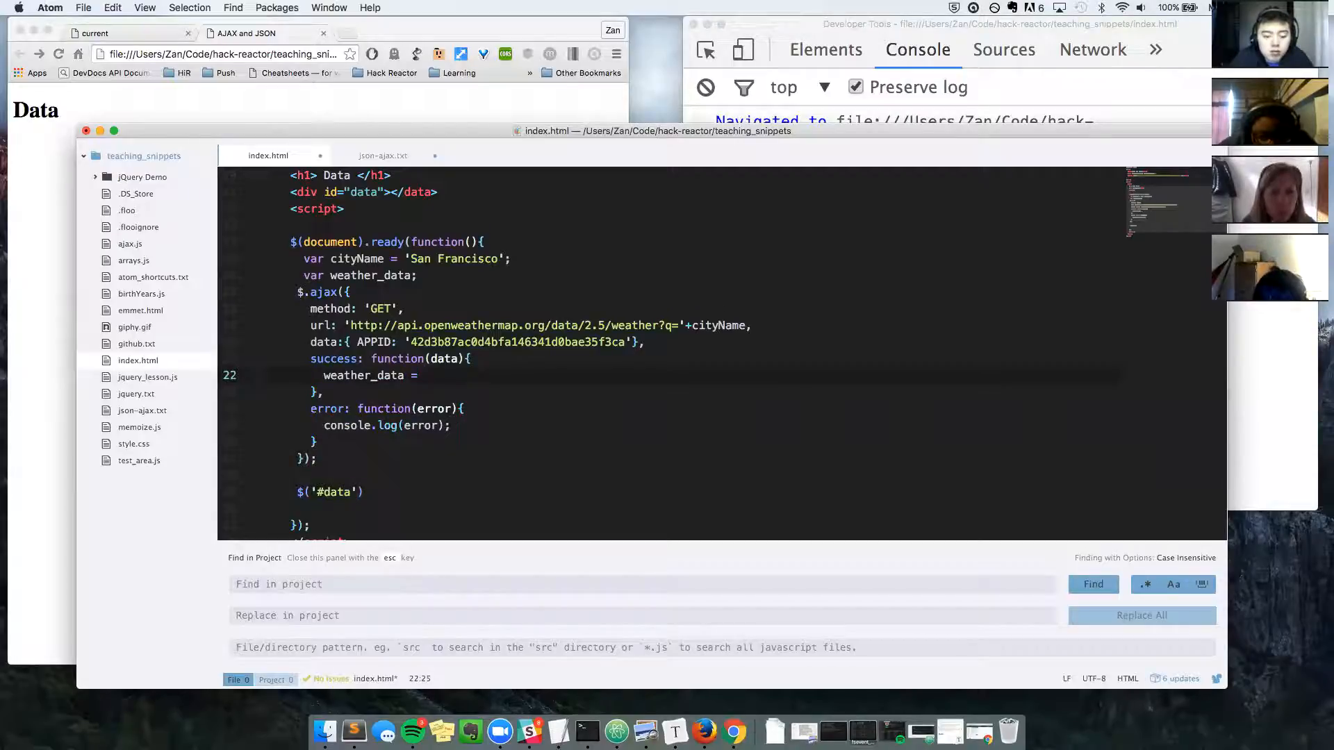
{"action": "type", "text": "data;"}
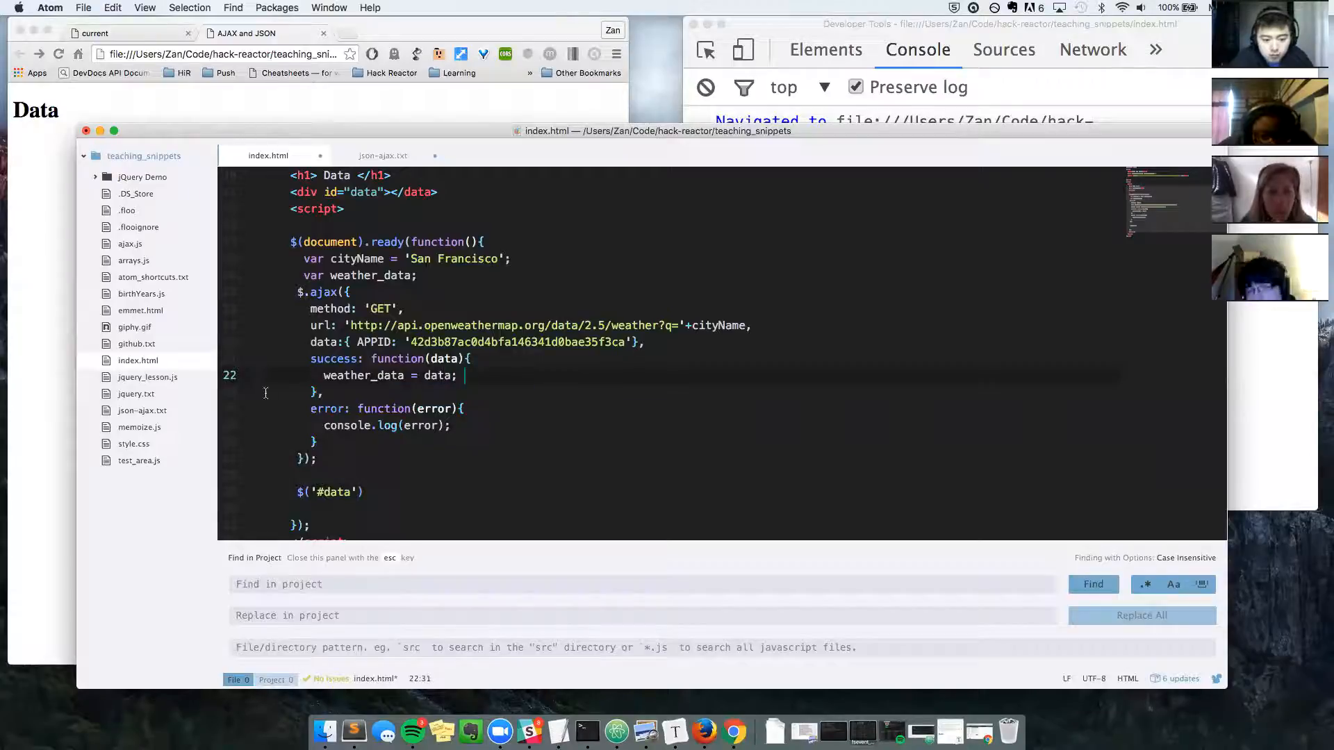
- Complete the line as .append('<div>'+JSON.stringify(data)+'</div>') and select the weather_data assignment
{"action": "left_click", "coordinate": [363, 492]}
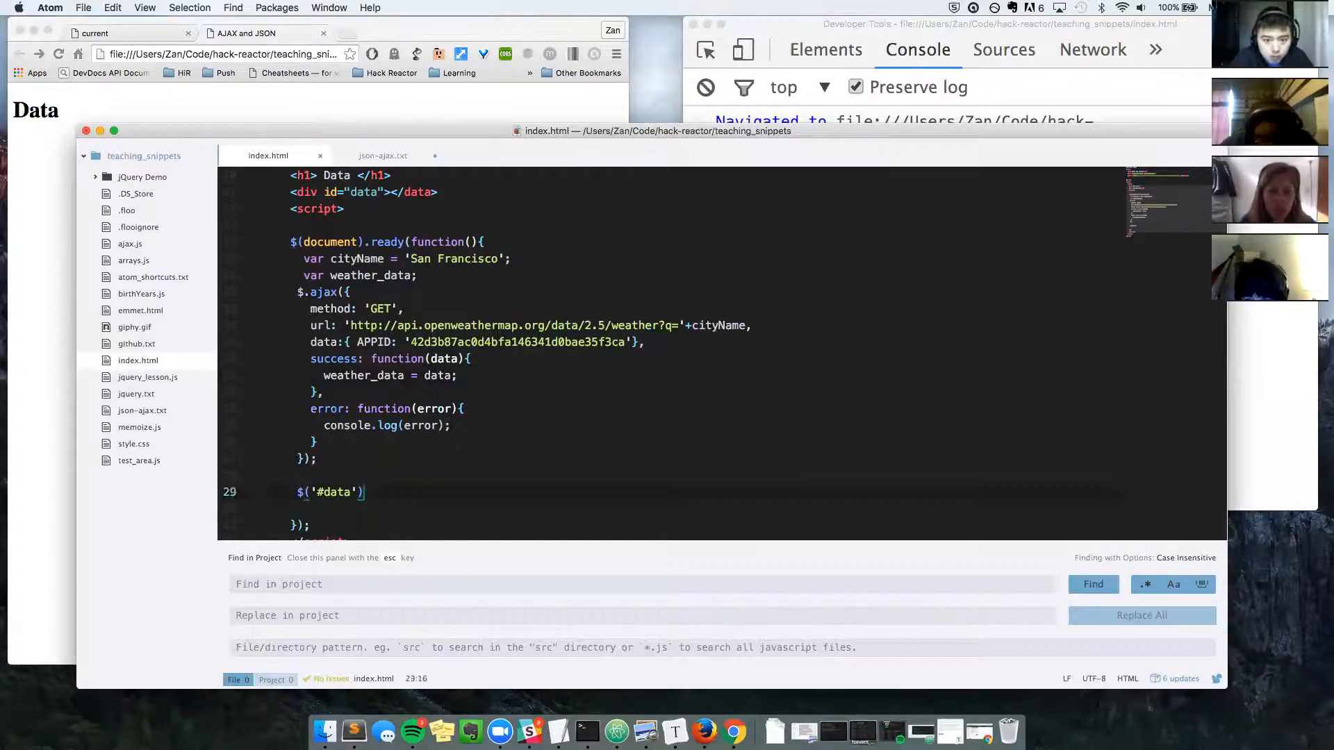
{"action": "type", "text": ".append('')"}
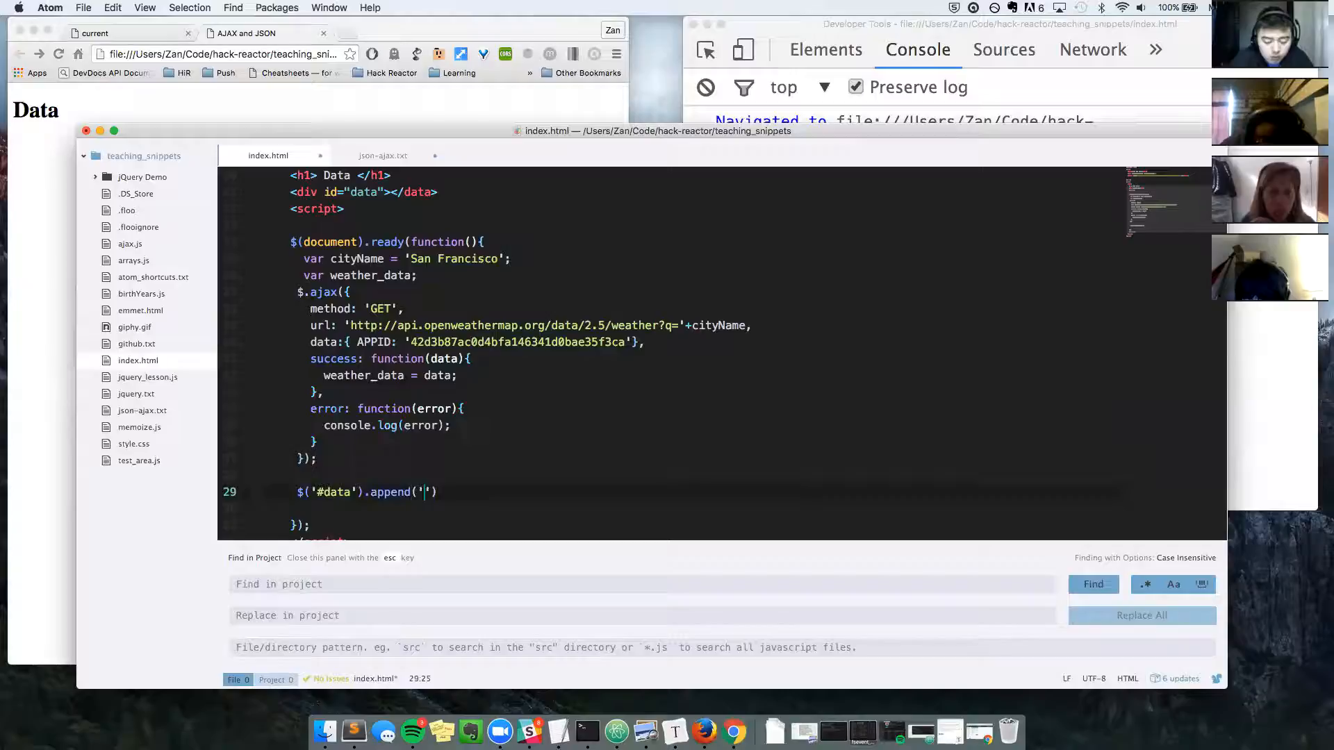
{"action": "type", "text": "<d"}
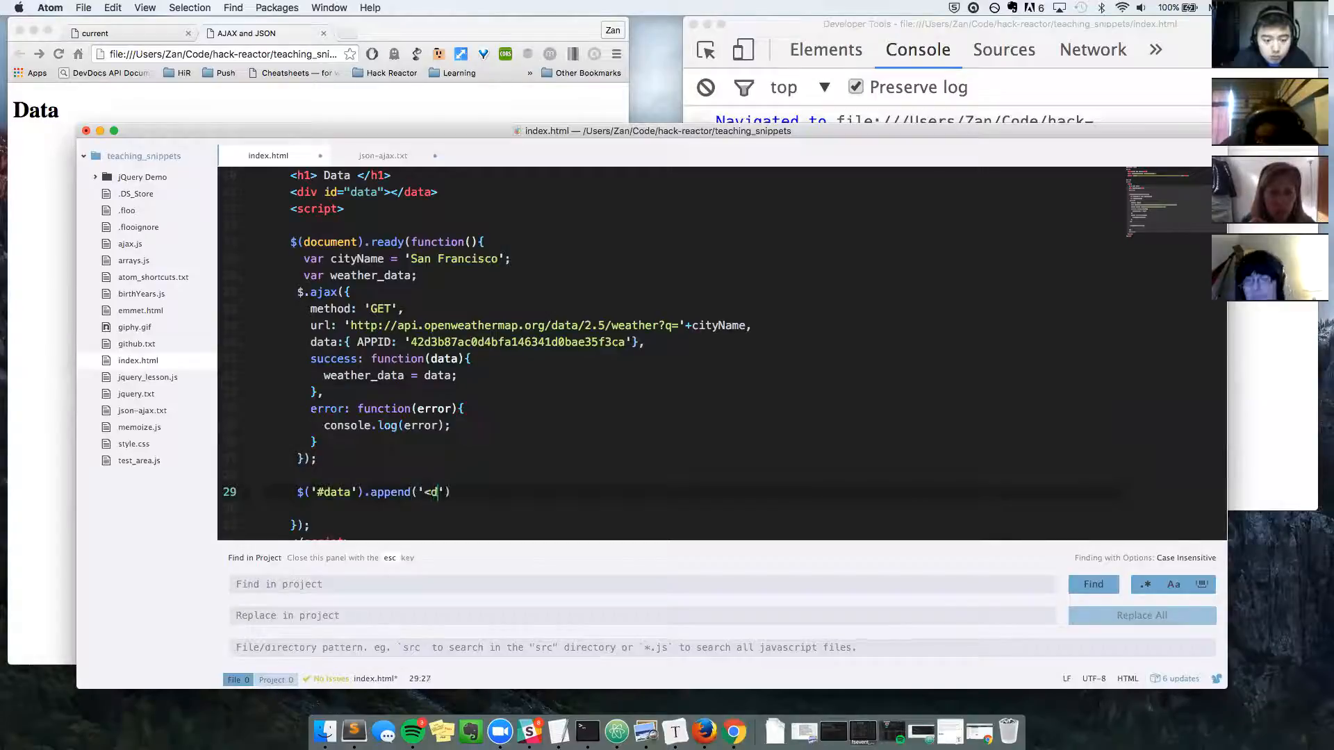
{"action": "type", "text": "iv>"}
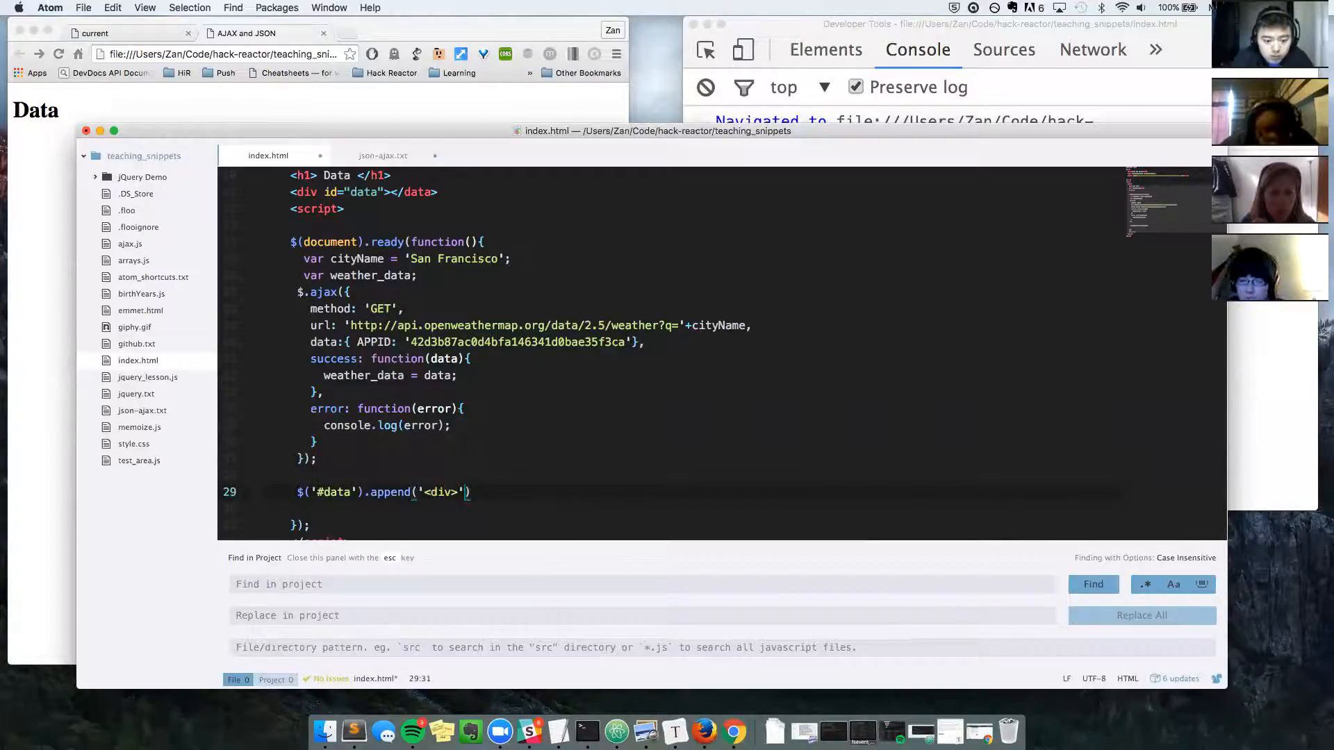
{"action": "type", "text": "+JSON"}
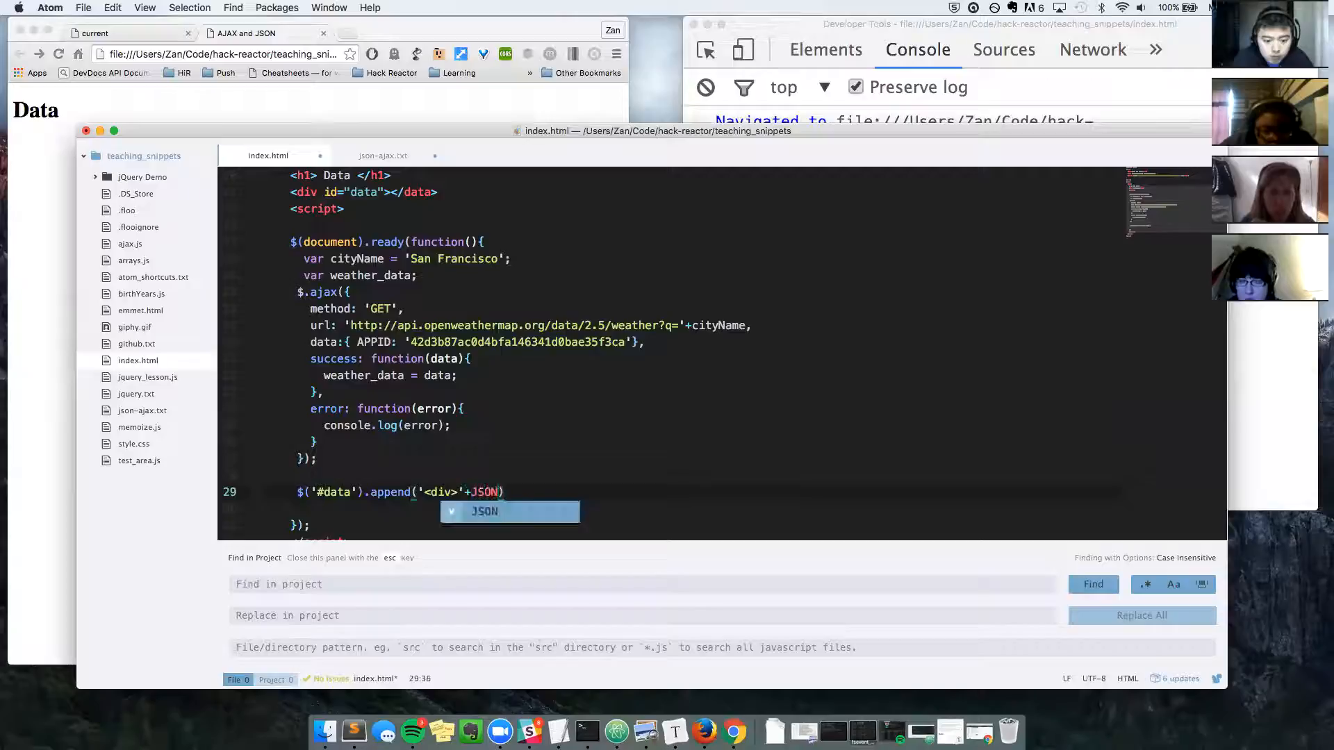
{"action": "type", "text": ".stiri"}
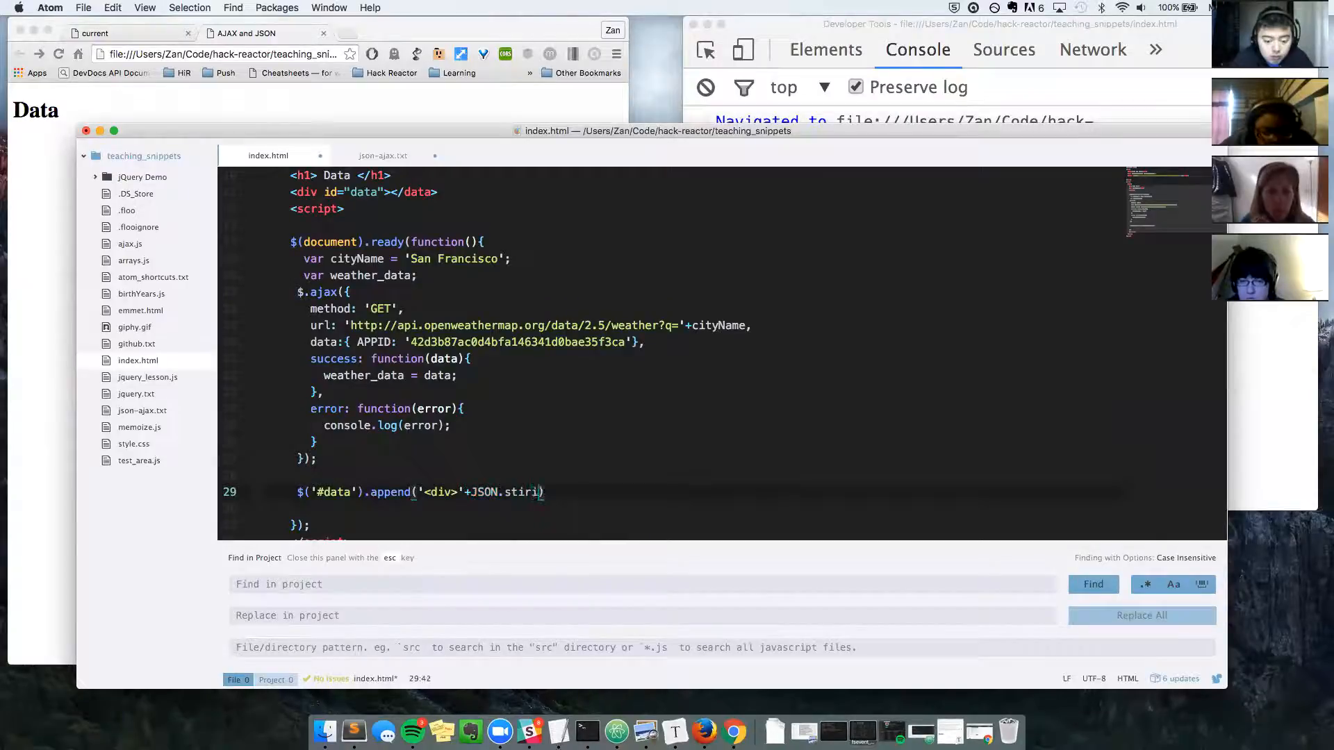
{"action": "type", "text": "gify(data)"}
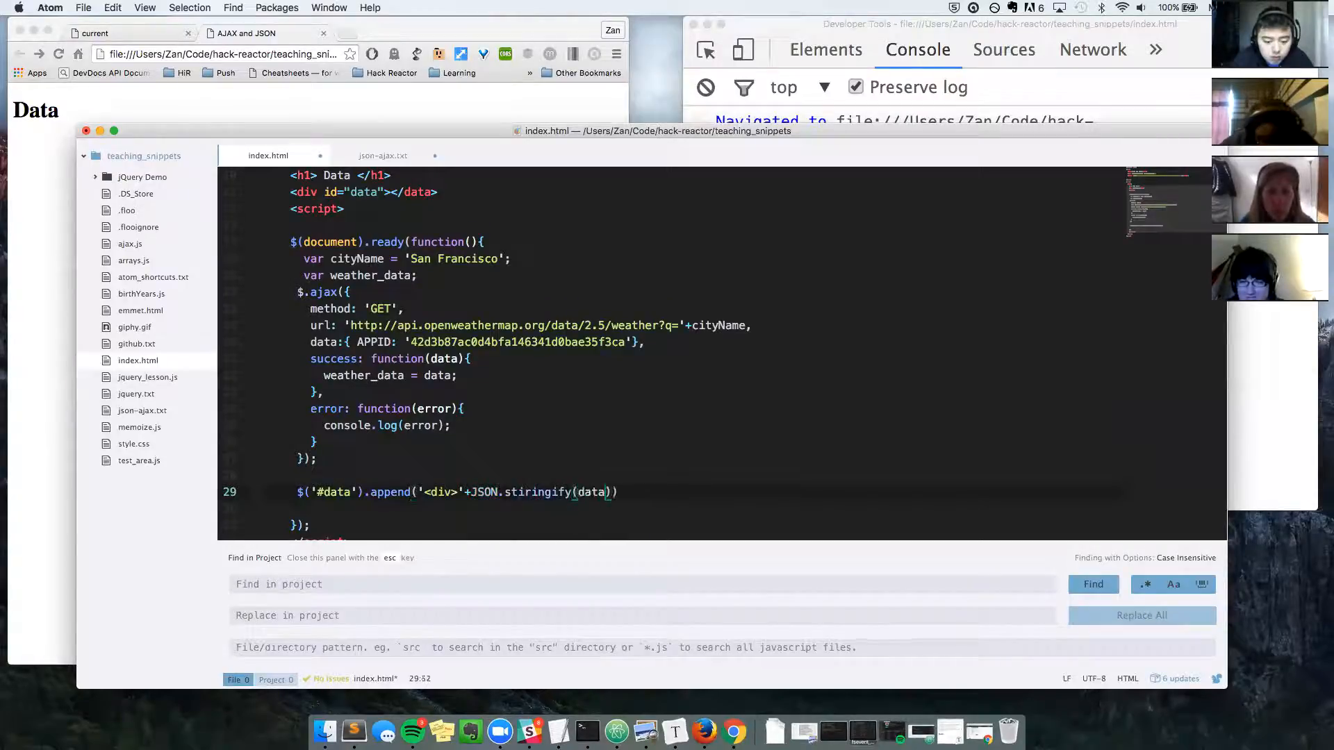
{"action": "type", "text": "+"}
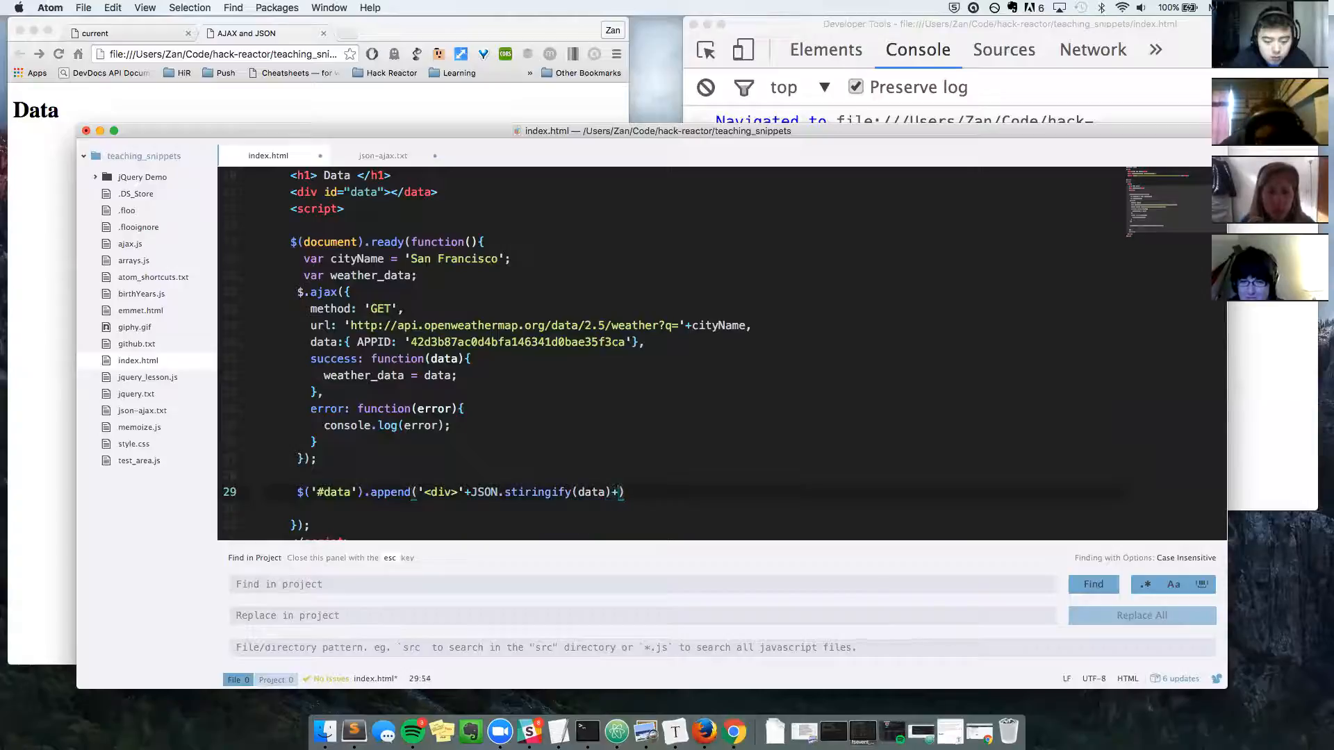
{"action": "type", "text": "'"}
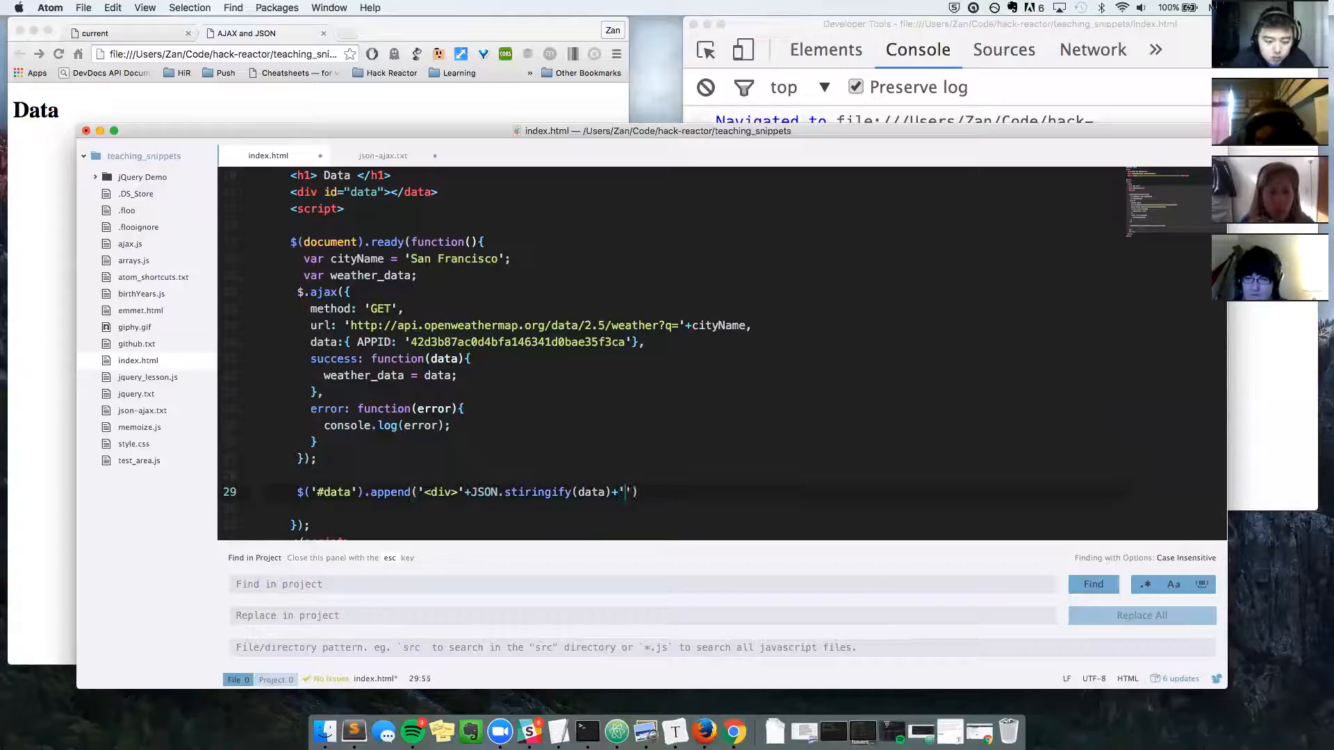
{"action": "type", "text": "</div>"}
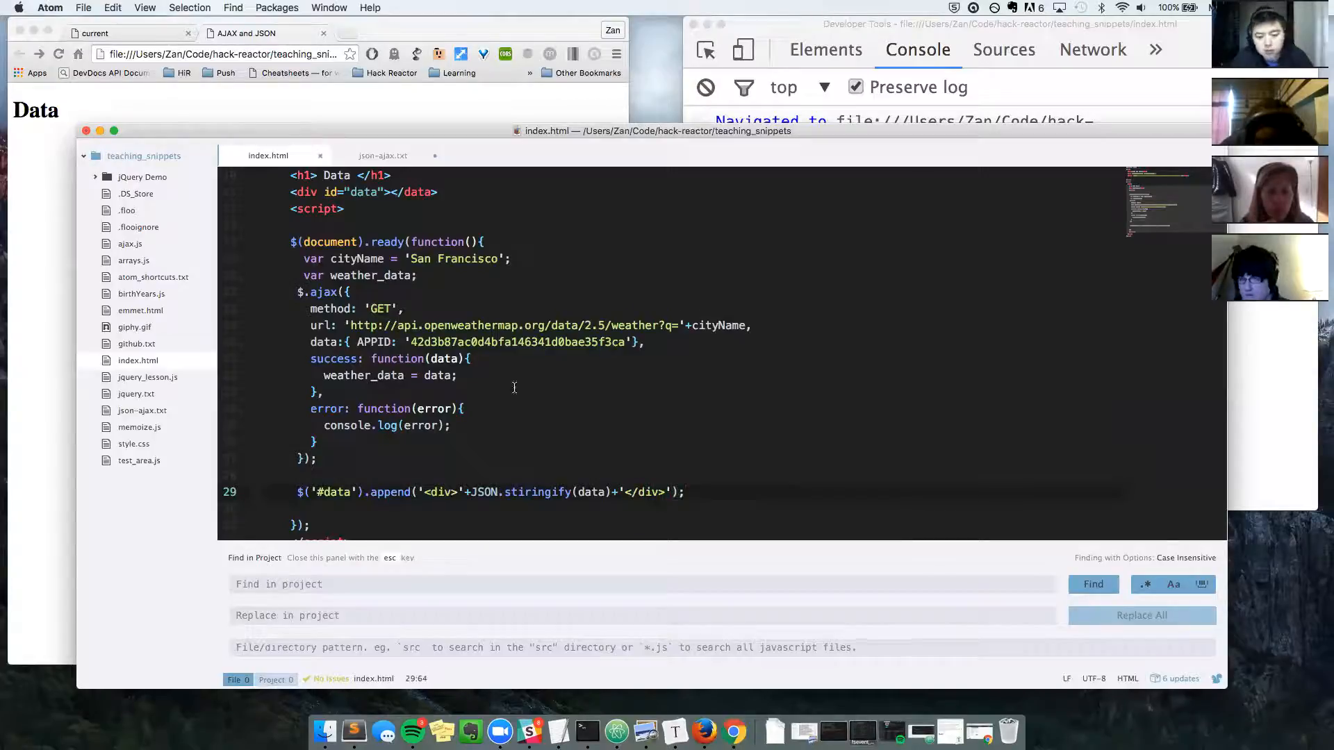
{"action": "left_click", "coordinate": [293, 275]}
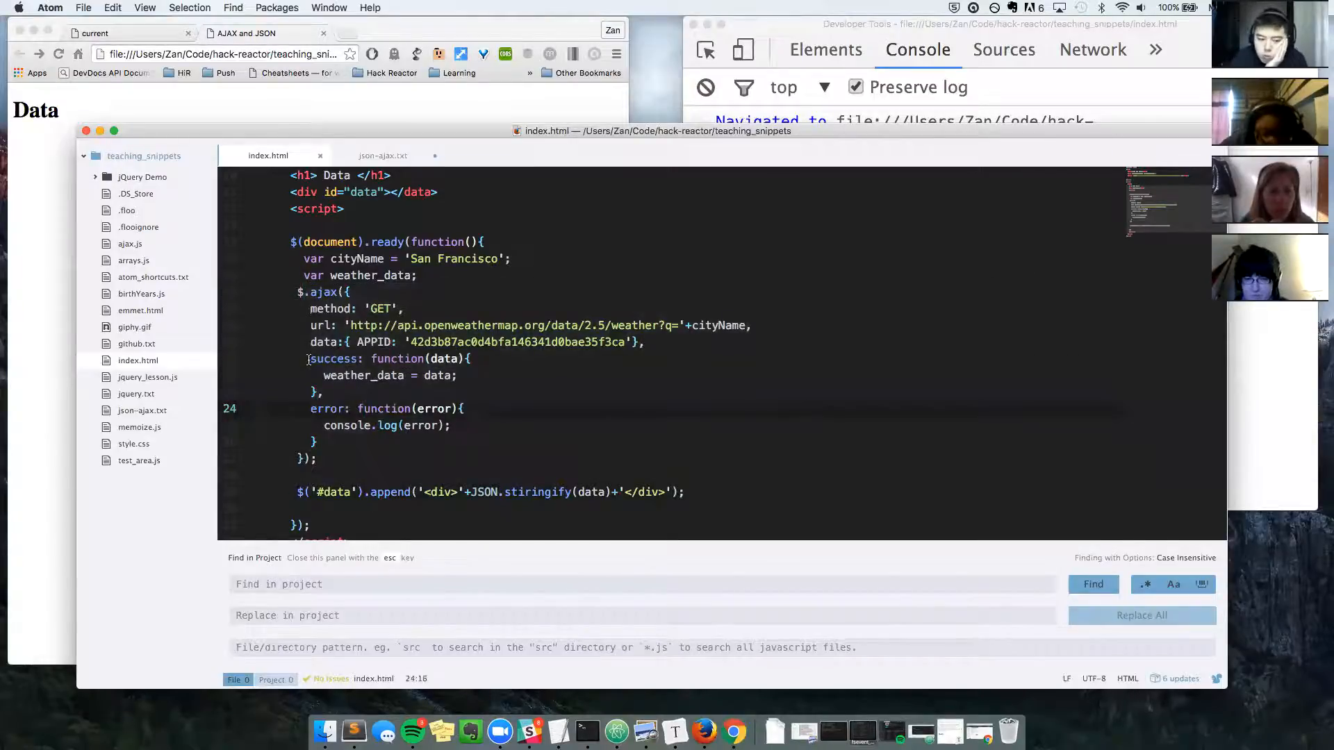
{"action": "left_click", "coordinate": [346, 375]}
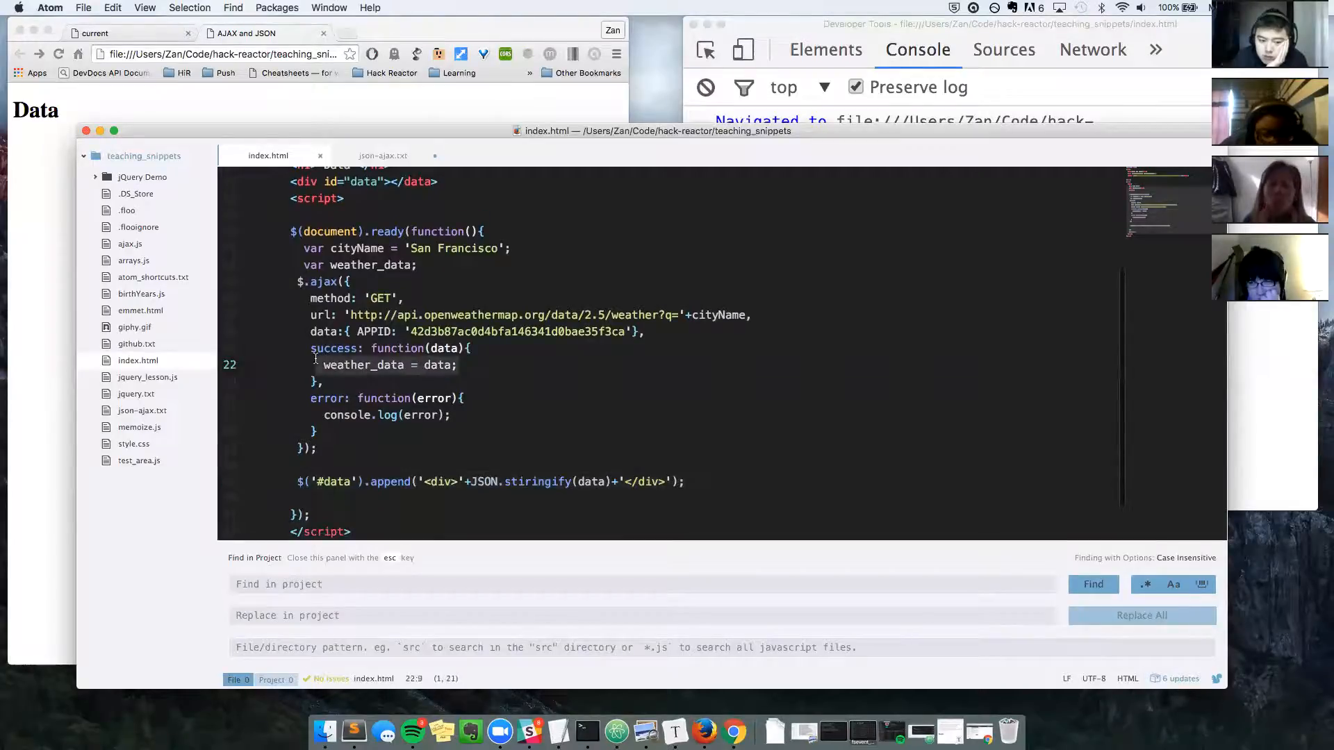
- Move $('#data').append('<div>'+JSON.stringify(data)+'</div>') into the success callback over weather_data = data
{"action": "left_click", "coordinate": [324, 365]}
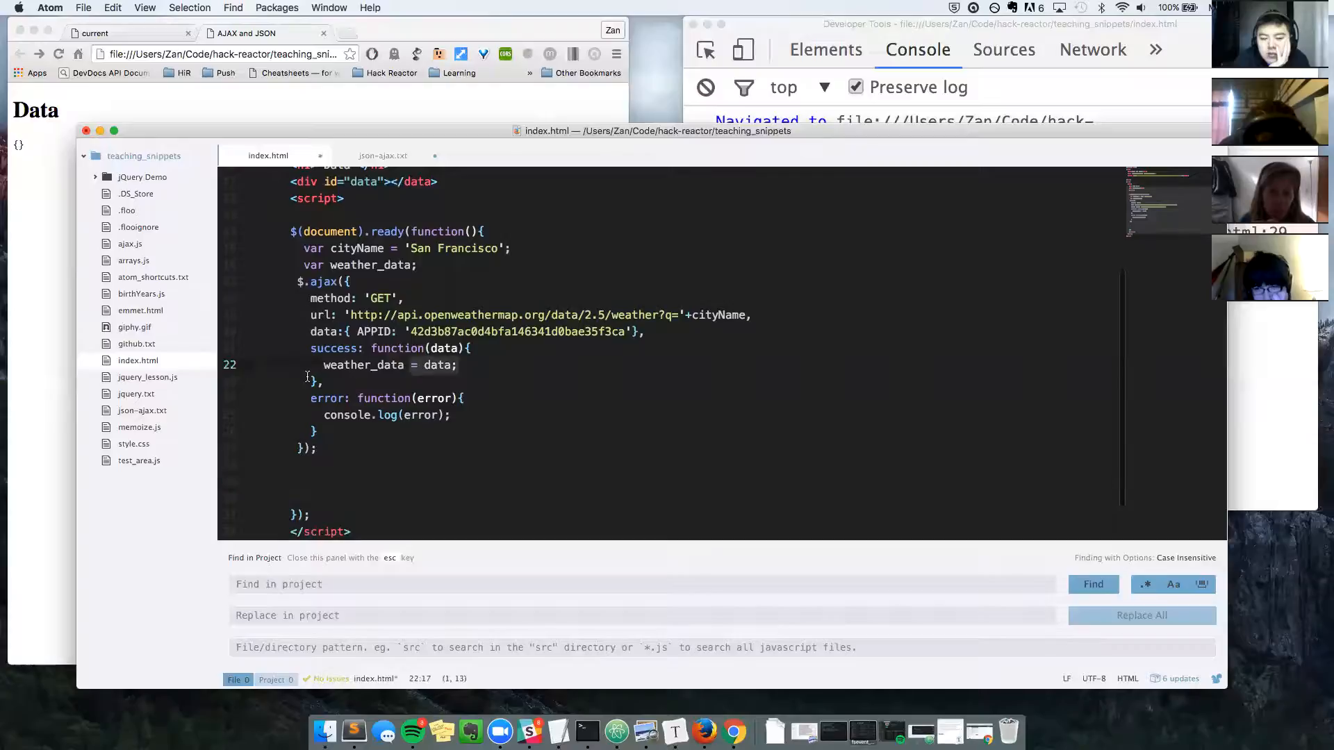
{"action": "type", "text": "$('#data').append('<div>'+JSON.stringify(data)+'</div>');"}
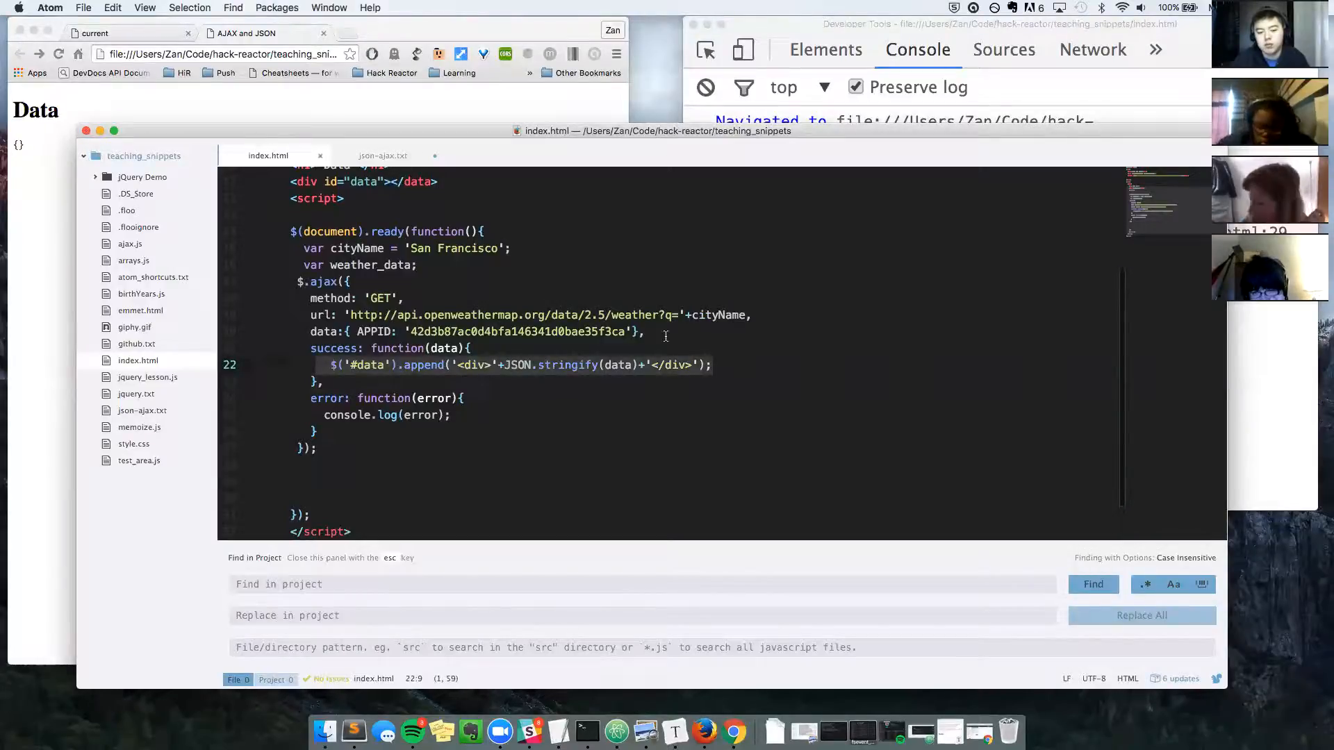
- Reload the Data page, expand the 401 error in the console and comment out the APPID data line
{"action": "left_click", "coordinate": [312, 332]}
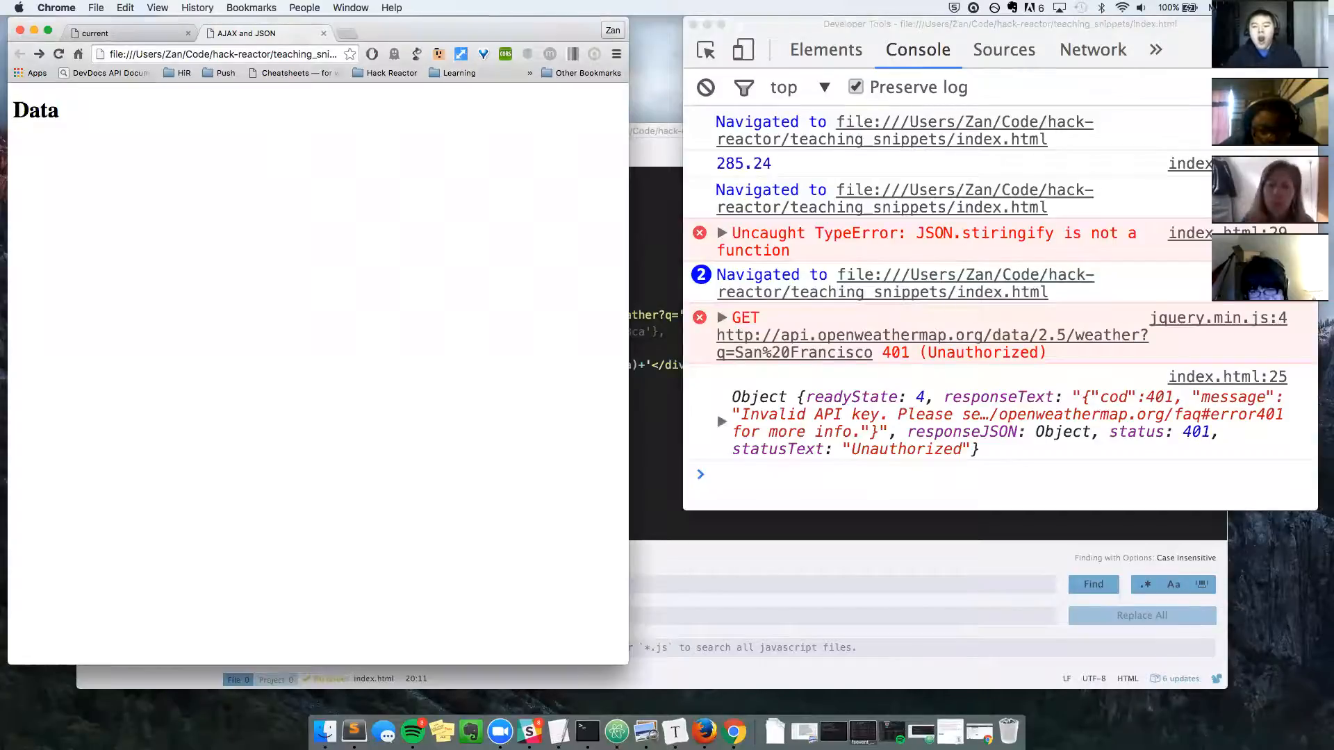
{"action": "left_click", "coordinate": [721, 396]}
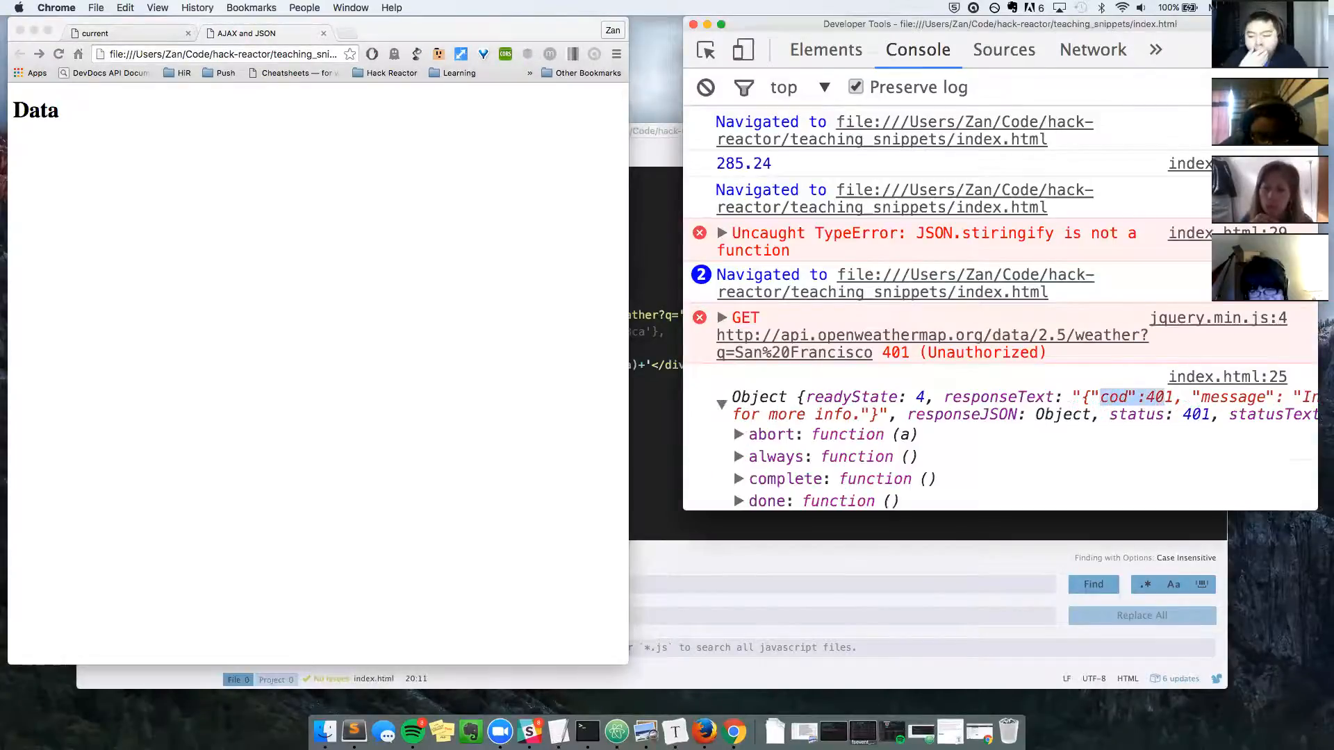
{"action": "left_click", "coordinate": [732, 396]}
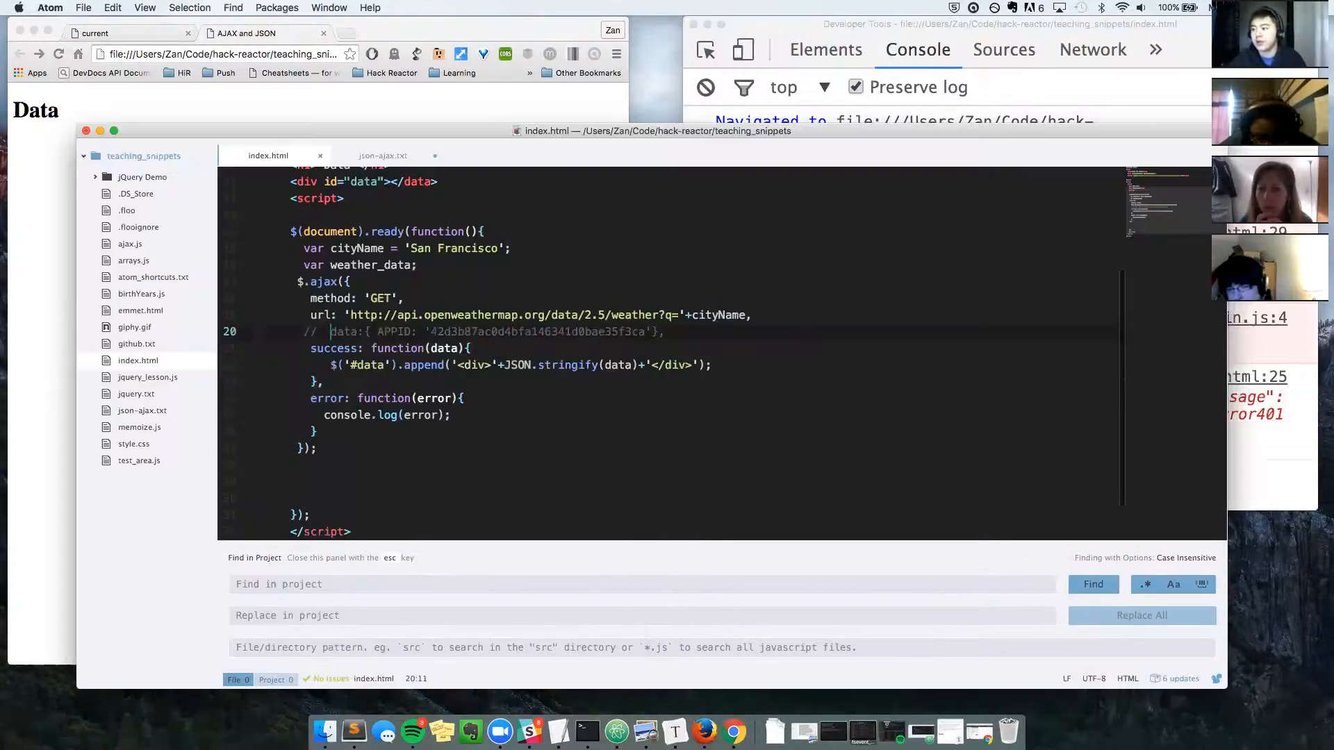
{"action": "left_click", "coordinate": [382, 156]}
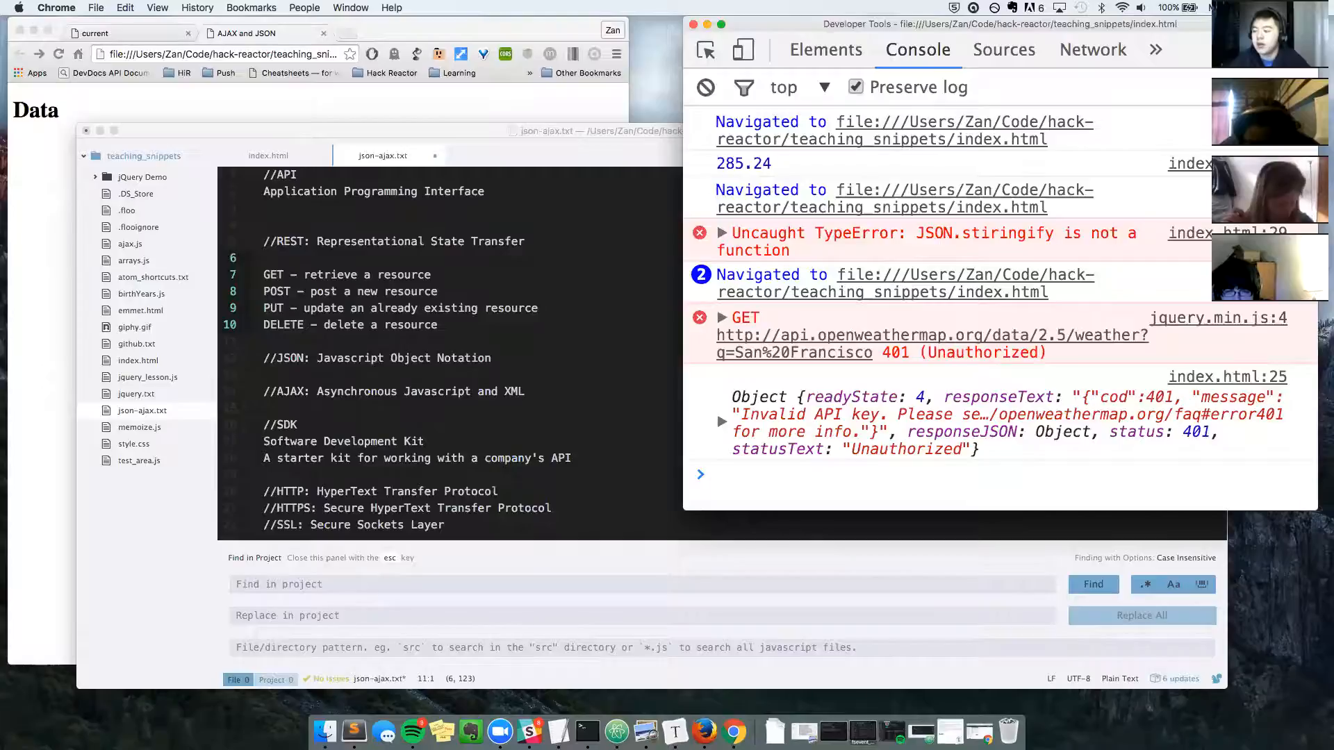
- Search Google for "rest 401" in a new tab and open the Stack Overflow 401 Unauthorized answer
{"action": "left_click", "coordinate": [722, 396]}
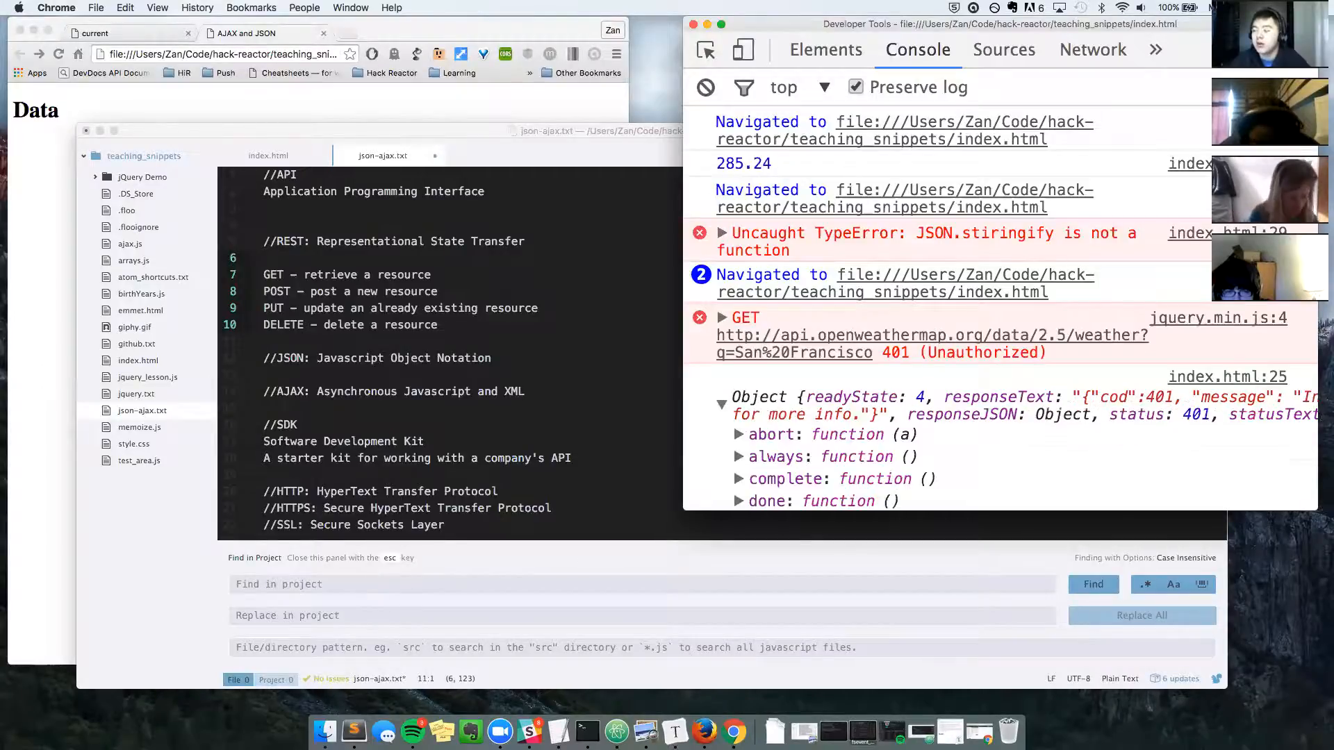
{"action": "left_click", "coordinate": [732, 396]}
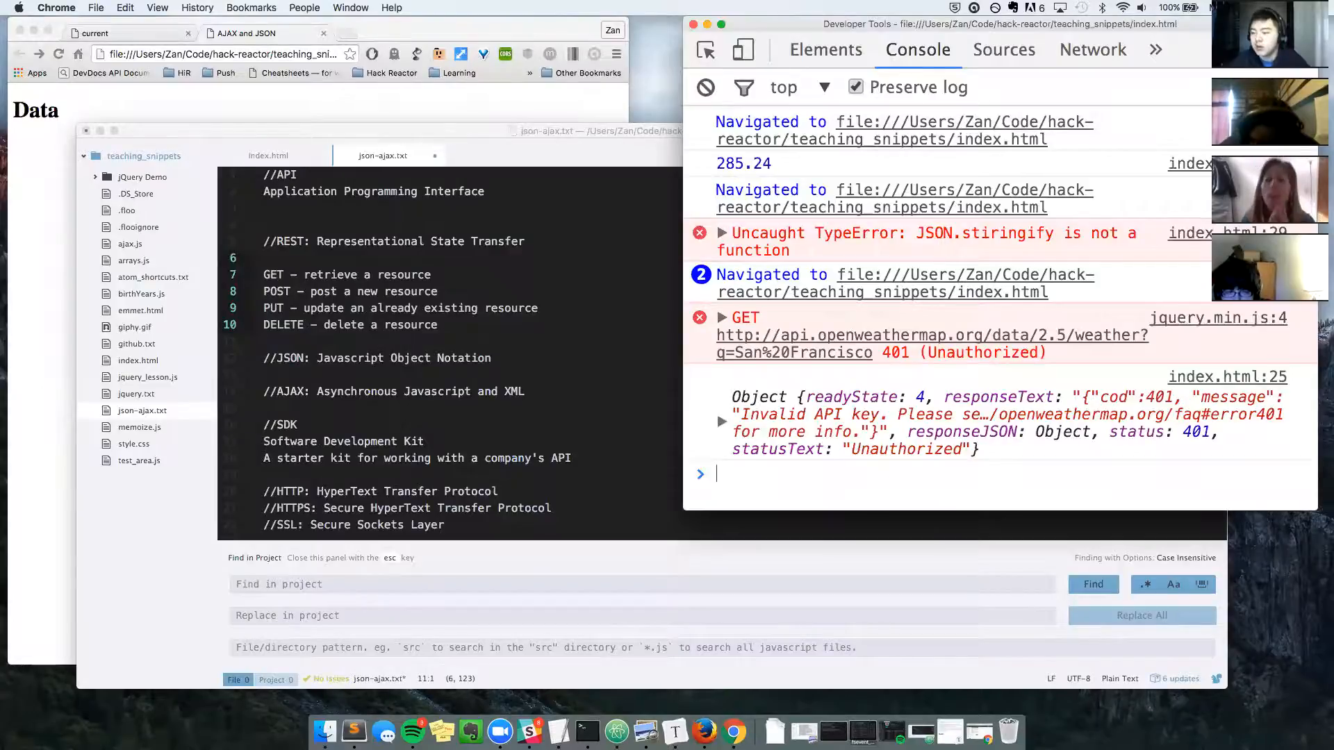
{"action": "mouse_move", "coordinate": [401, 91]}
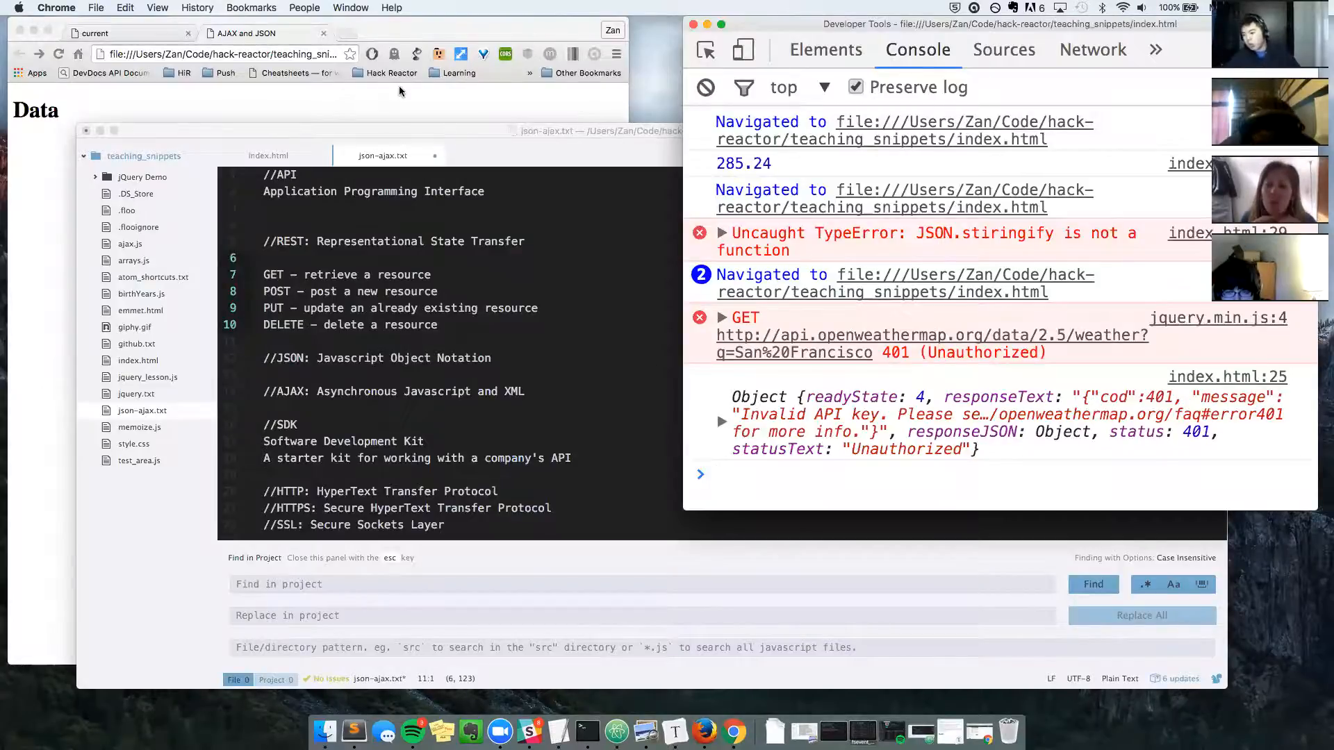
{"action": "left_click", "coordinate": [379, 33]}
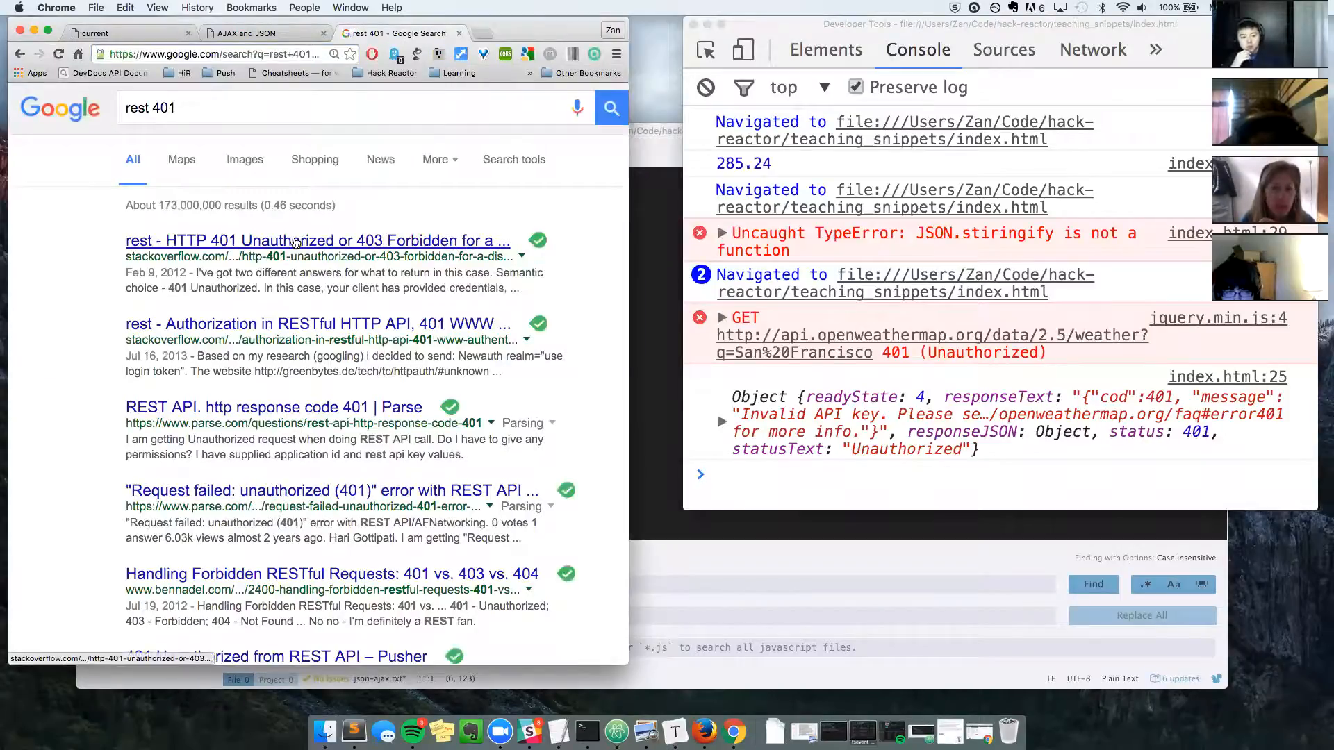
{"action": "left_click", "coordinate": [316, 241]}
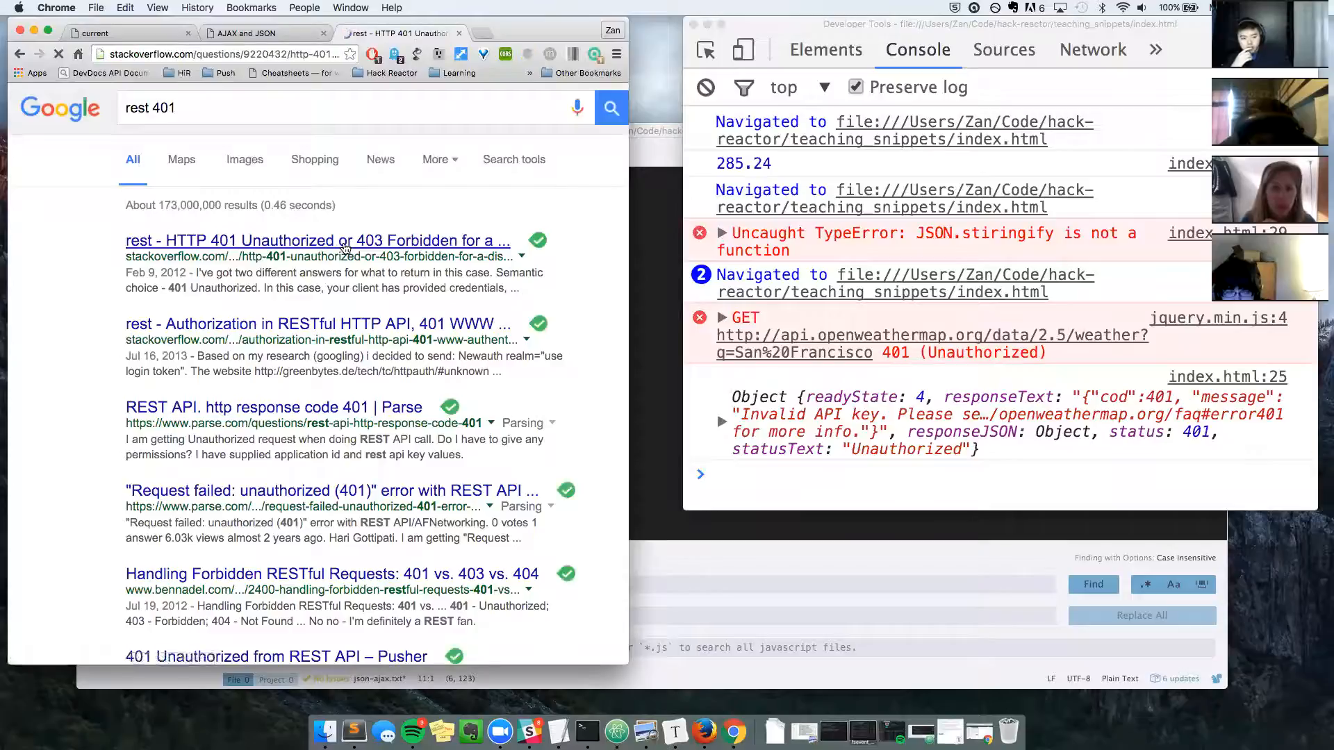
{"action": "left_click", "coordinate": [316, 240]}
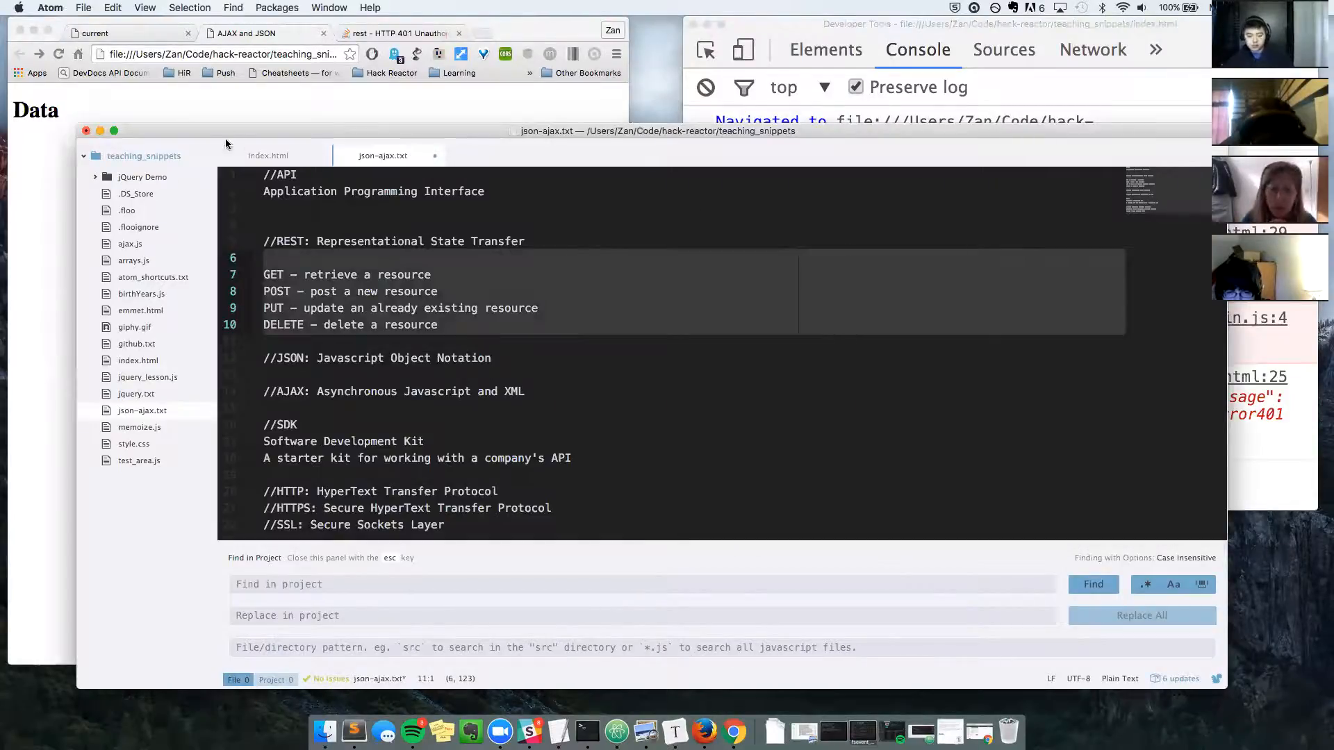
- Add console.log(data) to the success callback in index.html
{"action": "left_click", "coordinate": [269, 155]}
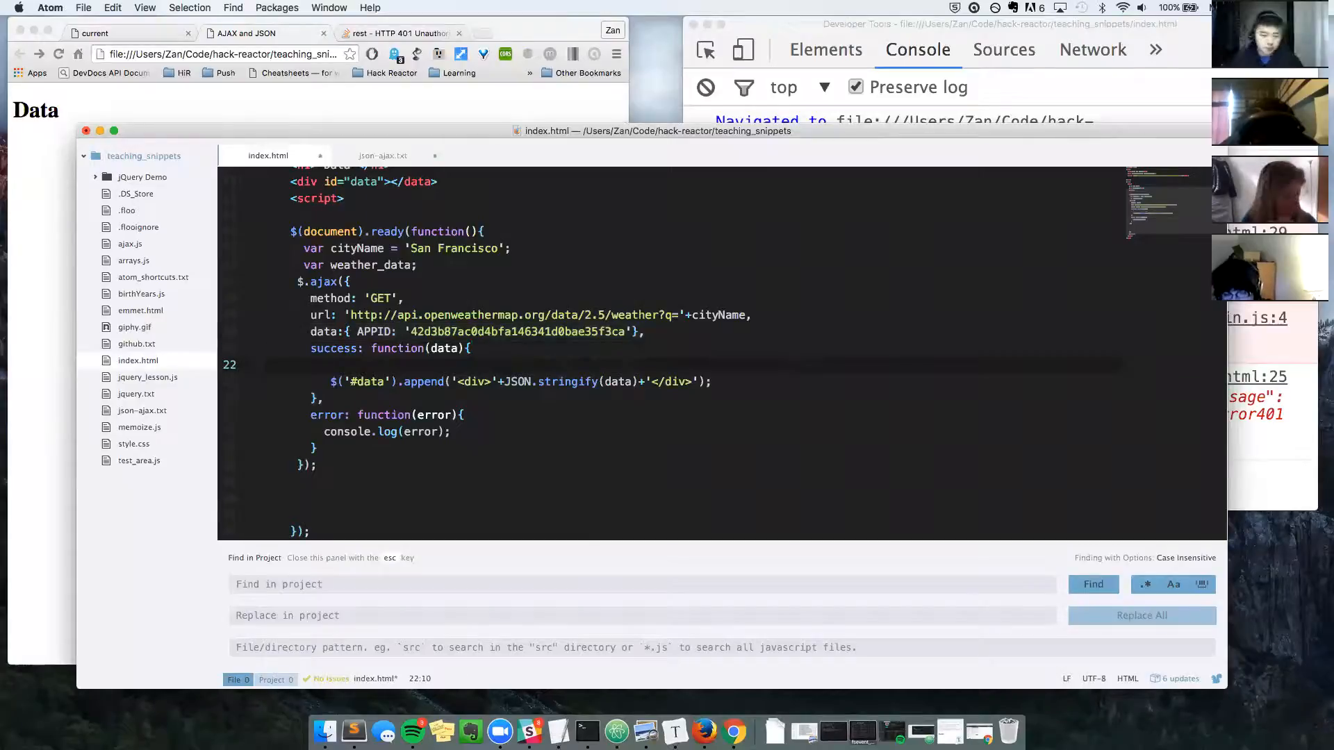
{"action": "type", "text": "console"}
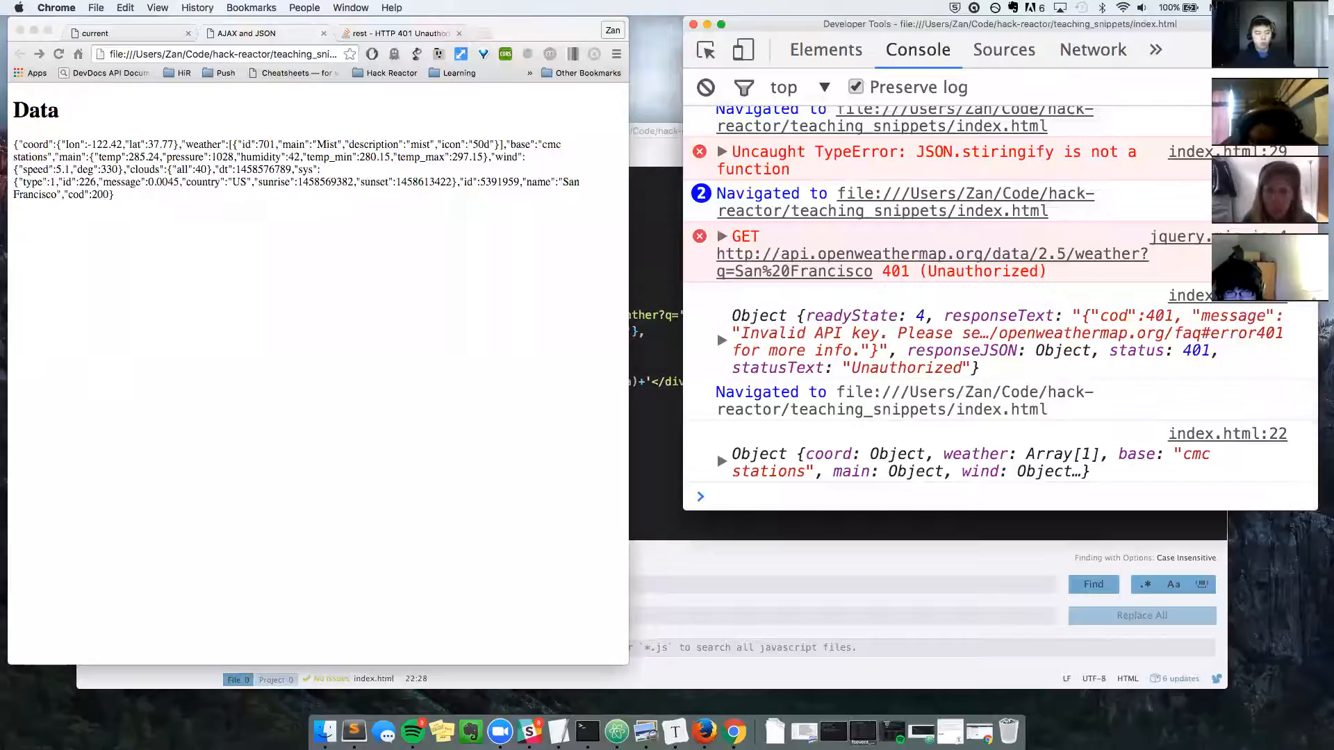
- Expand the logged weather object, then go to the Remote Prep App's AJAX & JSON lesson
{"action": "left_click", "coordinate": [721, 460]}
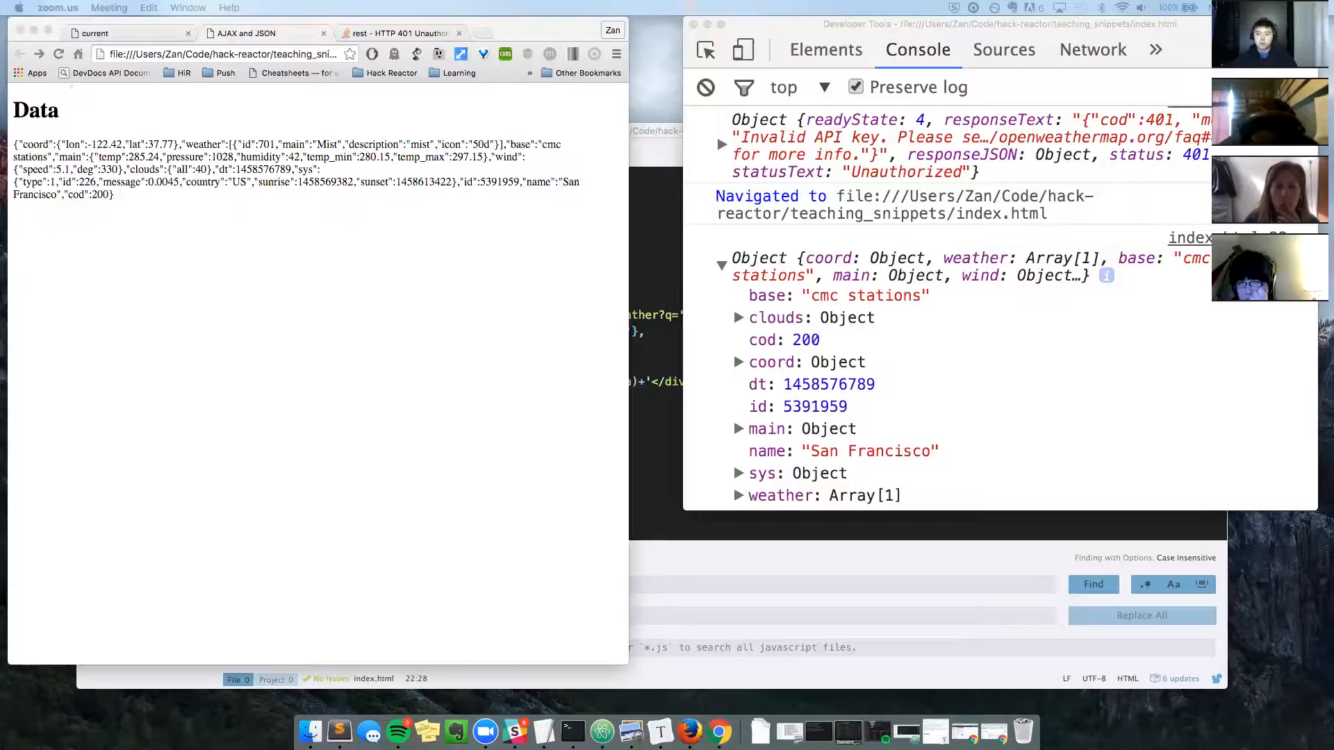
{"action": "mouse_move", "coordinate": [8, 253]}
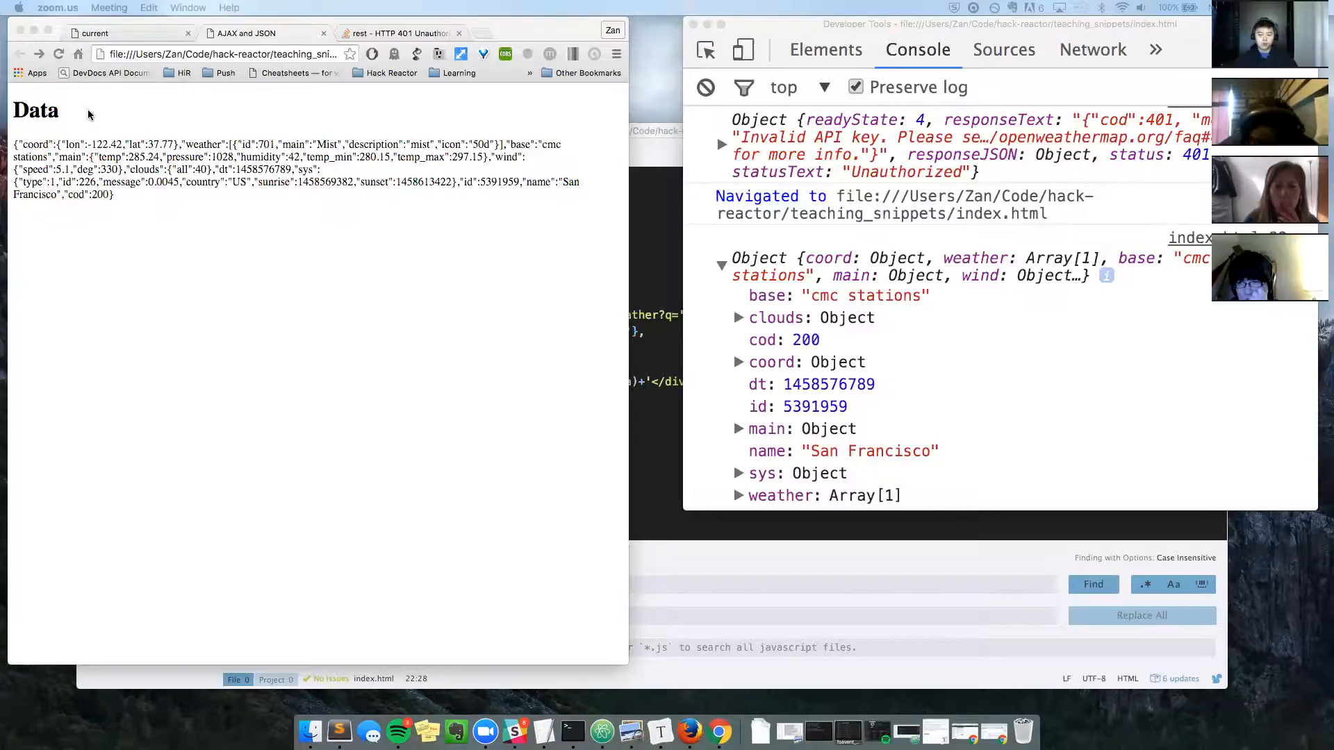
{"action": "mouse_move", "coordinate": [117, 348]}
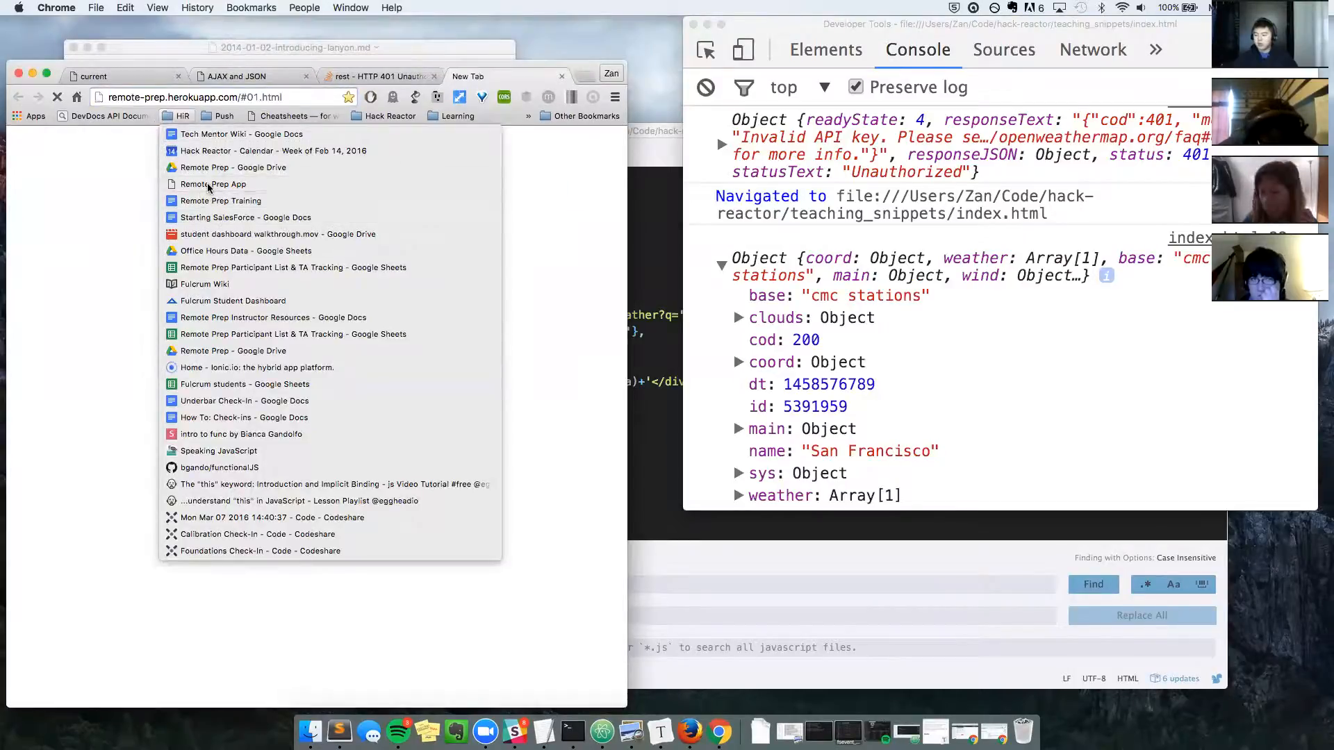
{"action": "left_click", "coordinate": [213, 184]}
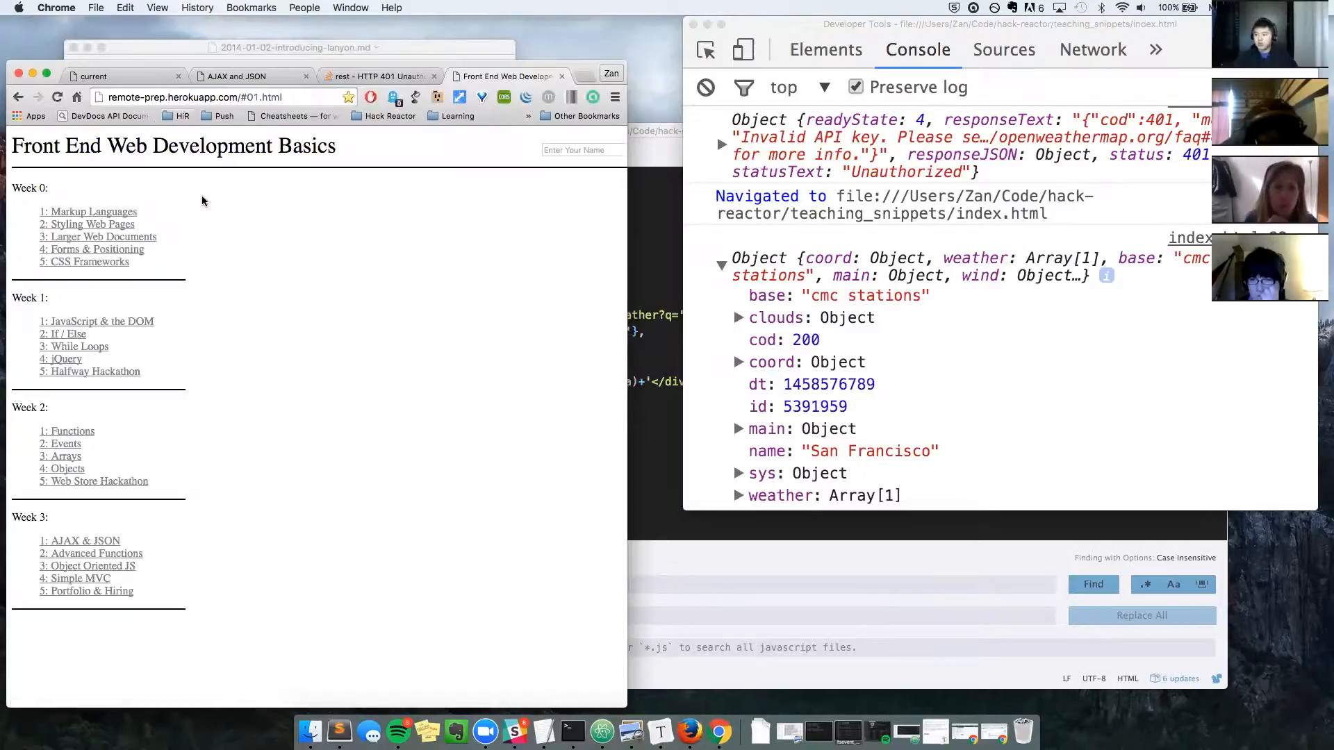
{"action": "left_click", "coordinate": [79, 540]}
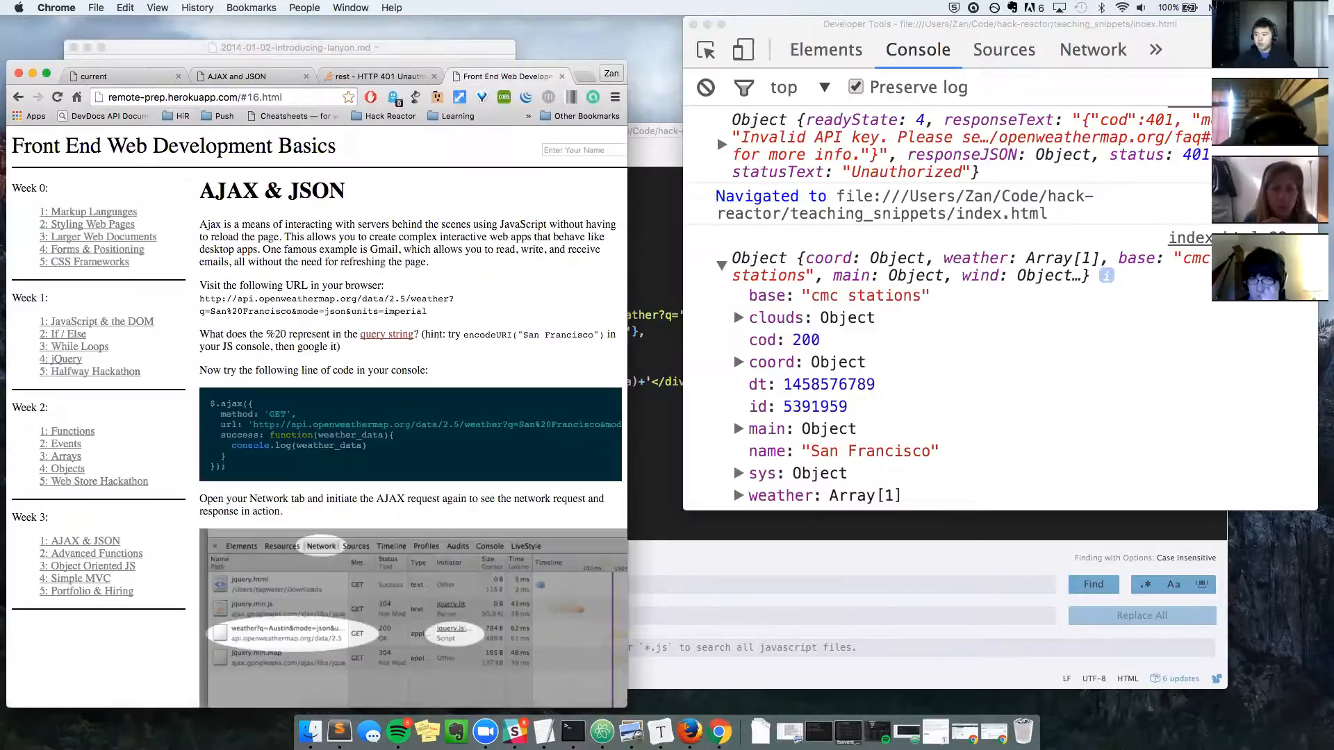